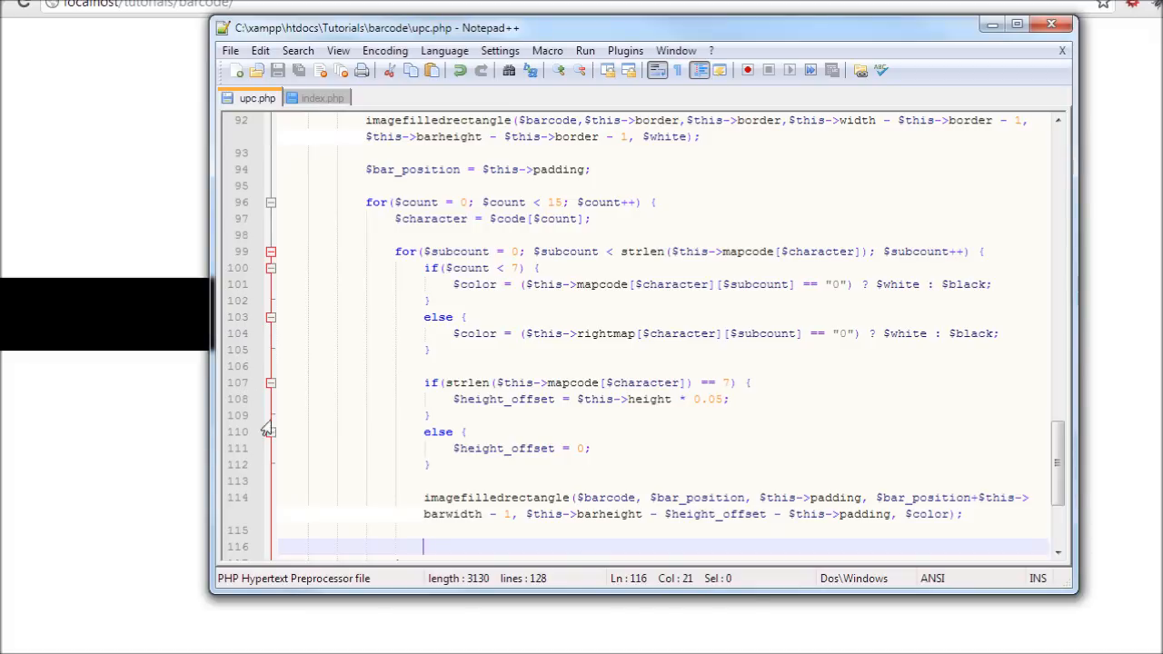
# Step: Add $bar_position += $this->barwidth; as the last line inside the inner drawing loop
pyautogui.scroll(-3)
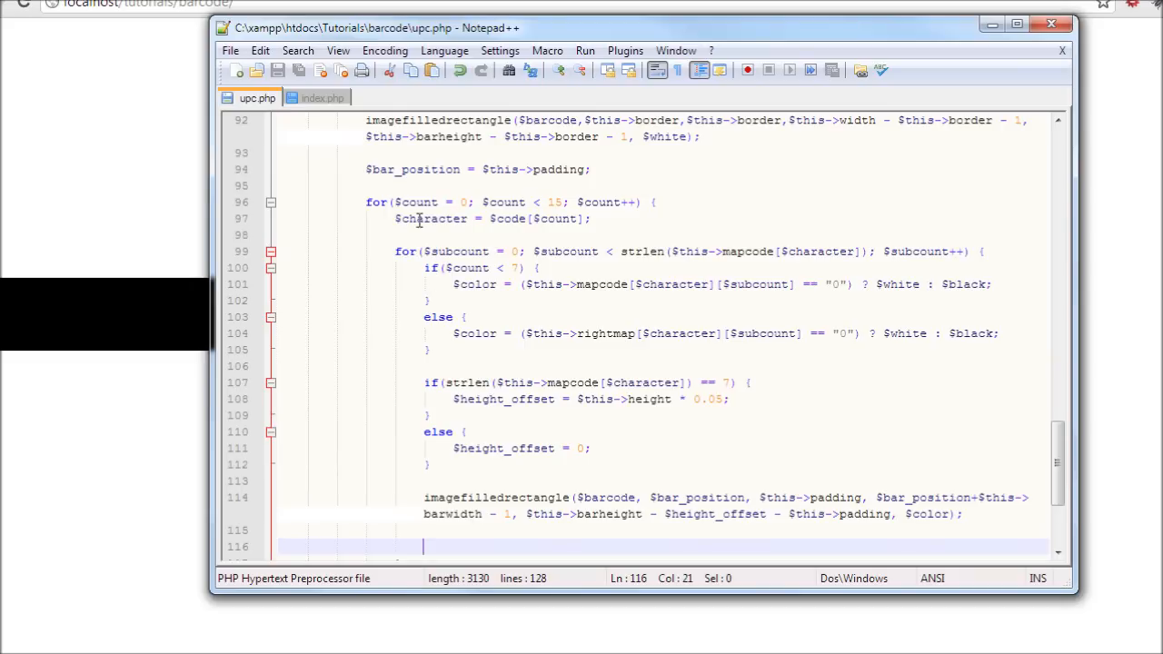
pyautogui.moveTo(403, 168)
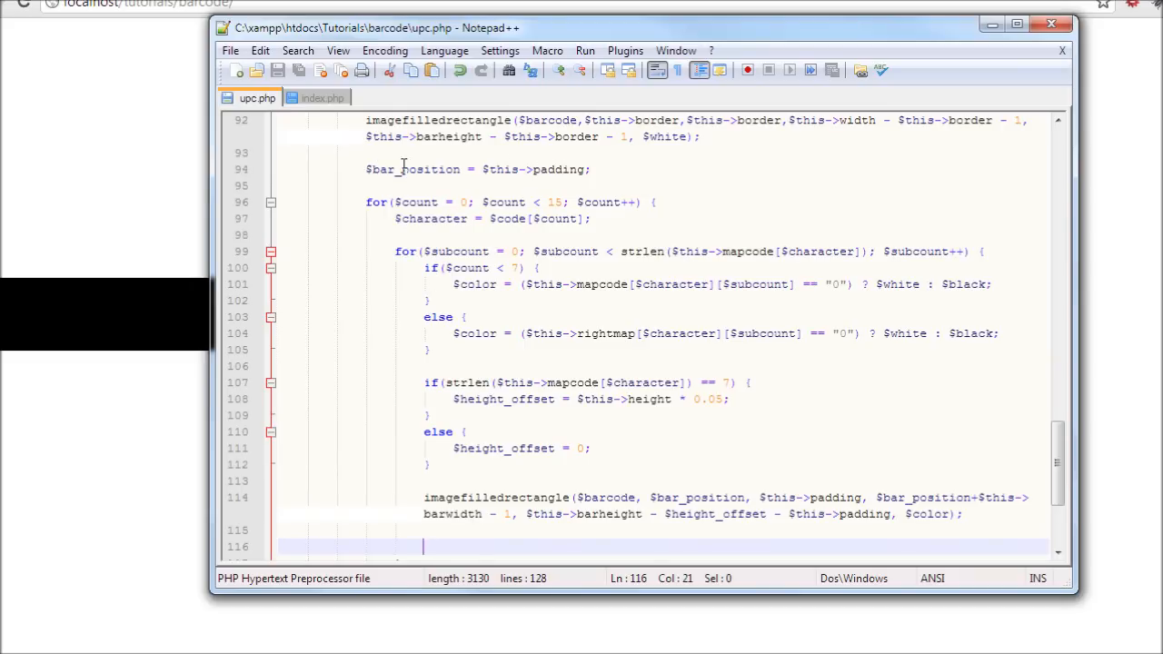
pyautogui.scroll(-3)
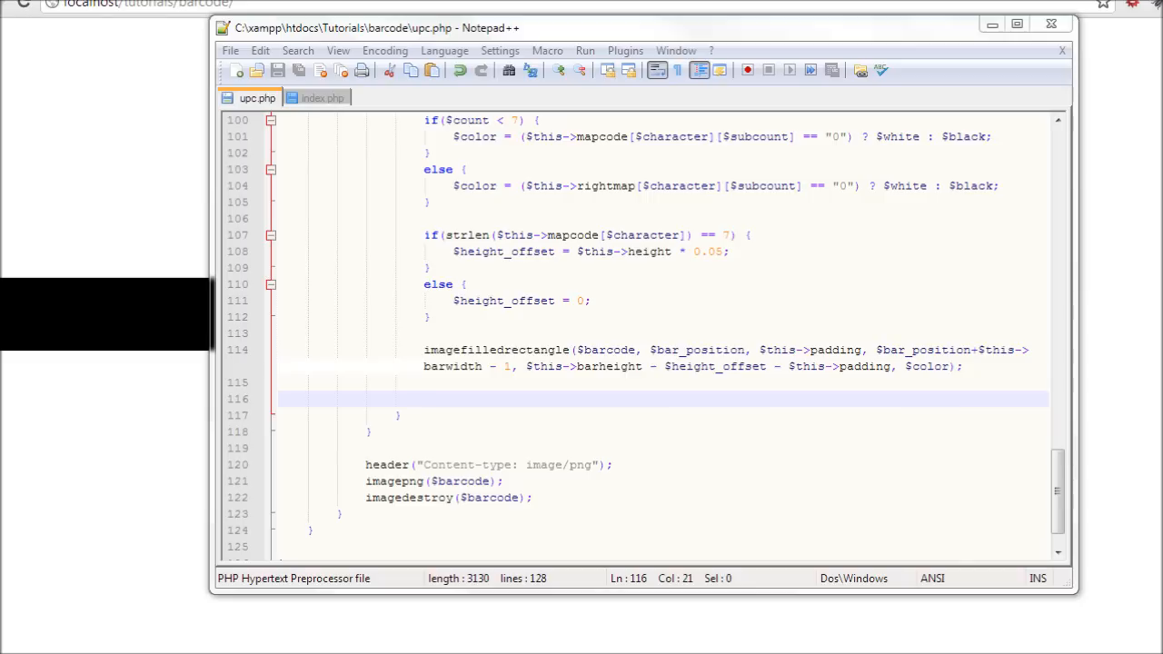
pyautogui.click(624, 414)
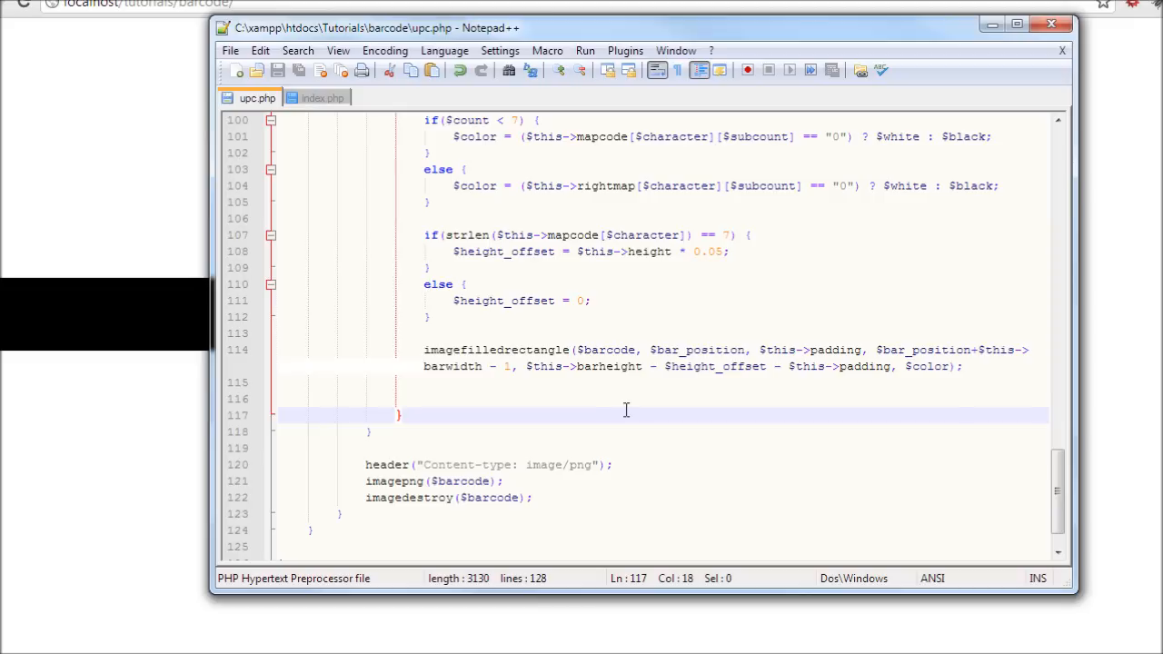
pyautogui.click(632, 400)
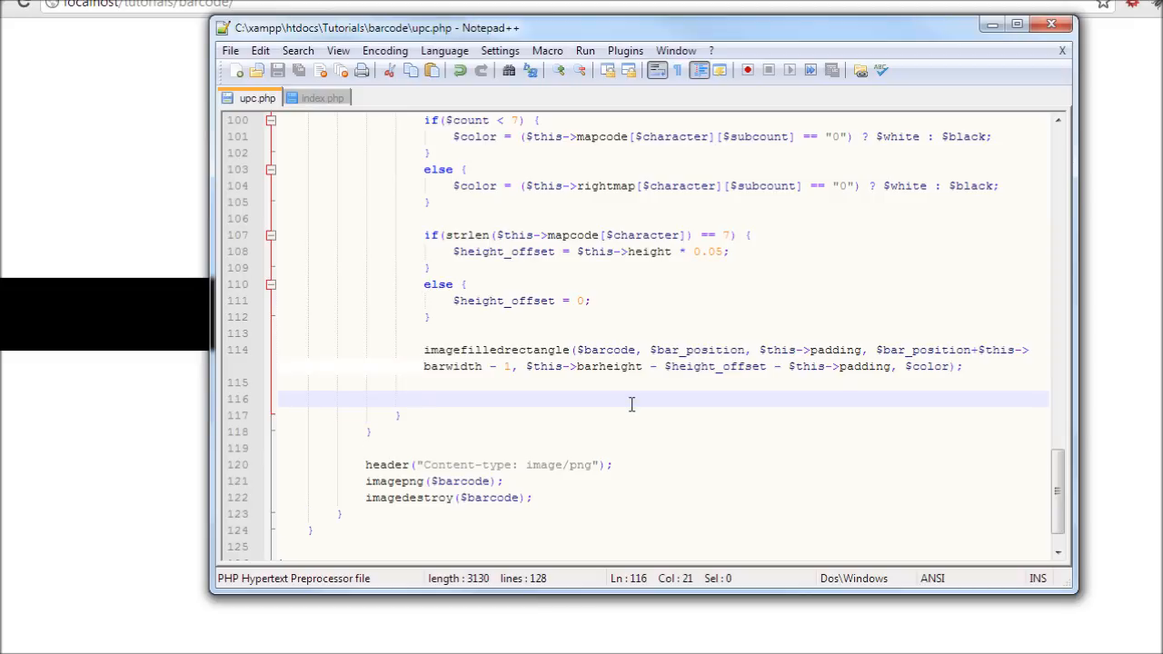
pyautogui.write('$bar')
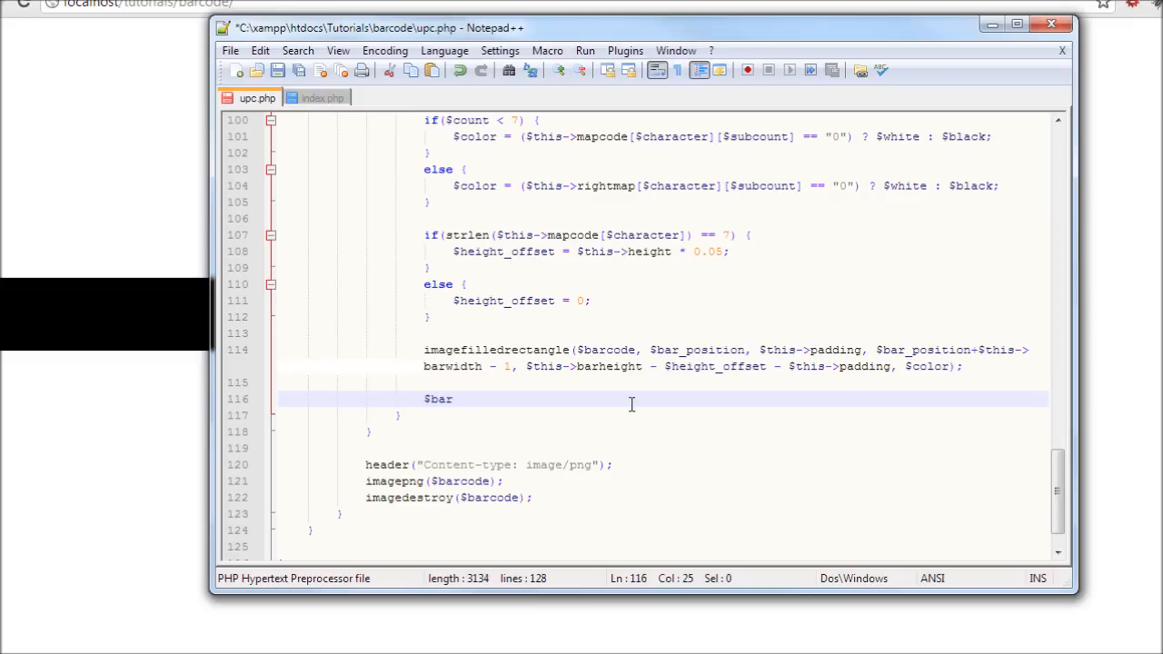
pyautogui.write('_postion')
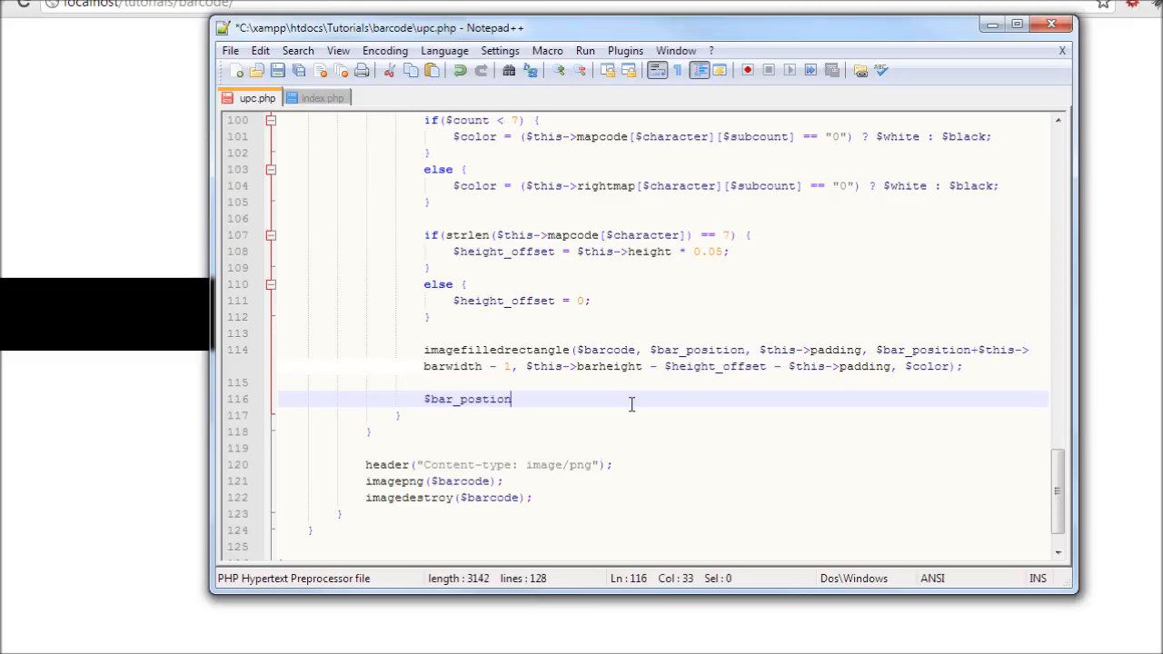
pyautogui.press('BackSpace')
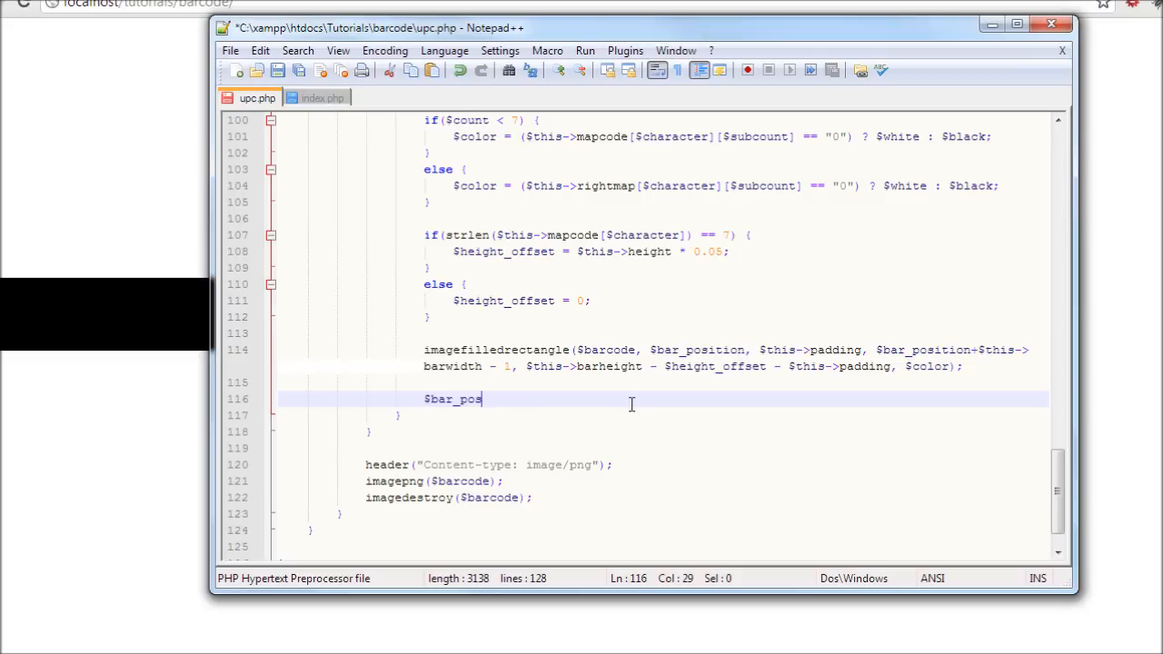
pyautogui.write('ition =')
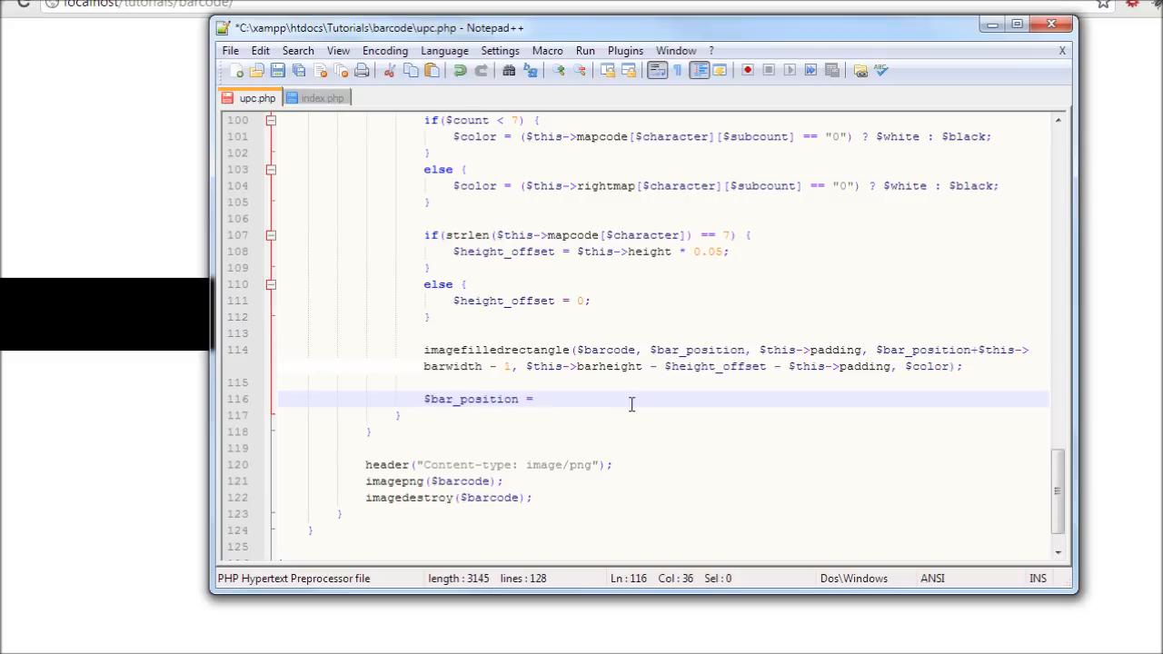
pyautogui.press('Backspace')
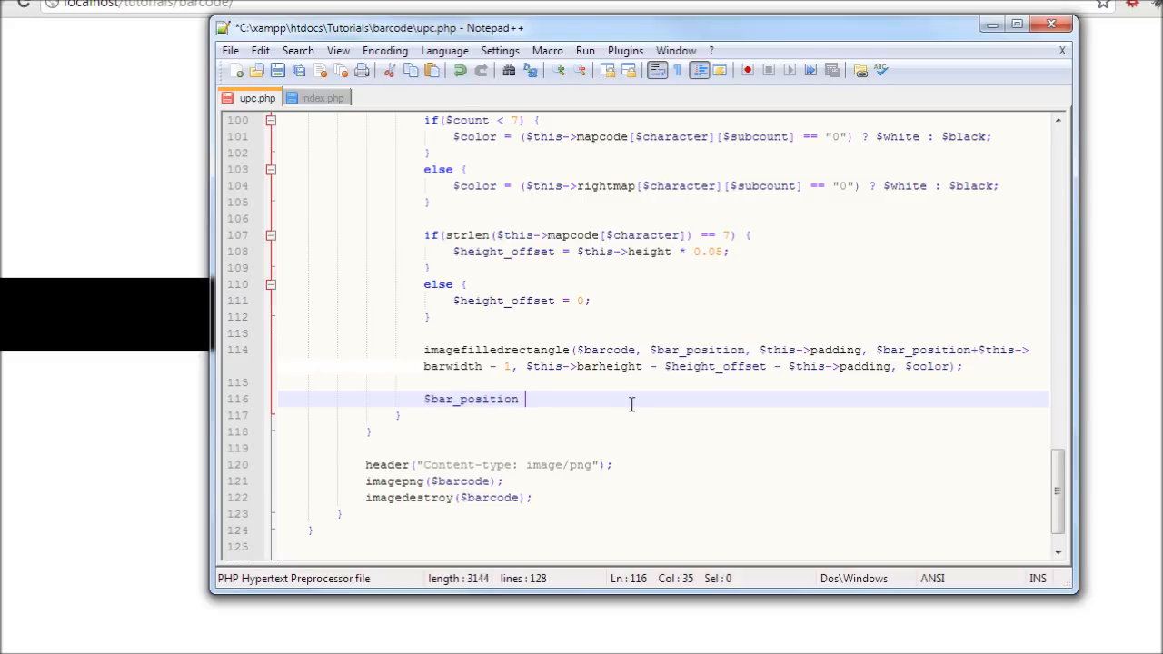
pyautogui.write('+=')
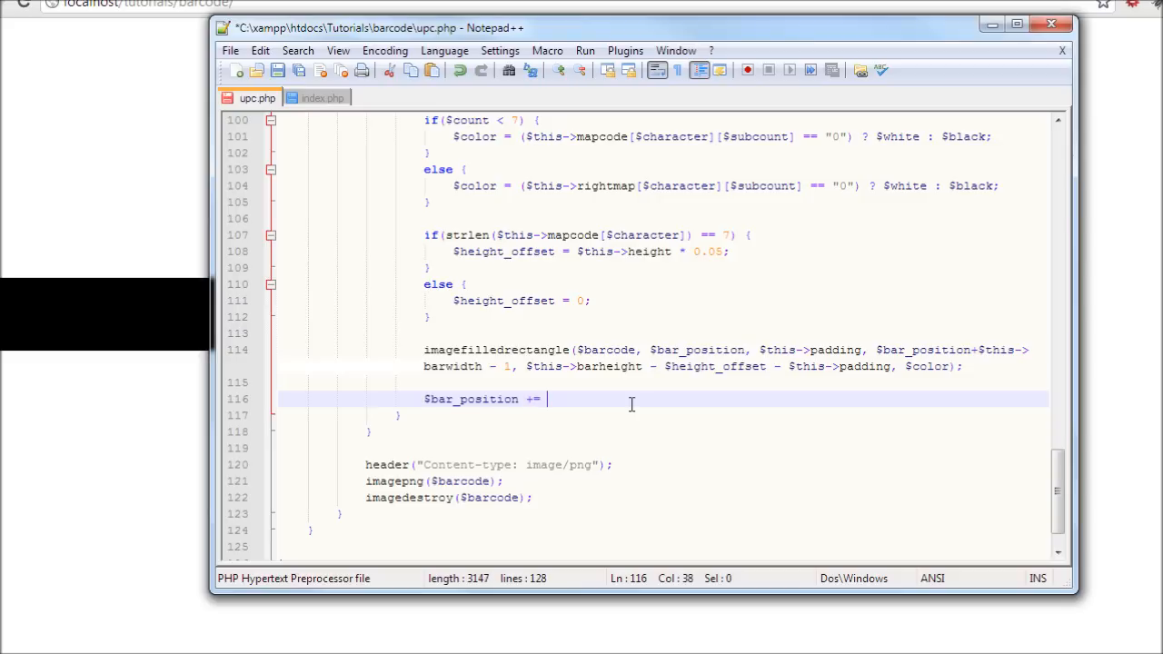
pyautogui.write('$thi')
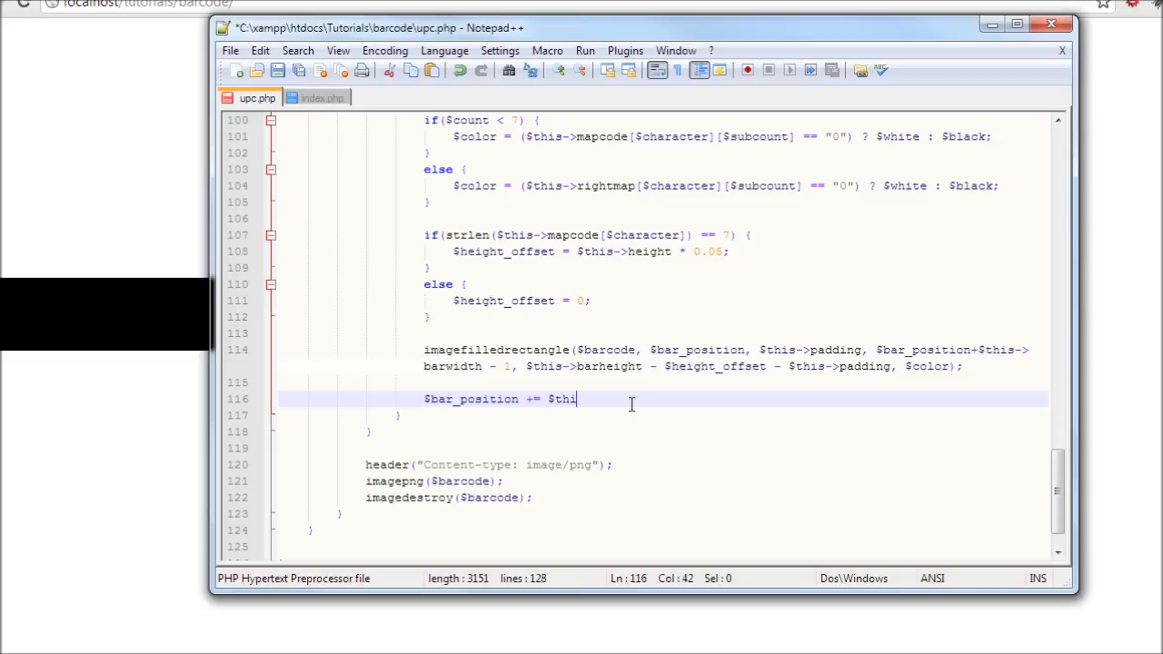
pyautogui.write('s->bar')
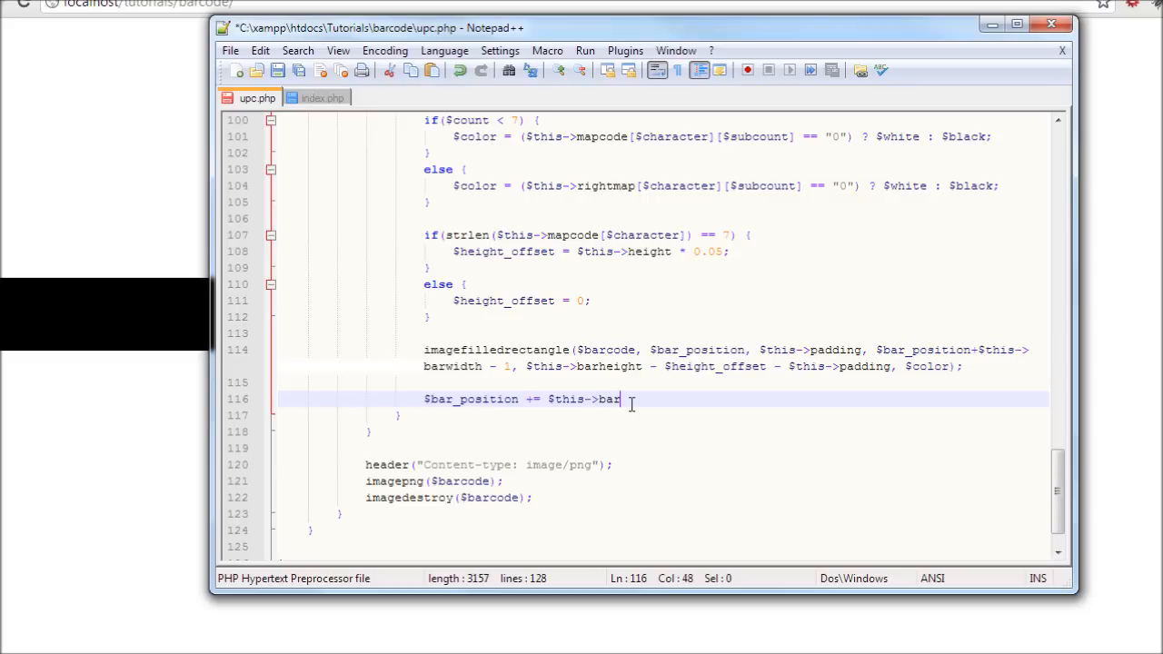
pyautogui.write('width')
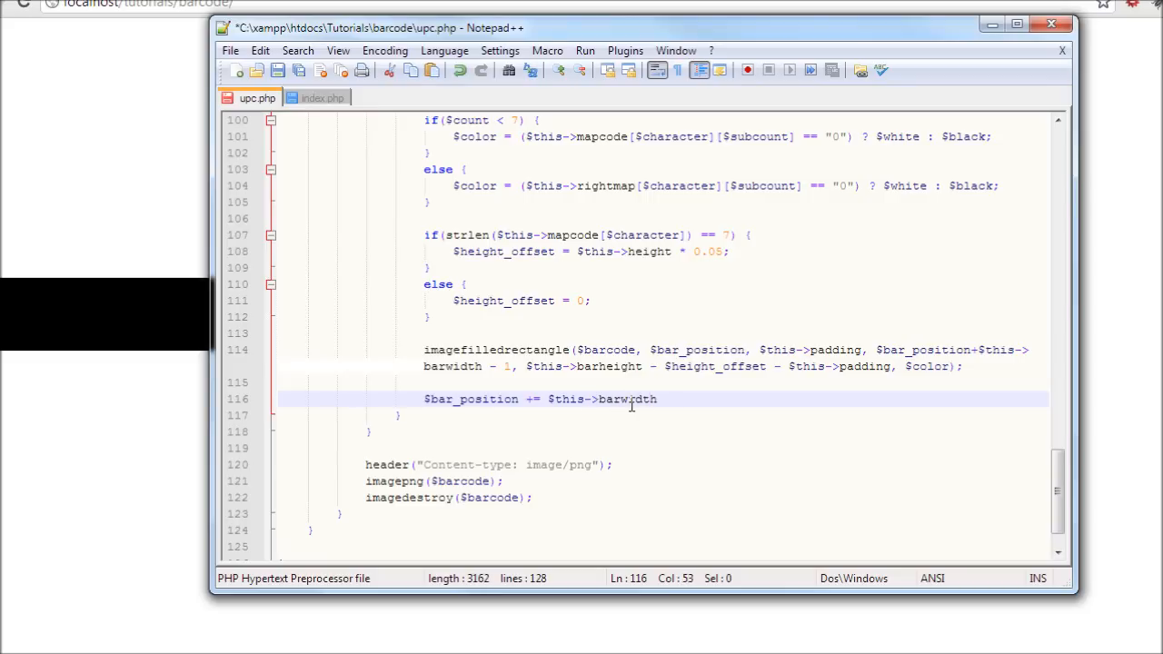
pyautogui.write(';')
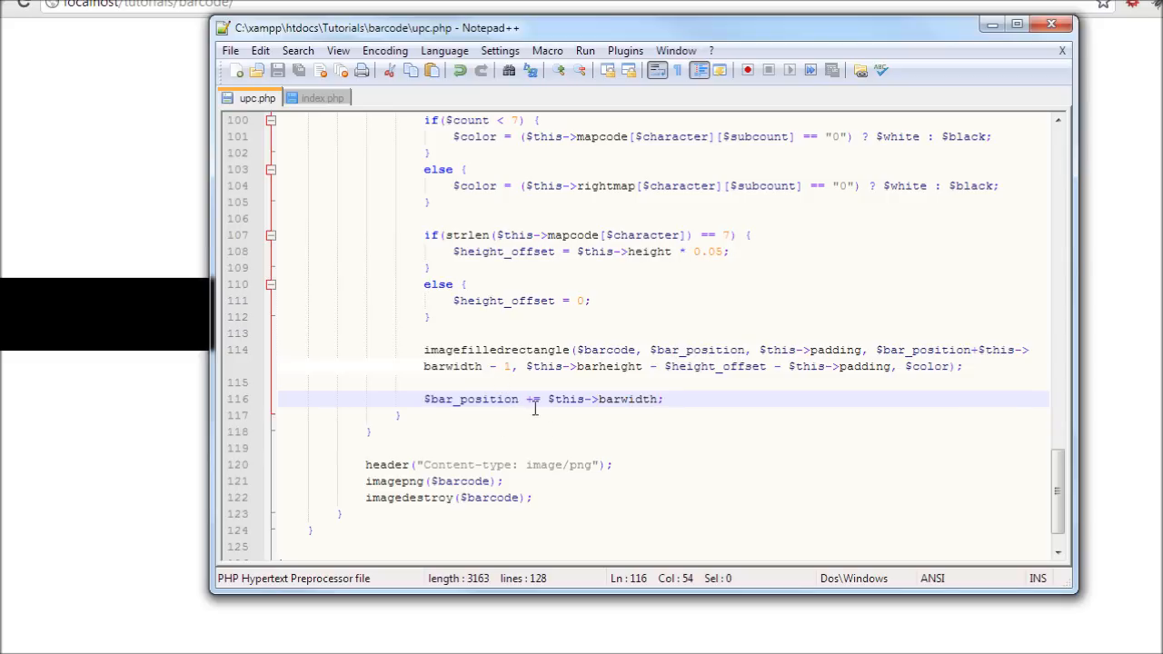
pyautogui.moveTo(454, 243)
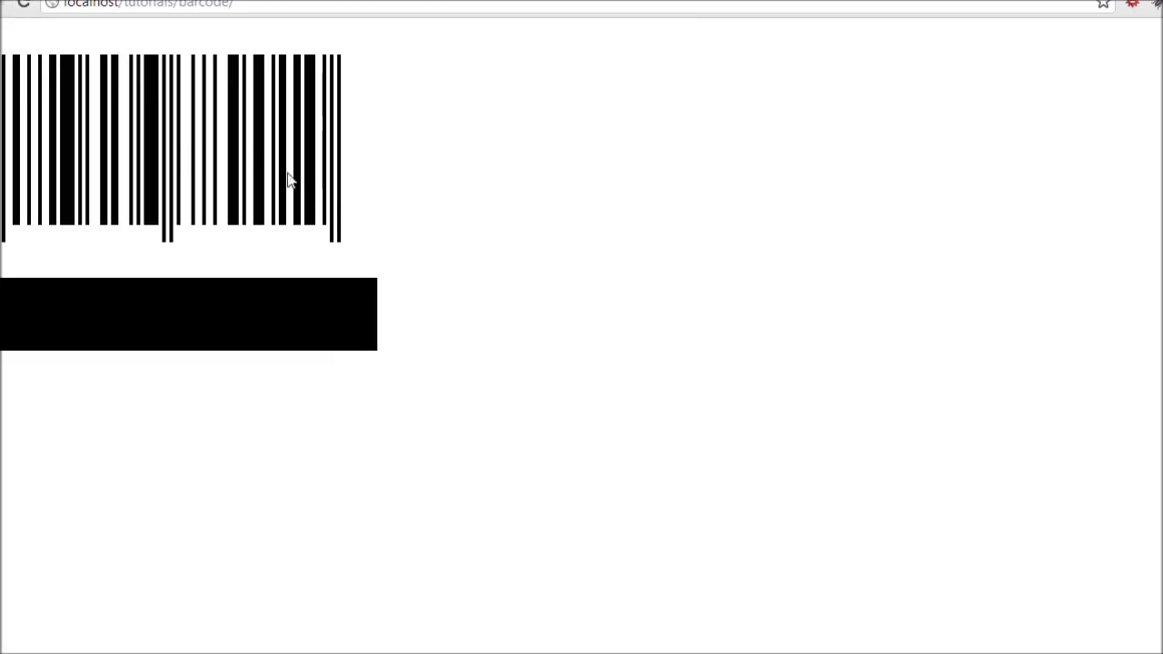
pyautogui.moveTo(279, 172)
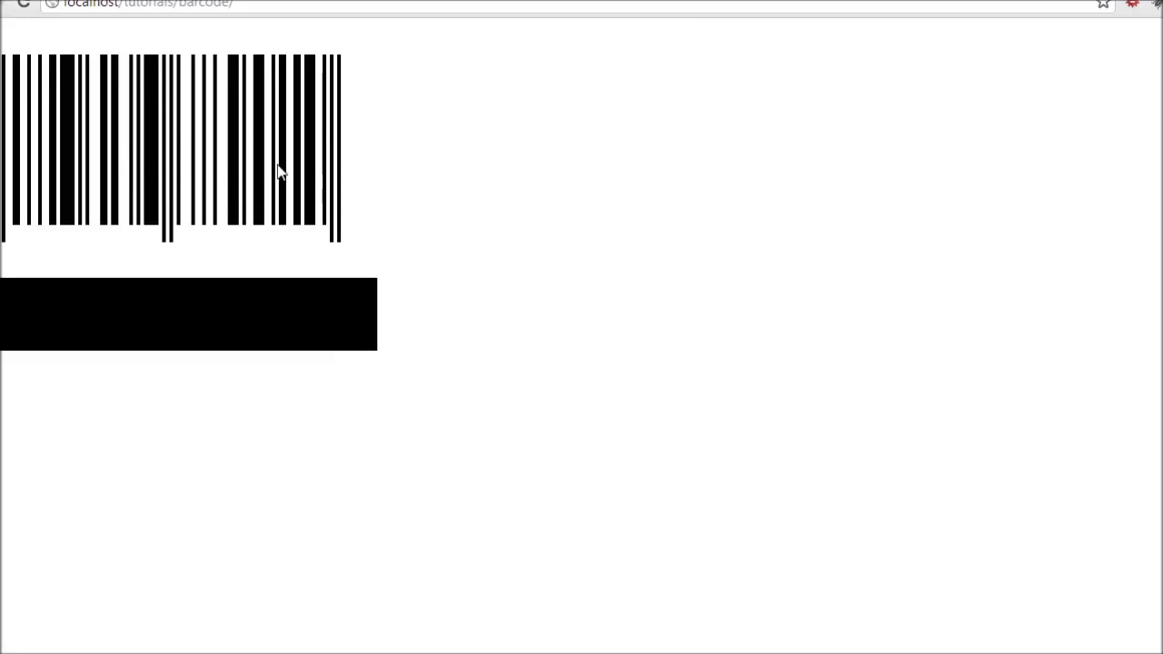
pyautogui.moveTo(124, 138)
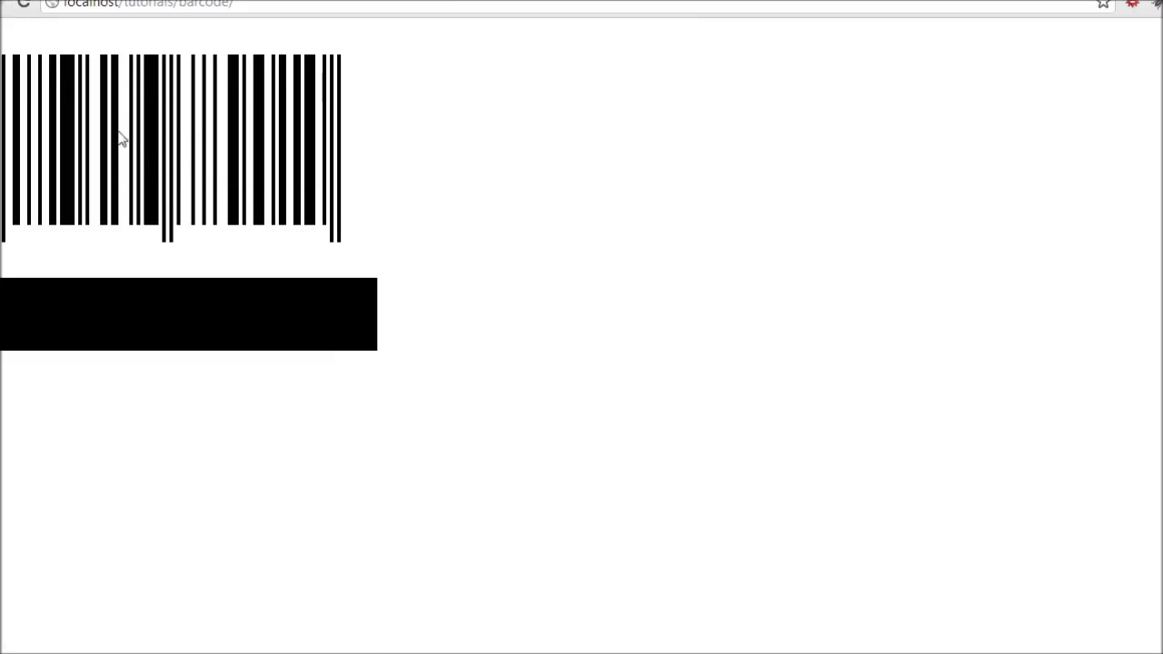
pyautogui.moveTo(107, 379)
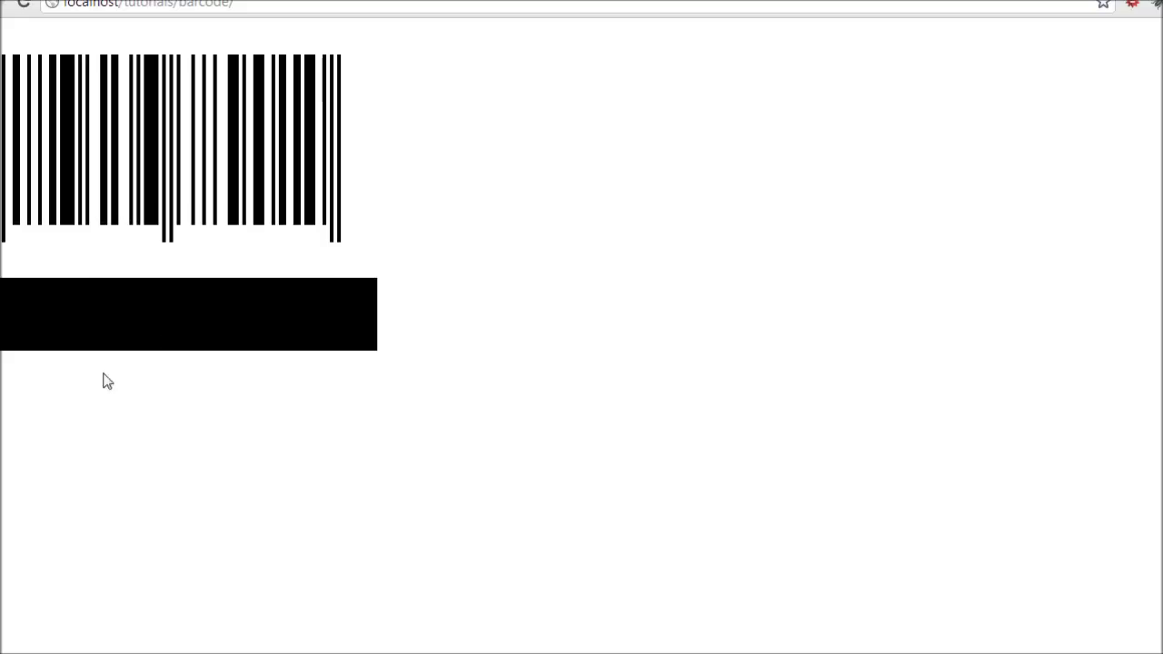
pyautogui.moveTo(174, 302)
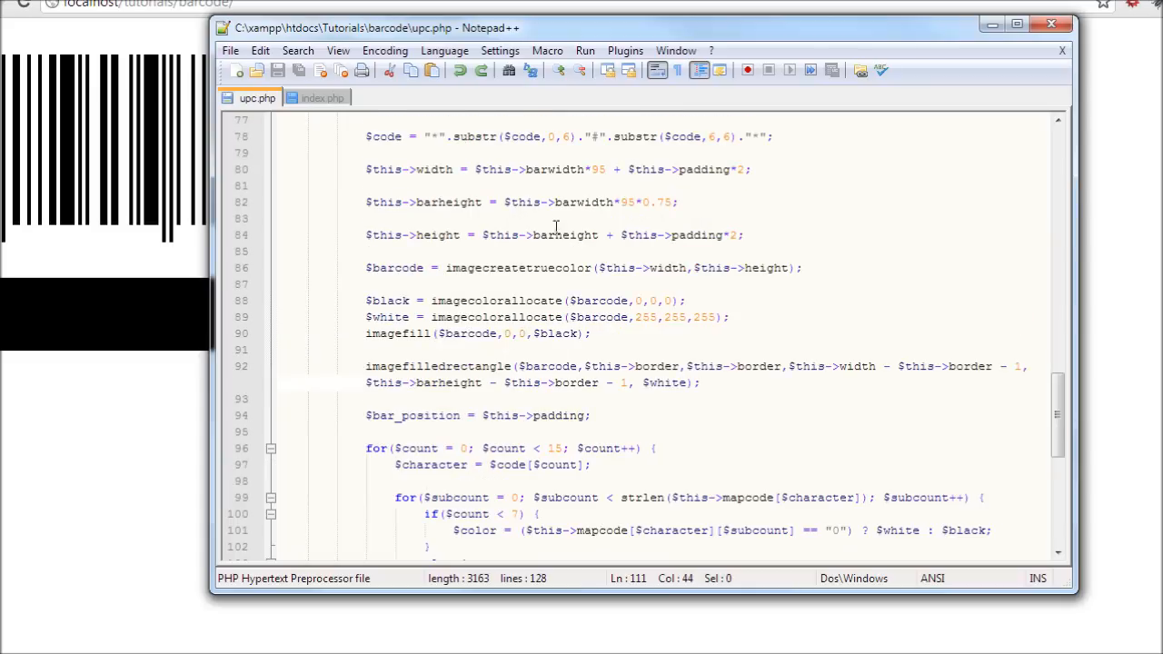
pyautogui.moveTo(701, 271)
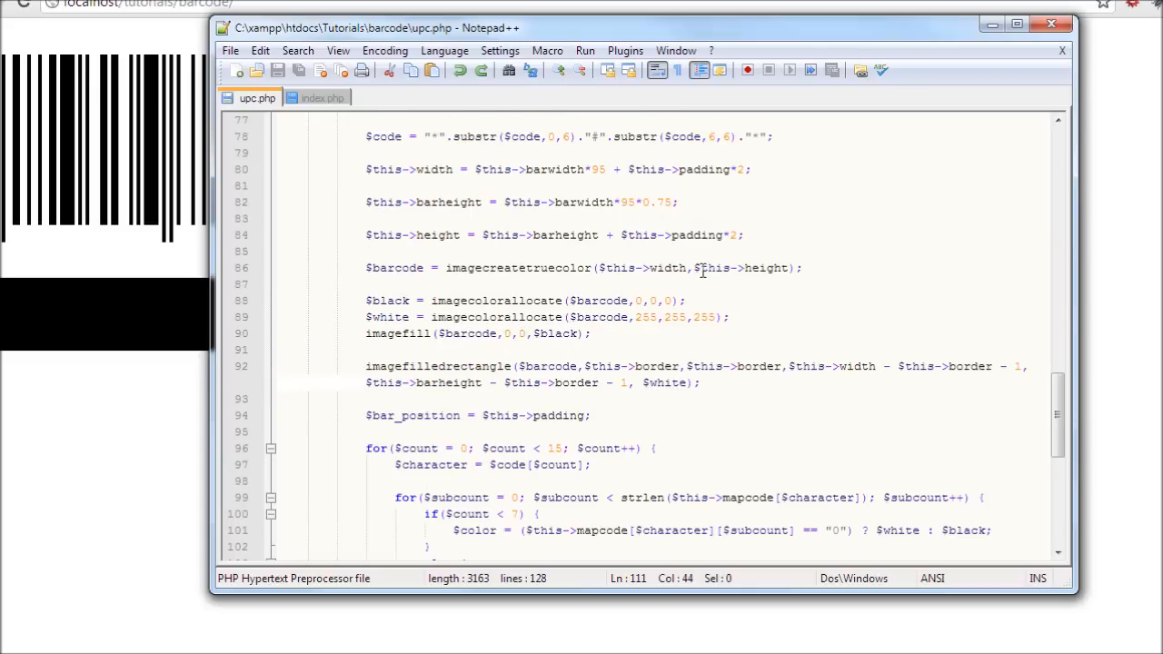
# Step: Change $this->height to $this->barheight in the imagecreatetruecolor call on line 86
pyautogui.click(741, 267)
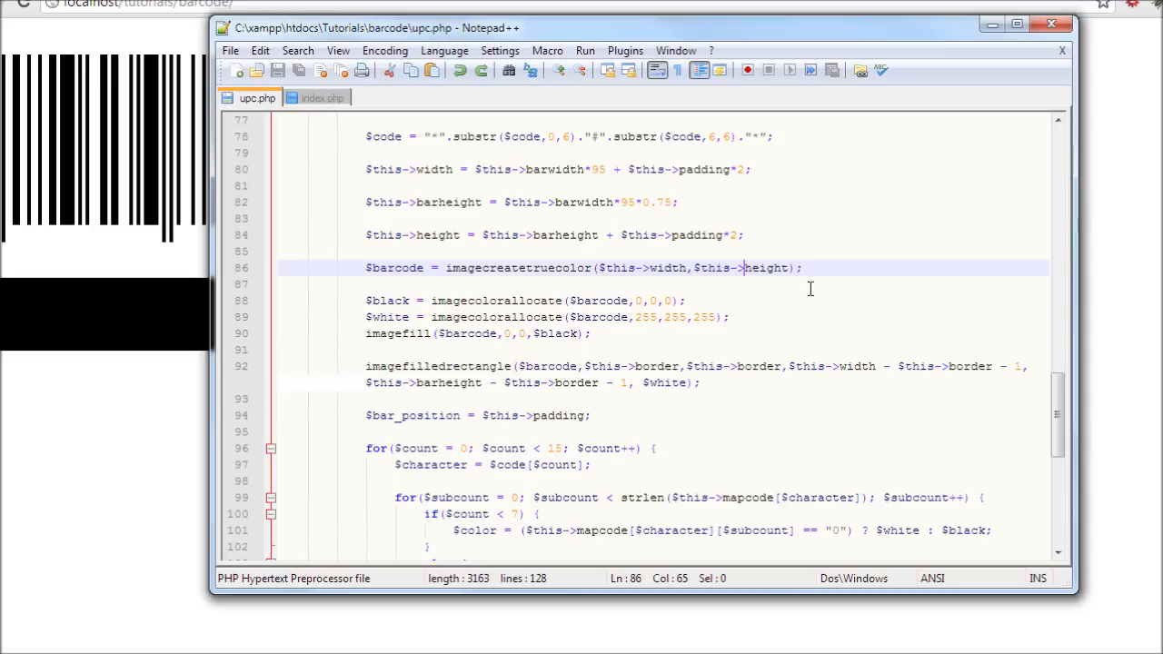
pyautogui.write('bar')
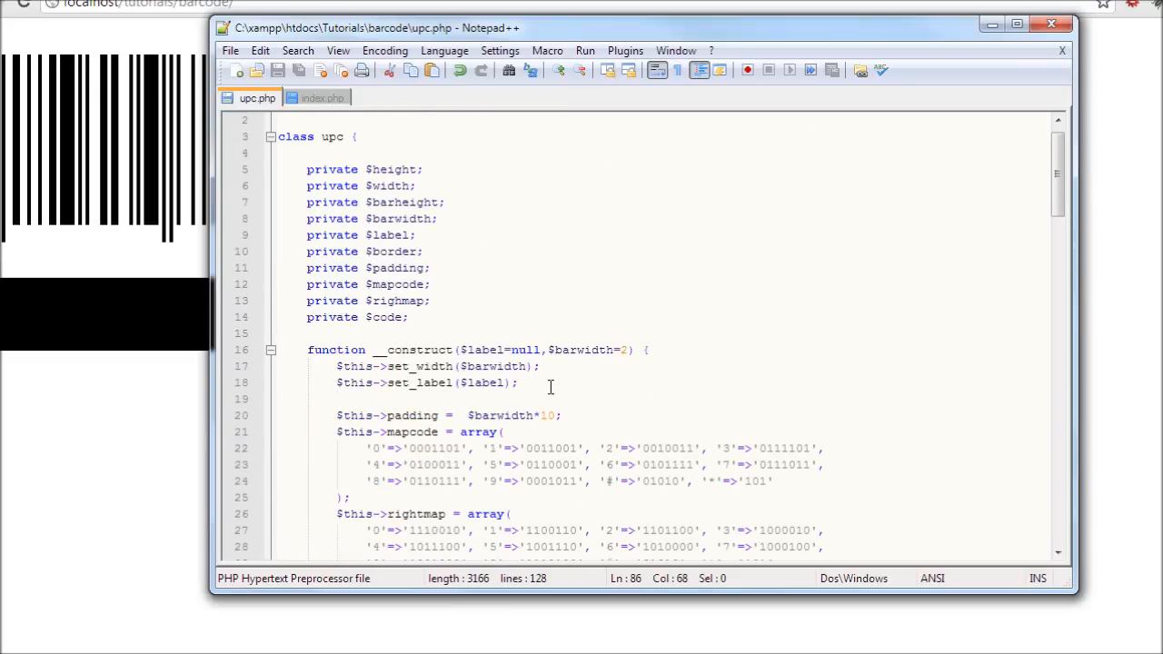
# Step: Add a constructor line $this->barcode = 2; below the set_label call
pyautogui.click(582, 381)
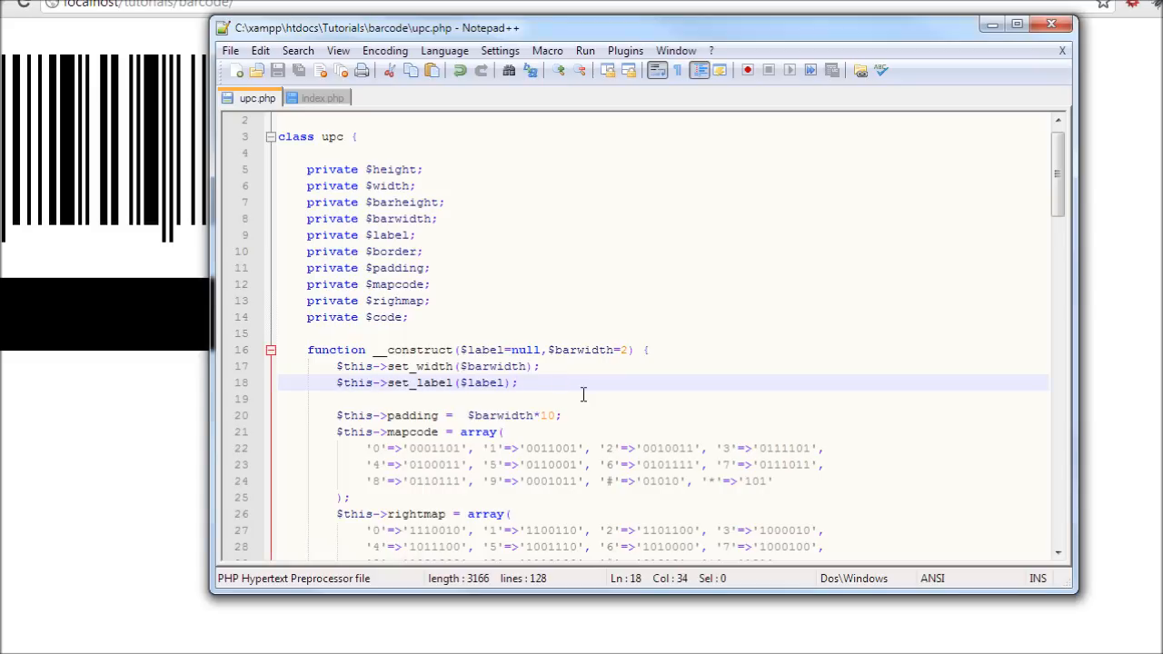
pyautogui.press('Enter')
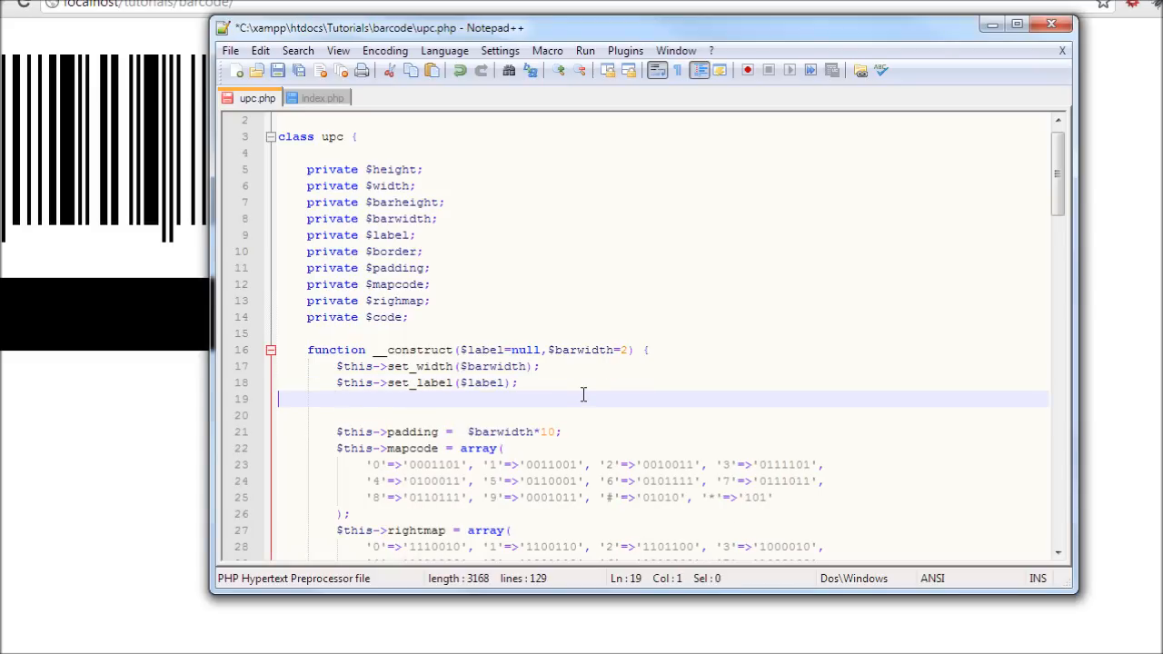
pyautogui.write('$thi')
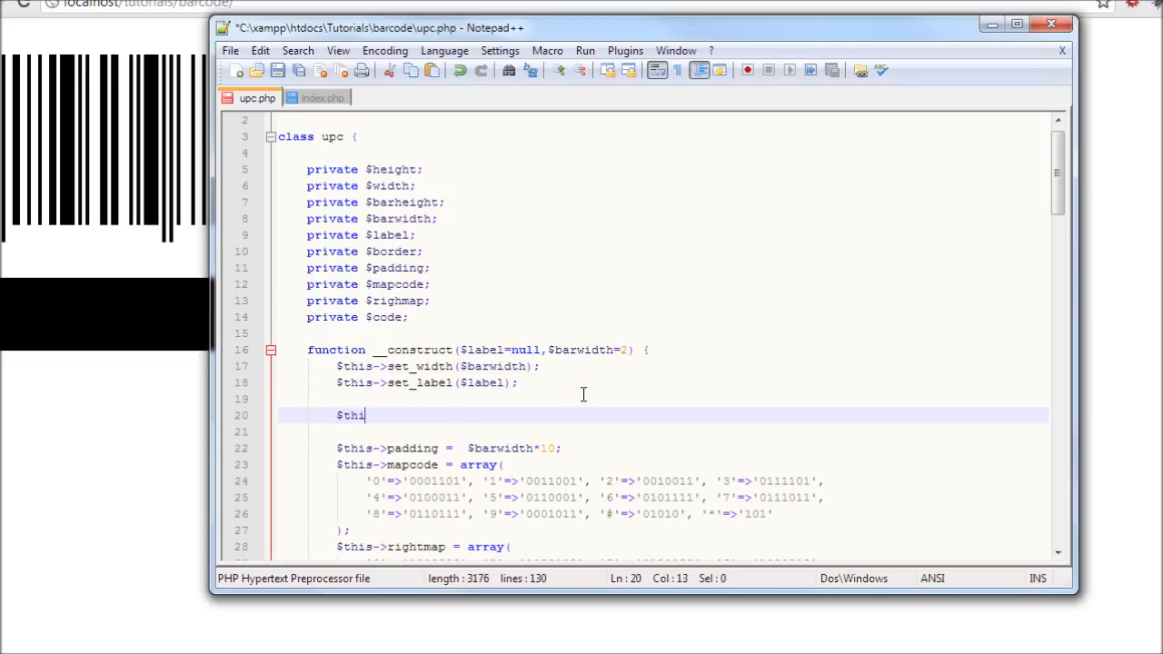
pyautogui.write('s->')
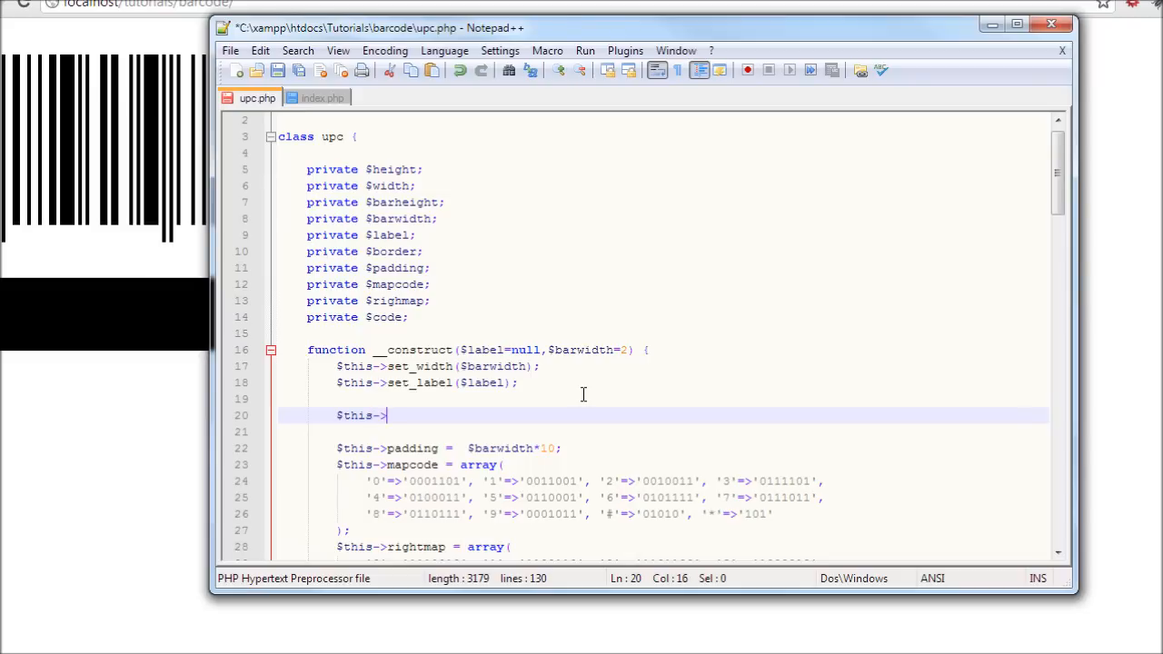
pyautogui.write('barcode')
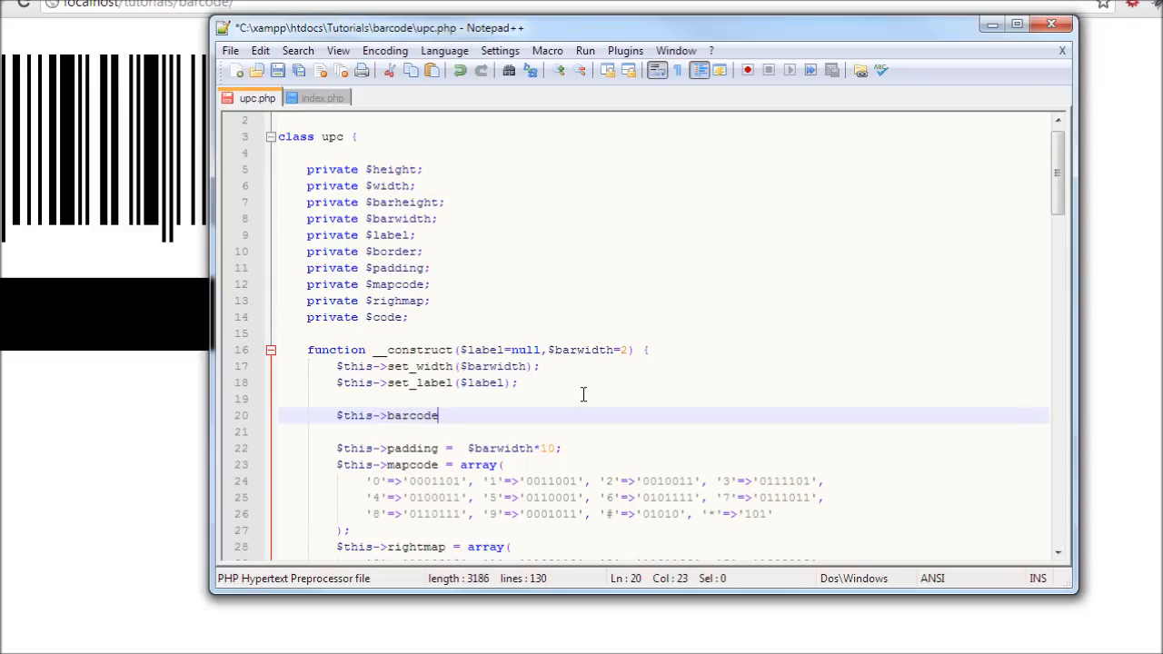
pyautogui.write('=')
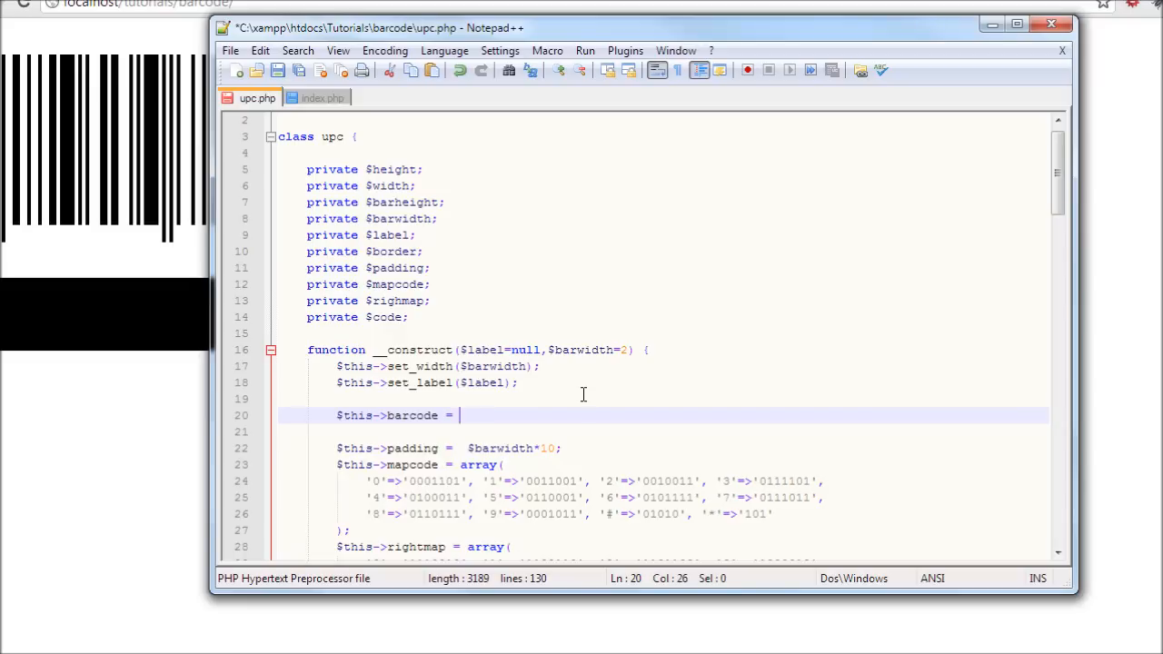
pyautogui.write('2;')
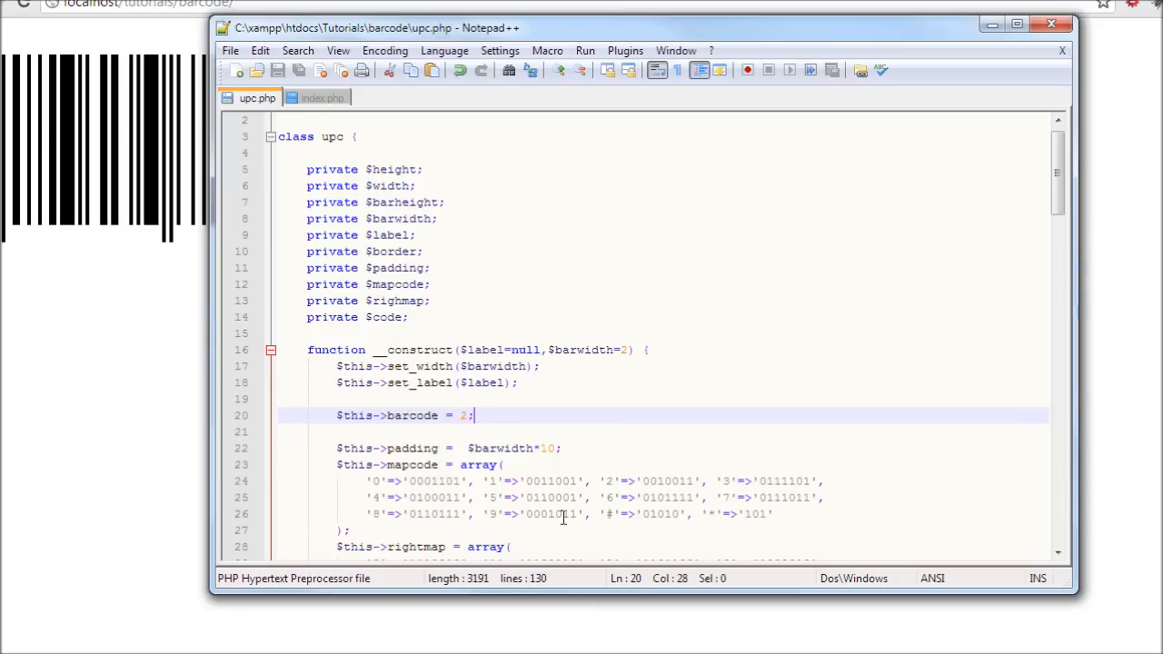
# Step: Correct that new line 20 so it reads $this->border = 2;
pyautogui.click(436, 414)
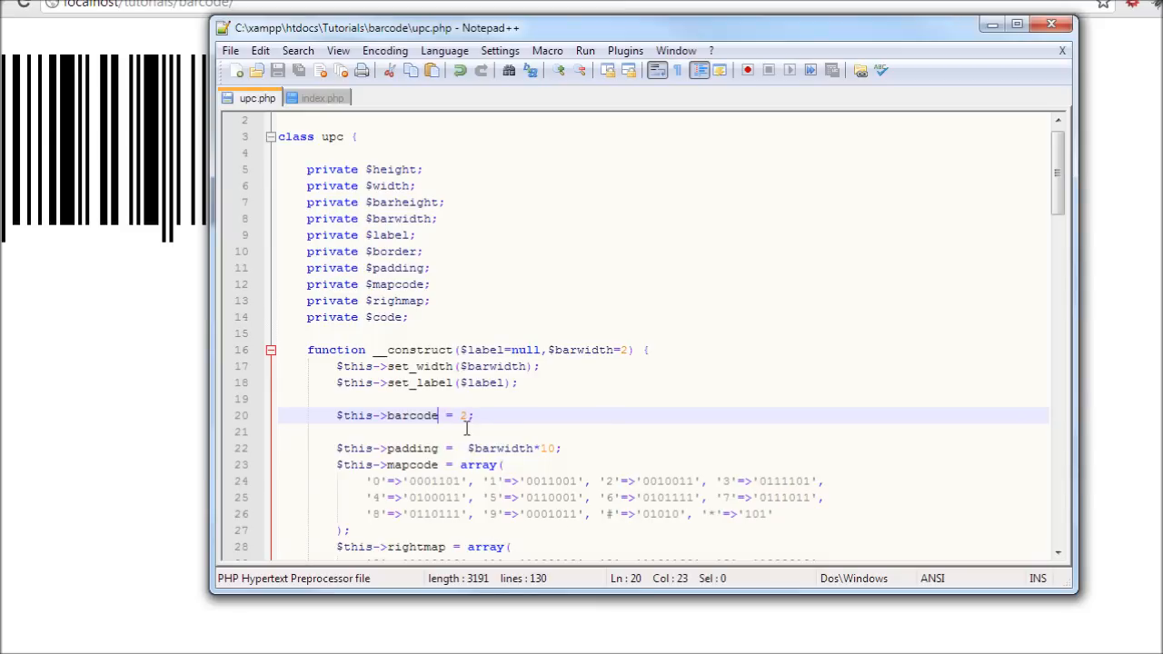
pyautogui.doubleClick(411, 414)
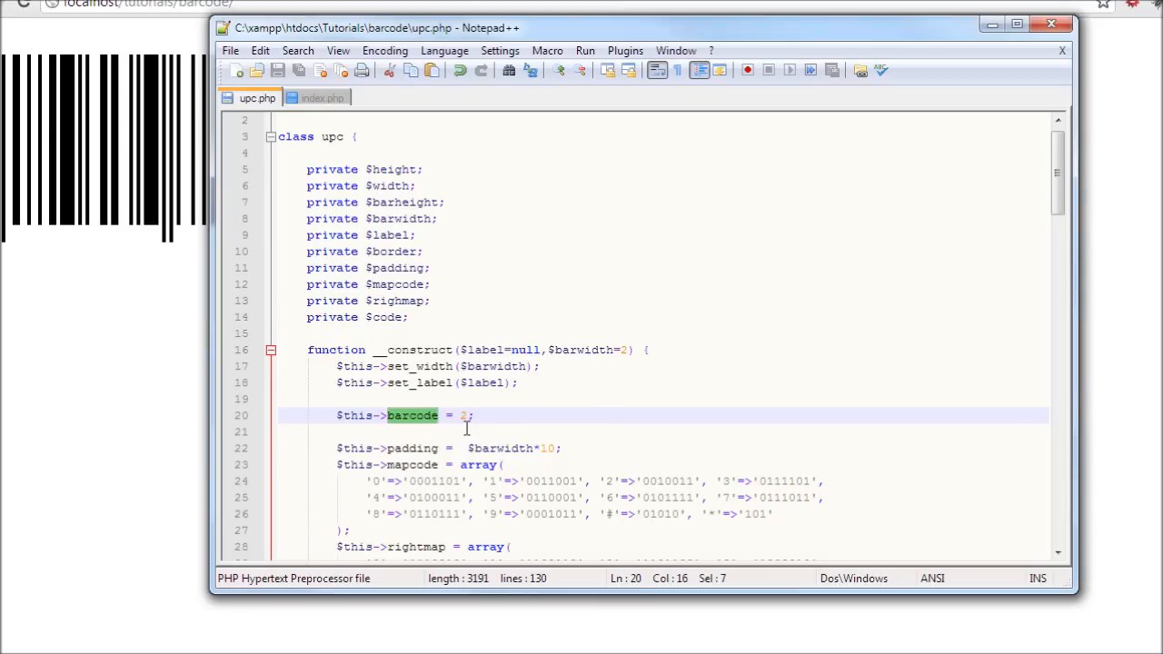
pyautogui.write('border')
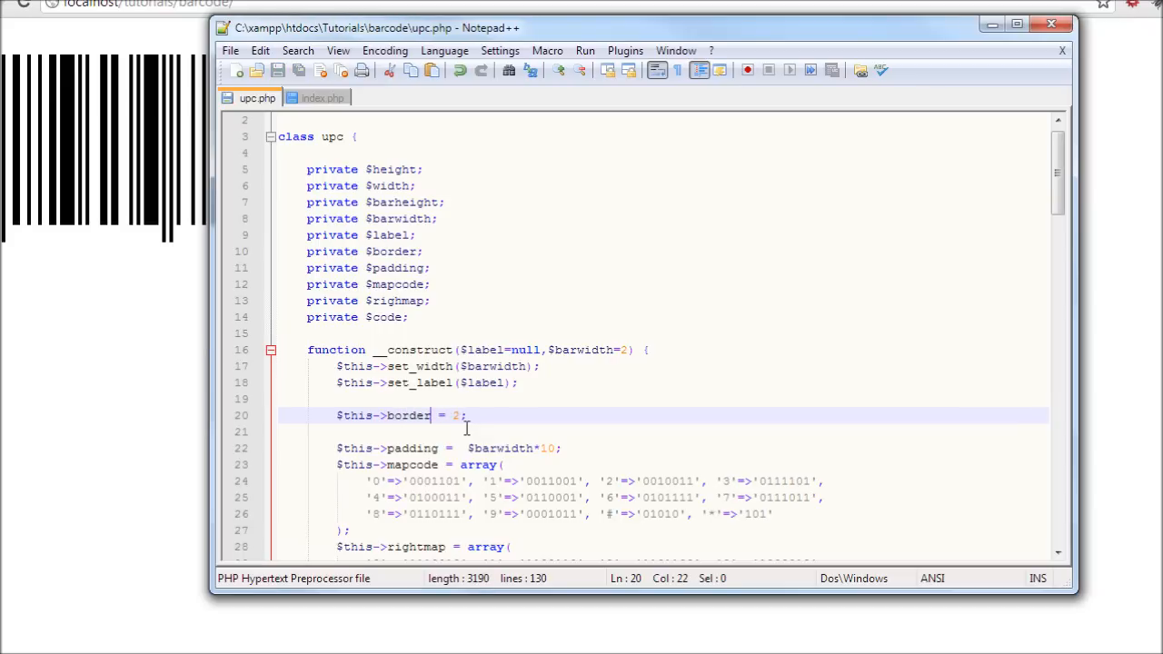
pyautogui.moveTo(25, 11)
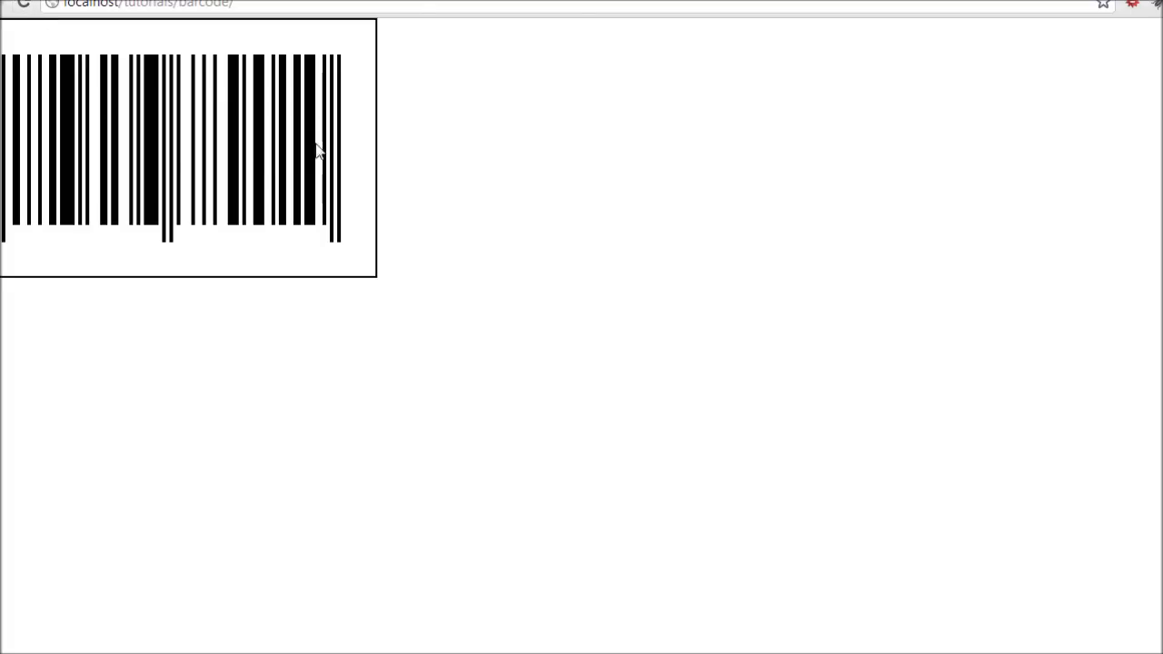
pyautogui.moveTo(269, 254)
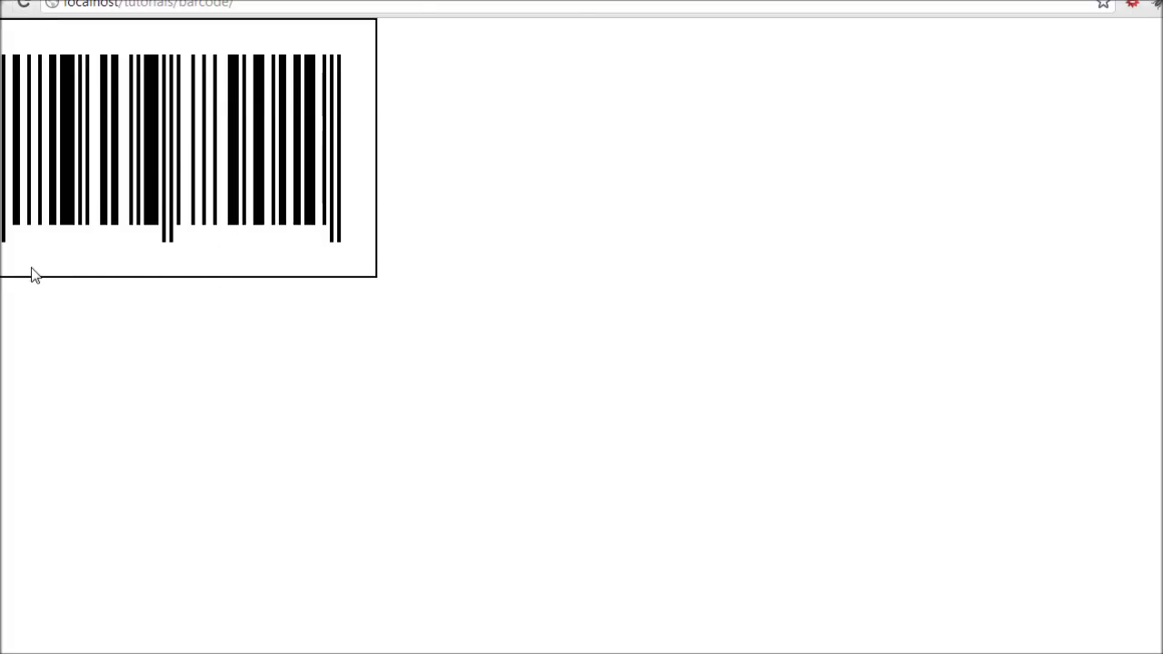
pyautogui.moveTo(106, 77)
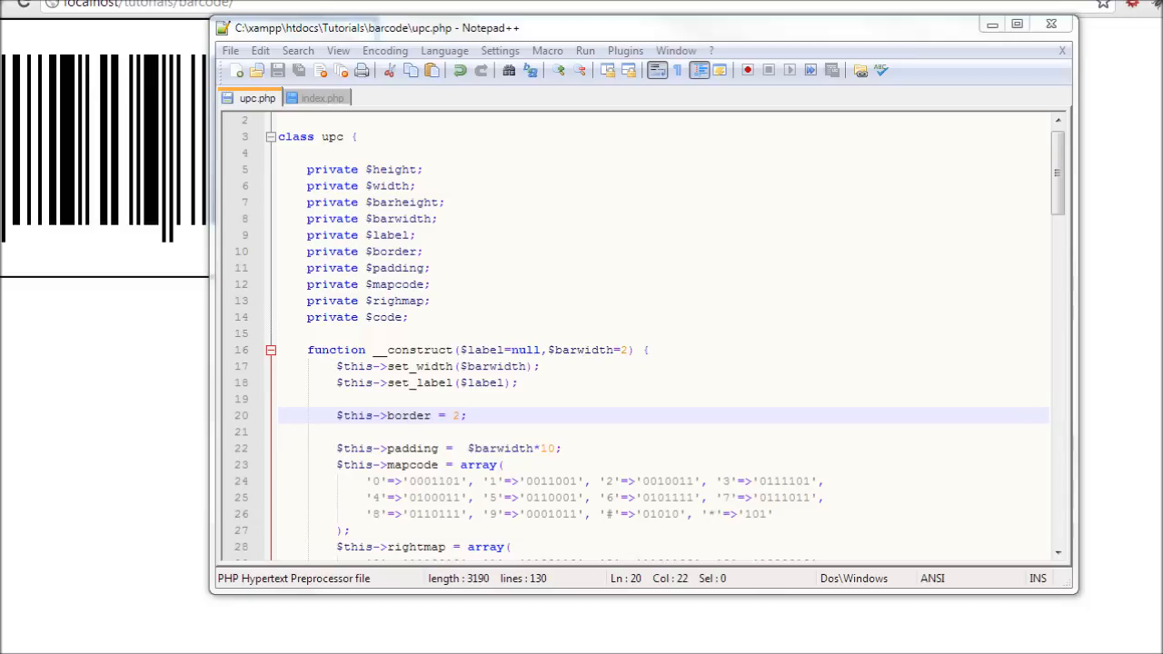
# Step: Move down to the end of the drawing loop just above the header and imagepng calls
pyautogui.click(803, 498)
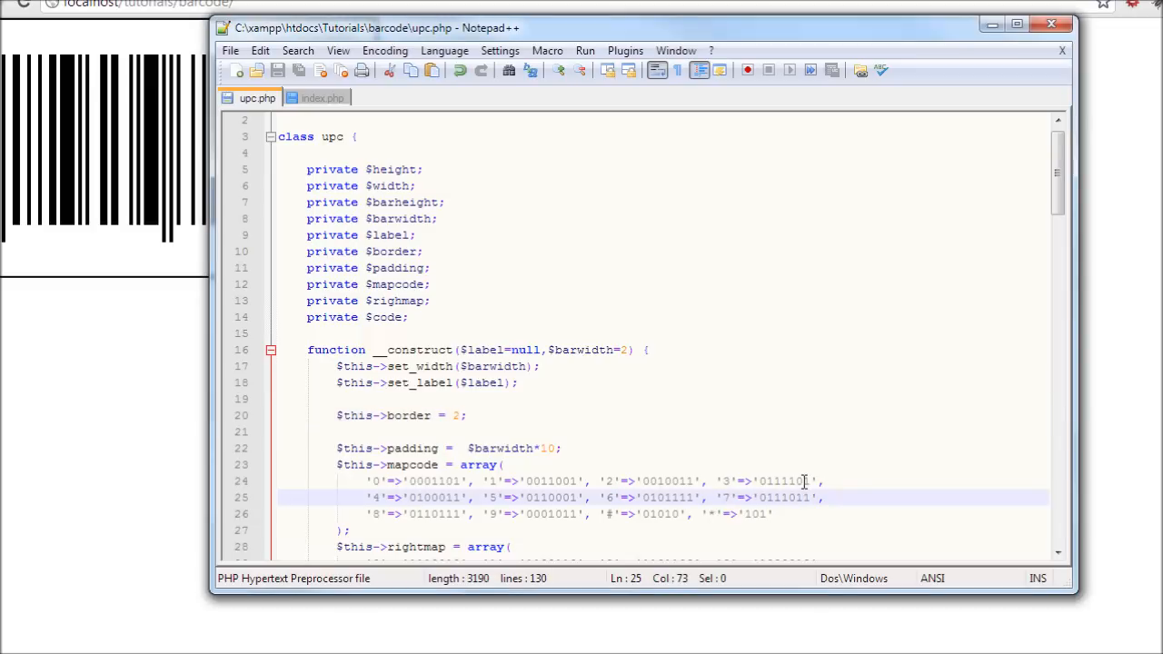
pyautogui.scroll(-3)
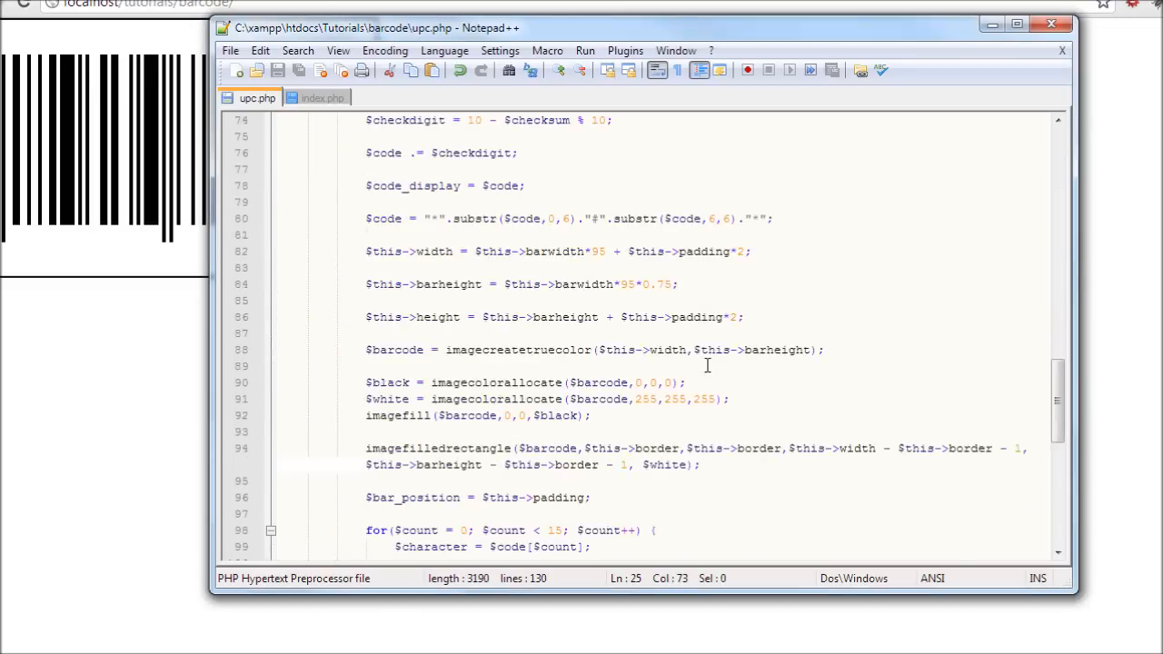
pyautogui.scroll(-3)
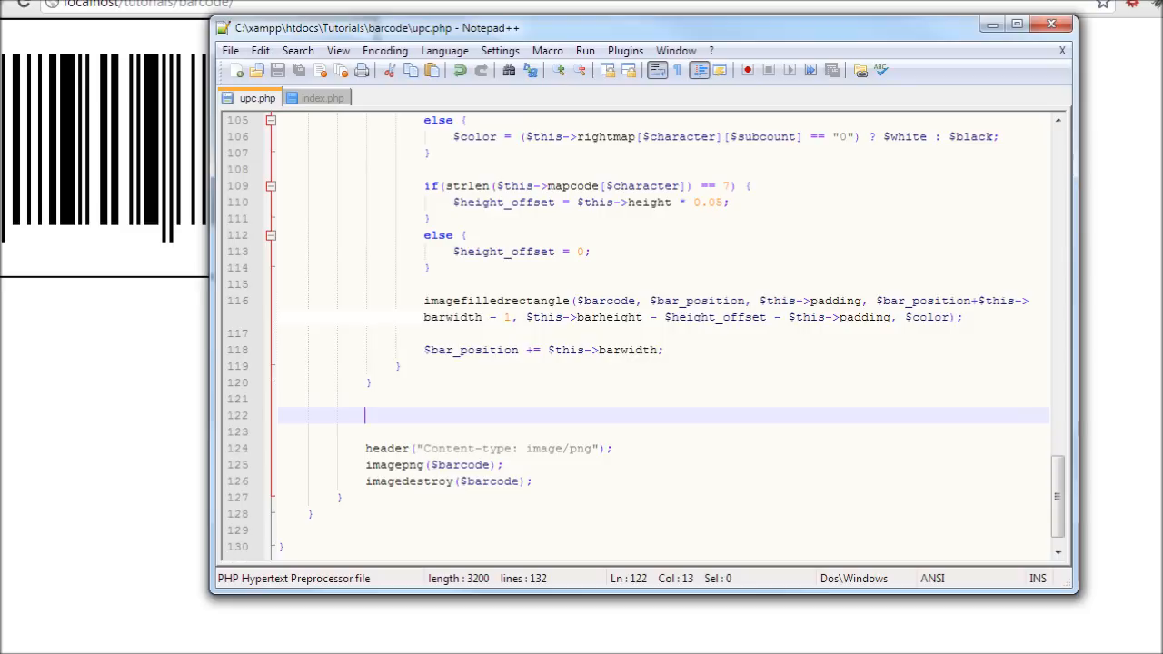
pyautogui.moveTo(567, 531)
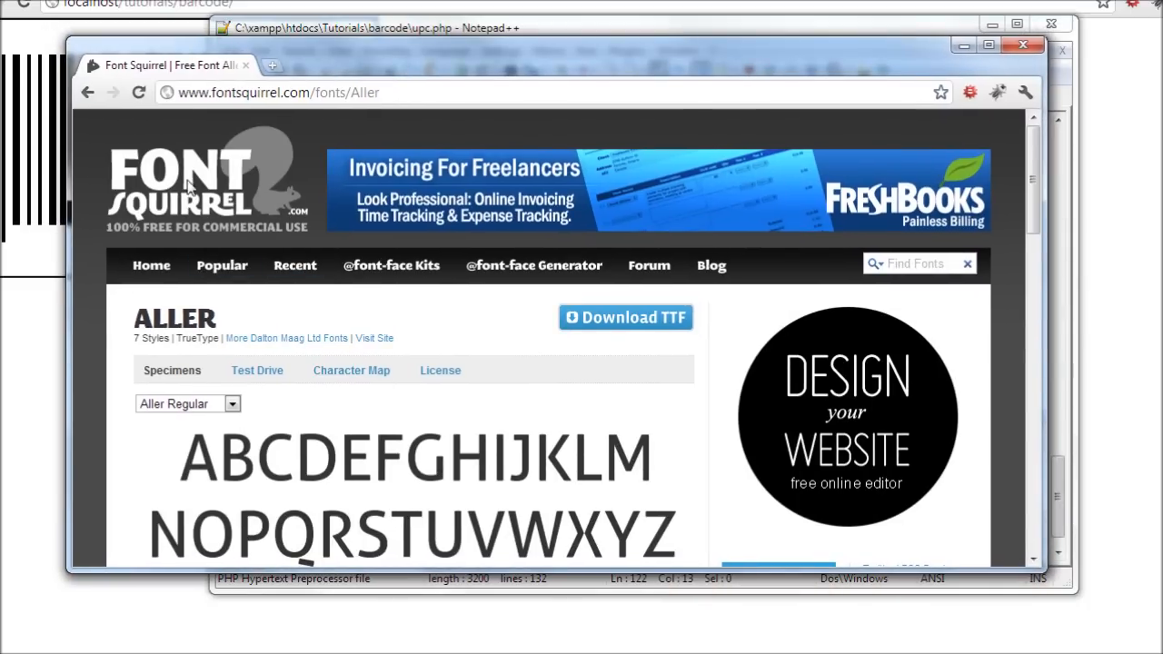
pyautogui.moveTo(590, 309)
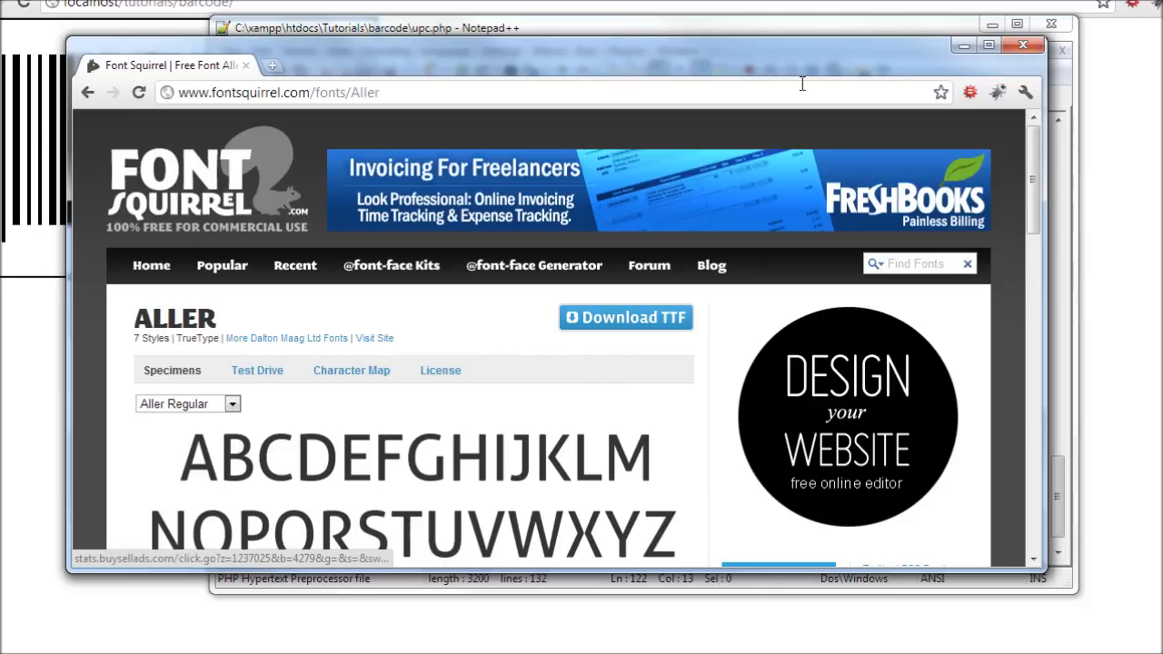
pyautogui.moveTo(189, 98)
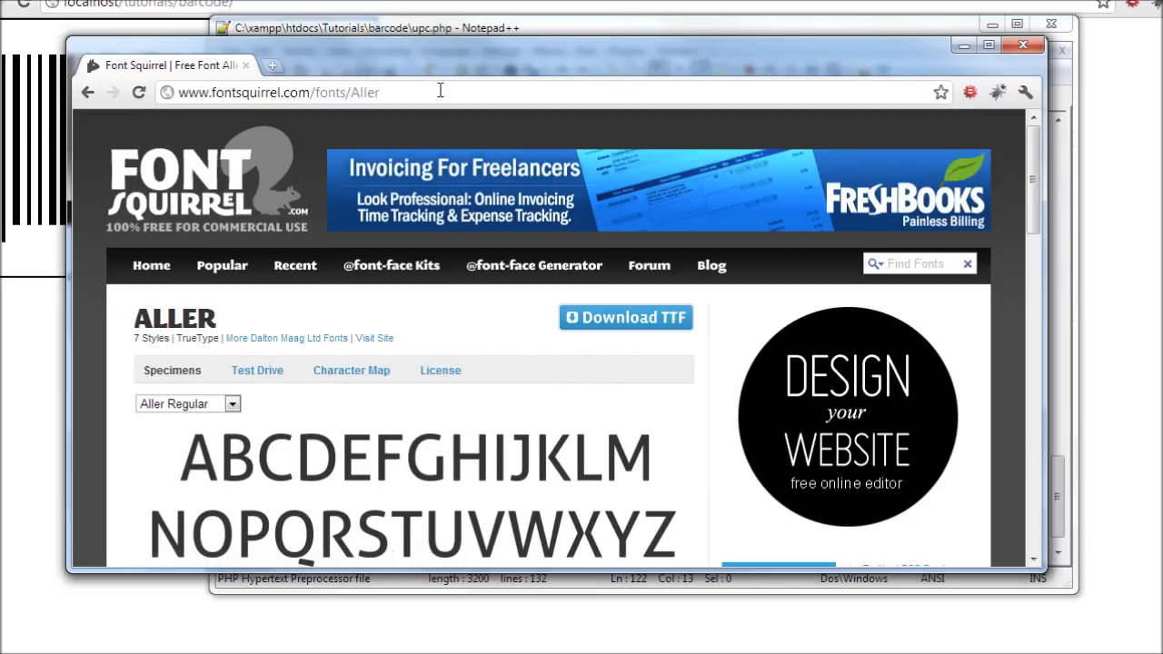
pyautogui.moveTo(663, 72)
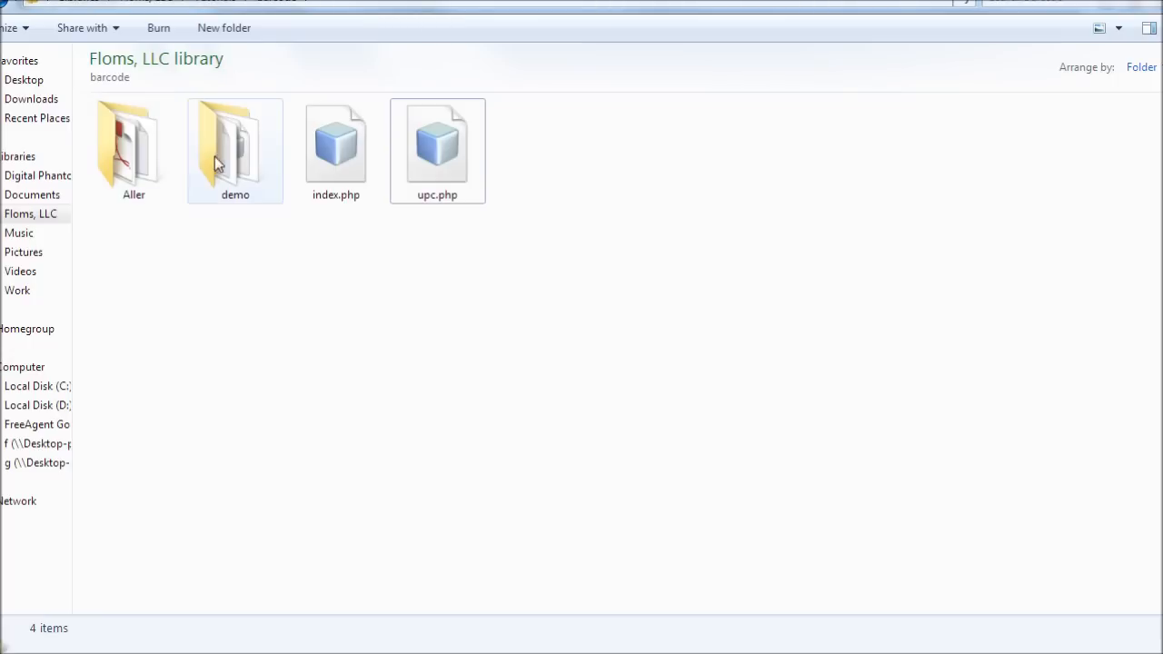
# Step: Check the extracted Aller font folder beside upc.php, then return to the blank line above header()
pyautogui.doubleClick(134, 149)
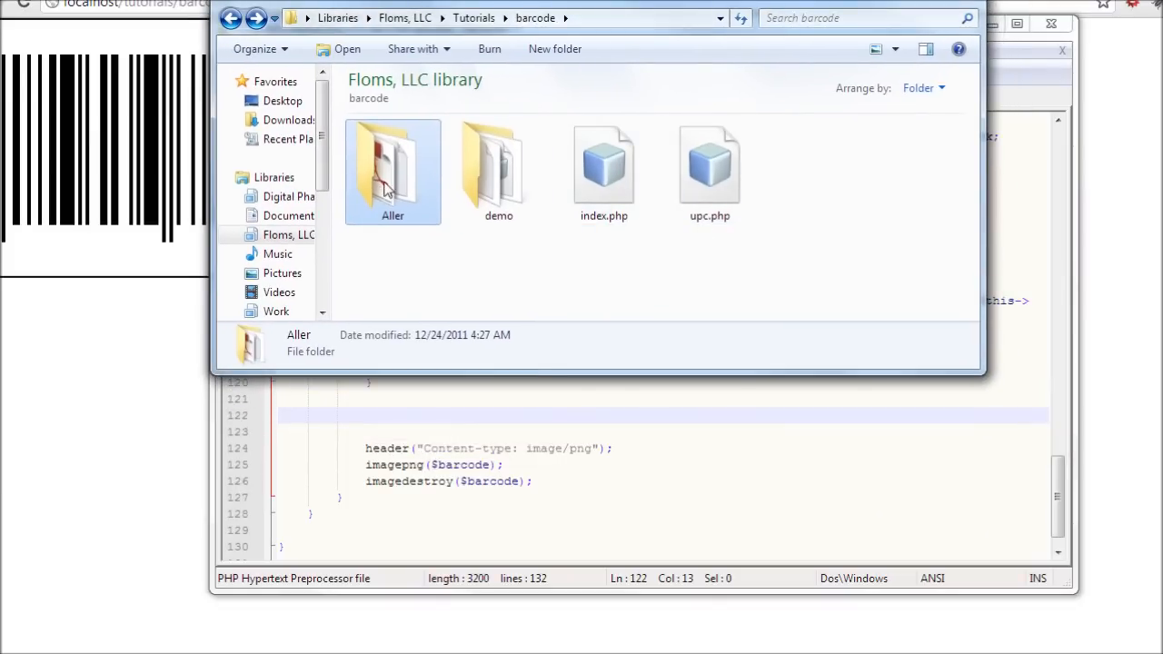
pyautogui.moveTo(487, 9)
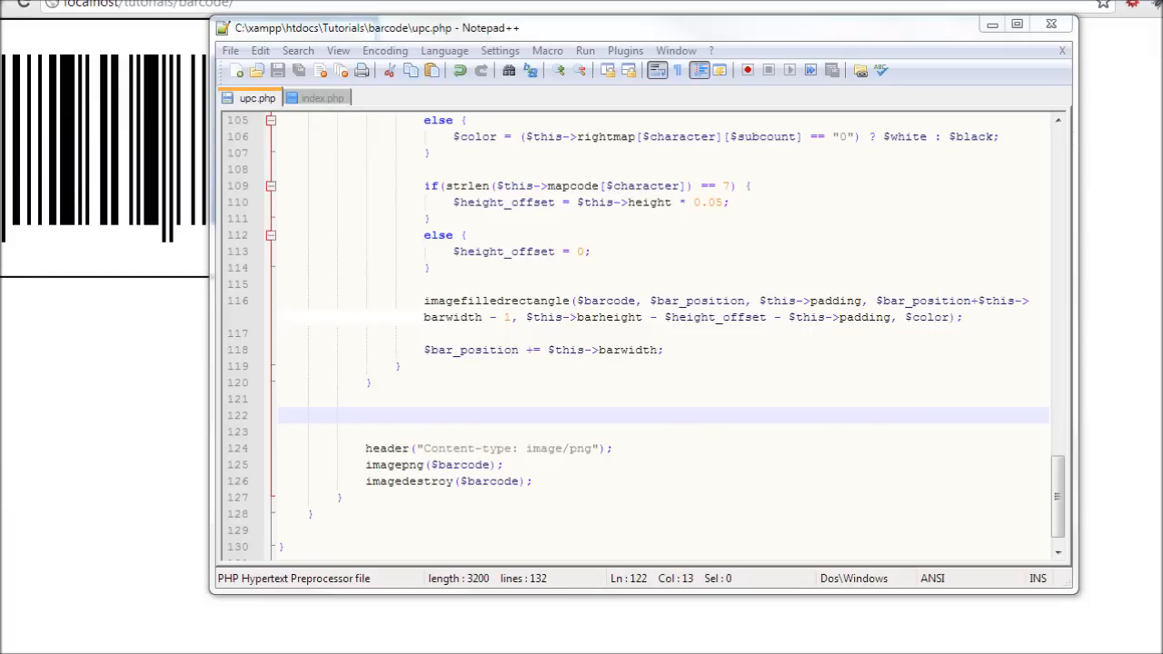
pyautogui.click(472, 400)
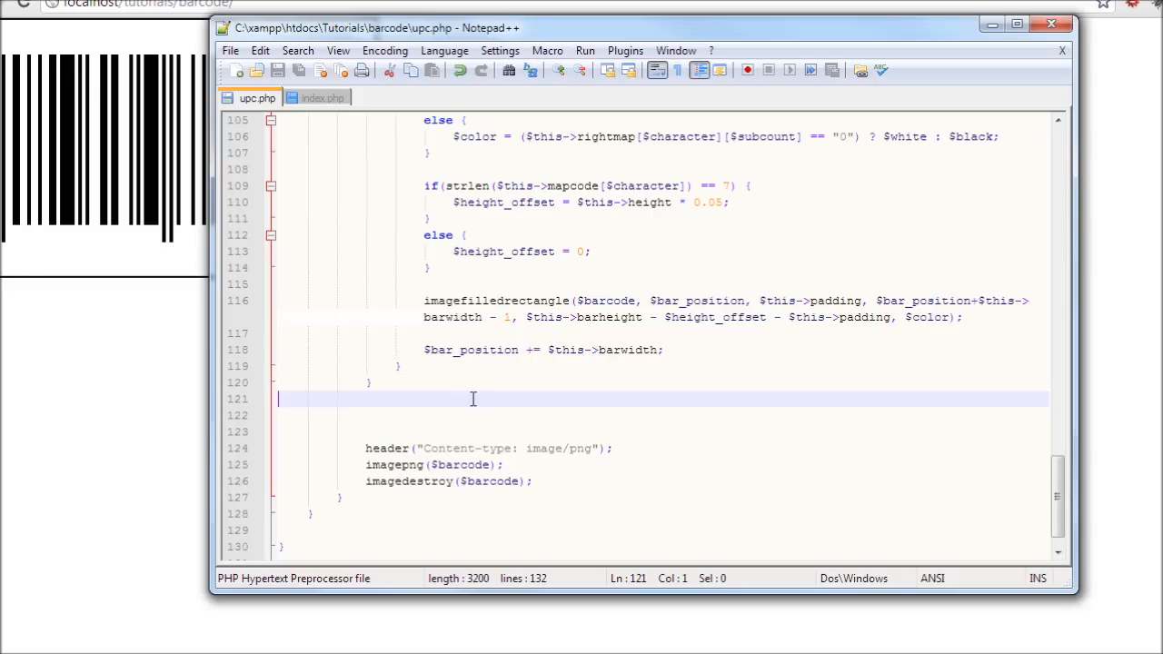
# Step: Add $font = "Aller_Rg.ttf"; above the header call and save upc.php
pyautogui.write('$font')
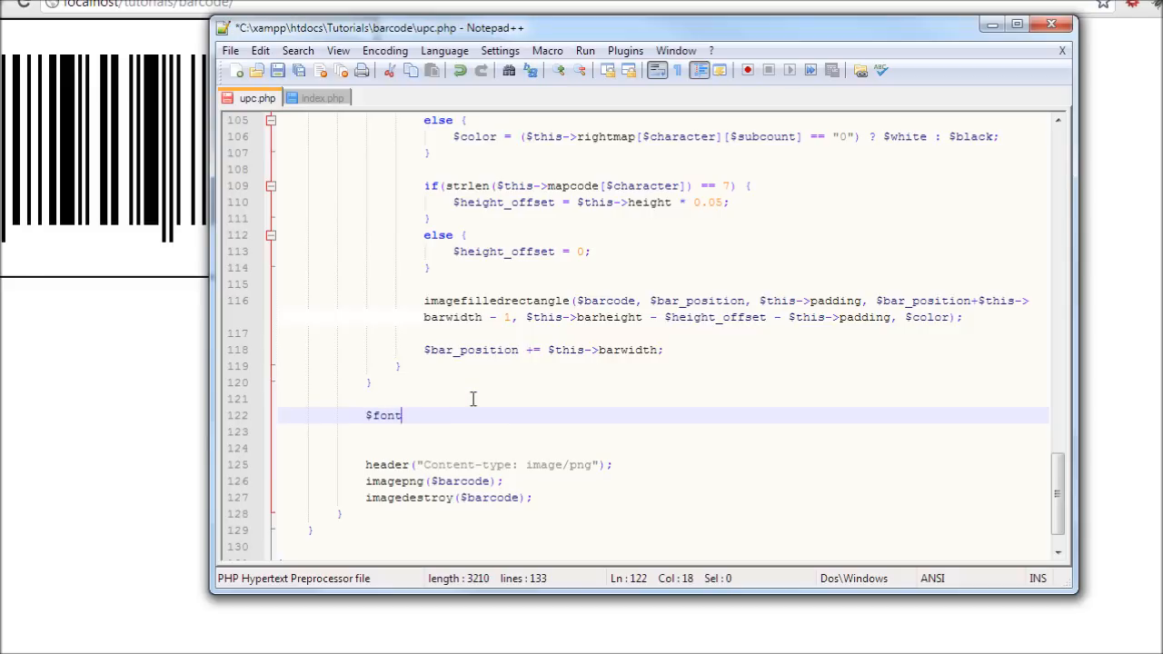
pyautogui.write('=')
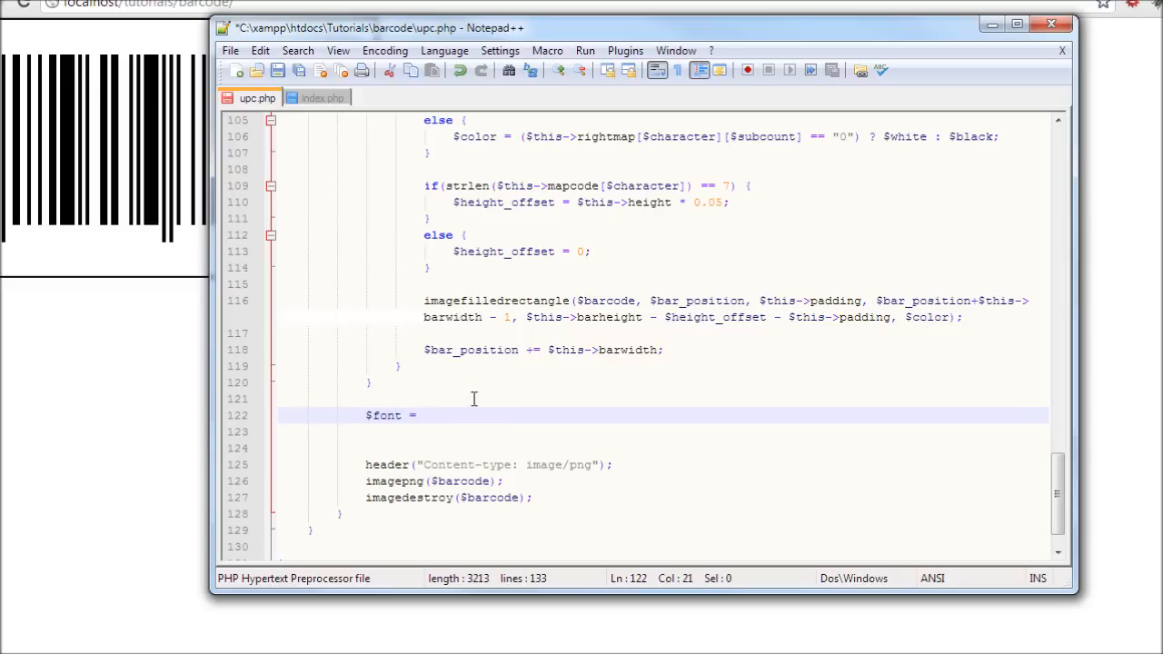
pyautogui.write('"";')
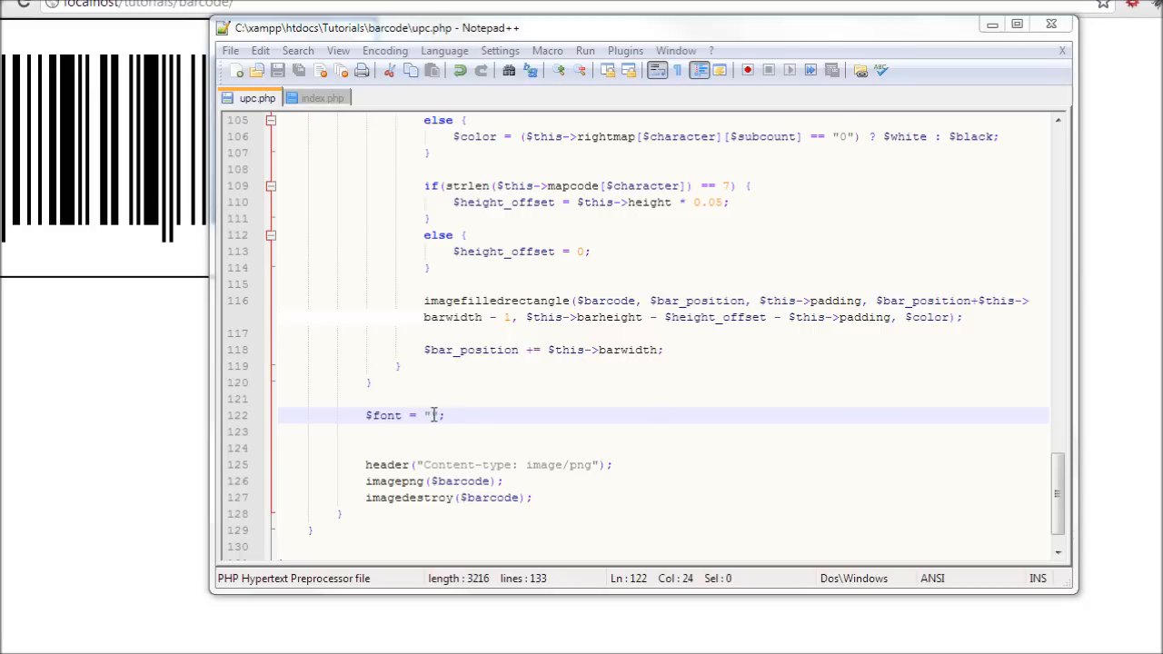
pyautogui.write('Aller_')
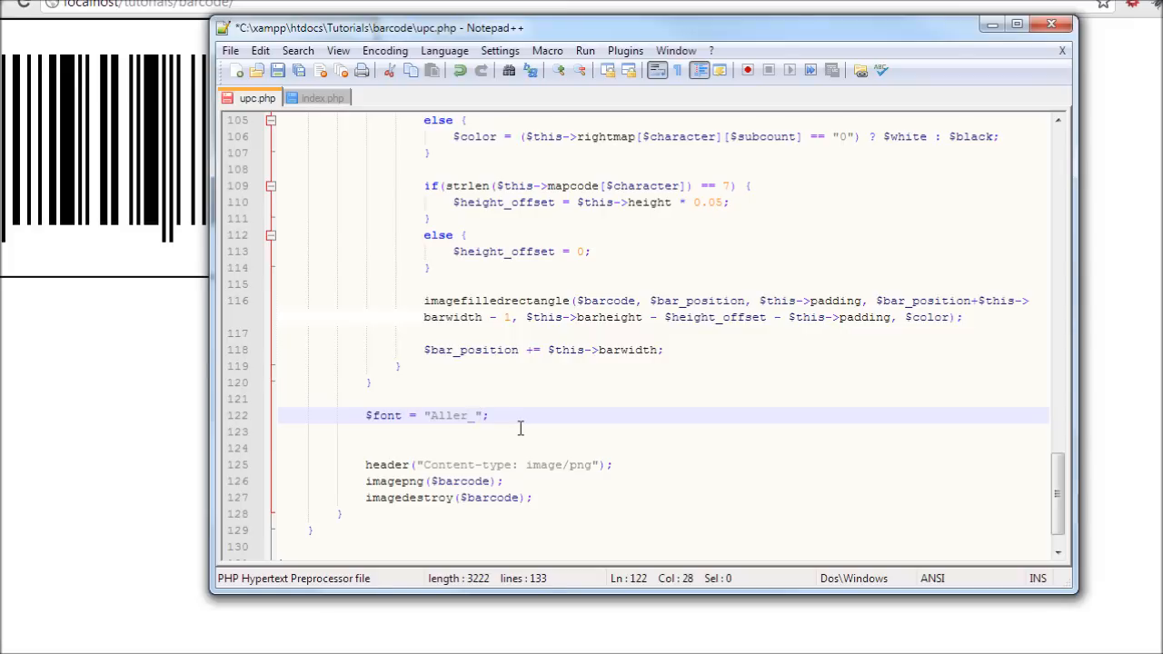
pyautogui.write('Rg.')
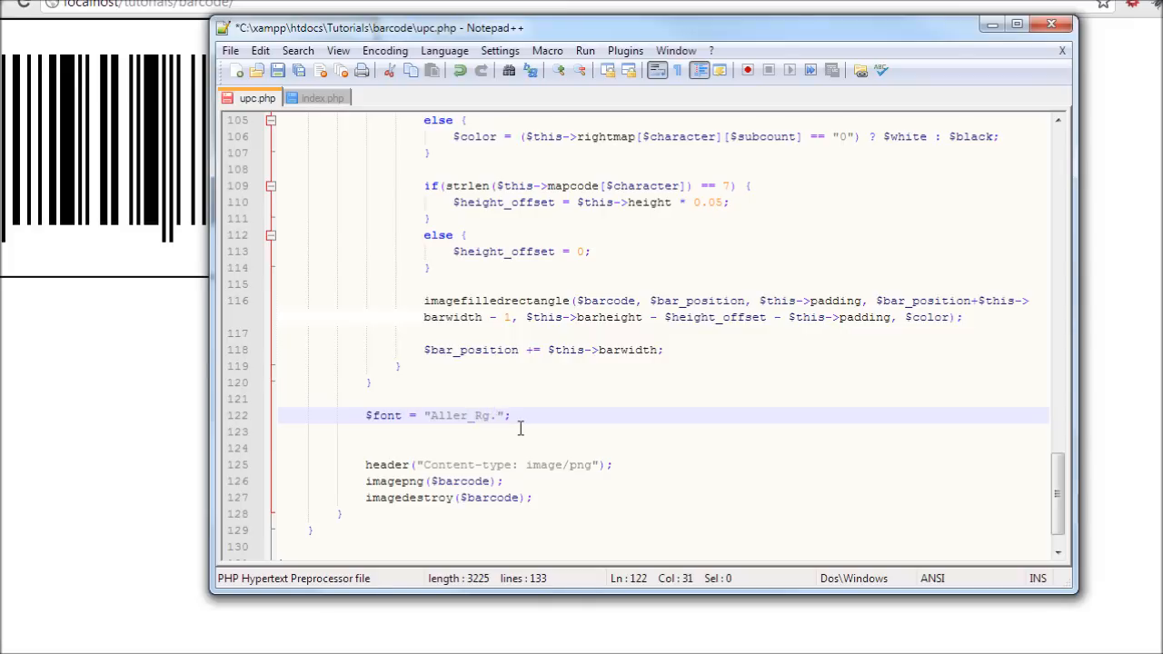
pyautogui.write('ttf')
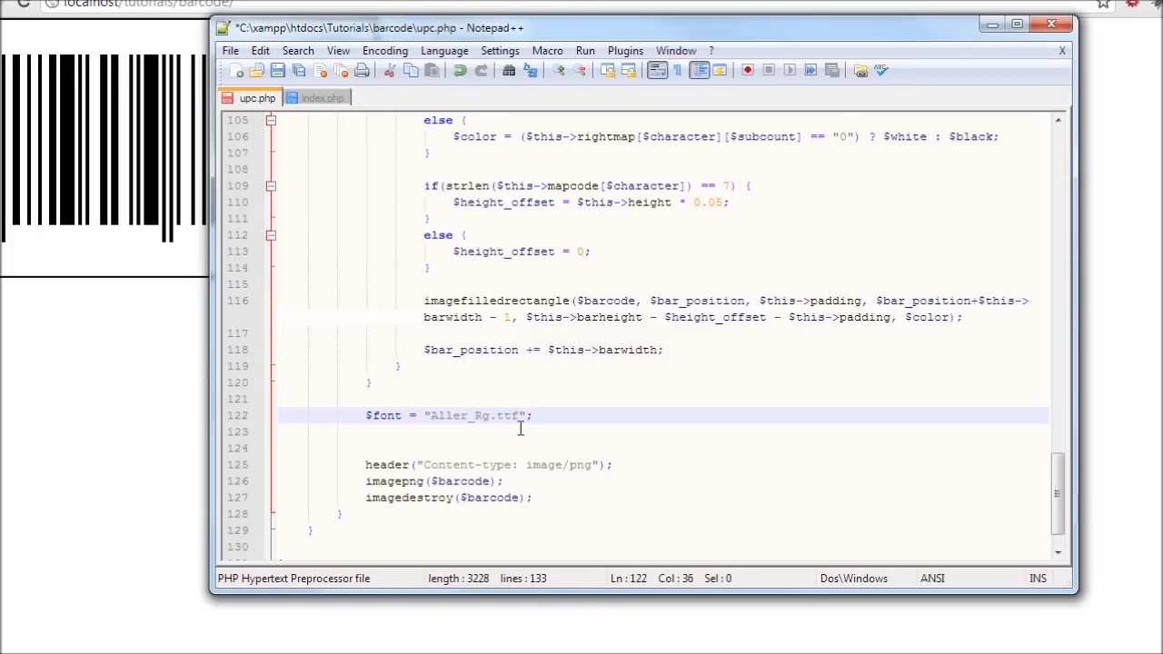
pyautogui.press('ctrl+s')
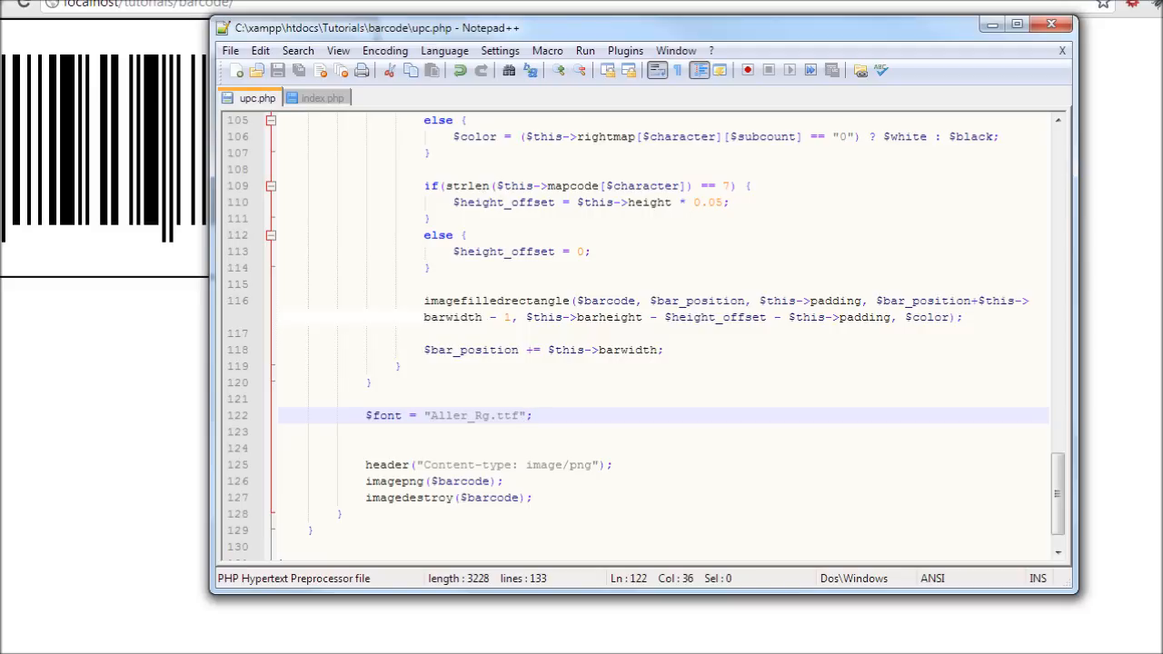
pyautogui.click(532, 414)
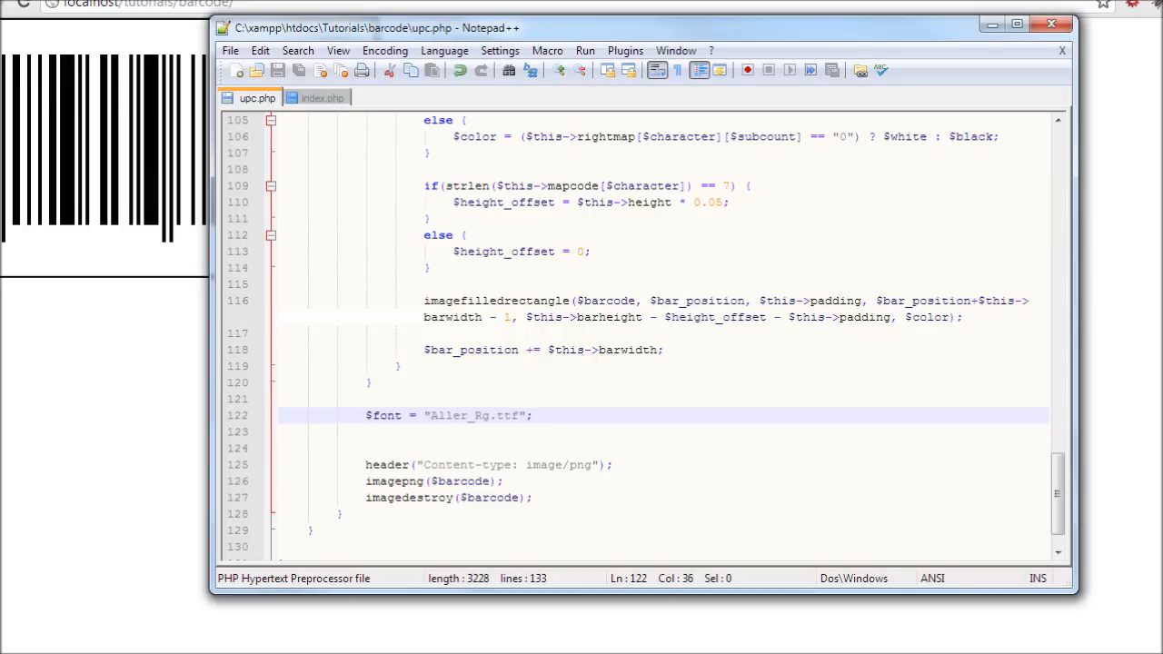
pyautogui.moveTo(570, 450)
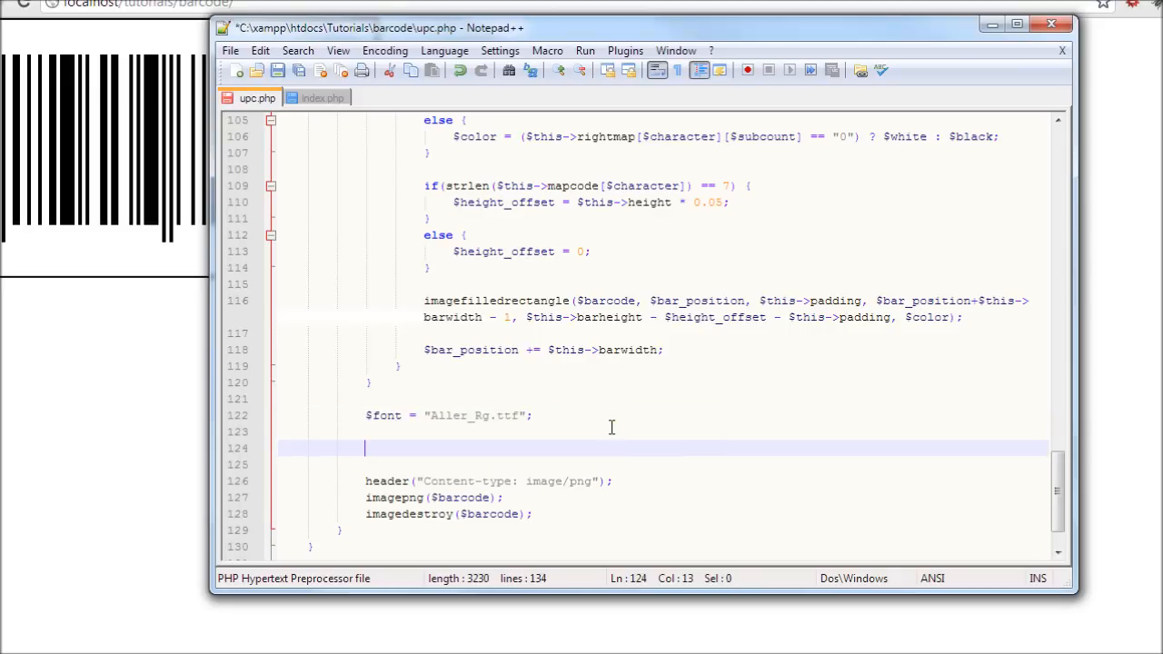
# Step: Add $digit1 = substr($code_display,0,1); on a new line below the $font line
pyautogui.click(276, 69)
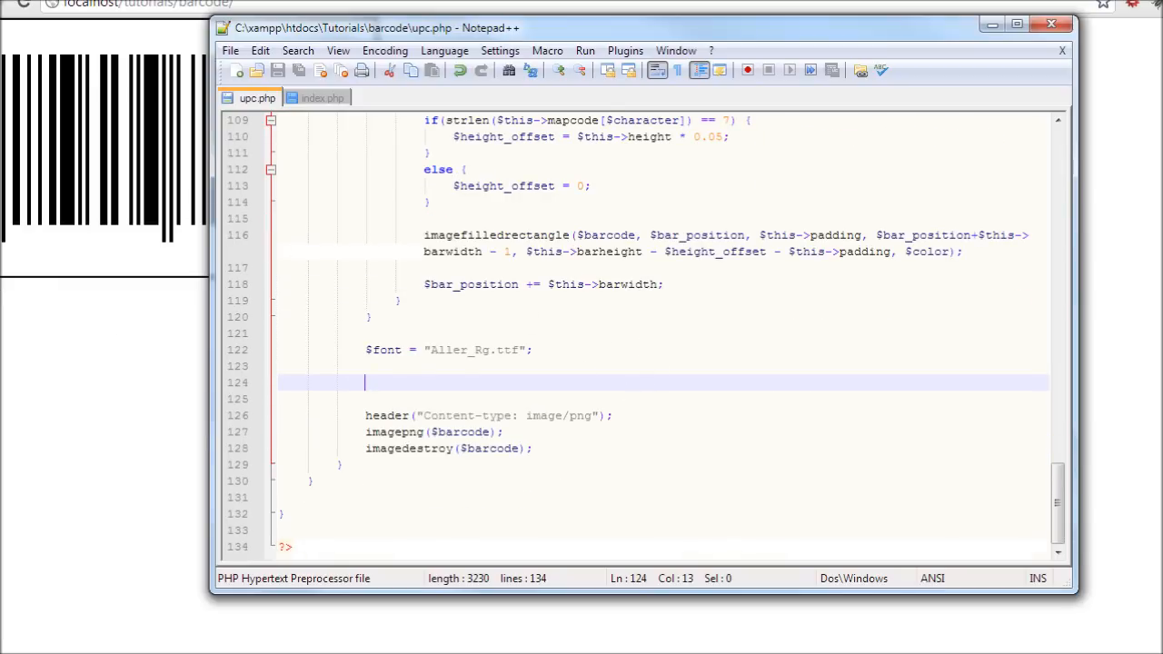
pyautogui.moveTo(512, 309)
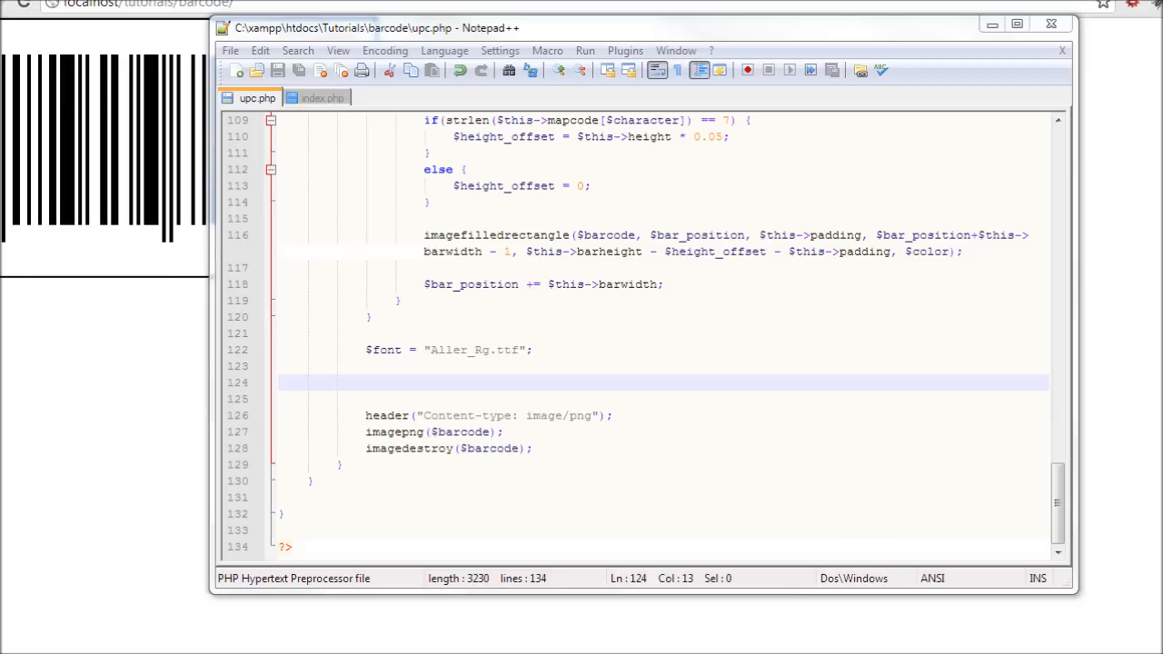
pyautogui.moveTo(432, 374)
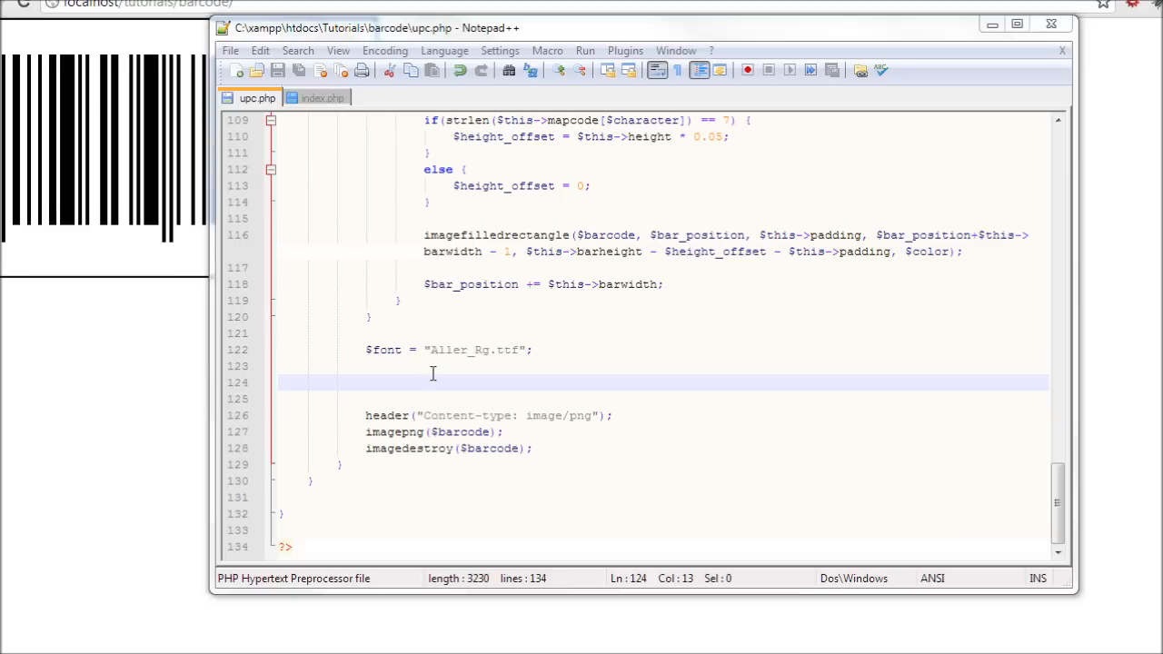
pyautogui.press('enter')
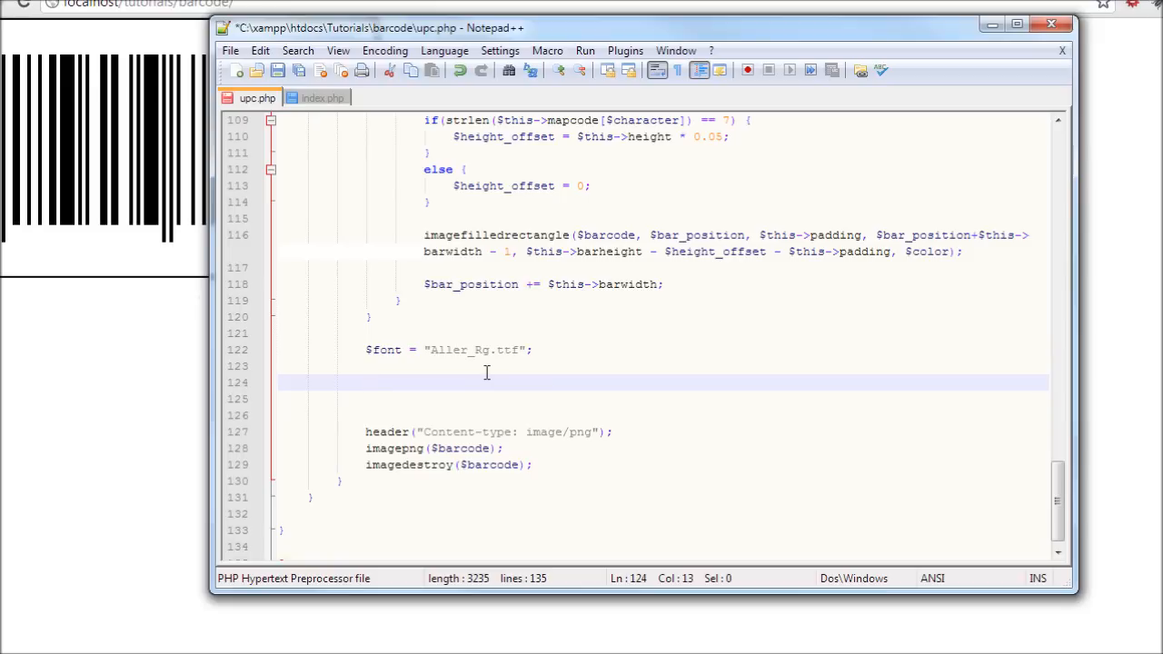
pyautogui.write('$')
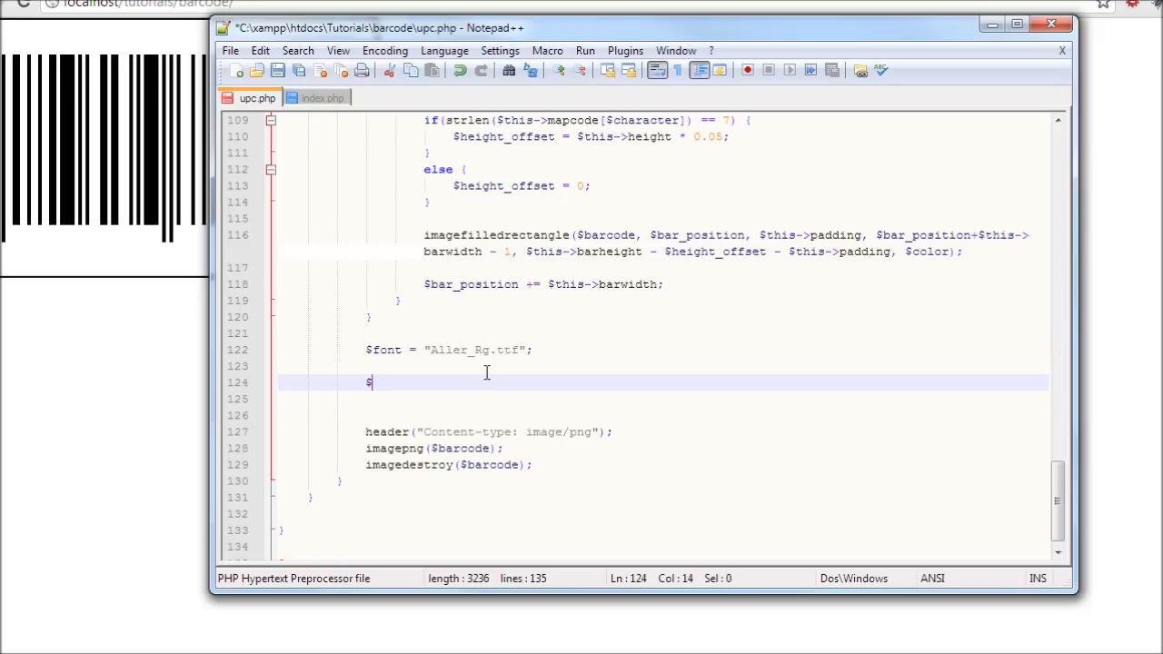
pyautogui.write('digit1')
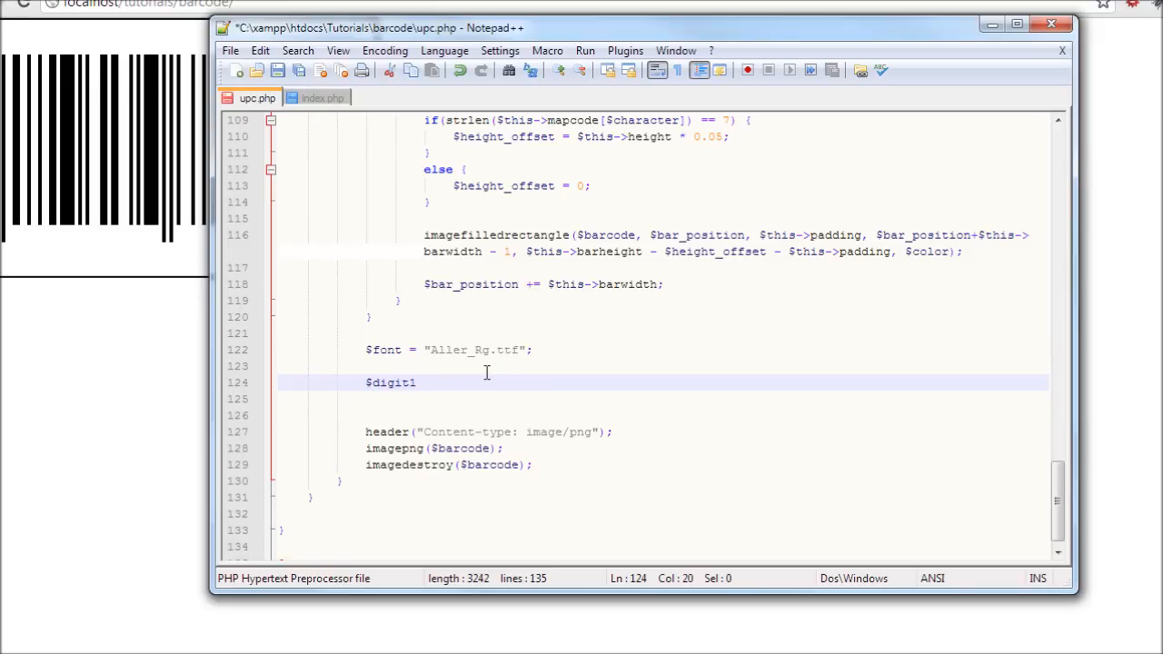
pyautogui.write('= substr();')
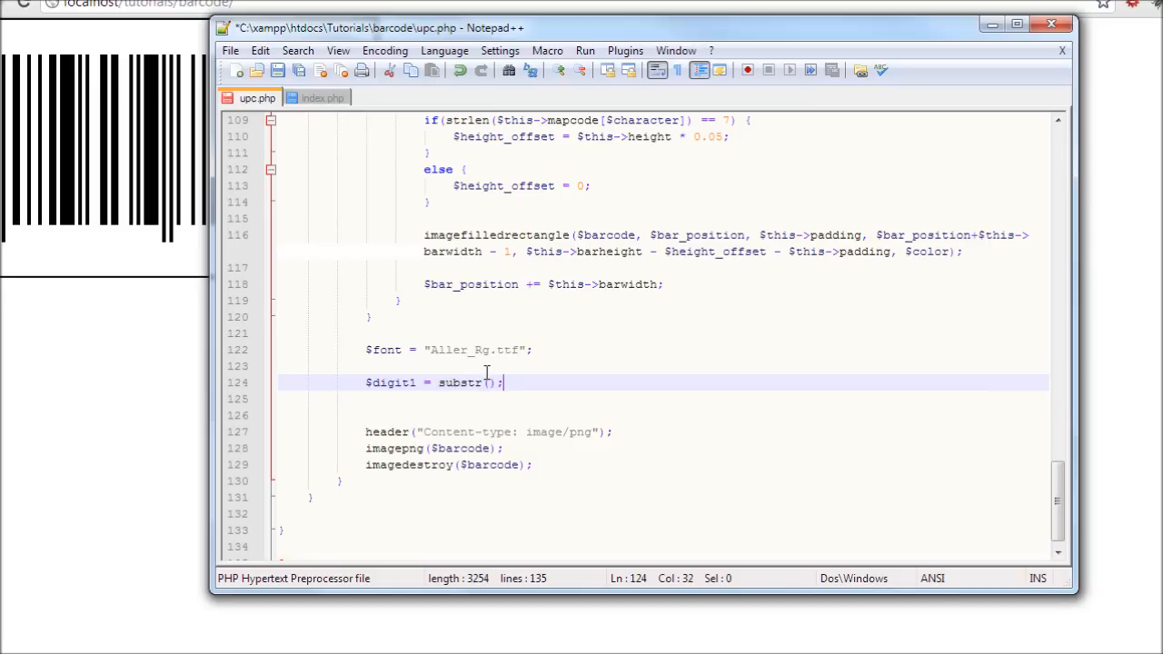
pyautogui.write('$')
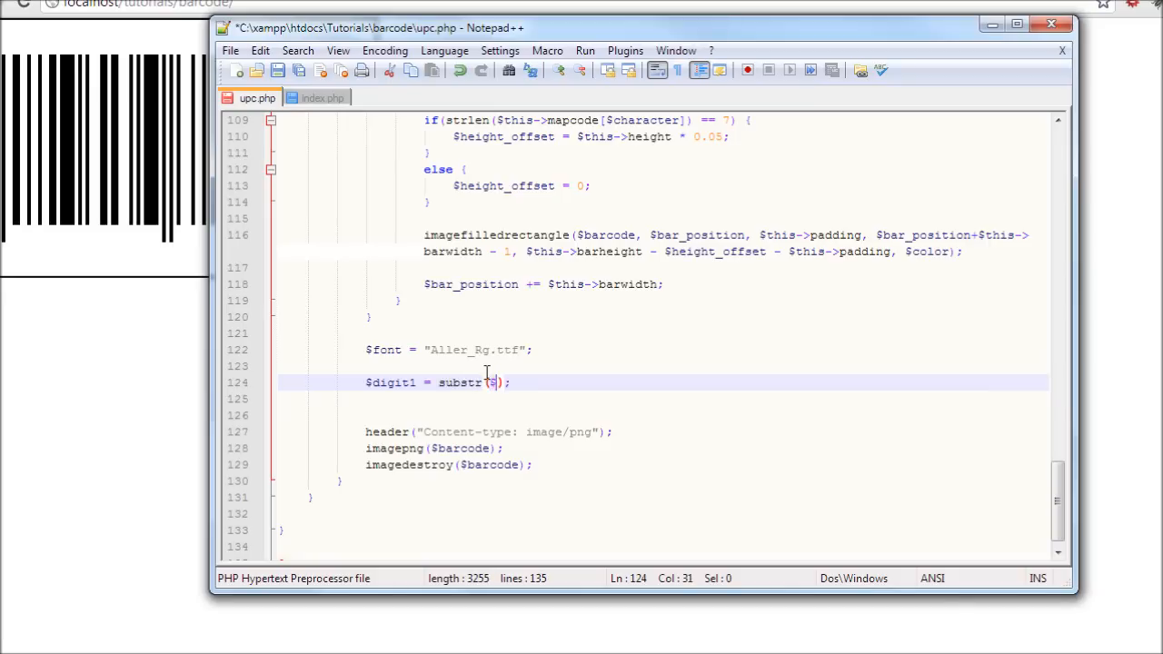
pyautogui.write('code_')
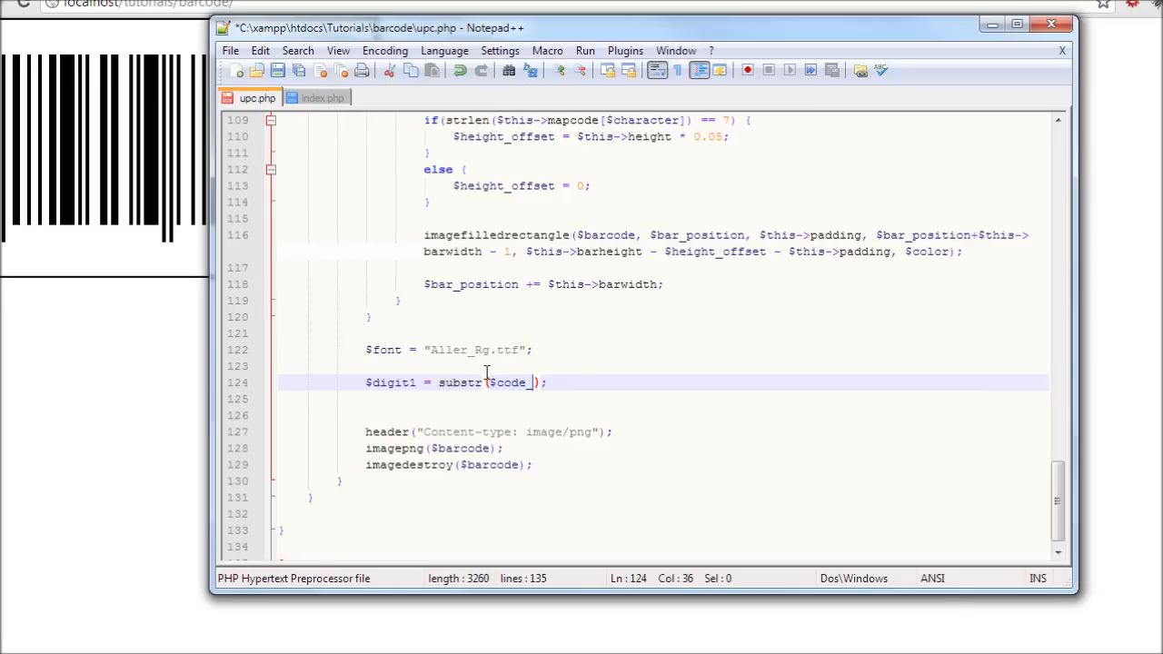
pyautogui.write('des')
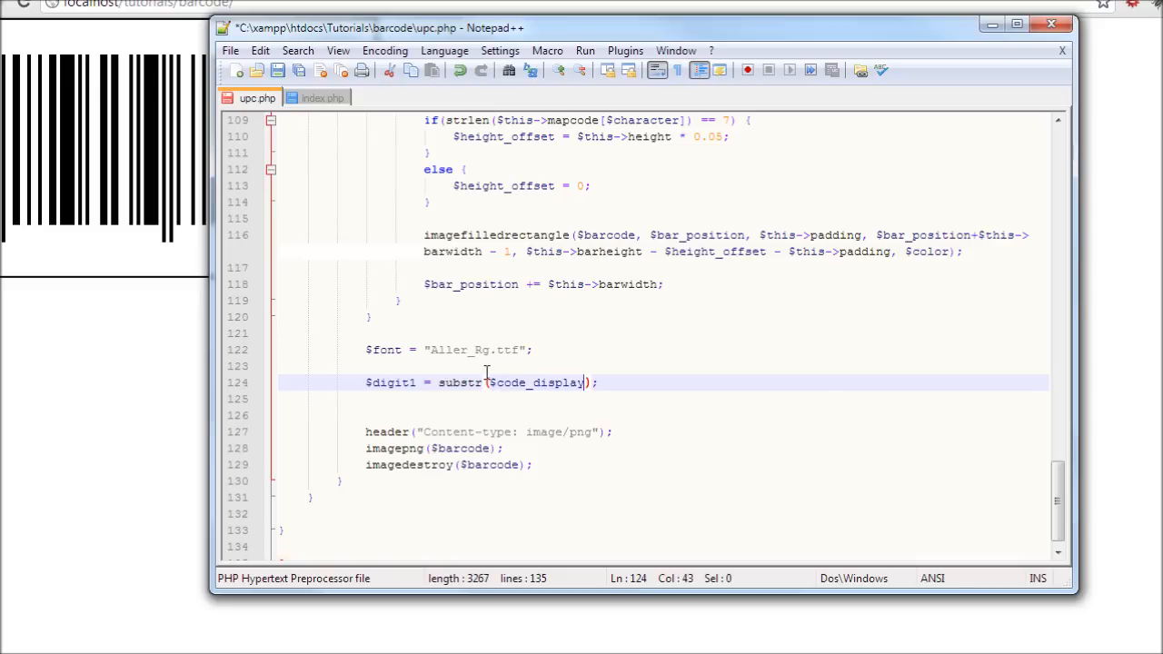
pyautogui.write(',')
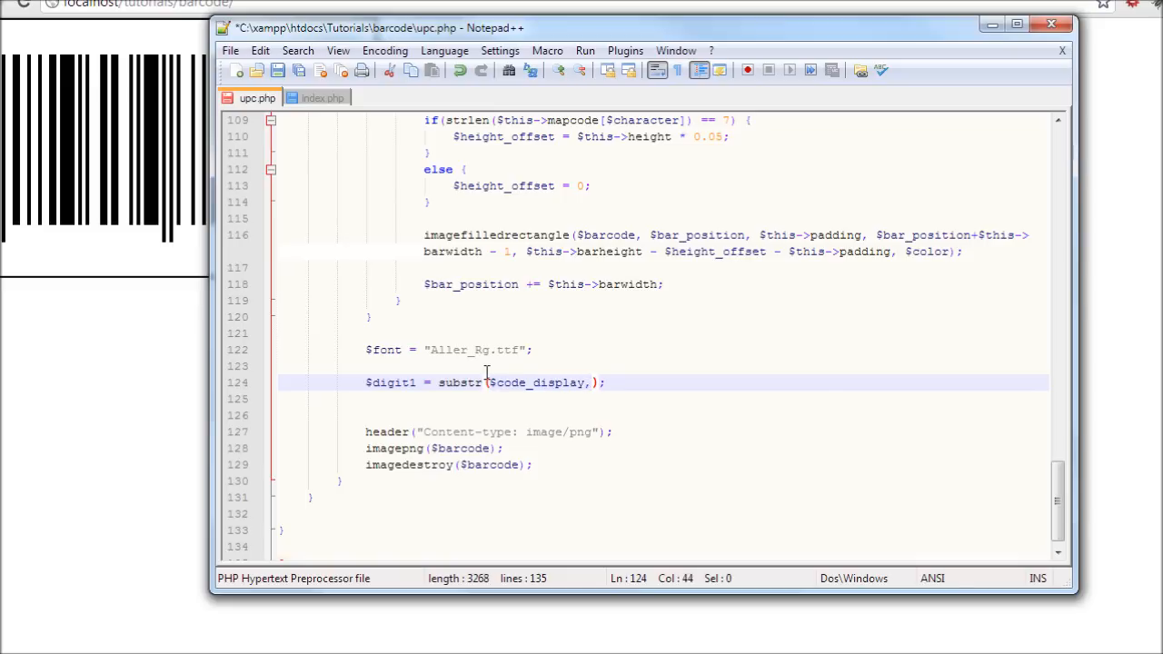
pyautogui.write('0,1')
pyautogui.write('$')
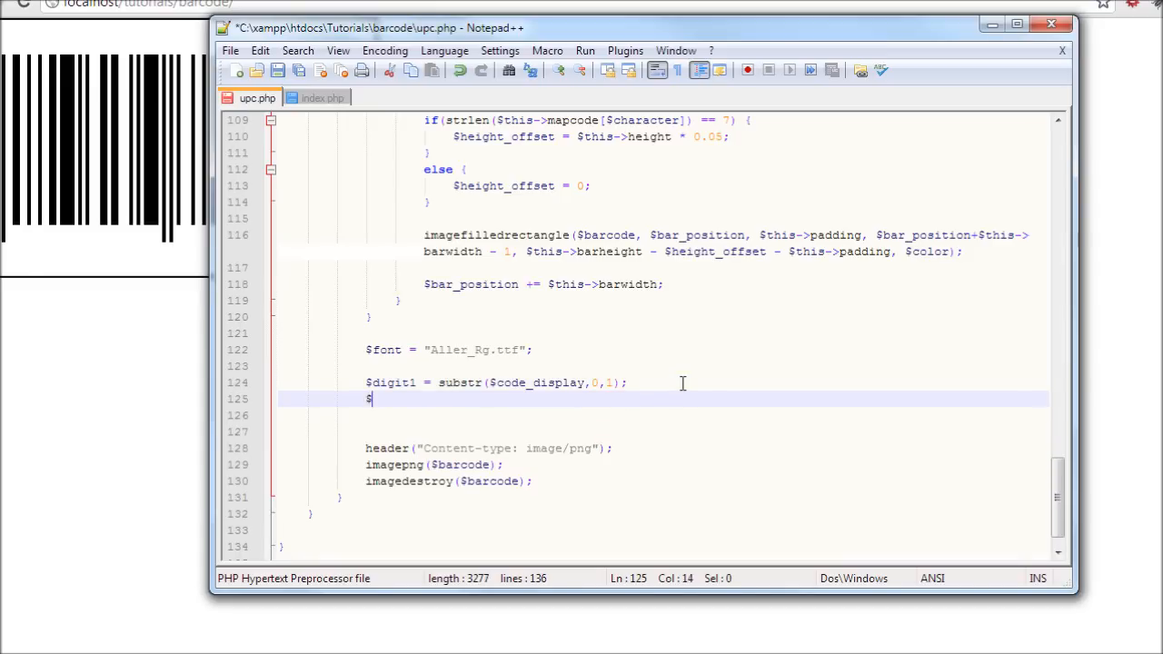
# Step: Add $leftdigits = substr($code_display,1,5); below the $digit1 line
pyautogui.write('left')
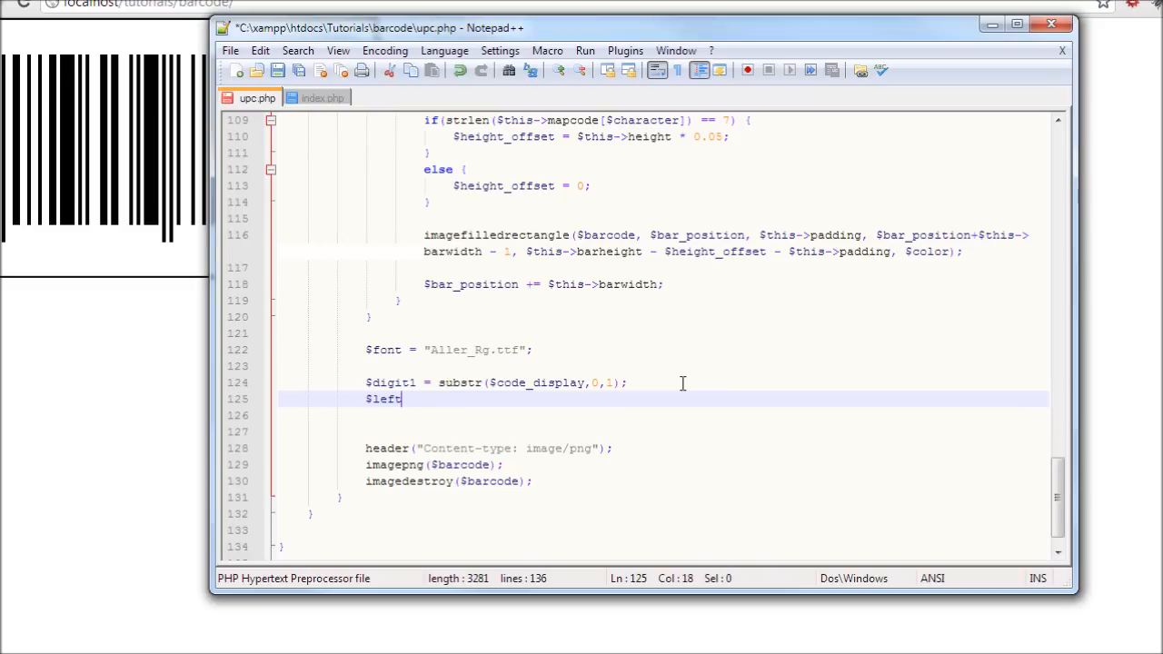
pyautogui.write('digits')
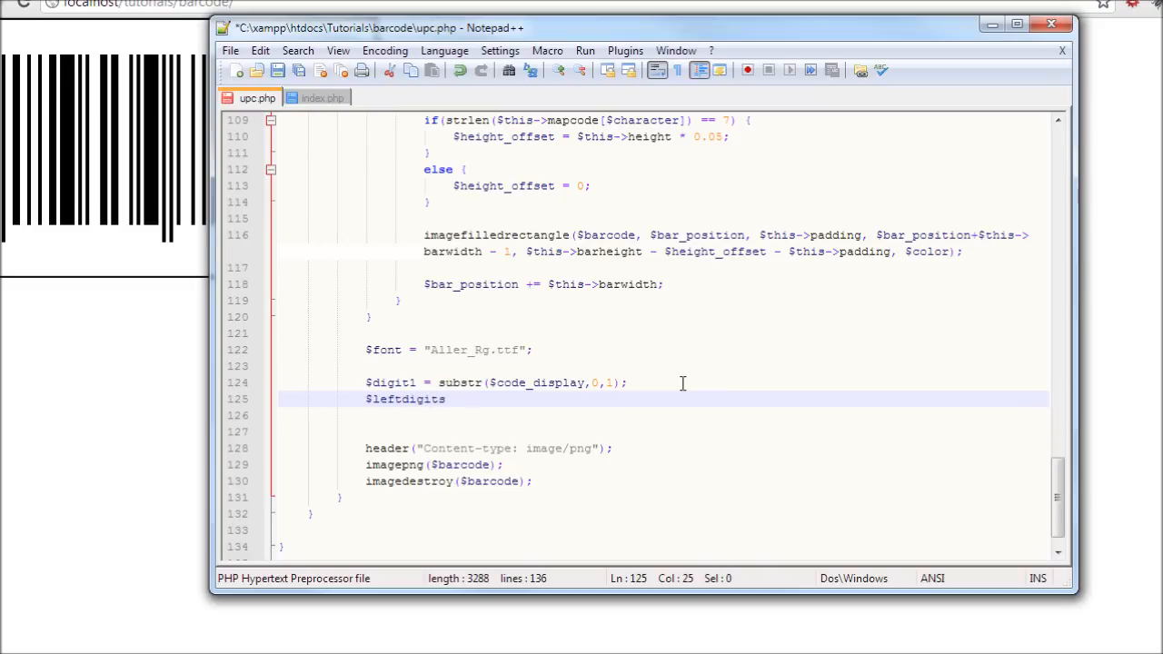
pyautogui.write('=')
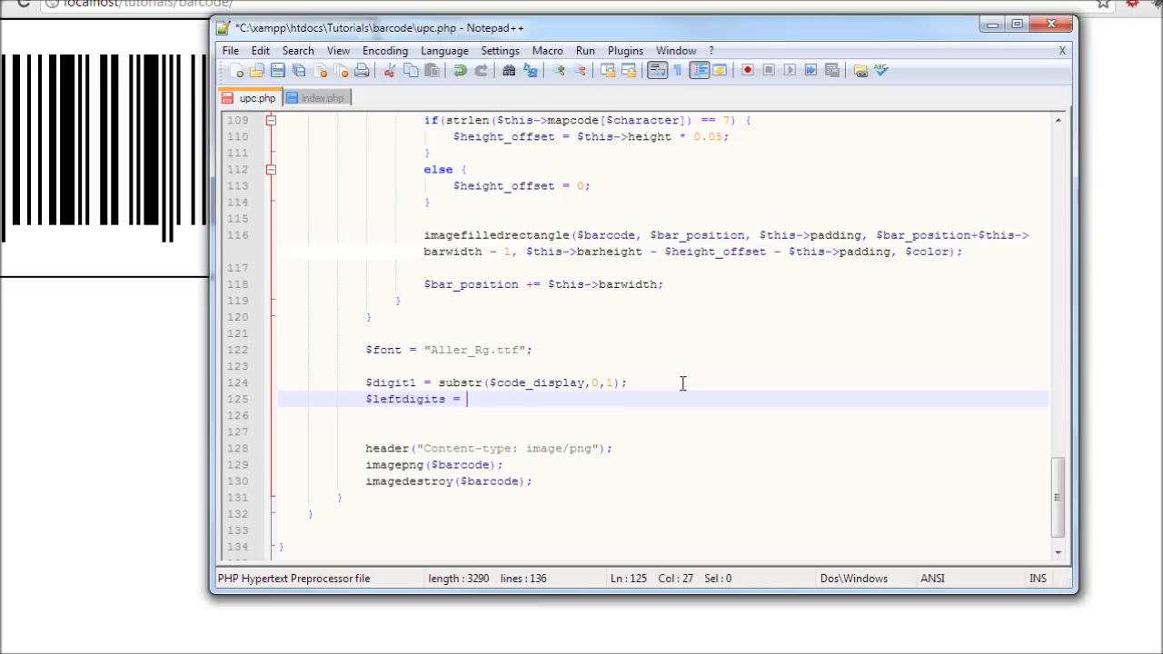
pyautogui.write('sub')
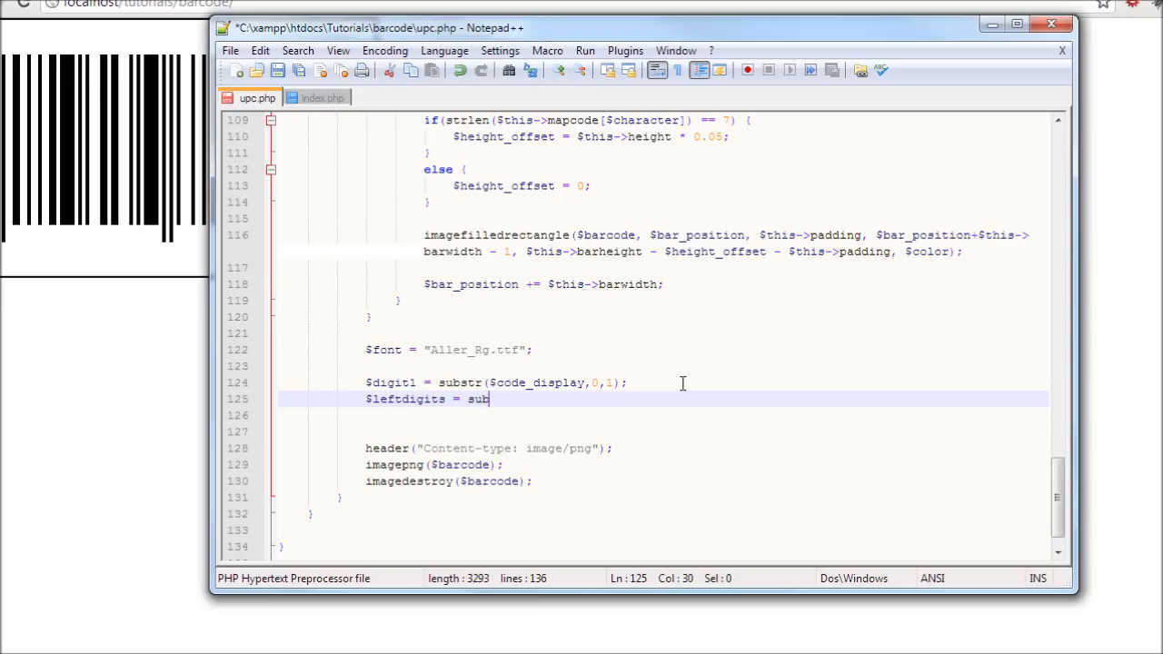
pyautogui.write('str();')
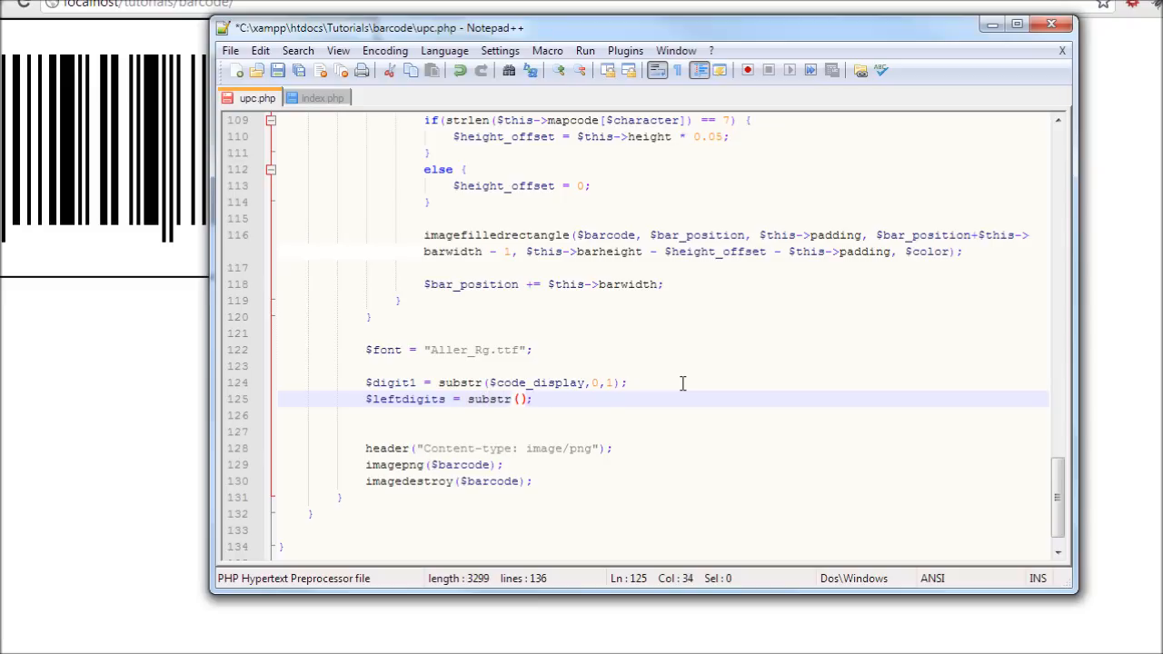
pyautogui.write('$code_d')
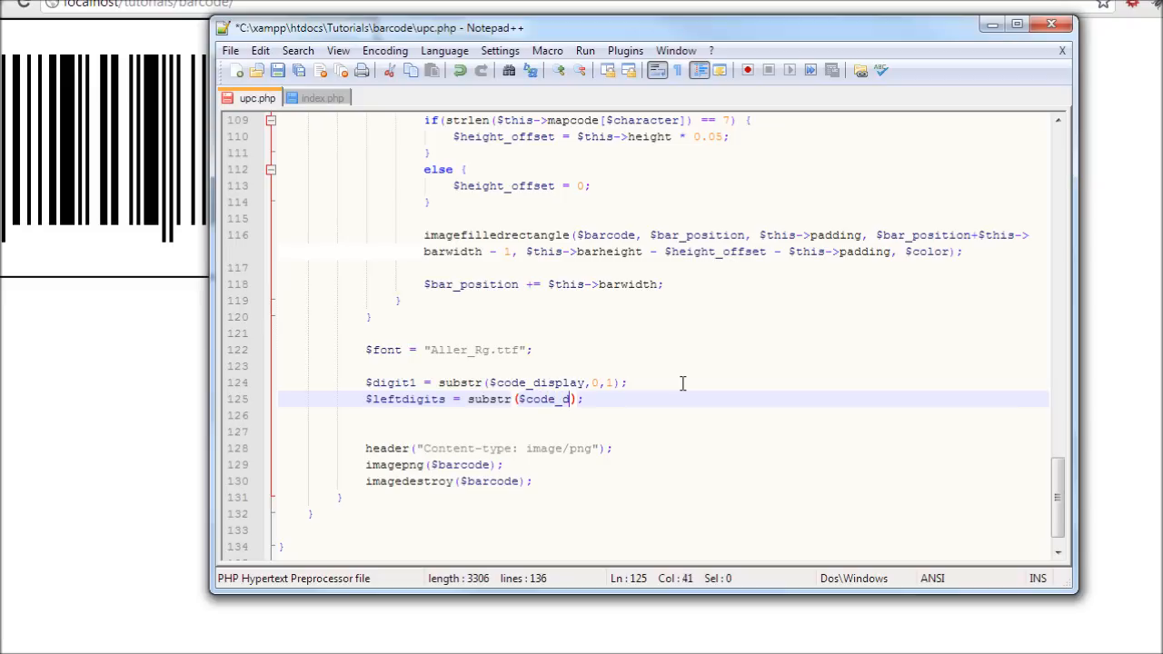
pyautogui.write('isplay,1')
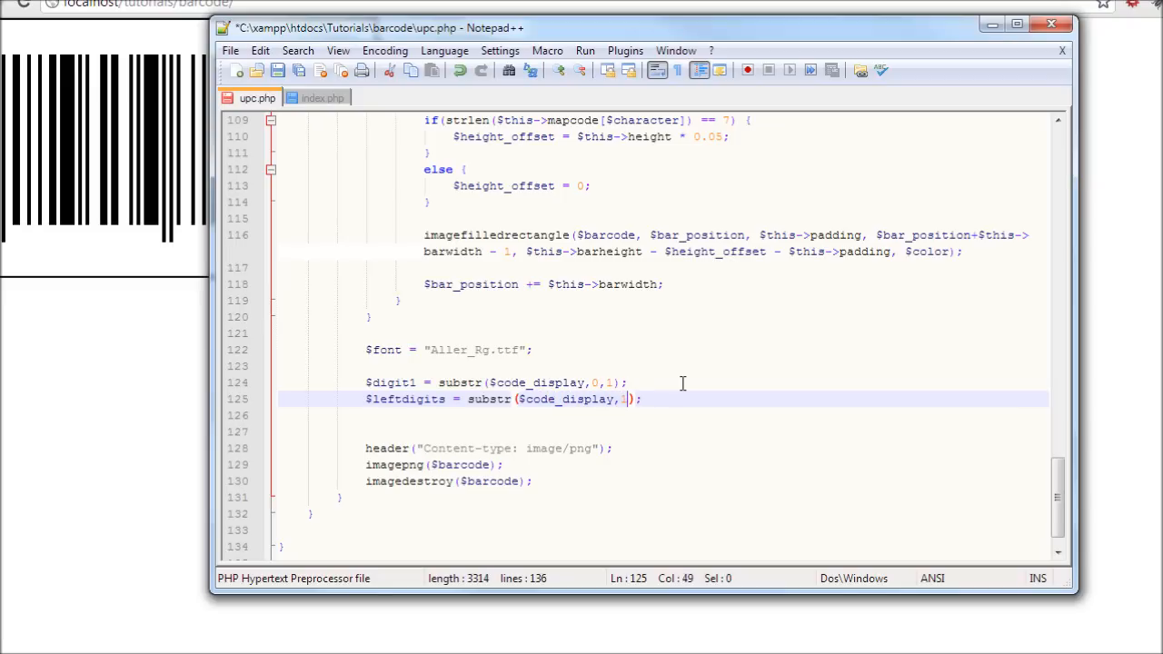
pyautogui.write(',5')
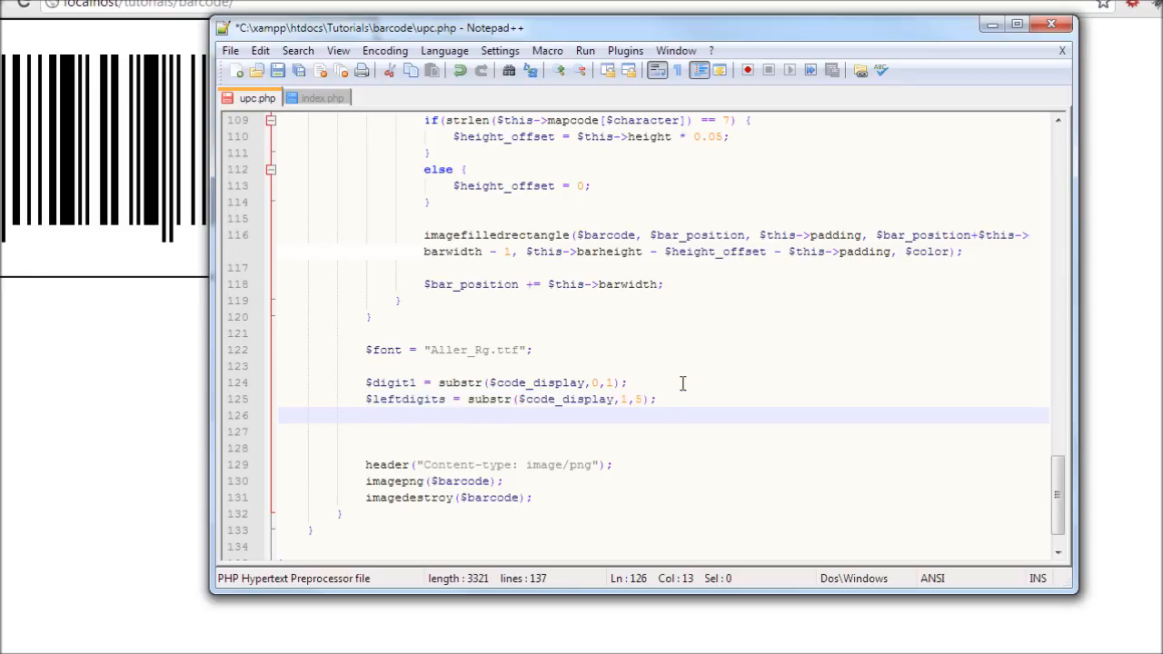
# Step: Add $rightdigits = substr($code_display,6,5); and begin the next variable line
pyautogui.write('$right')
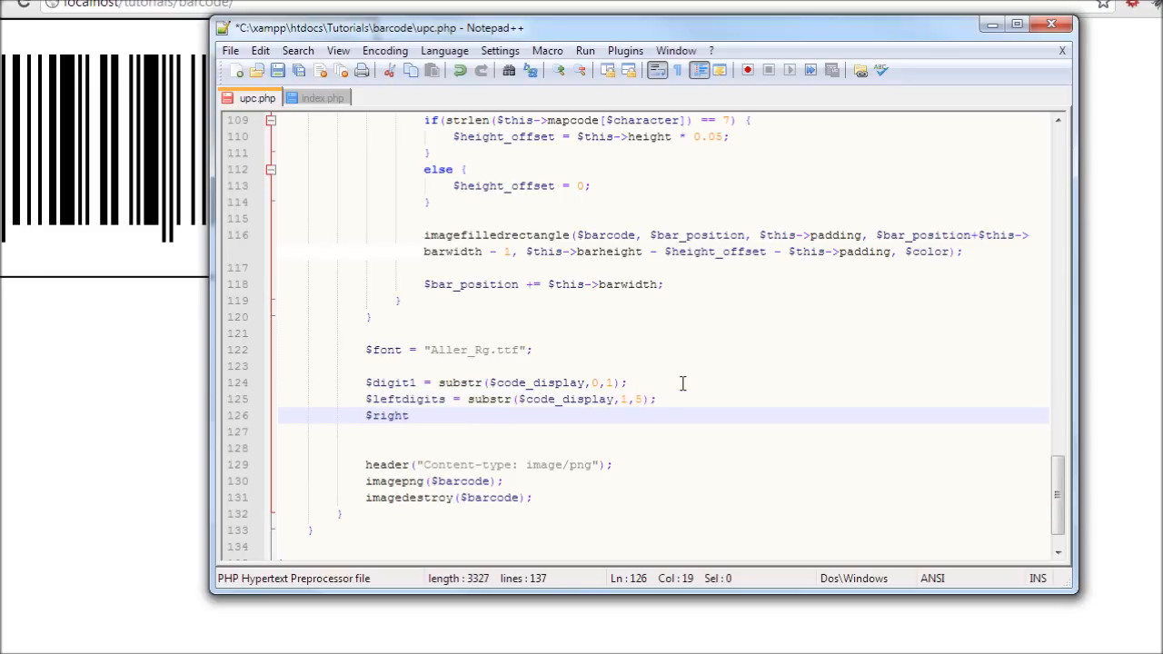
pyautogui.write('digits')
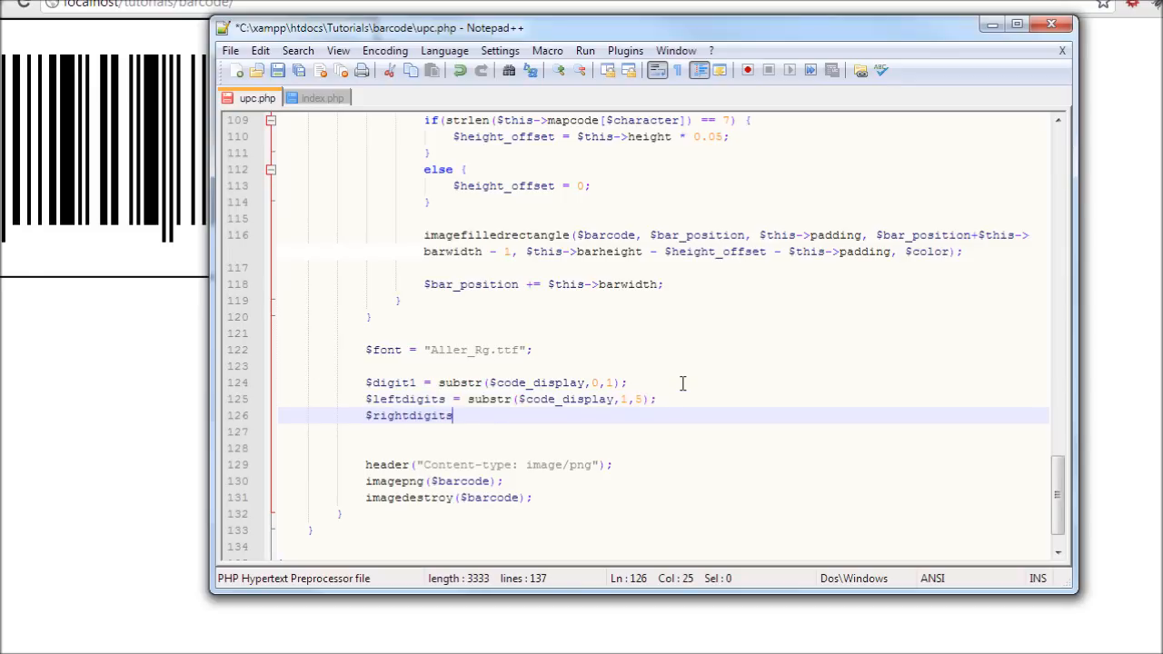
pyautogui.write('= sub')
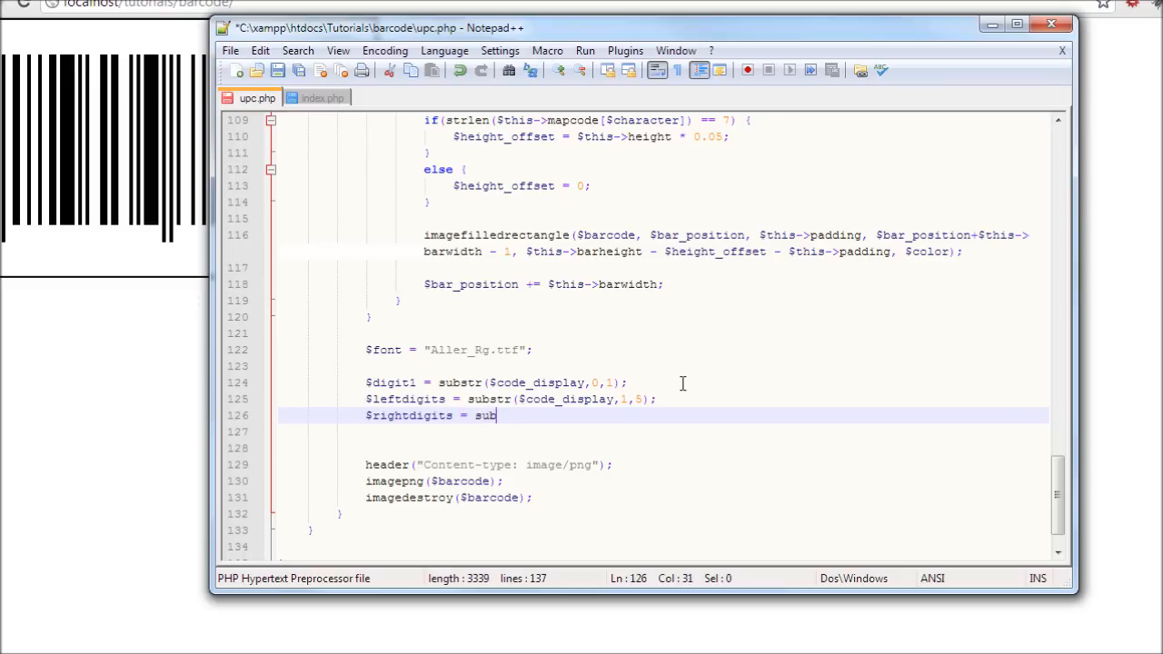
pyautogui.write('tr()')
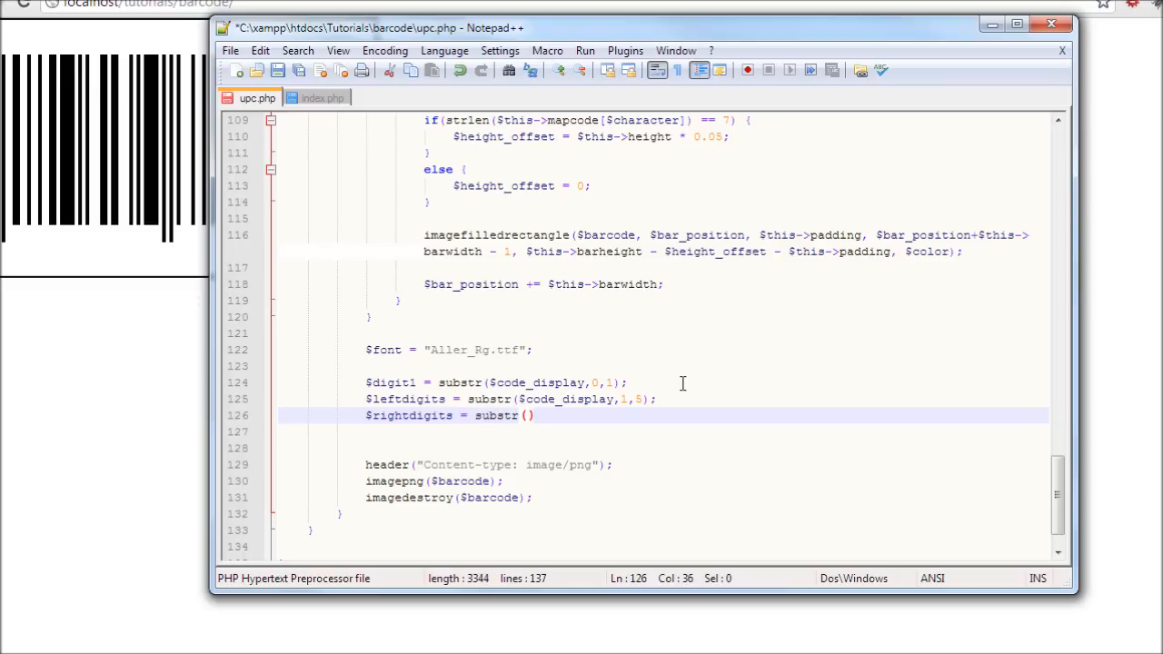
pyautogui.write('$cod')
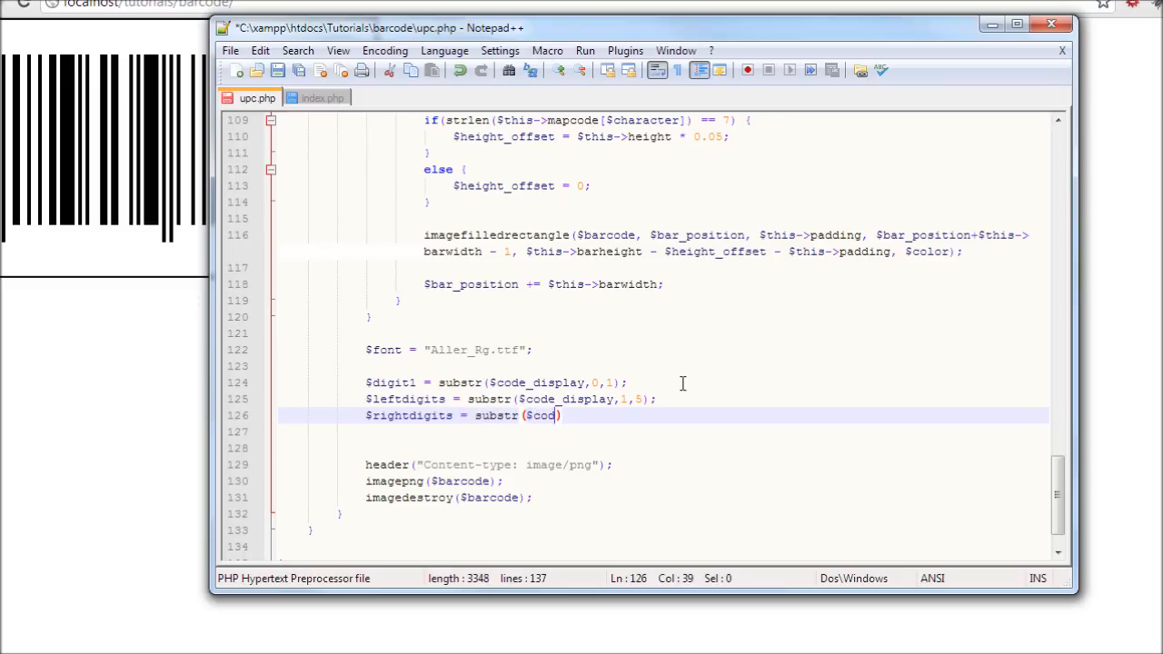
pyautogui.write('e_dsiplay,')
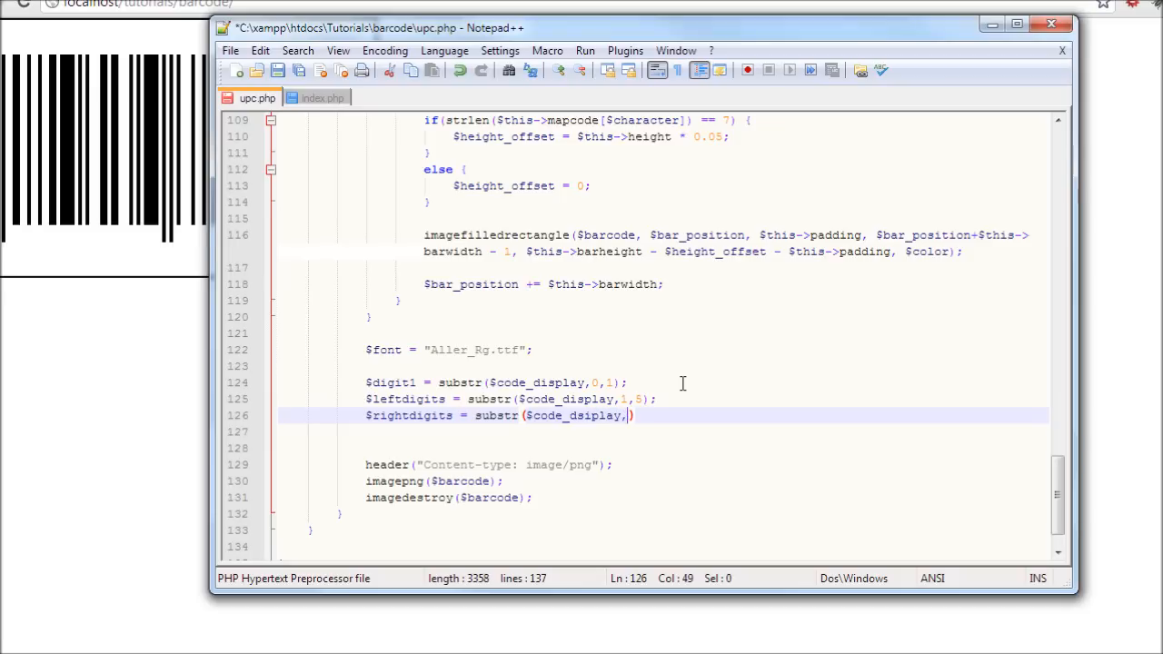
pyautogui.write('6')
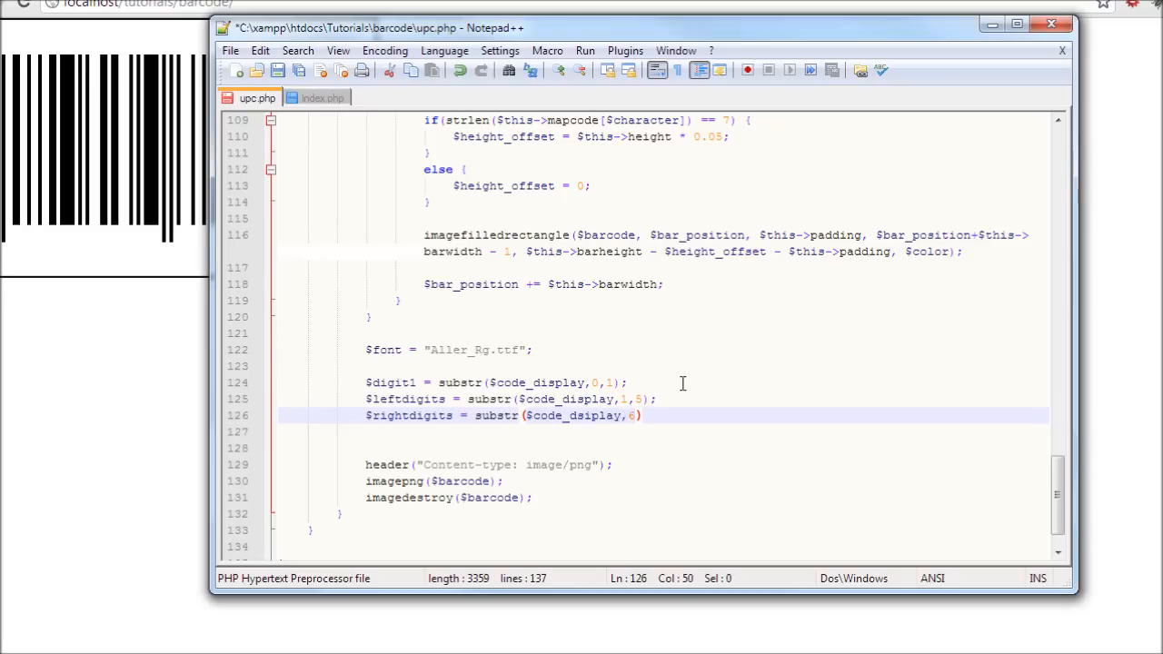
pyautogui.write(',5')
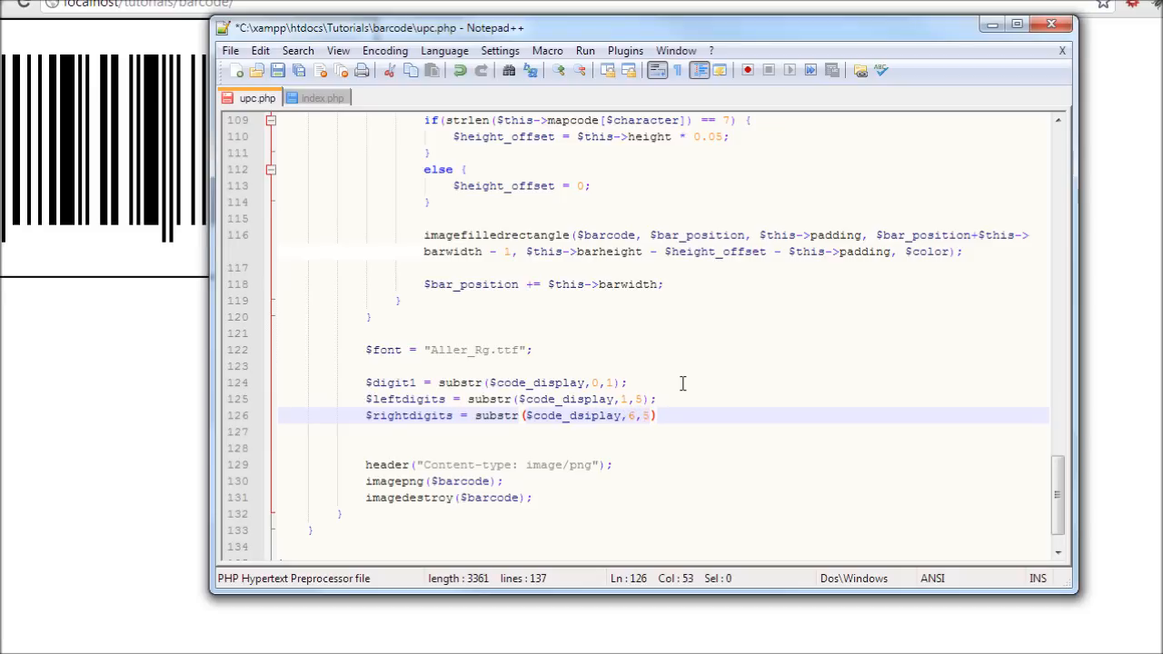
pyautogui.write('$')
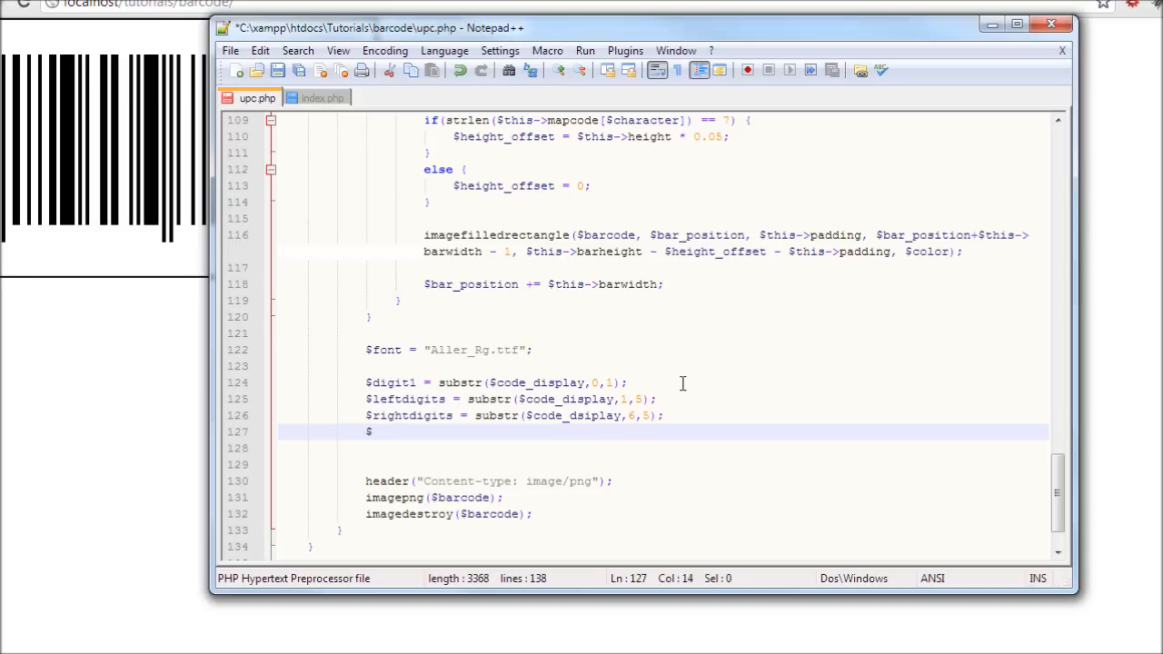
# Step: Add $digit12 = substr($code_display,11,1); below the $rightdigits line
pyautogui.write('digit')
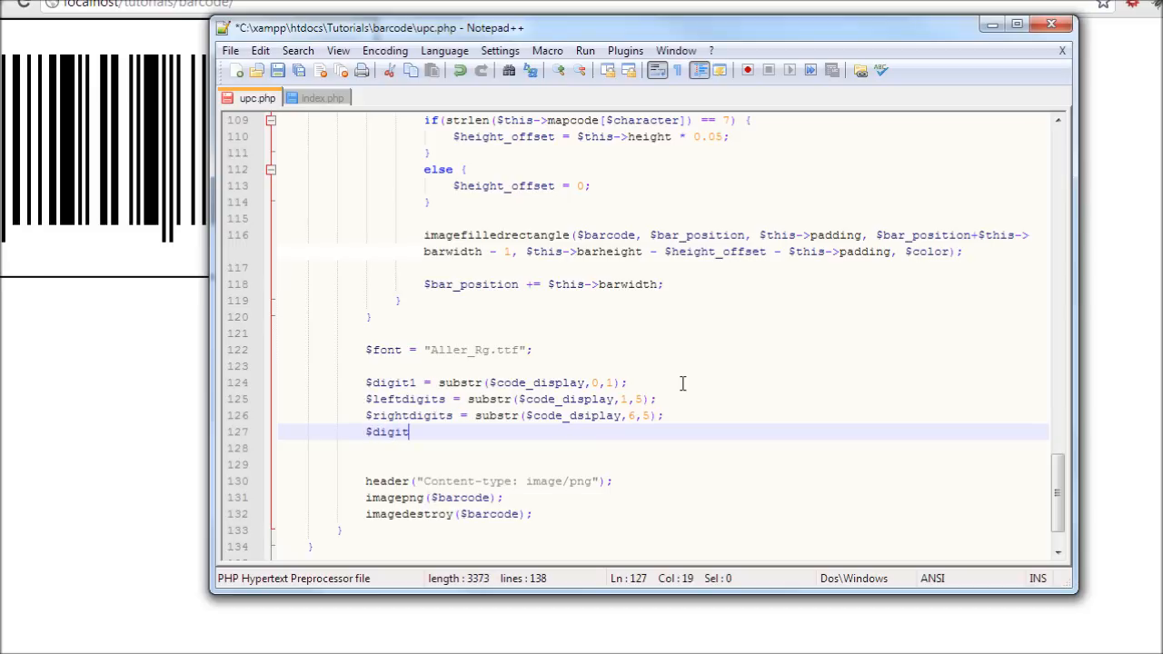
pyautogui.write('12 = s')
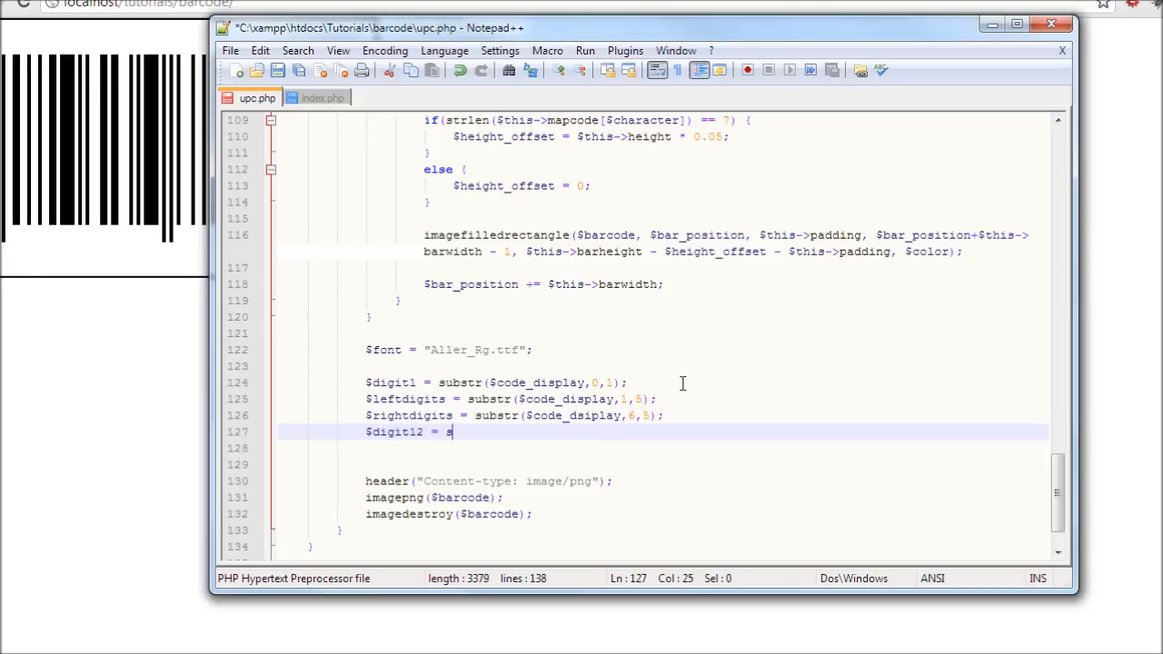
pyautogui.write('ubstr();')
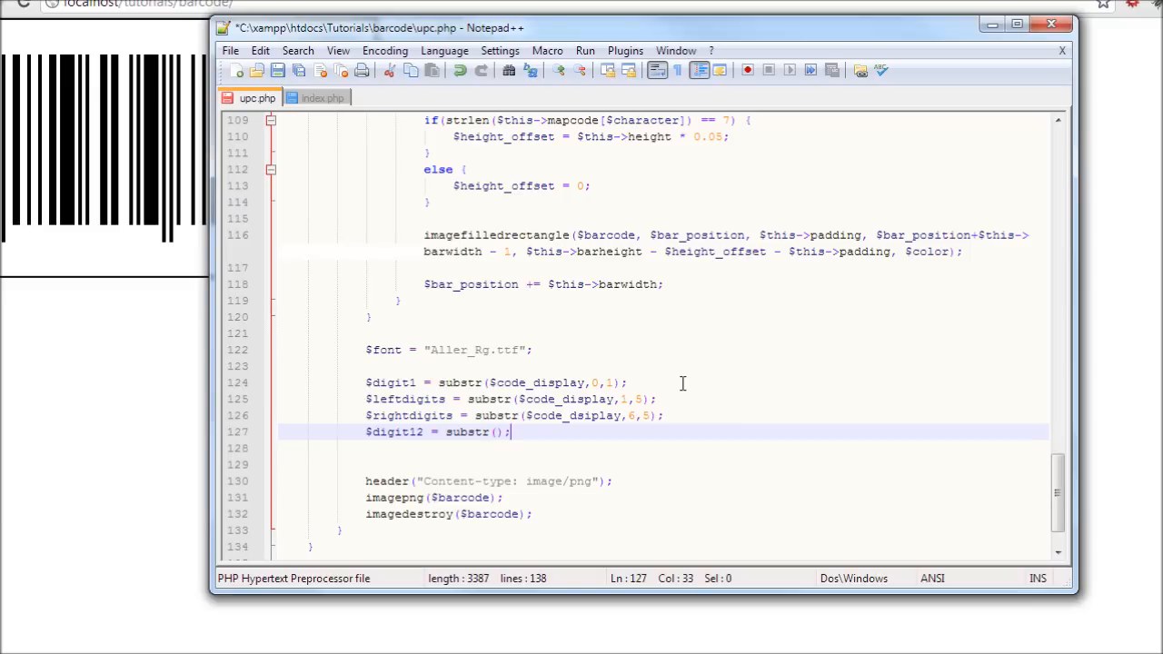
pyautogui.write('$d')
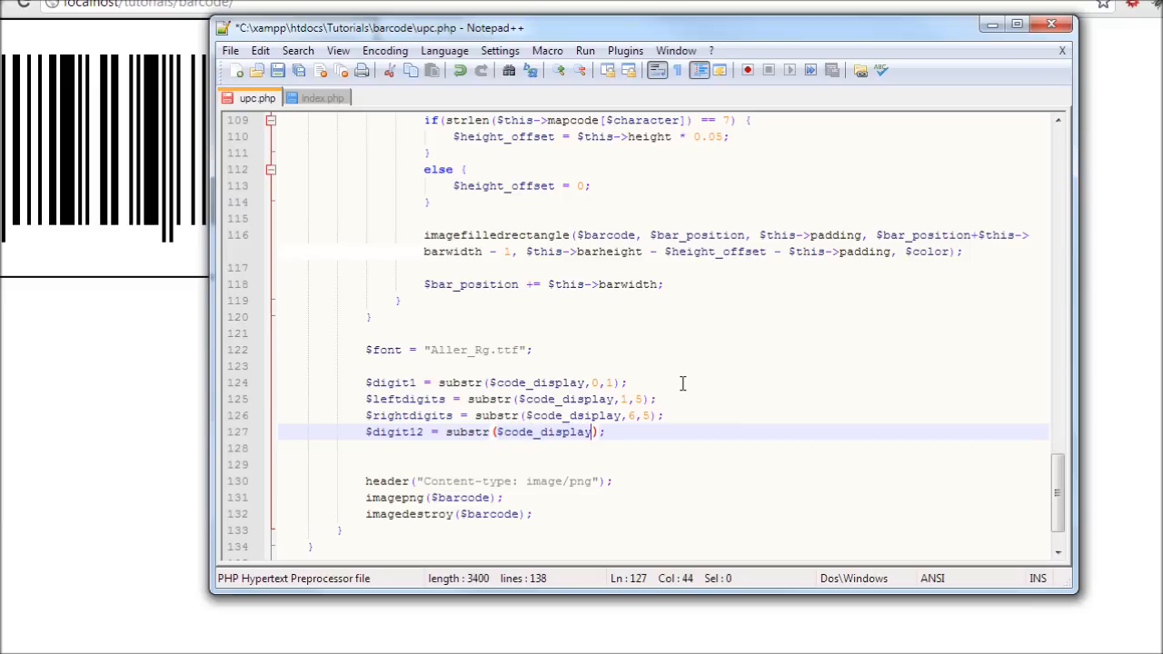
pyautogui.write(',')
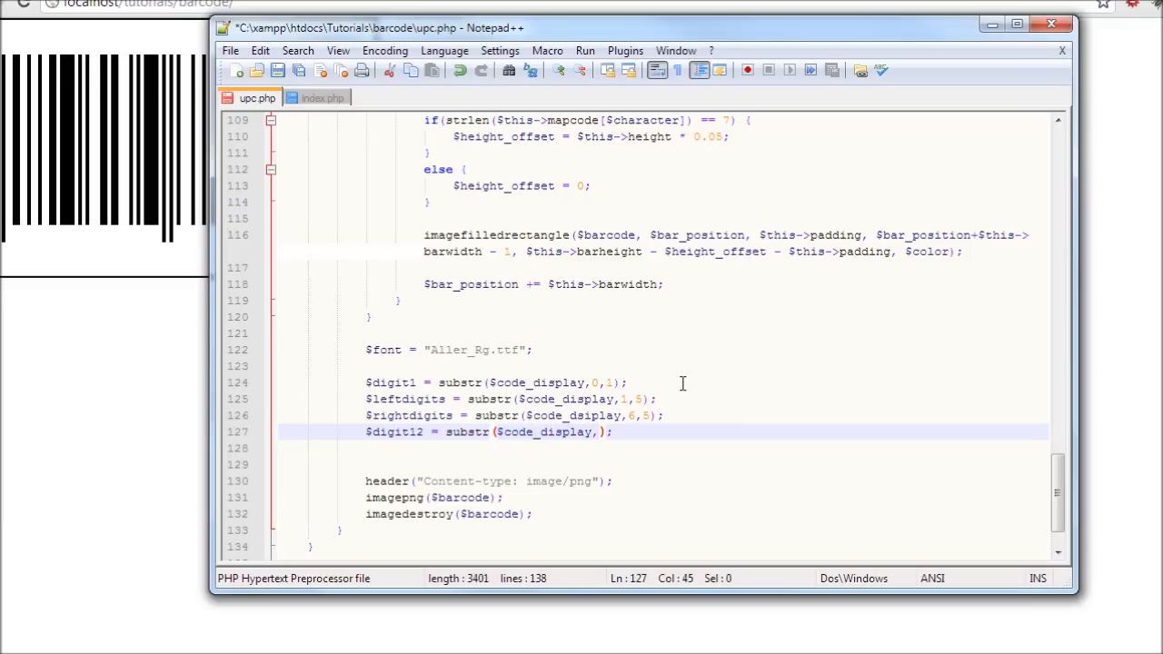
pyautogui.write('11,1')
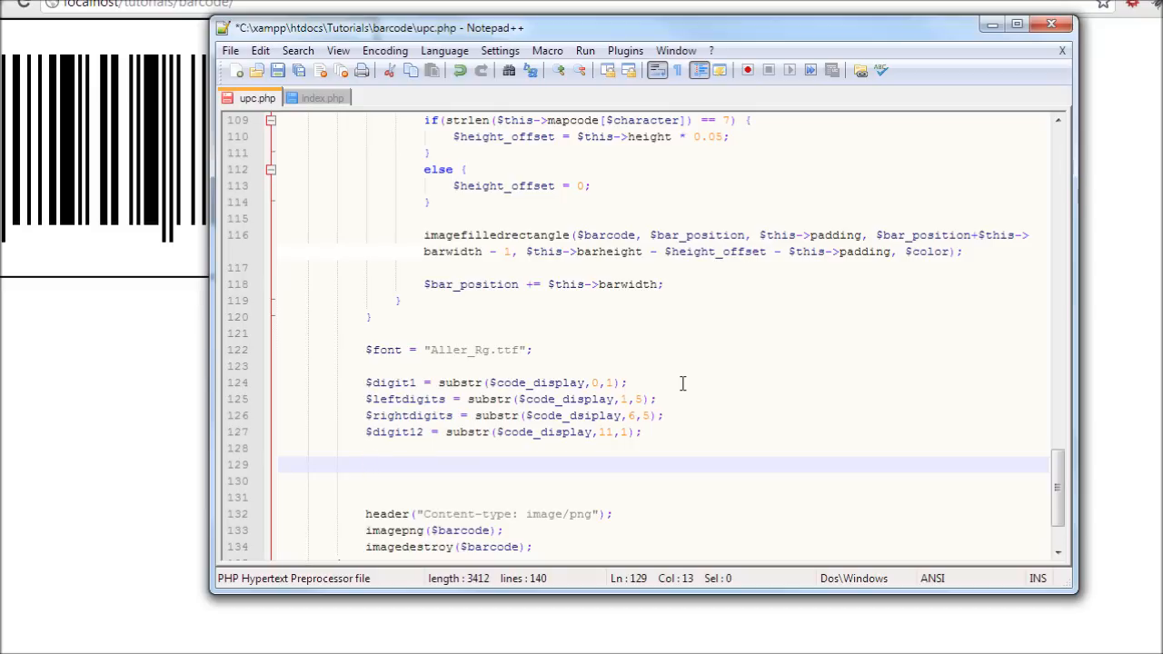
# Step: Add $outterdigitsscale = $this->barwidth/0.2; on line 129
pyautogui.write('$outt')
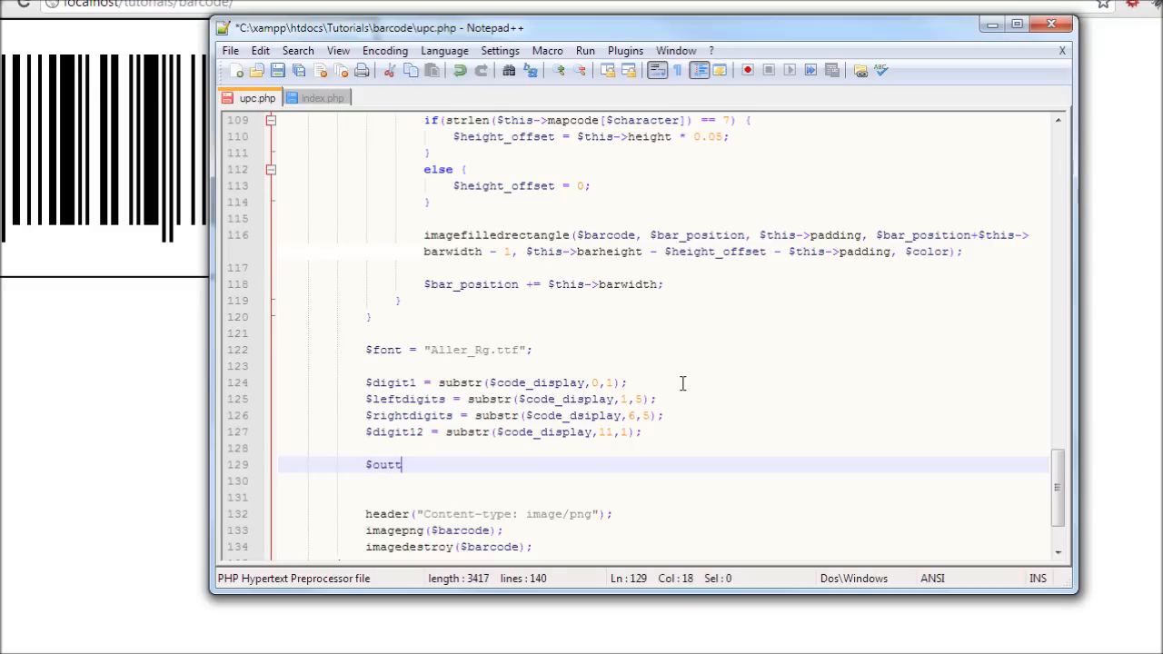
pyautogui.write('erdigit')
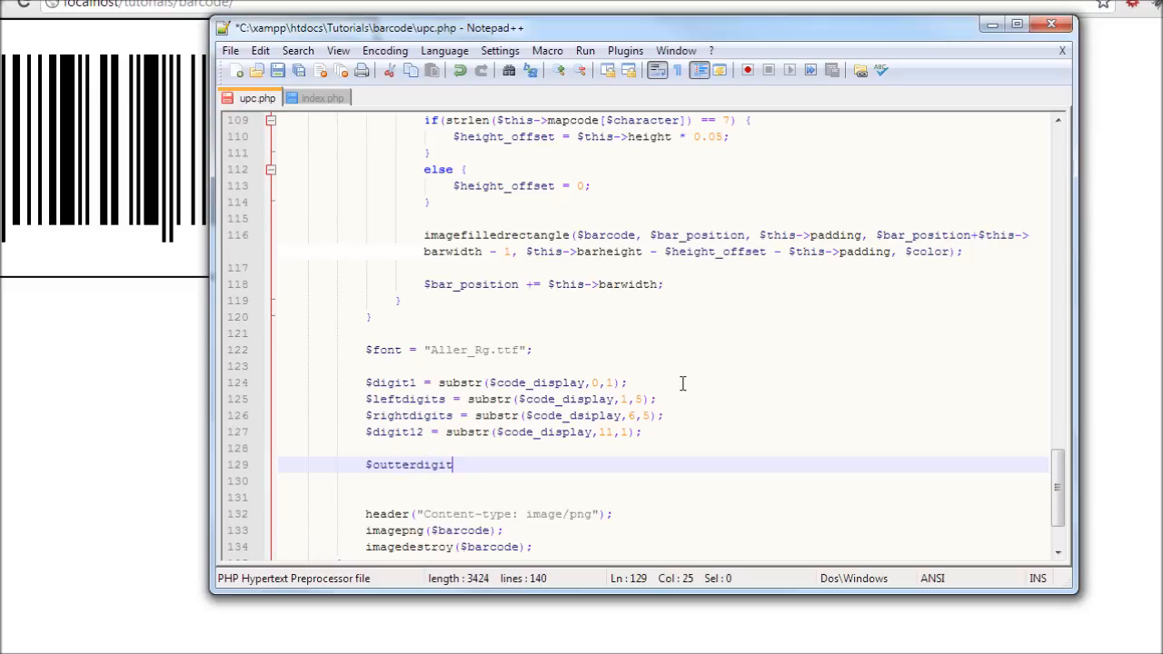
pyautogui.write('s')
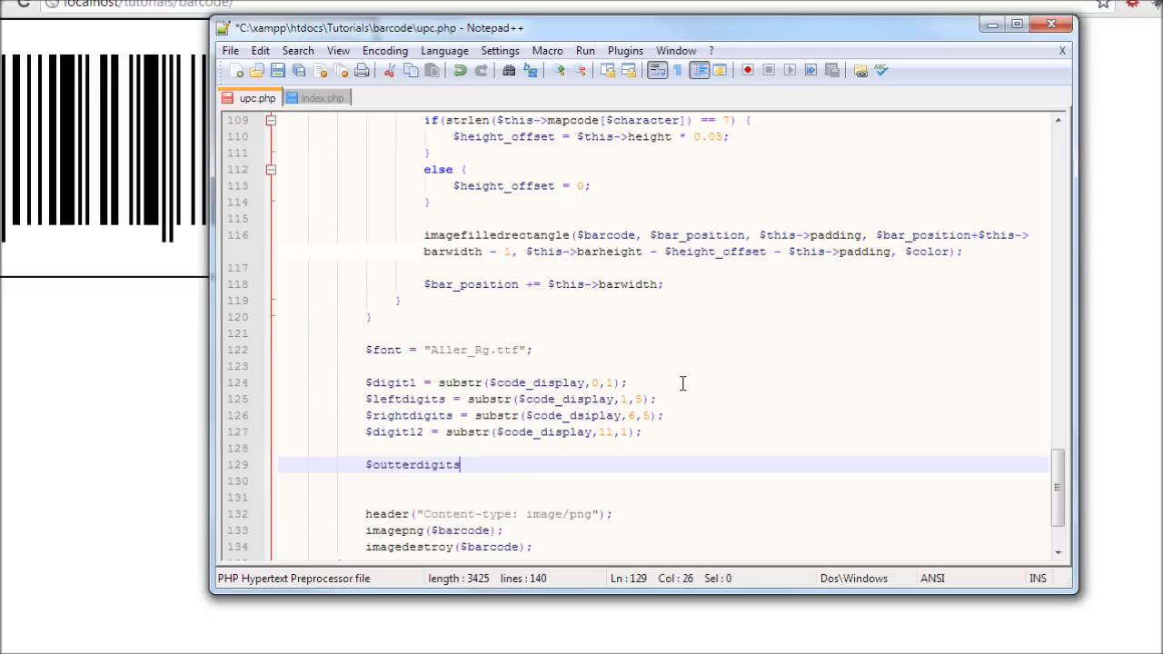
pyautogui.write('sca')
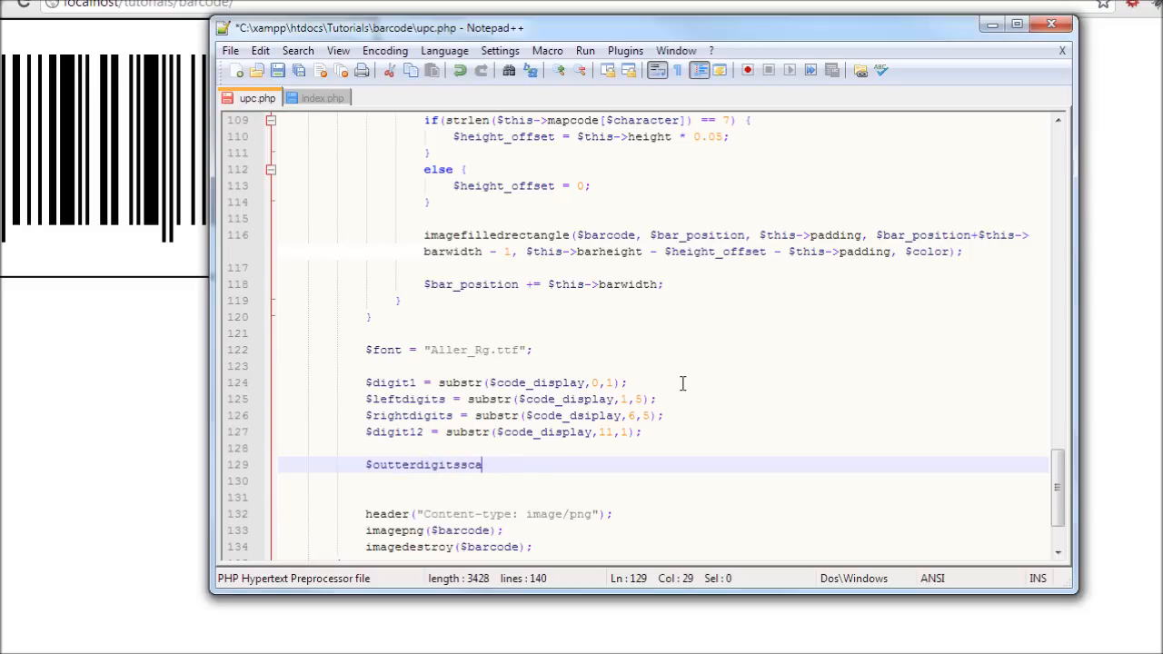
pyautogui.write('le =')
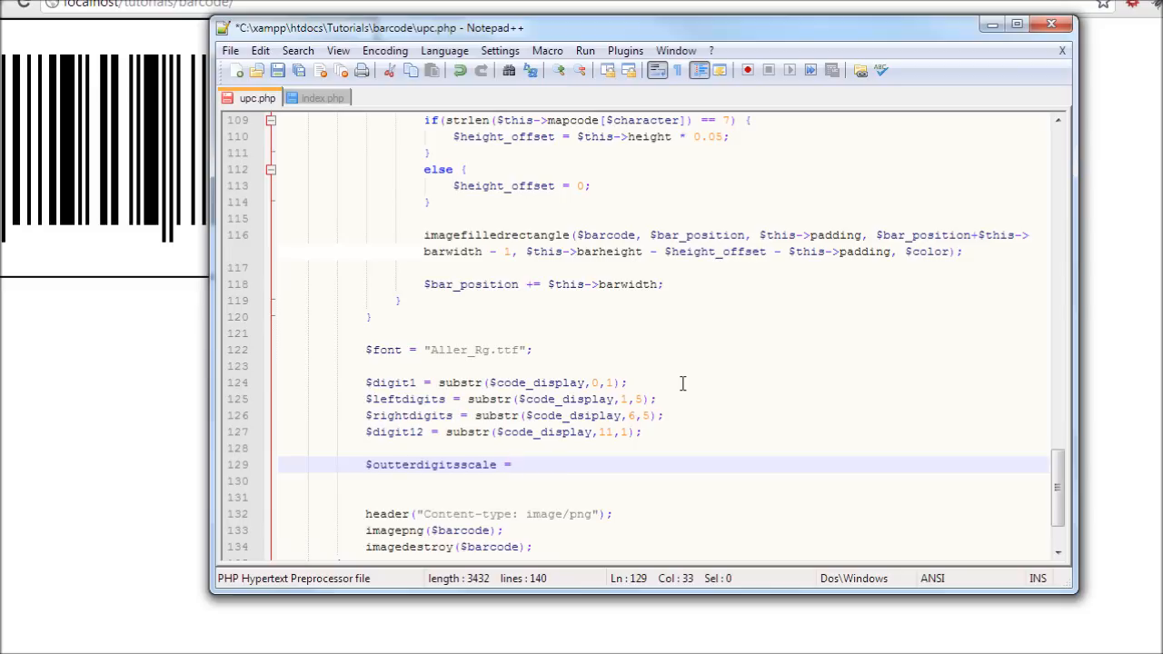
pyautogui.write('$')
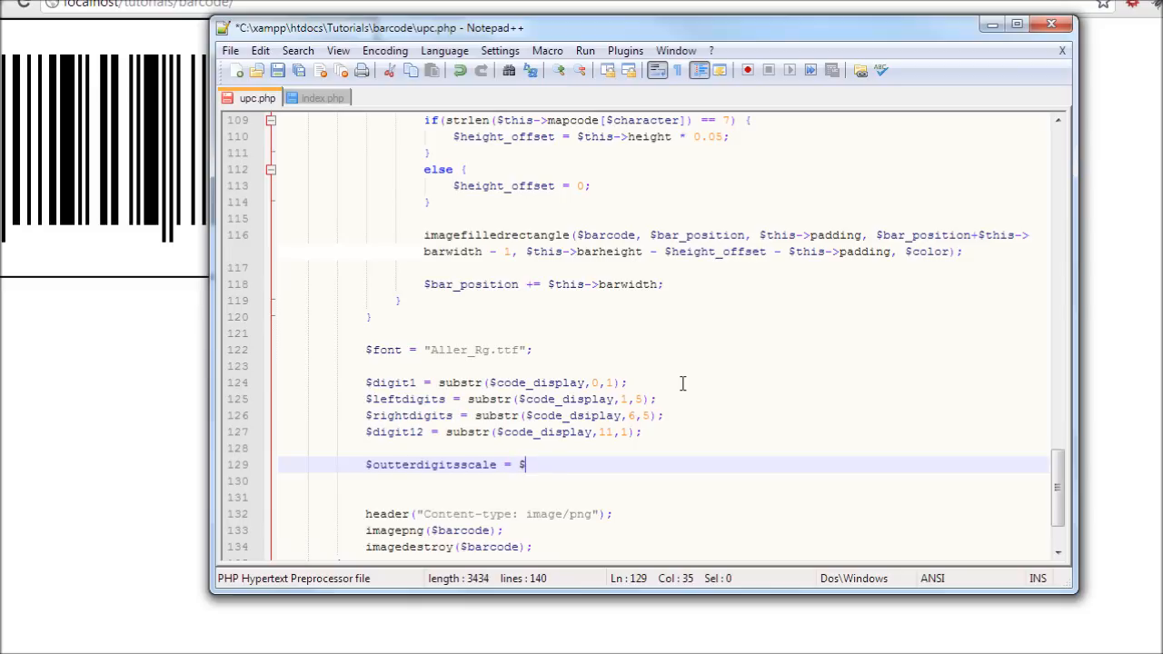
pyautogui.write('this->')
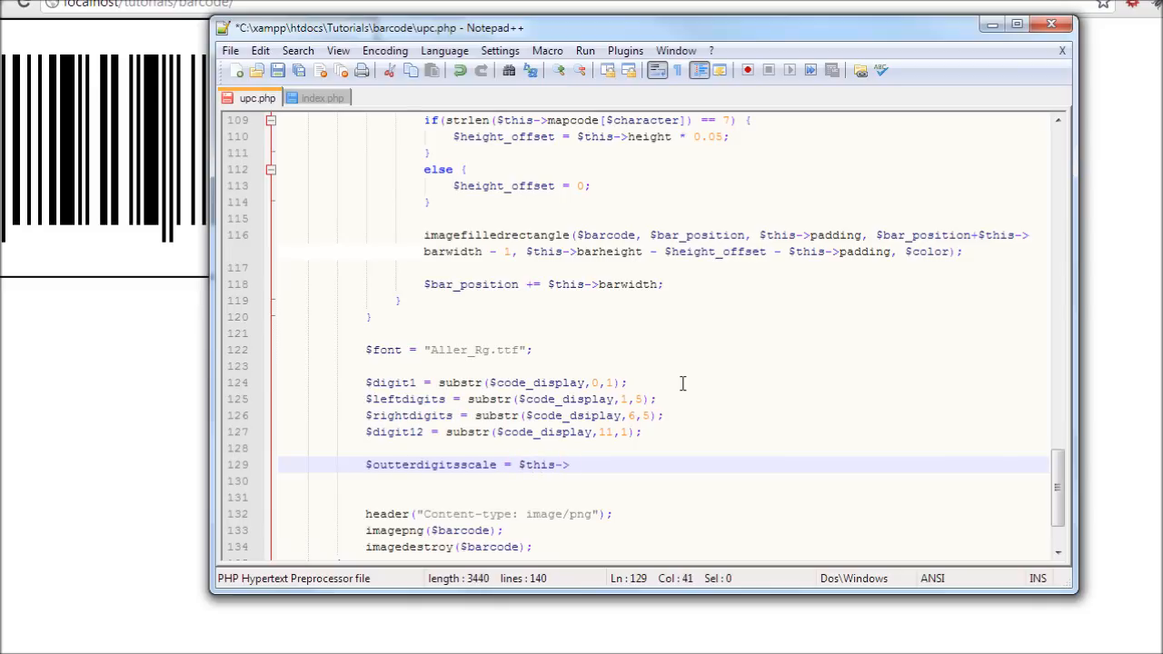
pyautogui.write('barwidth')
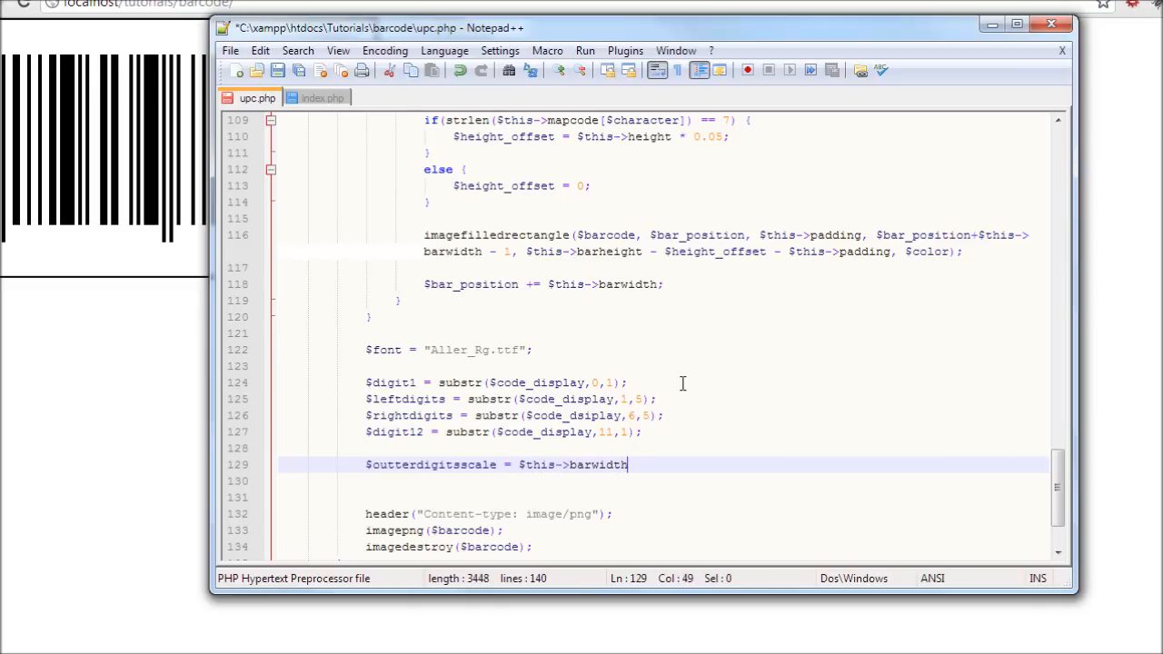
pyautogui.write('/')
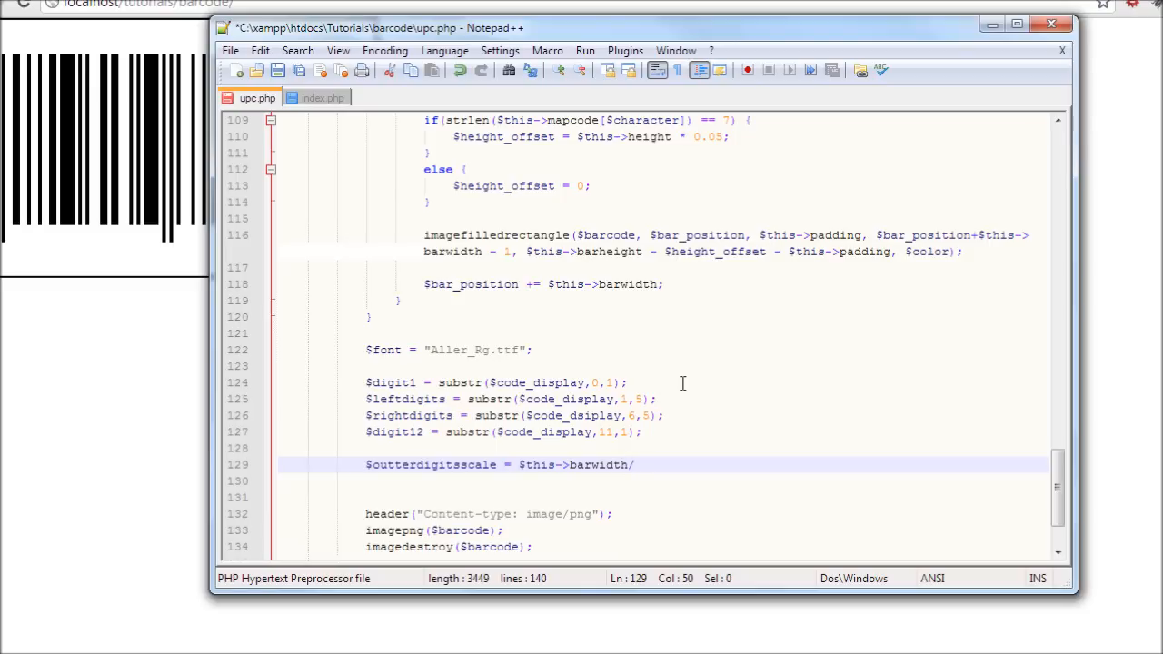
pyautogui.write('0.')
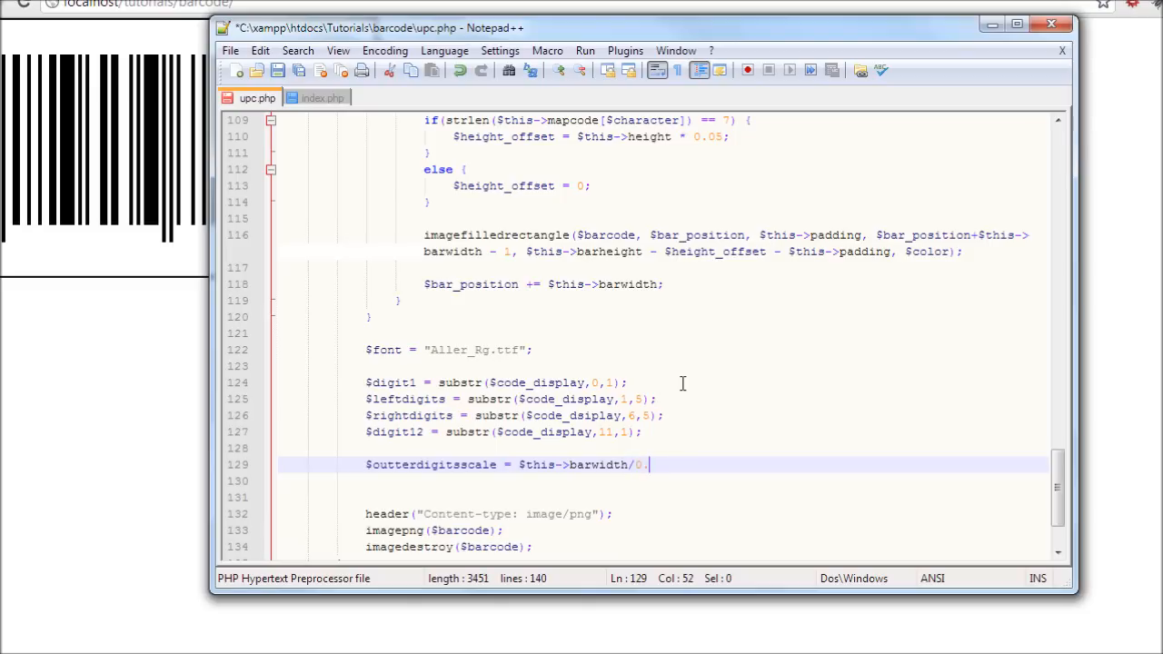
pyautogui.write('2')
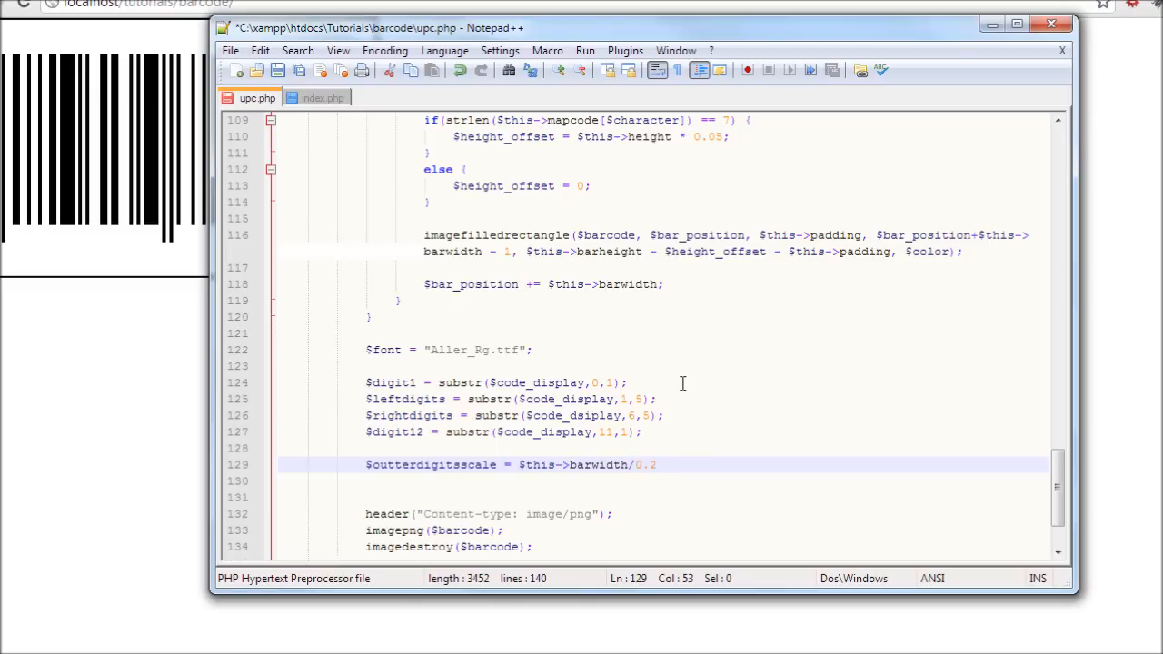
pyautogui.write(';')
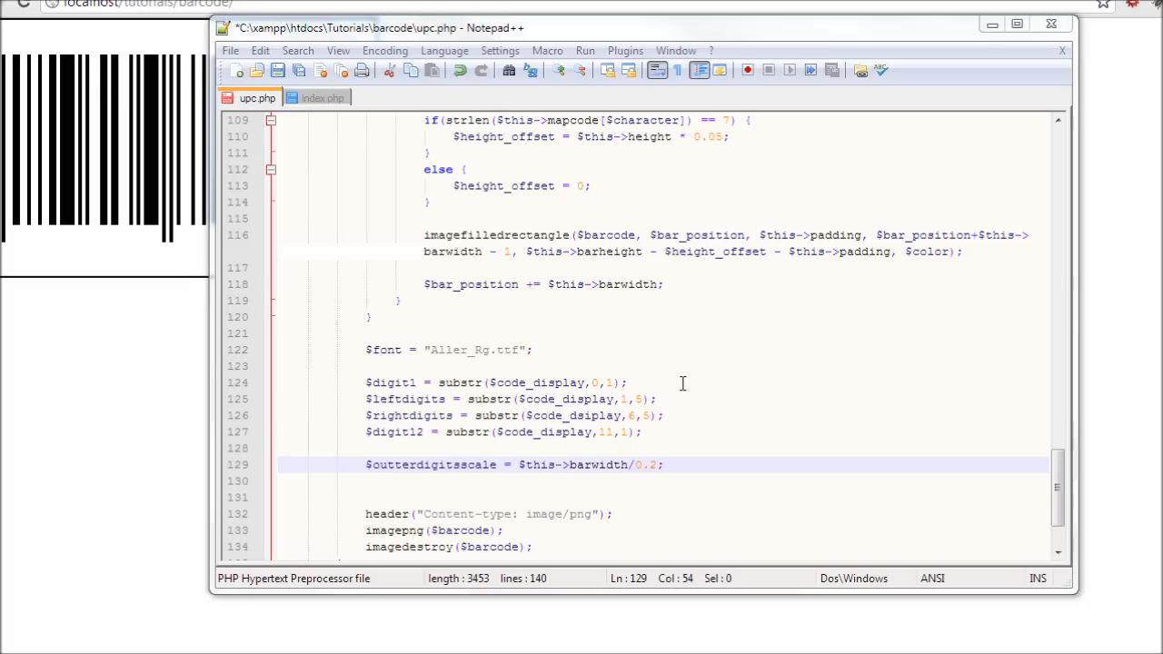
# Step: Replace the /0.2 divisor with *5 so the scale is $this->barwidth*5, then start a new line
pyautogui.click(656, 465)
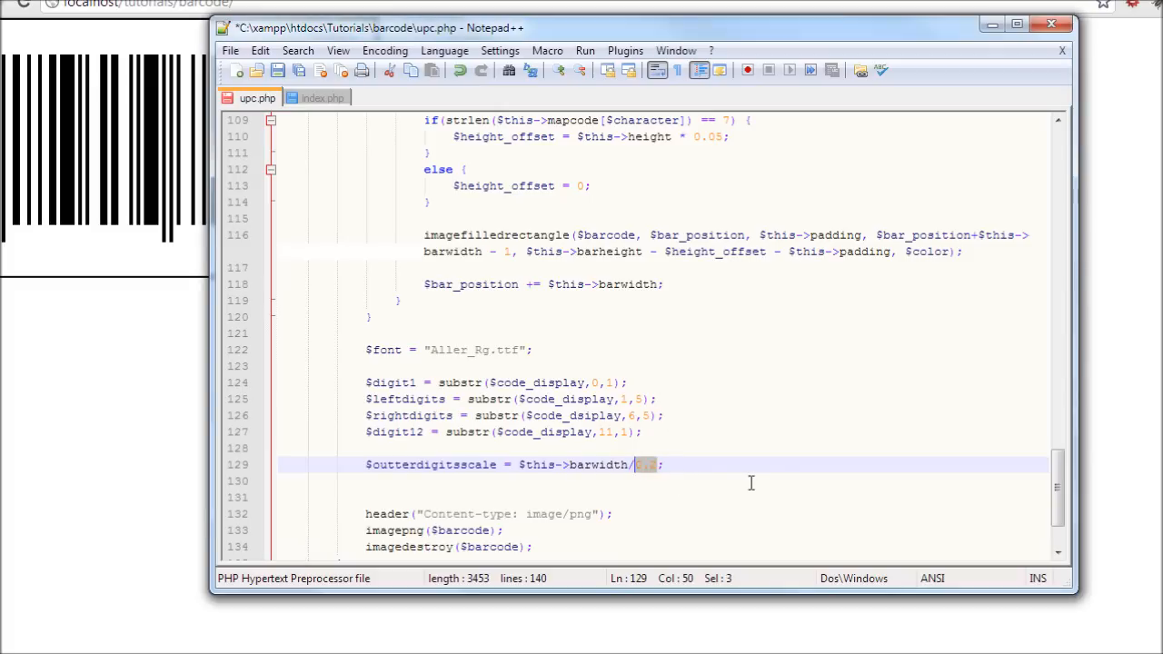
pyautogui.press('Delete')
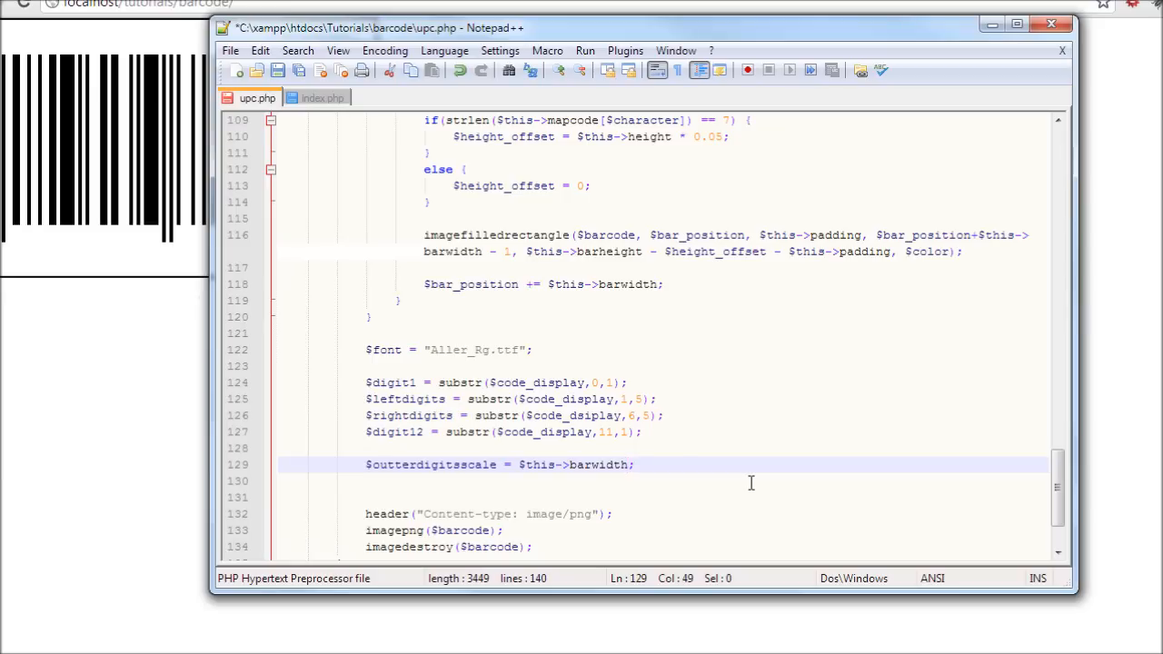
pyautogui.write('*5')
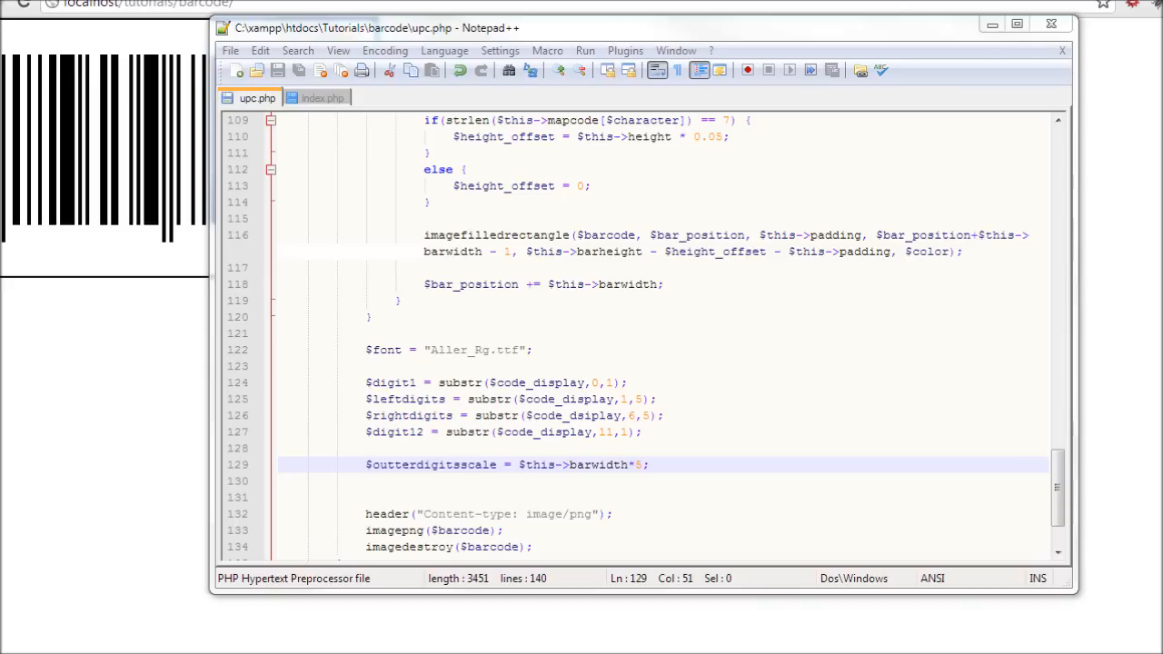
pyautogui.moveTo(687, 476)
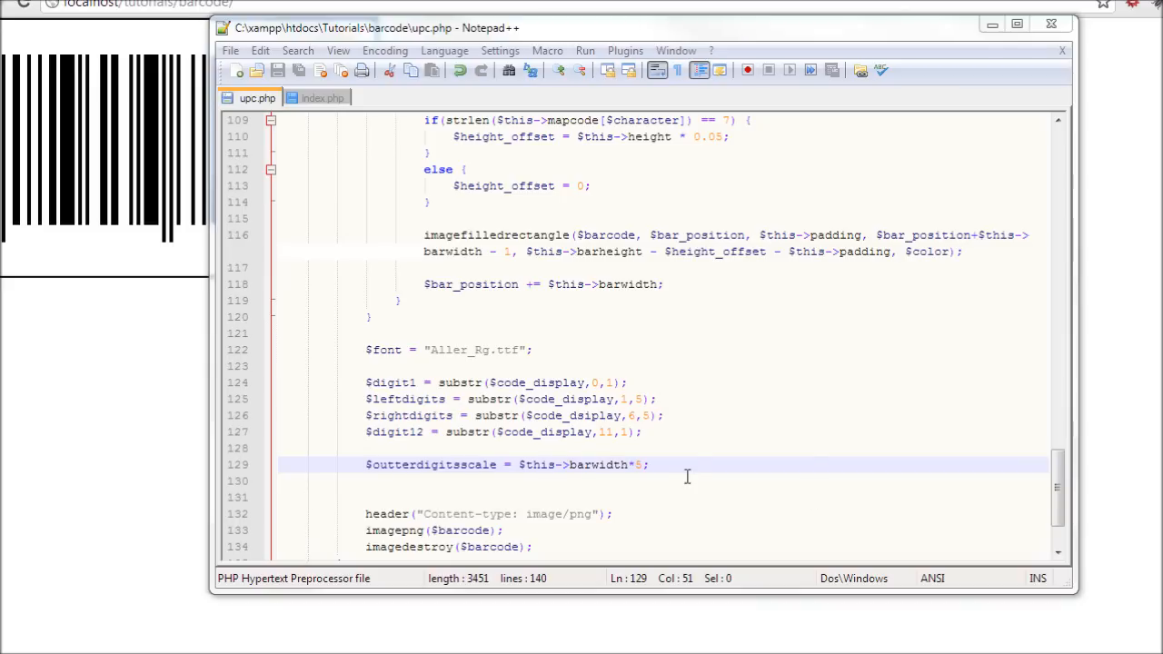
pyautogui.press('Enter')
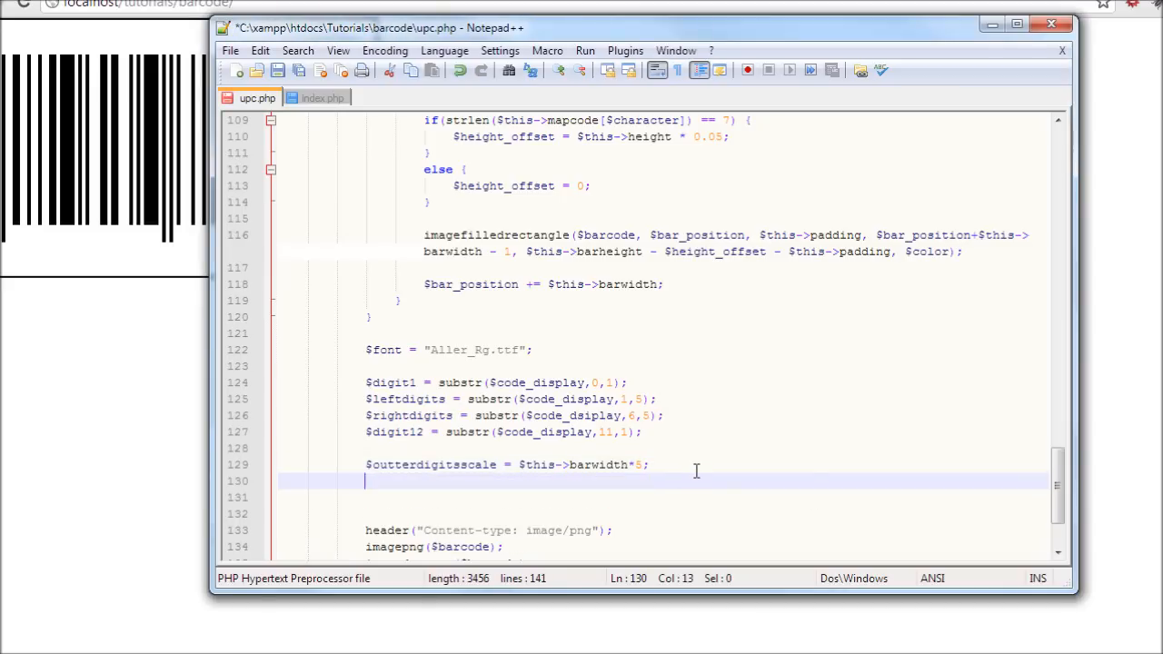
# Step: Write $innerdigitsscale = $this->barwidth/0.14; and duplicate it for the next scale variable
pyautogui.write('$inn')
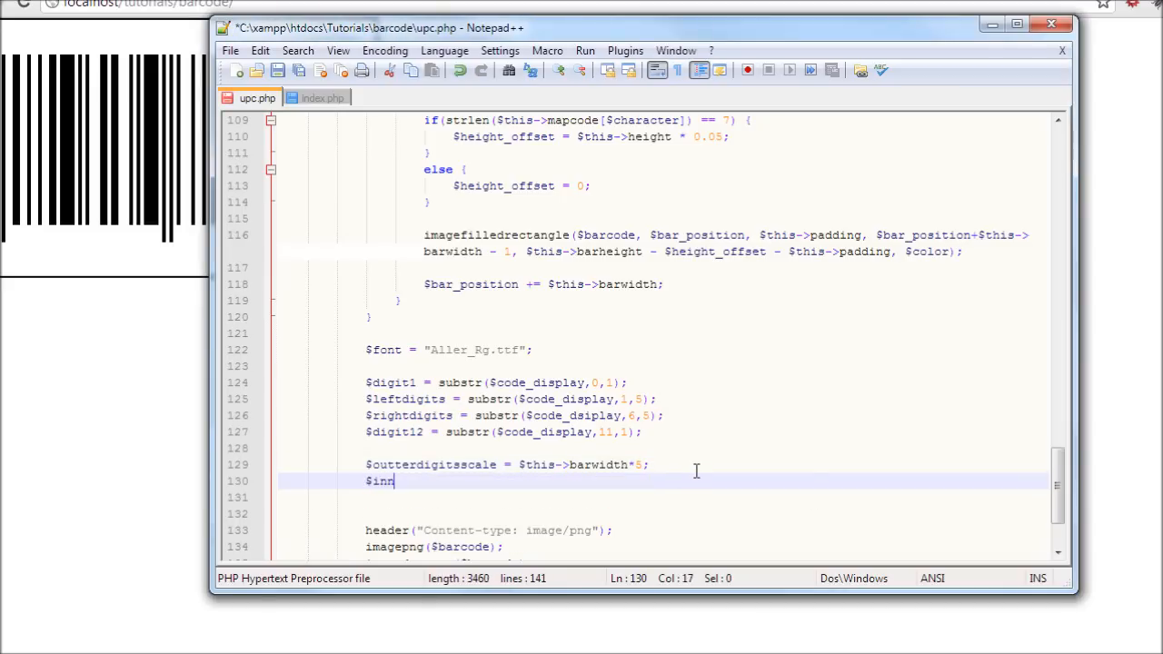
pyautogui.write('erd')
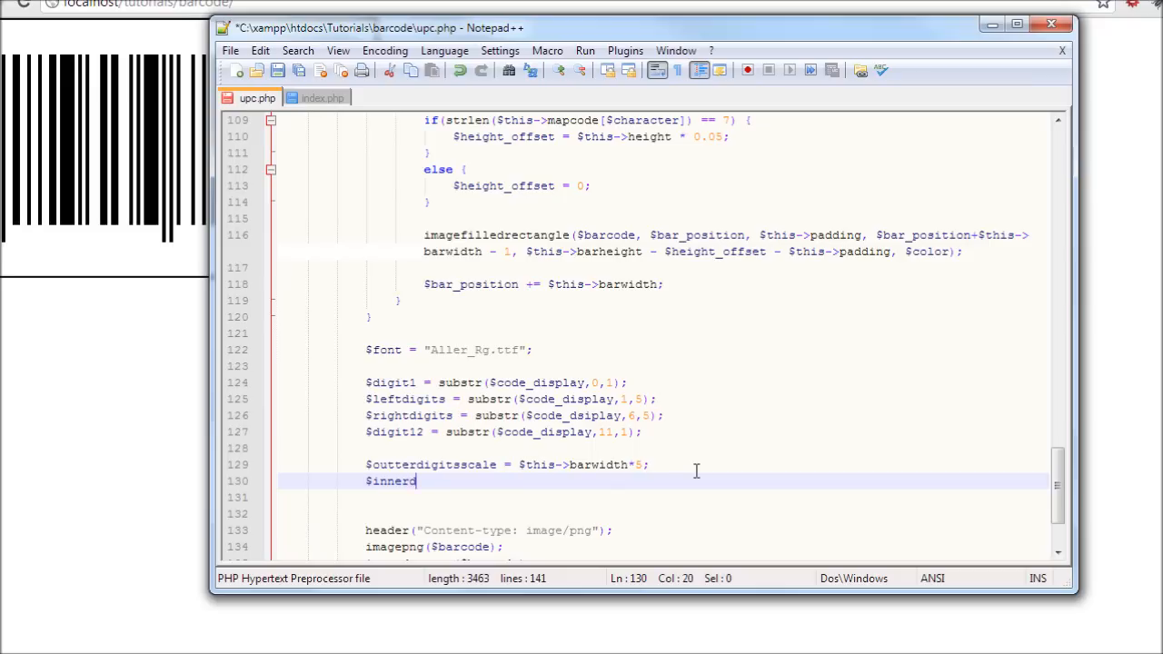
pyautogui.write('igits')
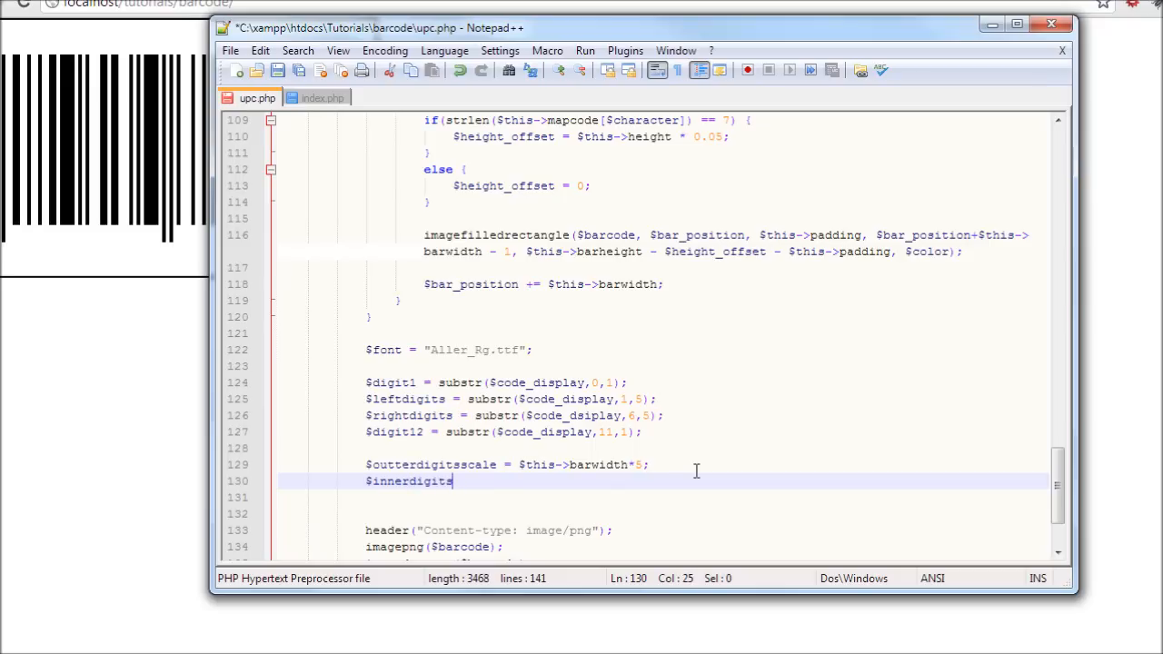
pyautogui.write('scale')
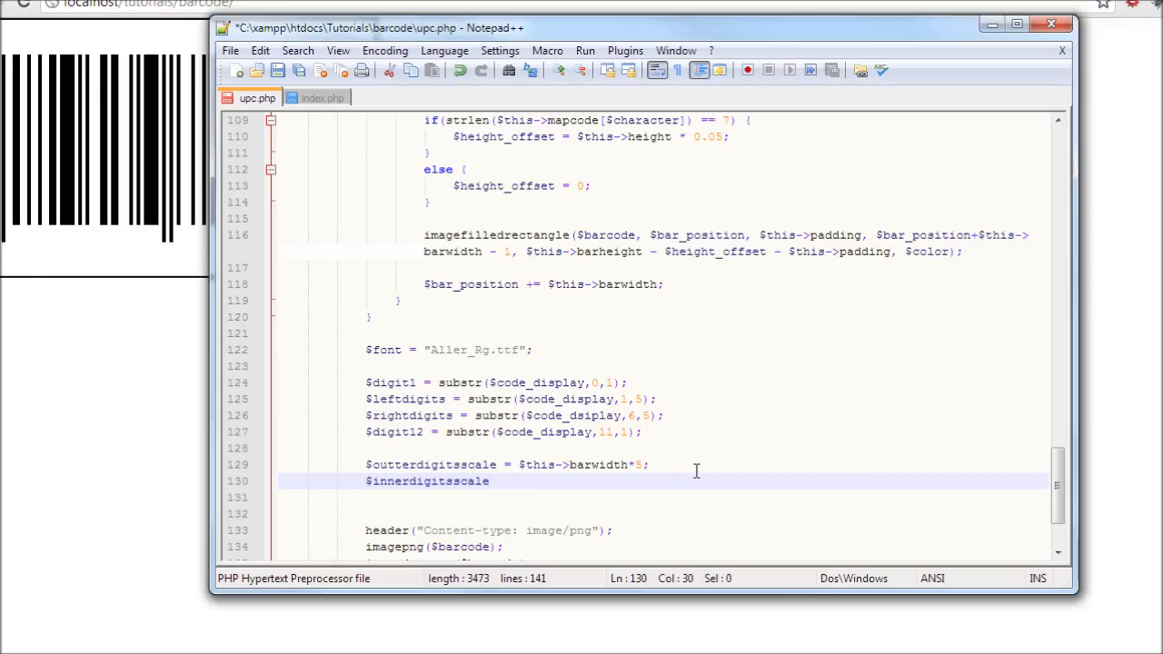
pyautogui.write('=')
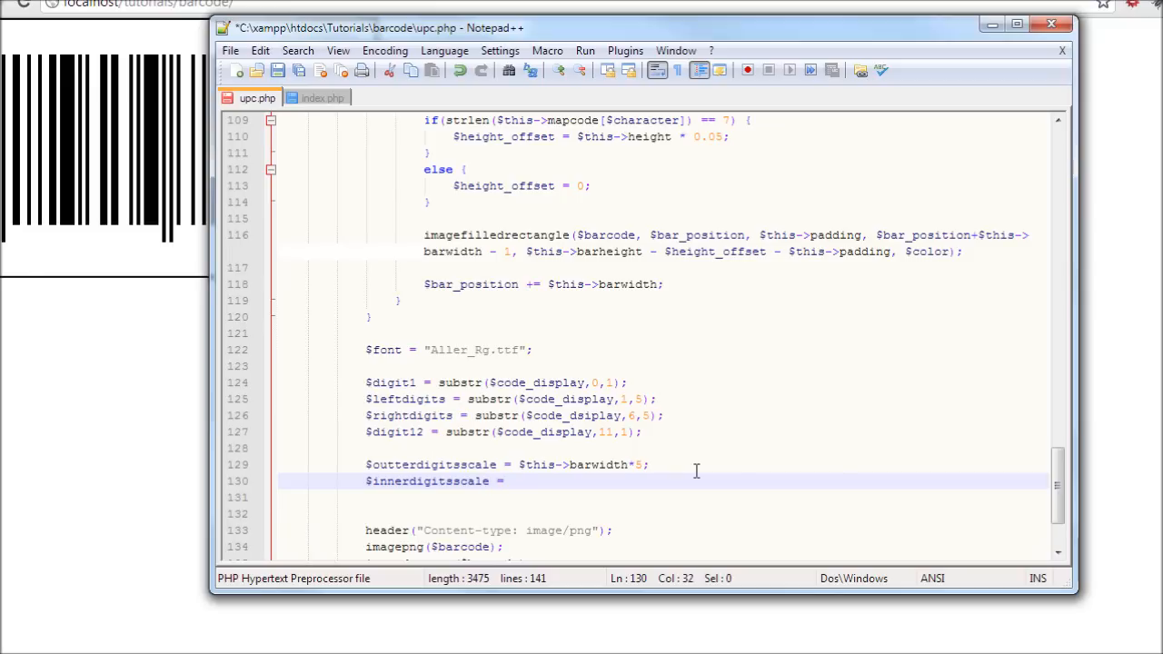
pyautogui.write('$')
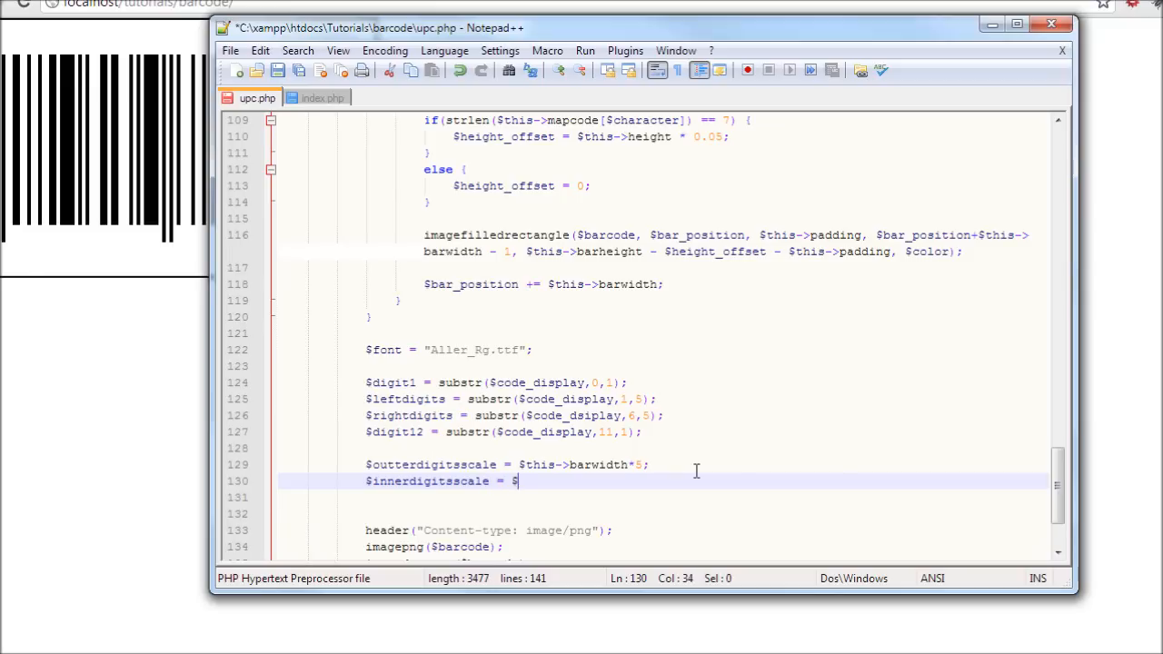
pyautogui.write('this')
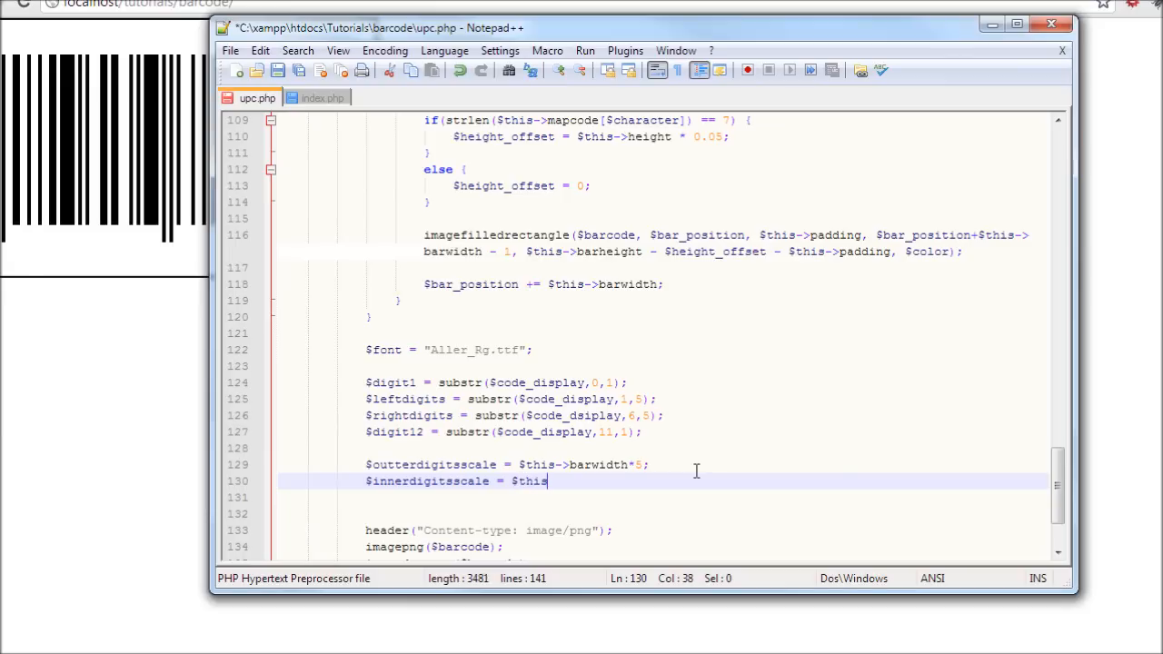
pyautogui.write('->barw')
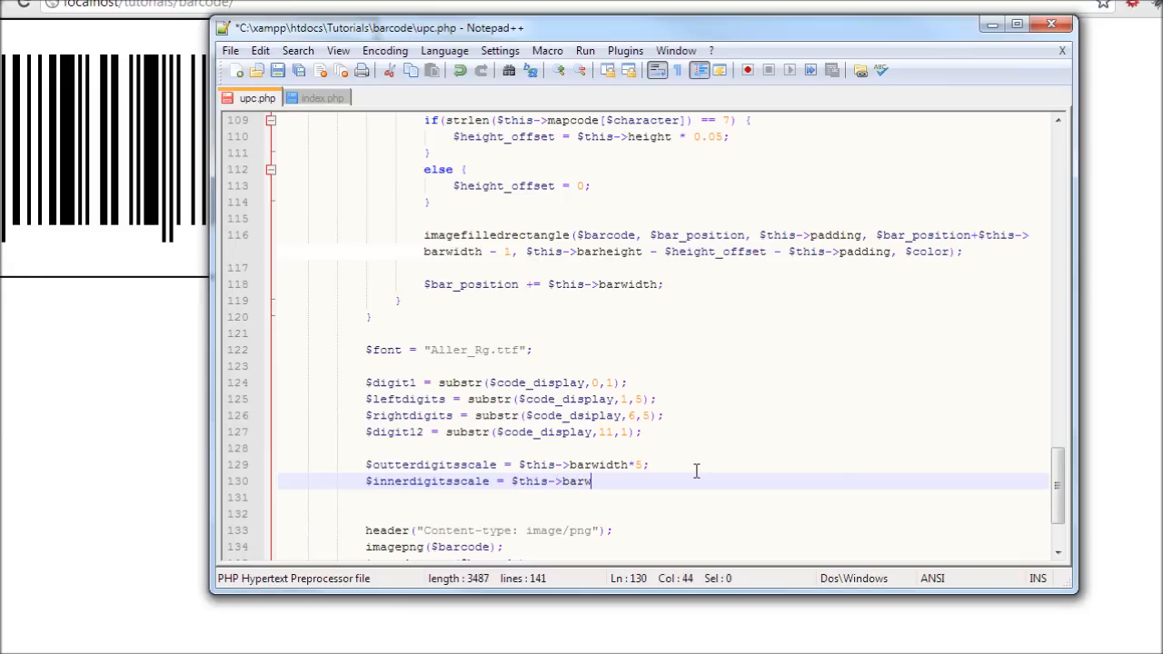
pyautogui.write('idth')
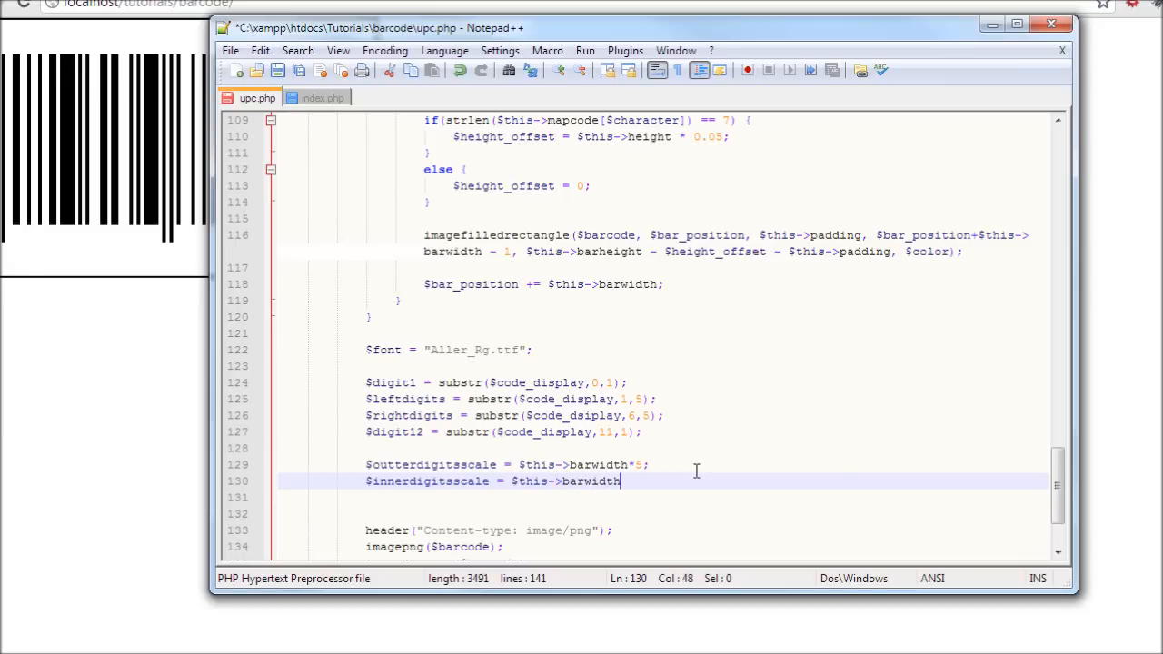
pyautogui.write('/')
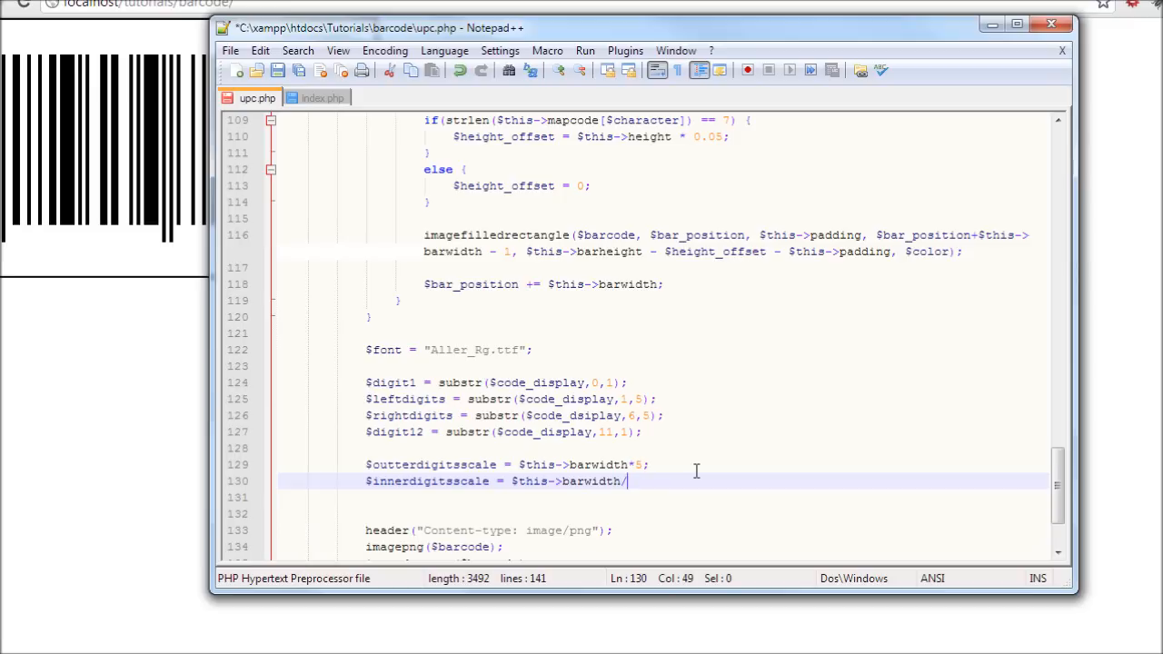
pyautogui.write('0.14')
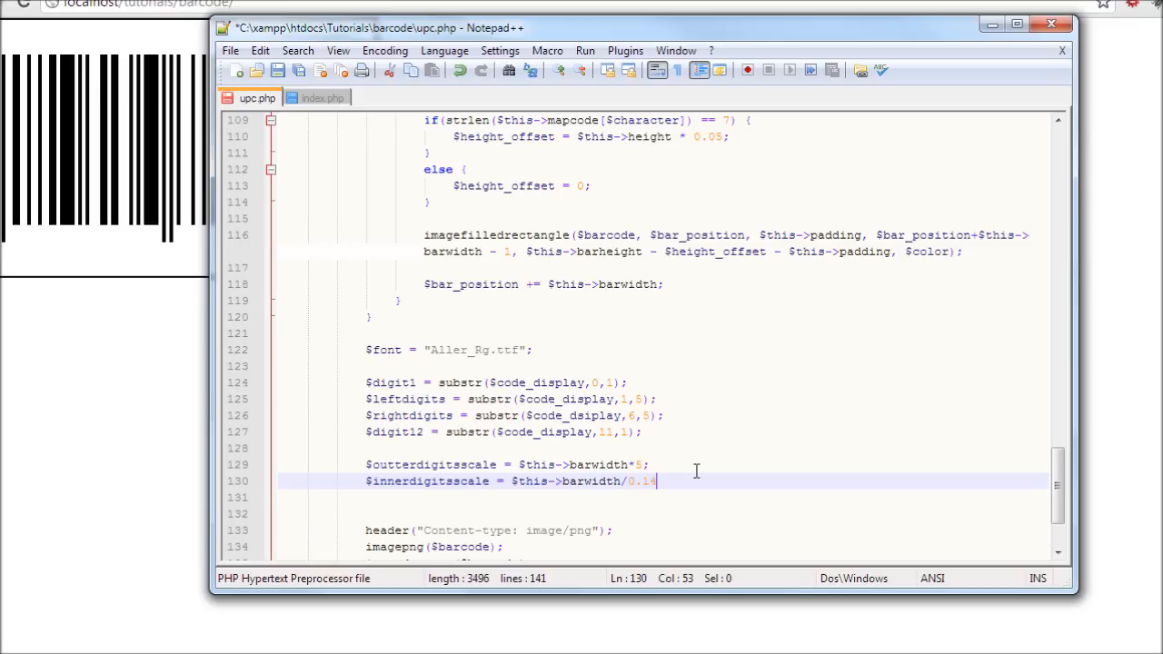
pyautogui.write(';')
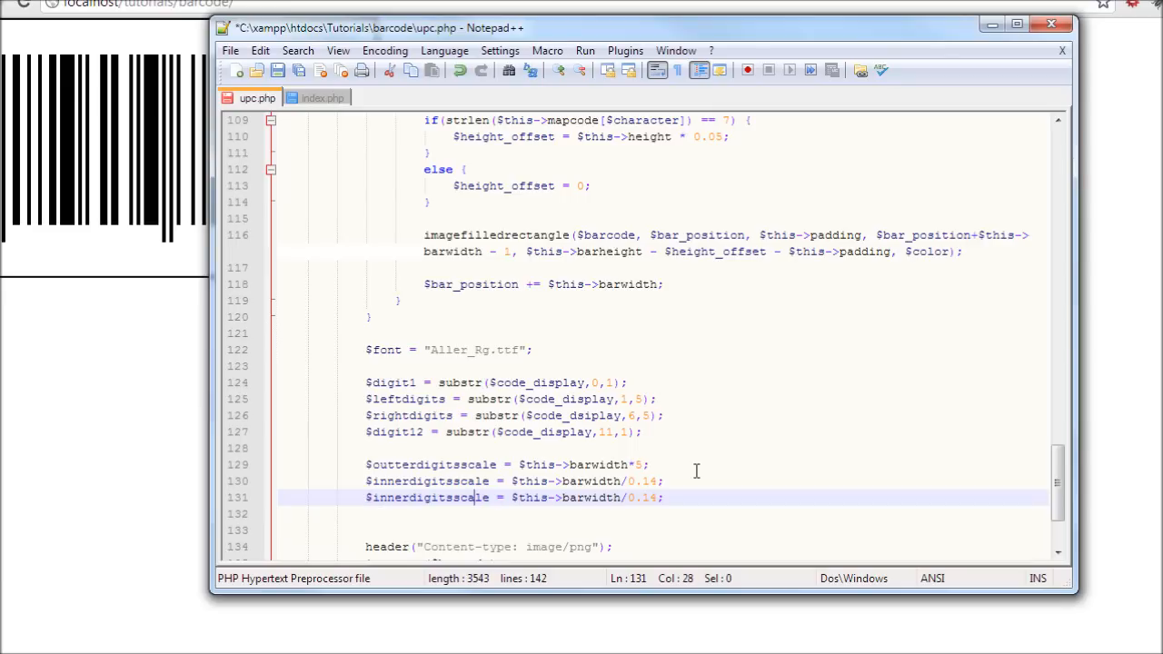
pyautogui.click(416, 498)
pyautogui.write('label')
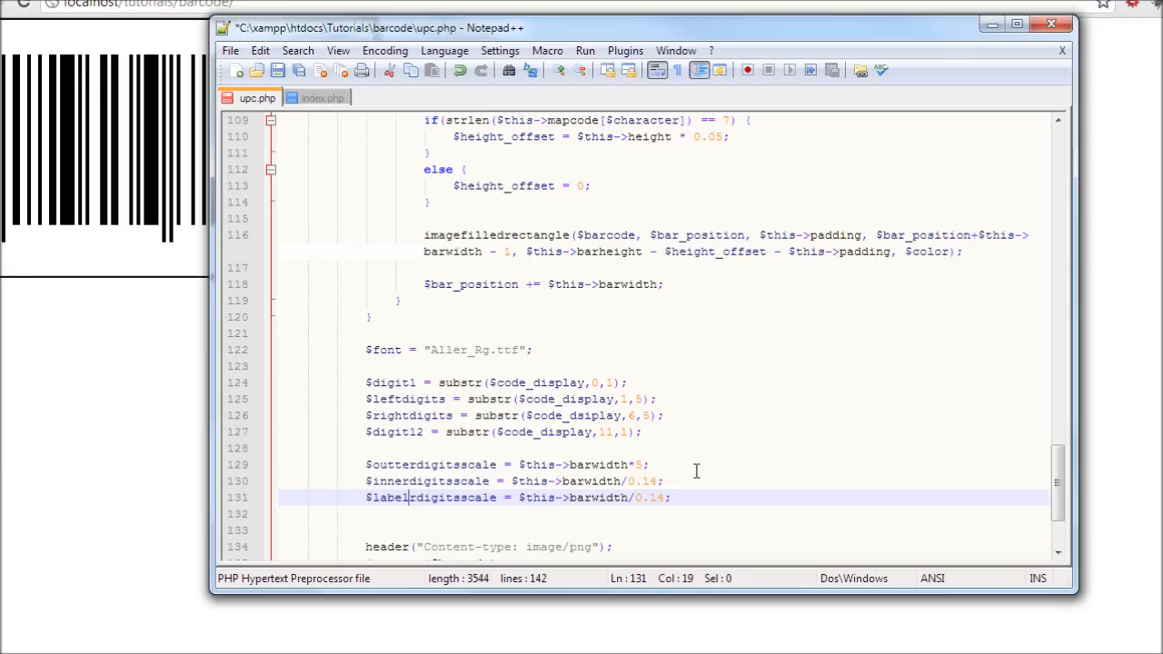
# Step: Turn the copied line into $labelscale = $this->barwidth/0.22;
pyautogui.write('sca')
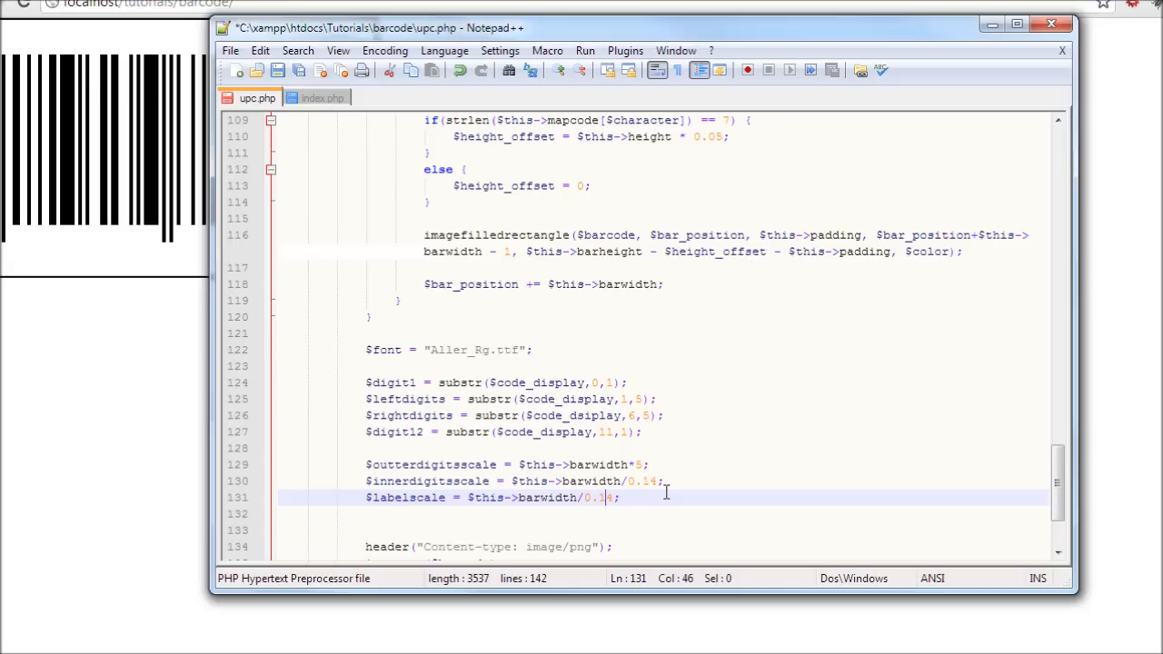
pyautogui.write('22')
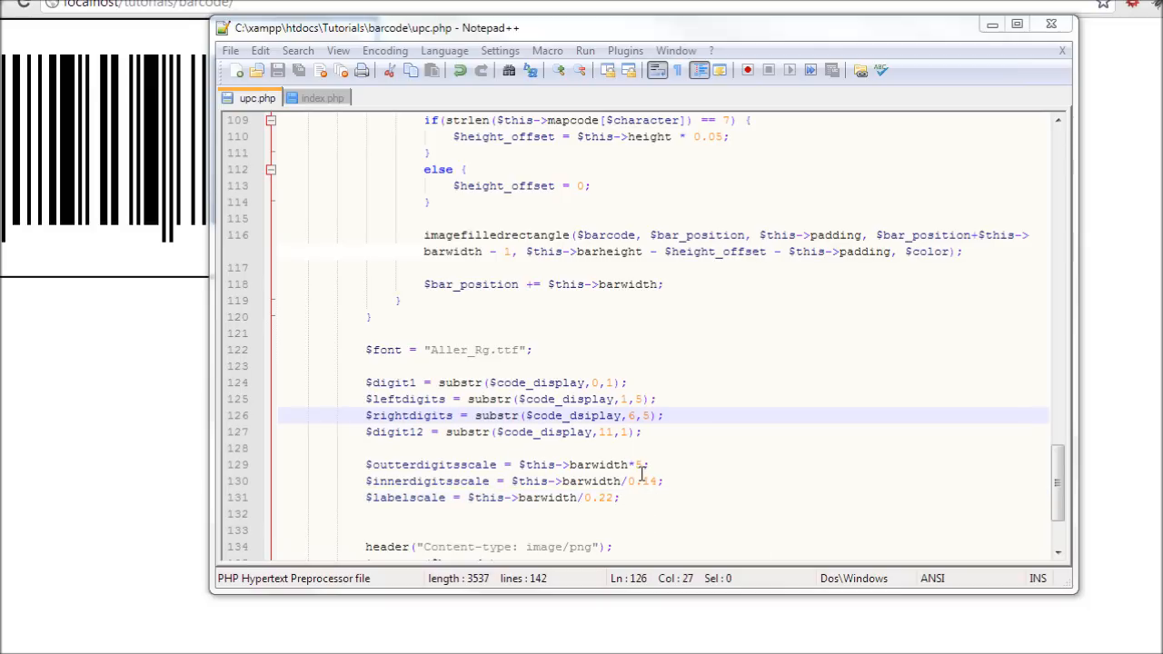
pyautogui.click(632, 498)
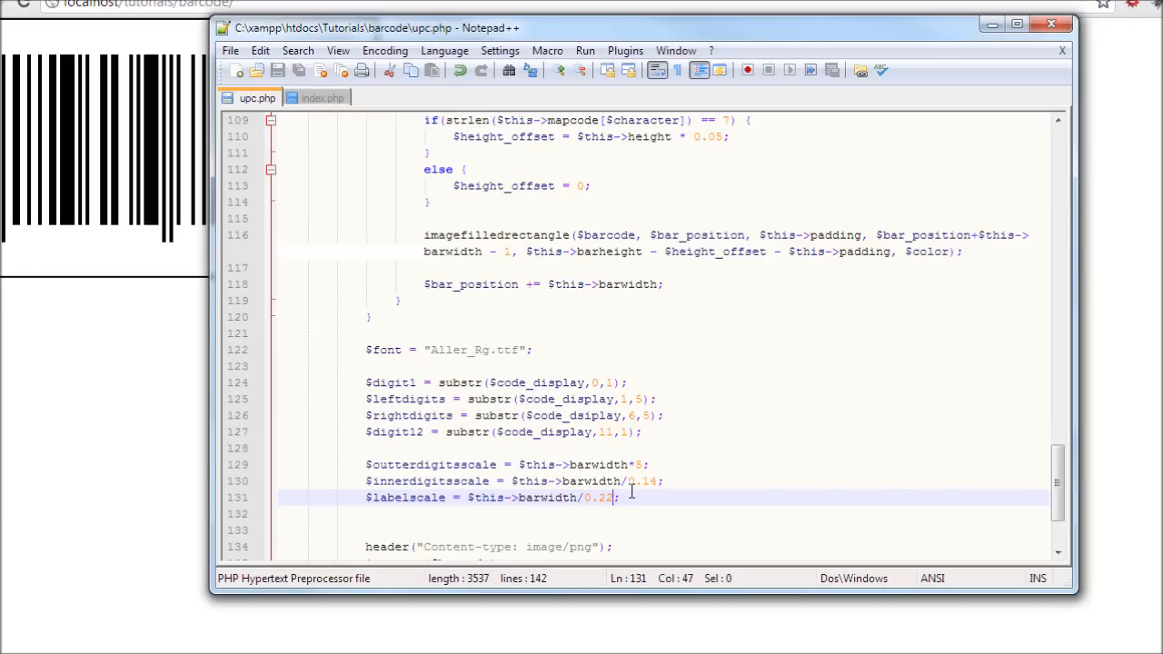
pyautogui.click(523, 498)
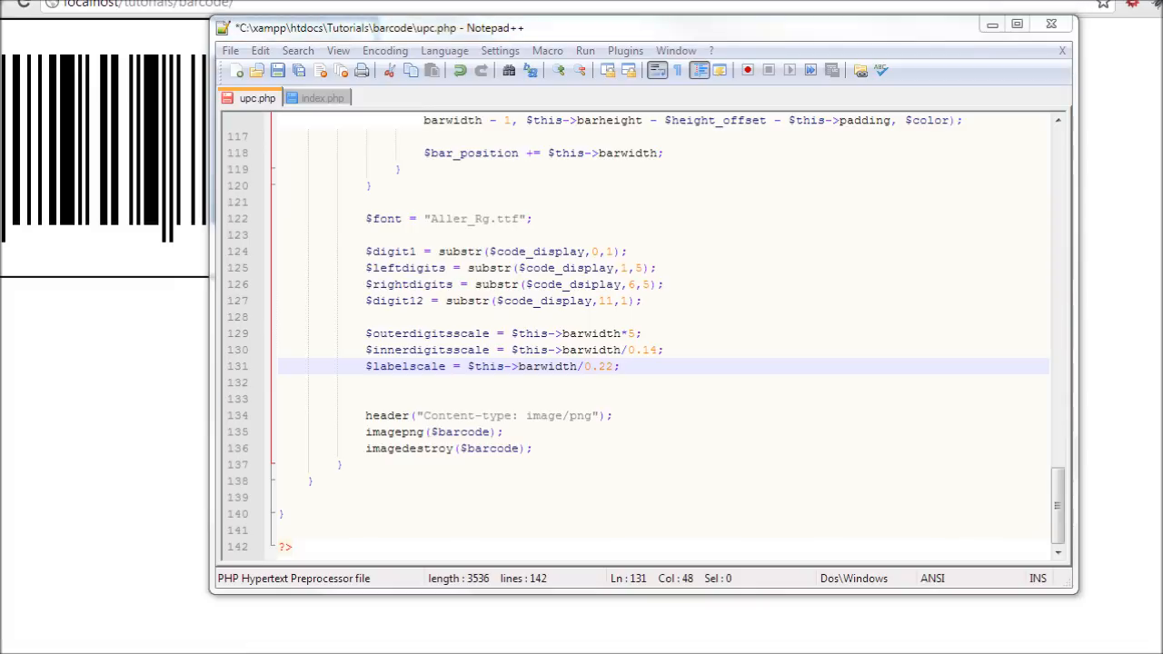
# Step: Start a new line $digit1_xy = imagettfbbox( below the scale variables
pyautogui.click(679, 381)
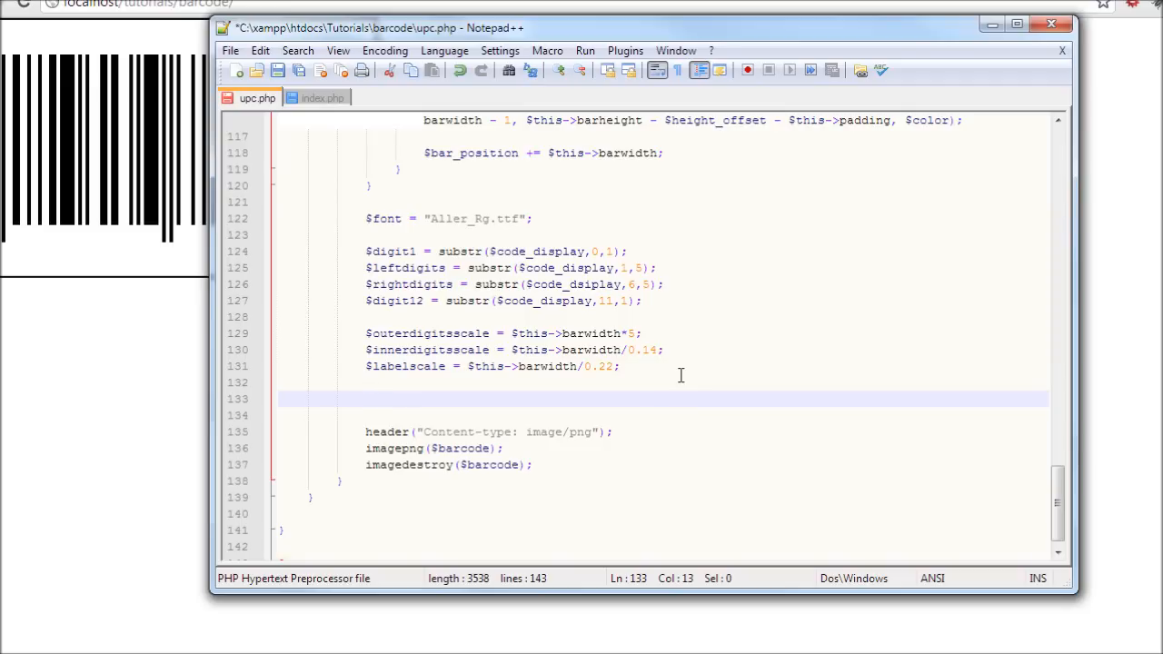
pyautogui.write('$')
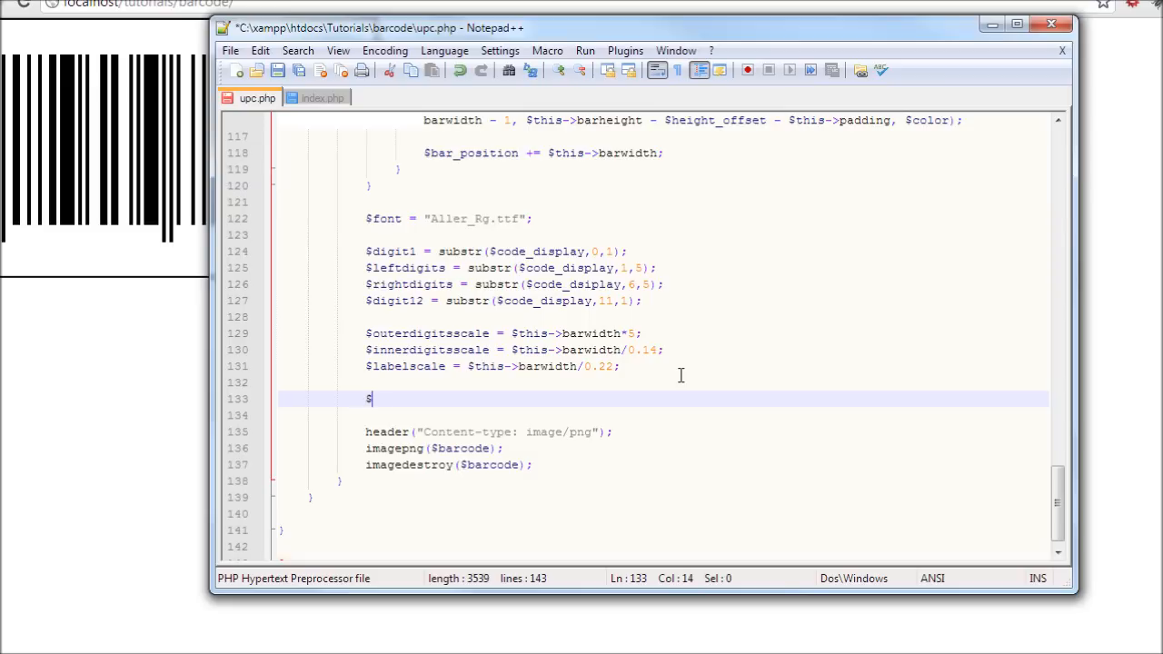
pyautogui.write('digit')
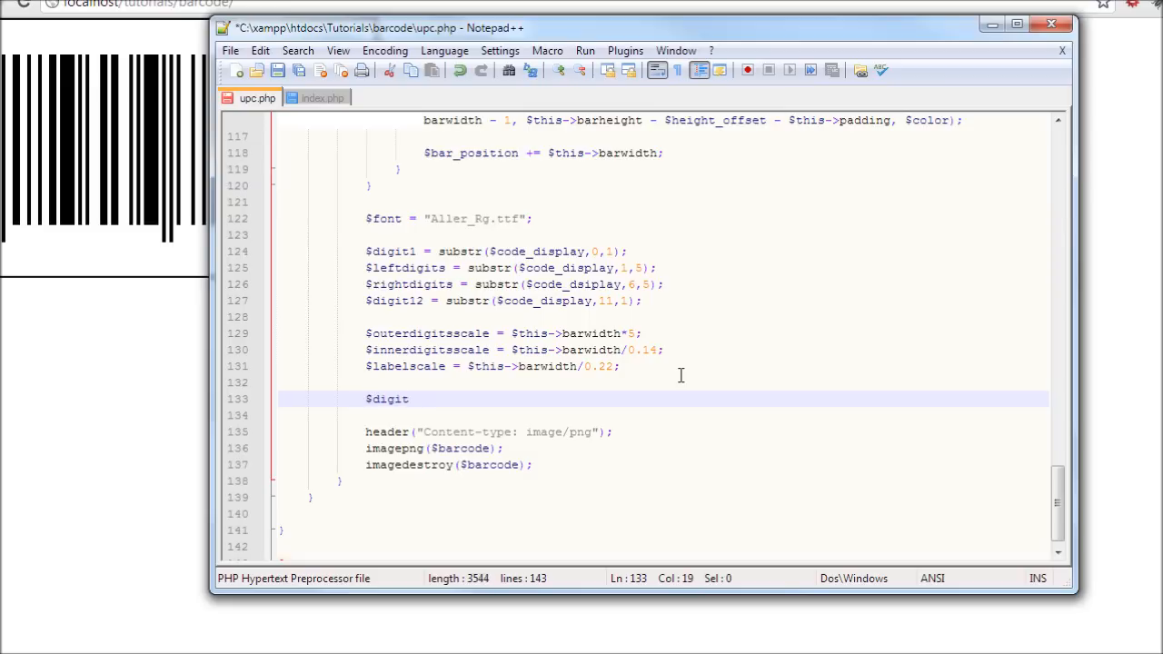
pyautogui.write('1_xy =')
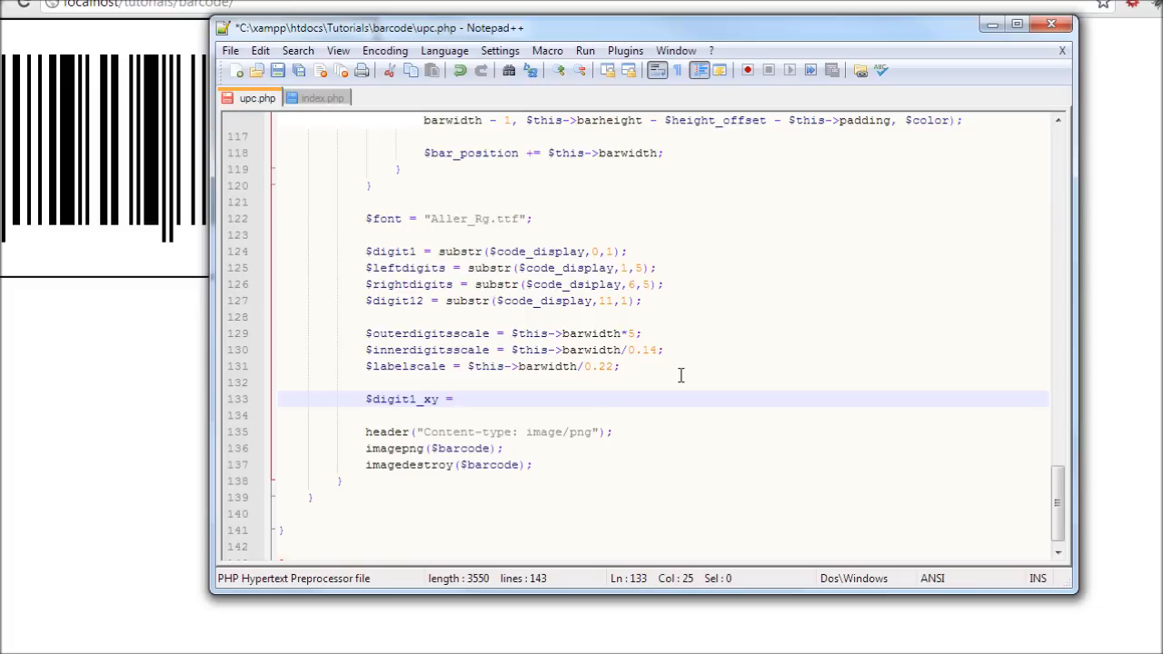
pyautogui.write('image')
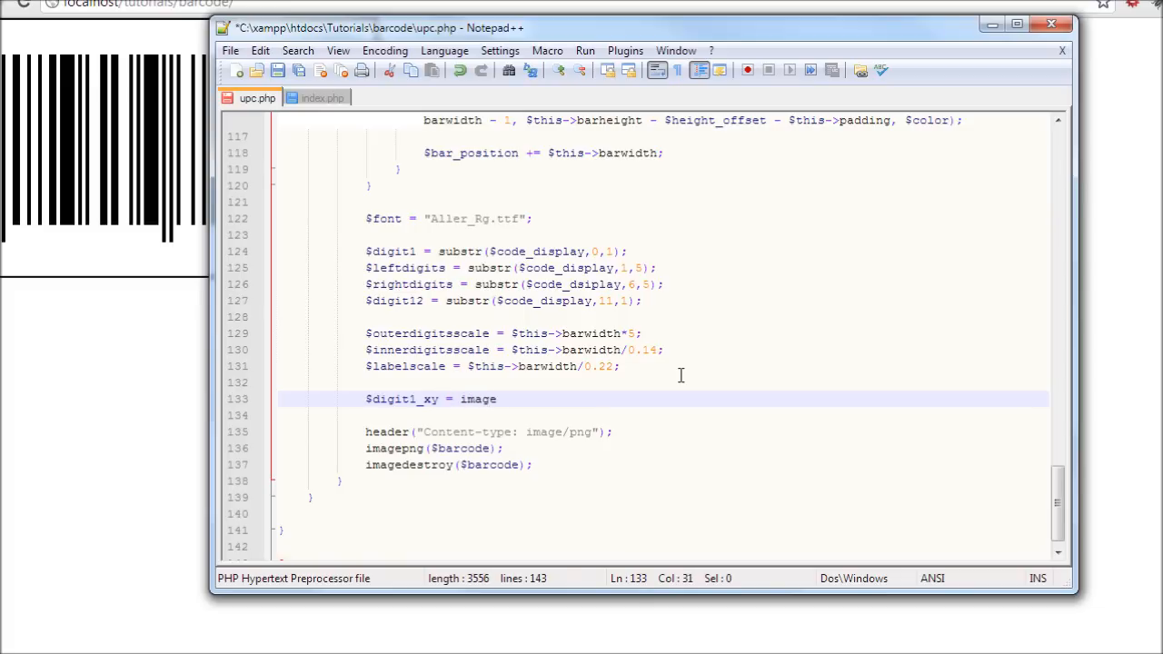
pyautogui.write('tt')
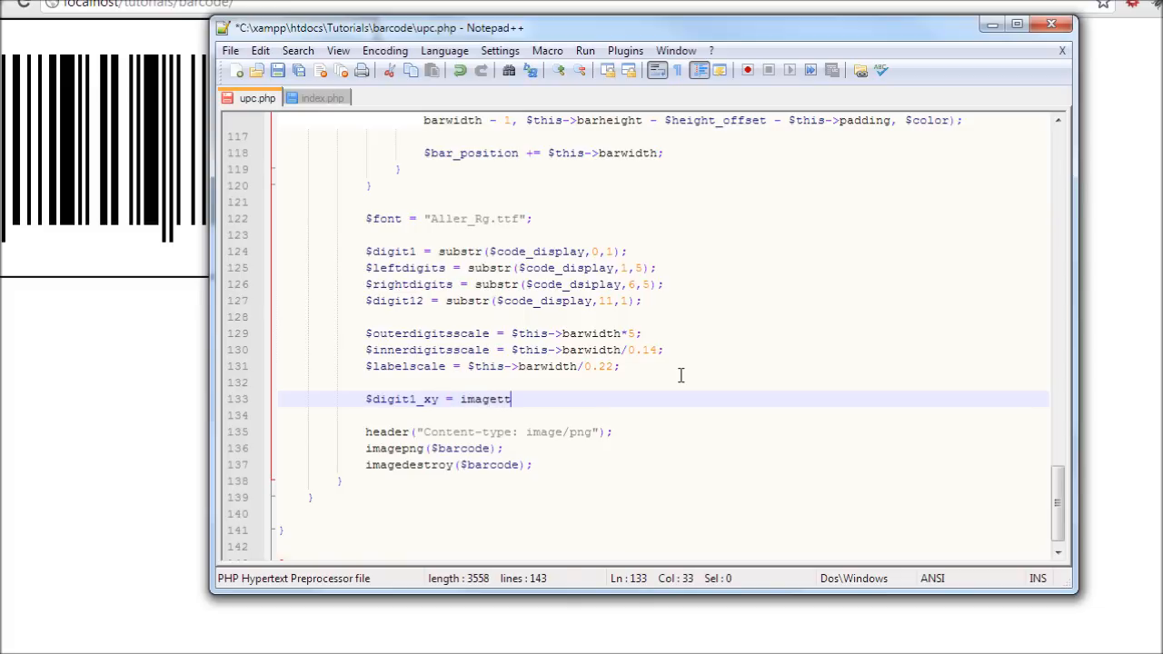
pyautogui.write('fbox();')
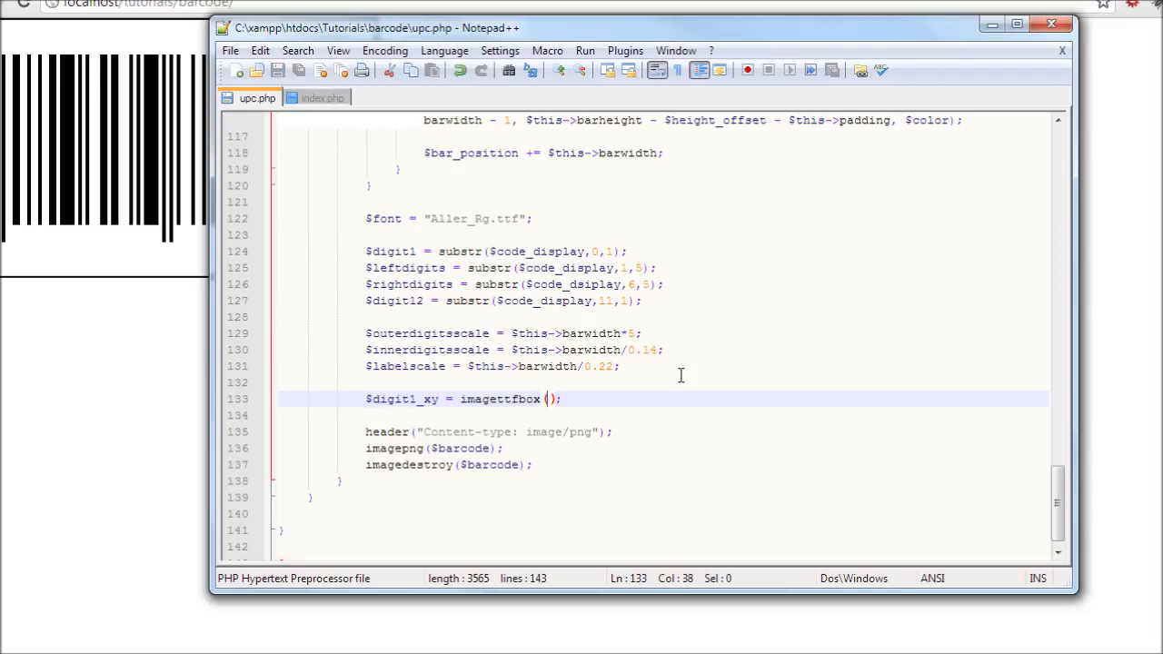
# Step: Fill the call's arguments as $outerdigitsscale,0,$font,$digit1
pyautogui.write('$')
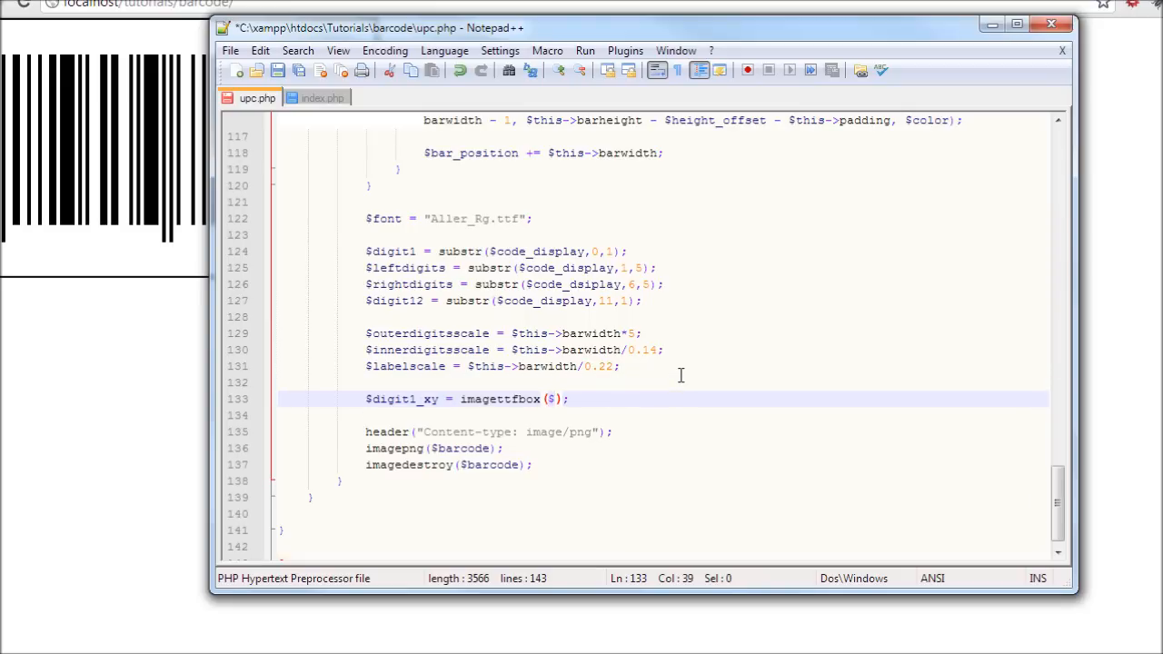
pyautogui.write('outerdigit')
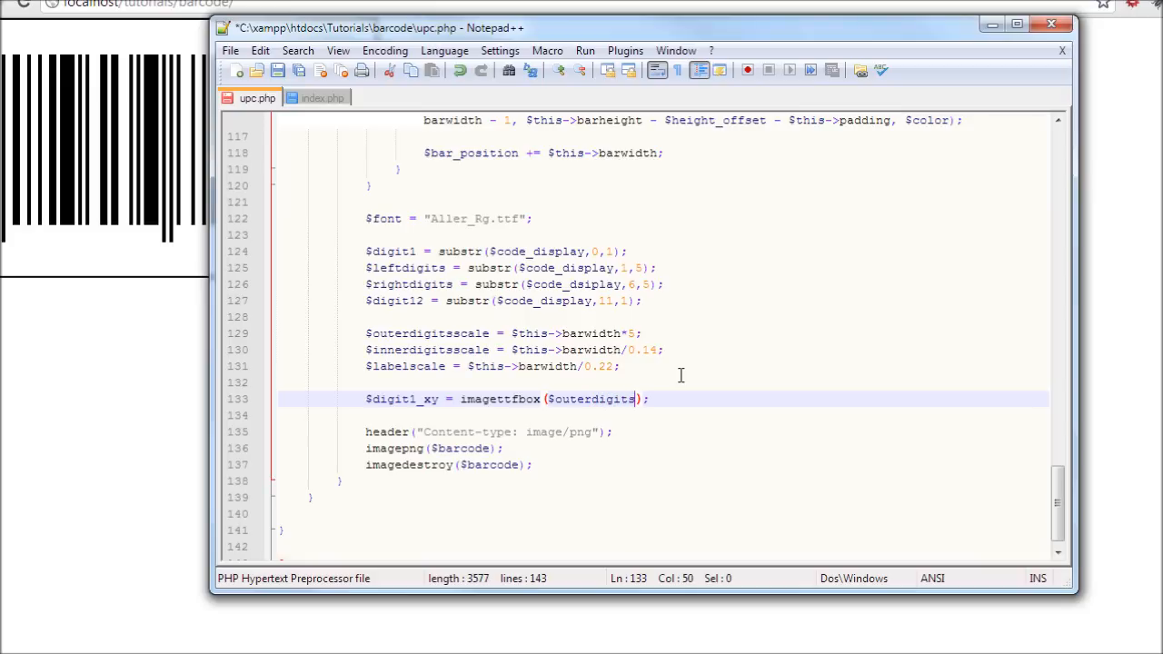
pyautogui.write('scale')
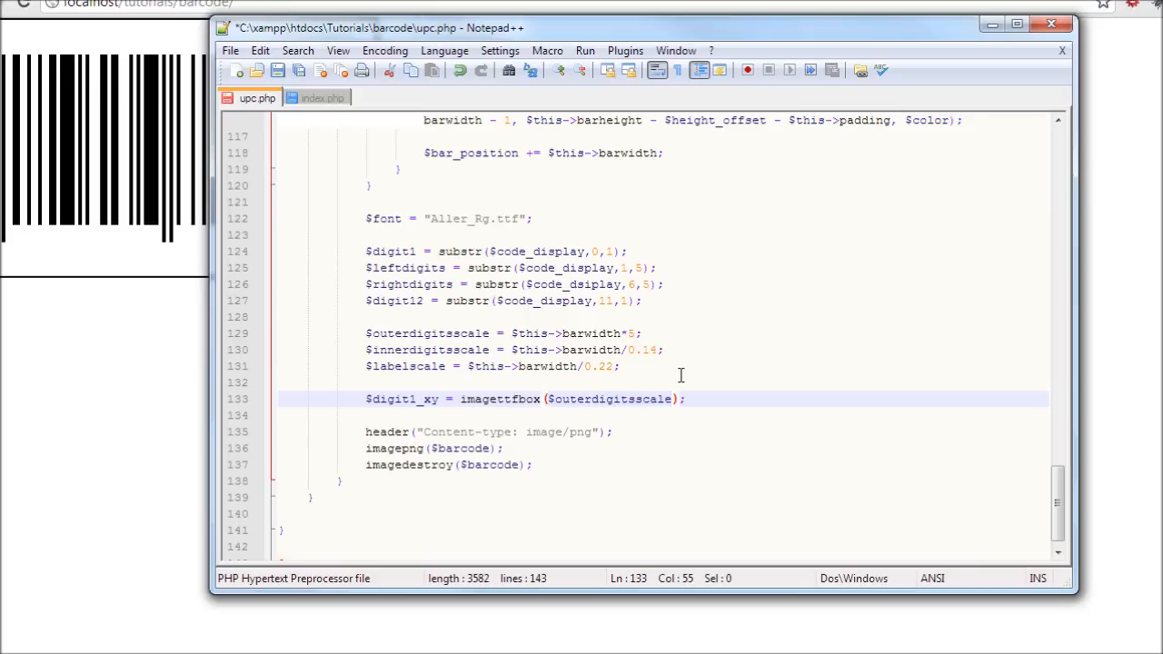
pyautogui.write(',')
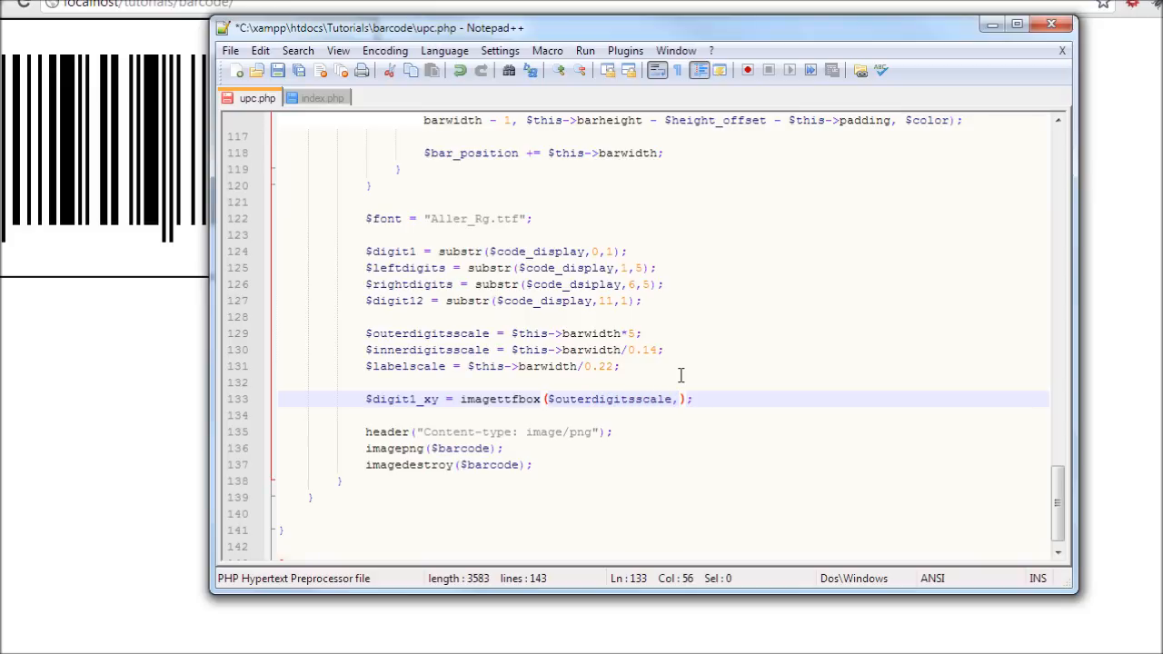
pyautogui.write('0')
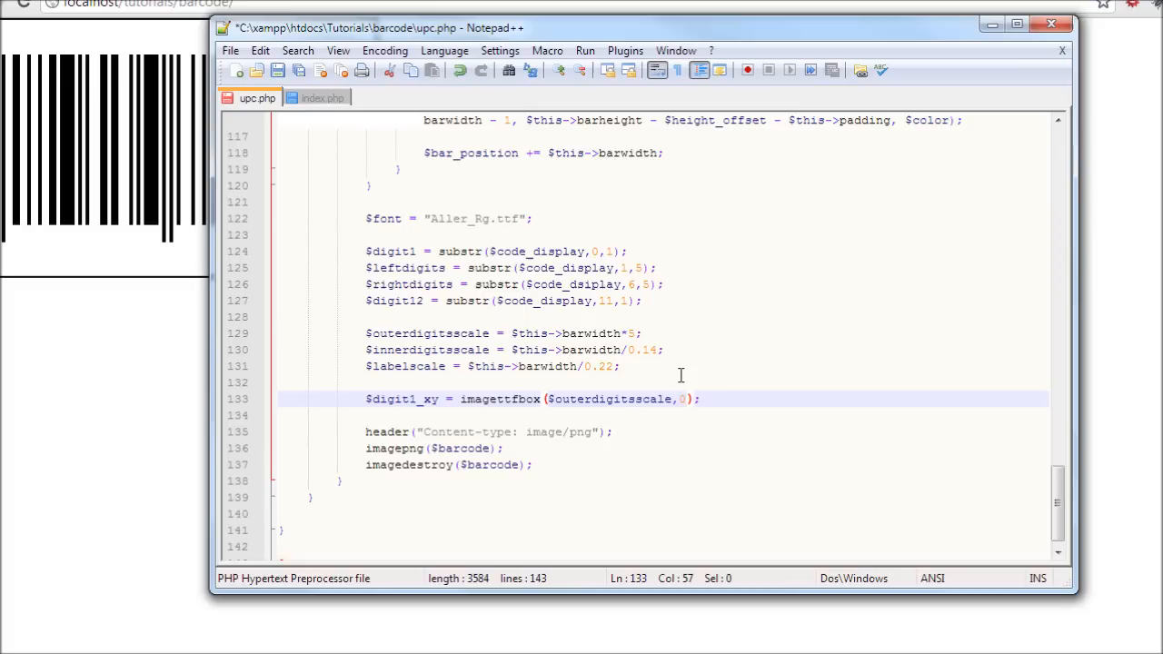
pyautogui.write(',')
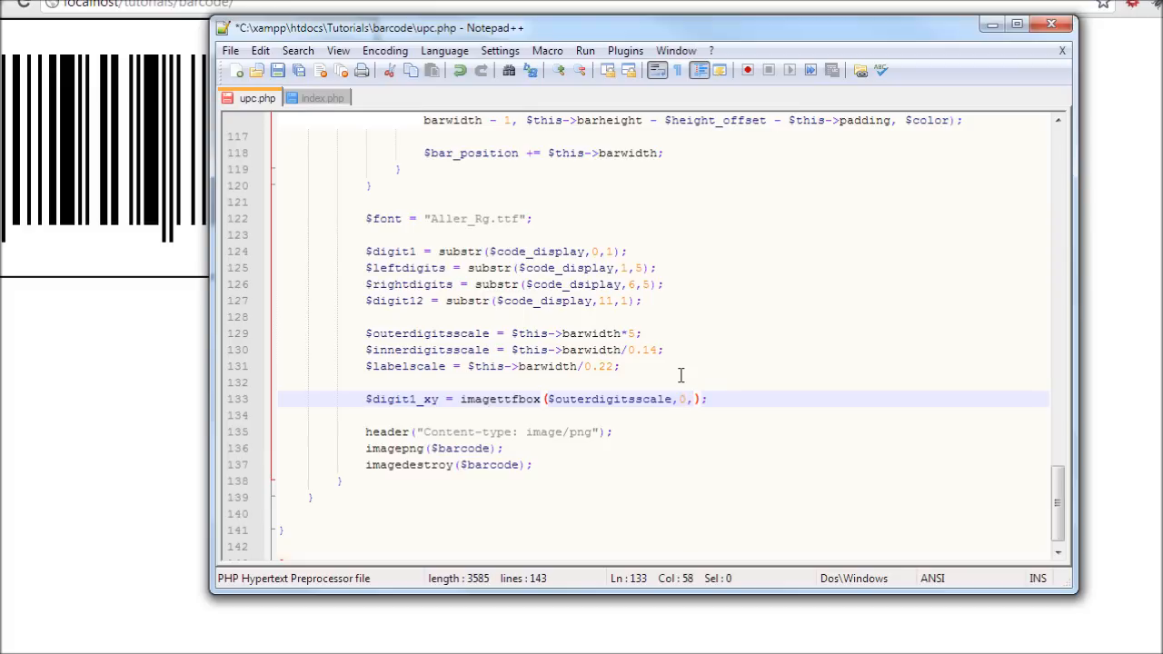
pyautogui.write('$font')
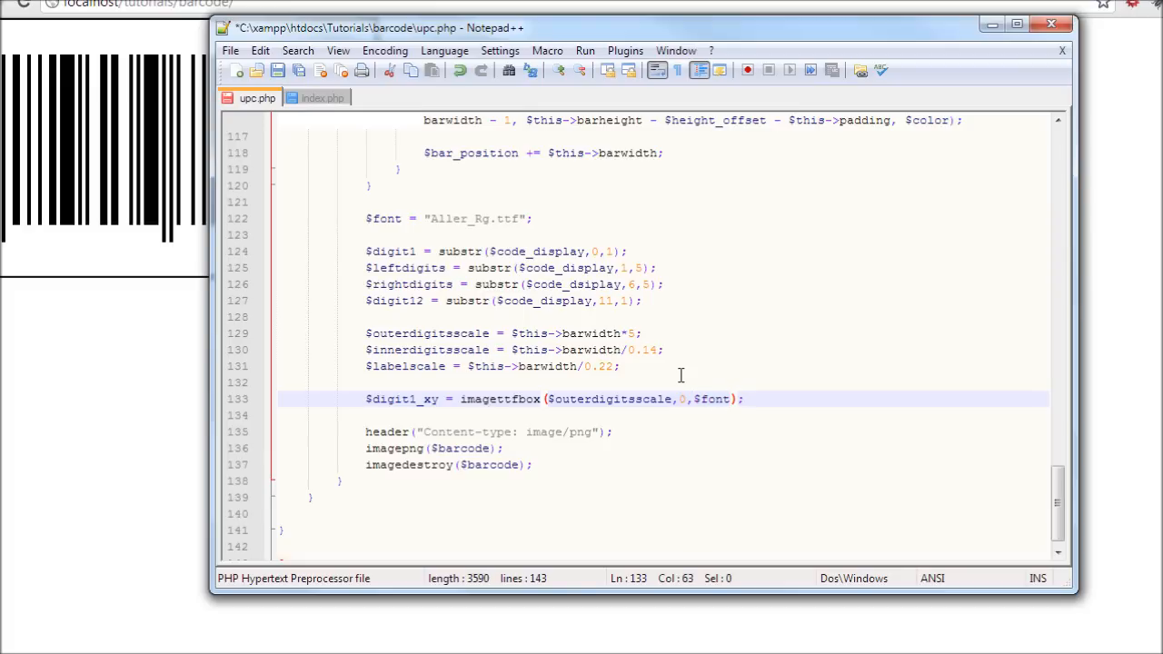
pyautogui.write(',$di')
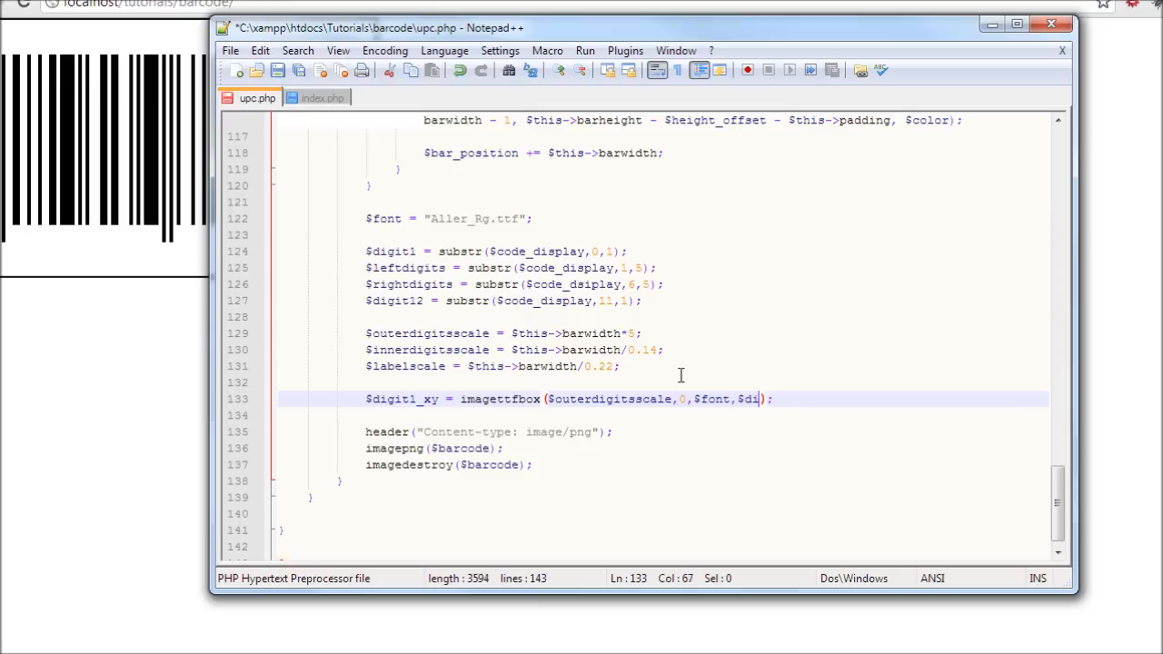
pyautogui.write('git1')
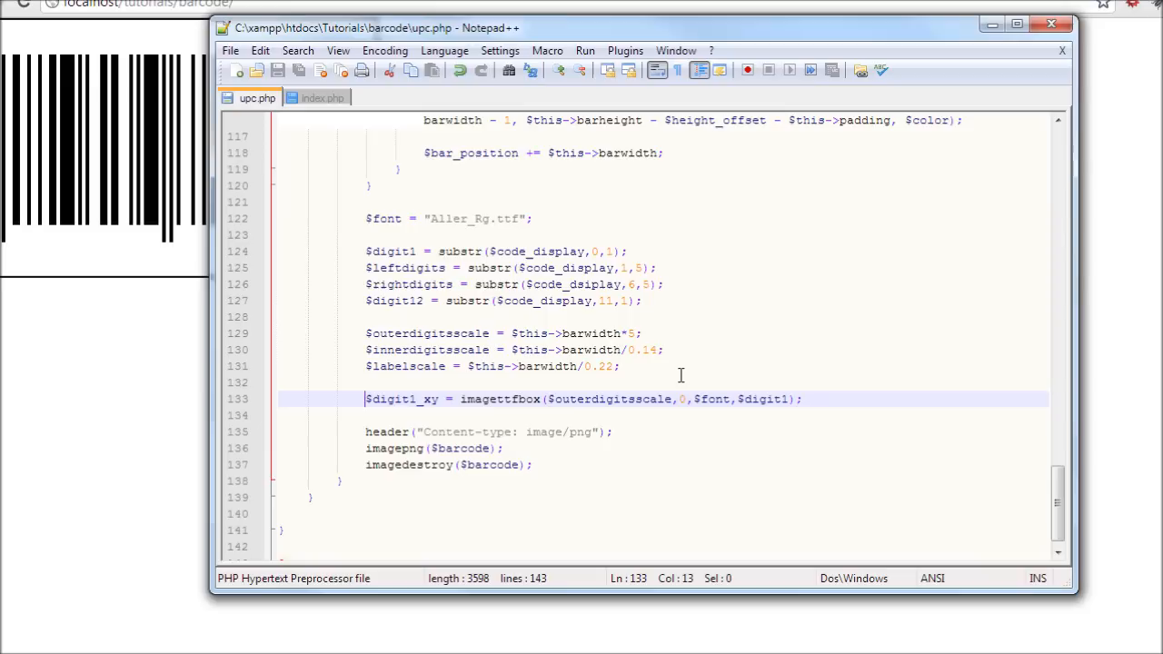
pyautogui.moveTo(422, 284)
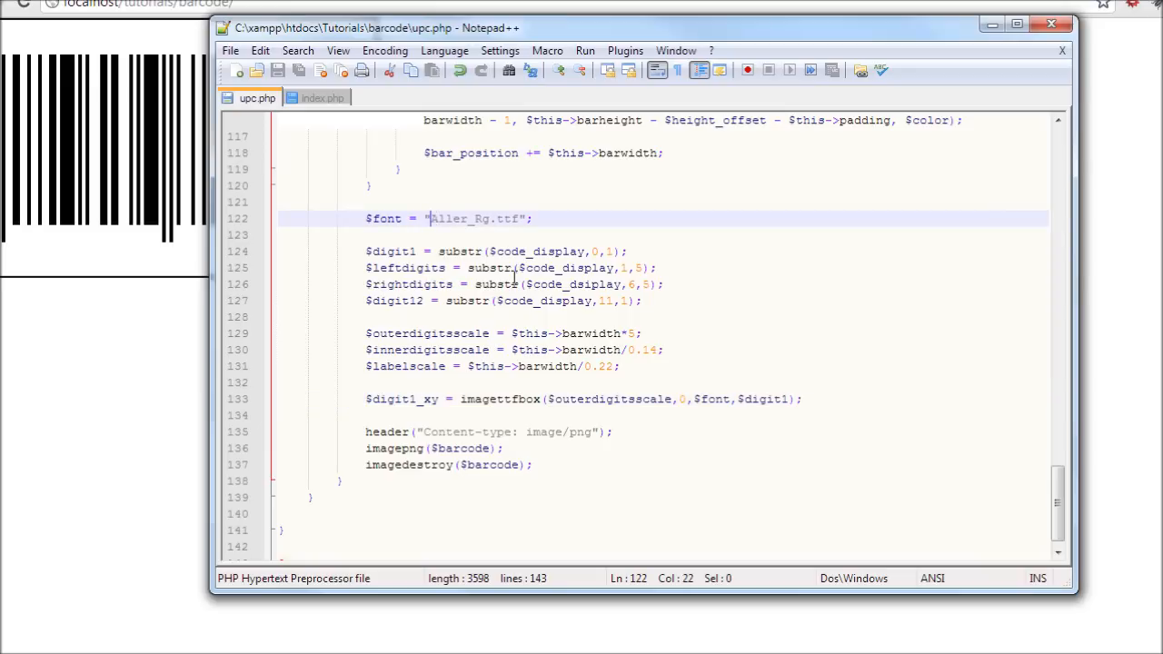
# Step: Prefix the $font path with the Aller/ folder so it reads Aller/Aller_Rg.ttf
pyautogui.write('Alla')
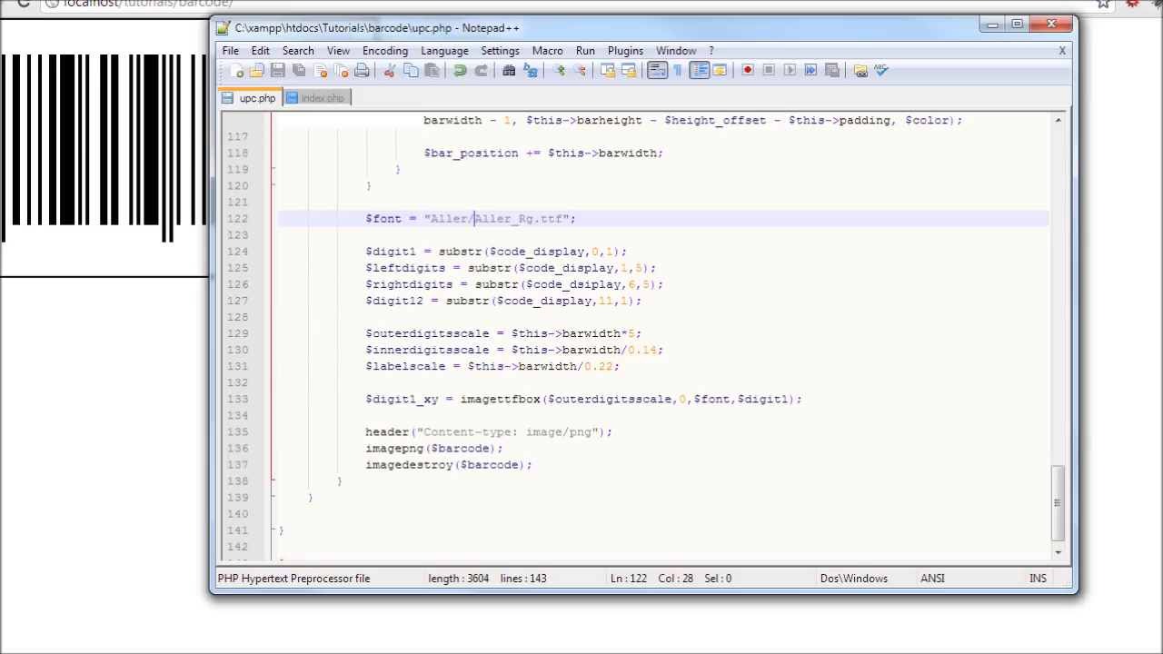
pyautogui.moveTo(1010, 636)
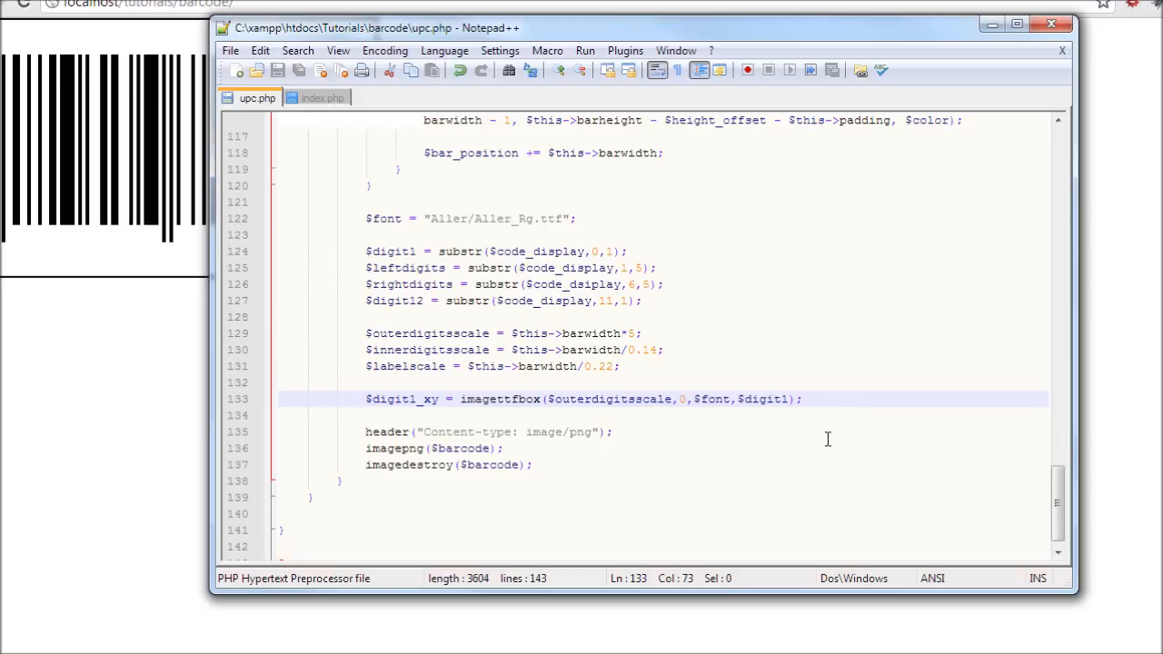
# Step: Write $left_digits_xy = imagettfbbox(); on line 134 and begin its first argument
pyautogui.write('$lef')
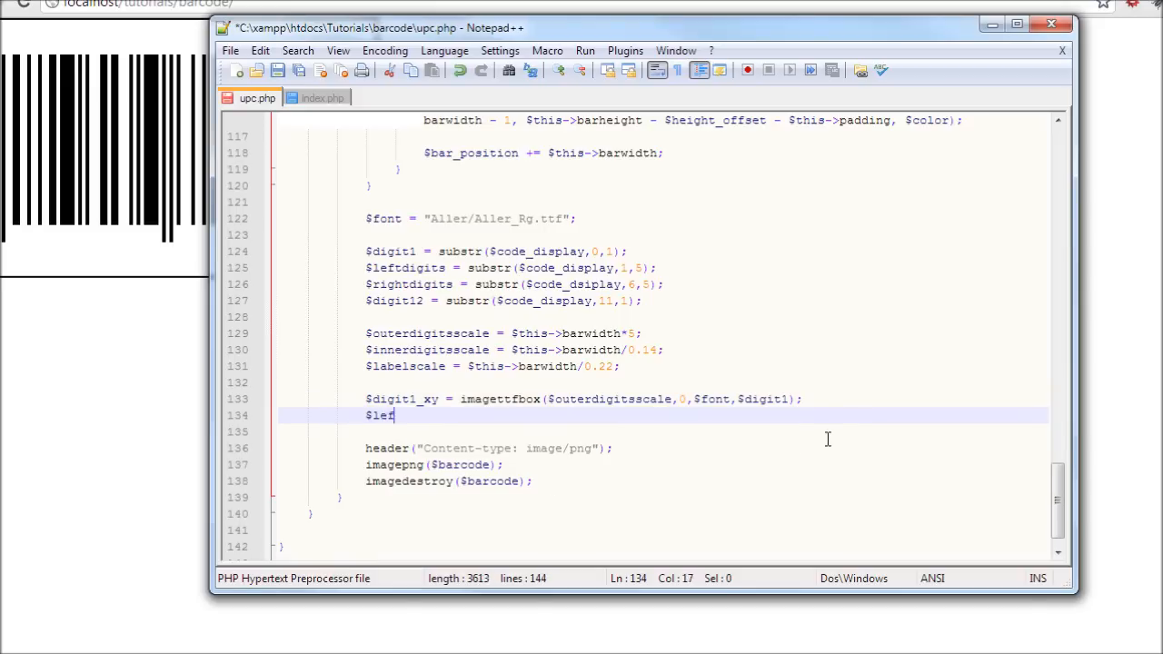
pyautogui.write('t_digit')
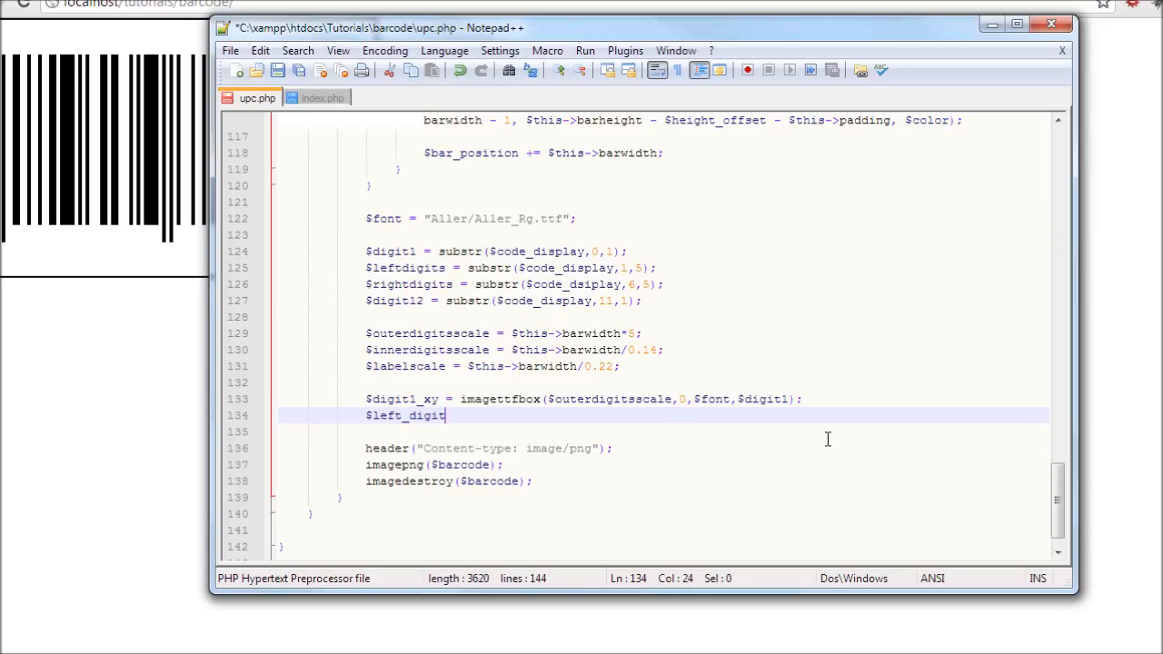
pyautogui.write('s_xy')
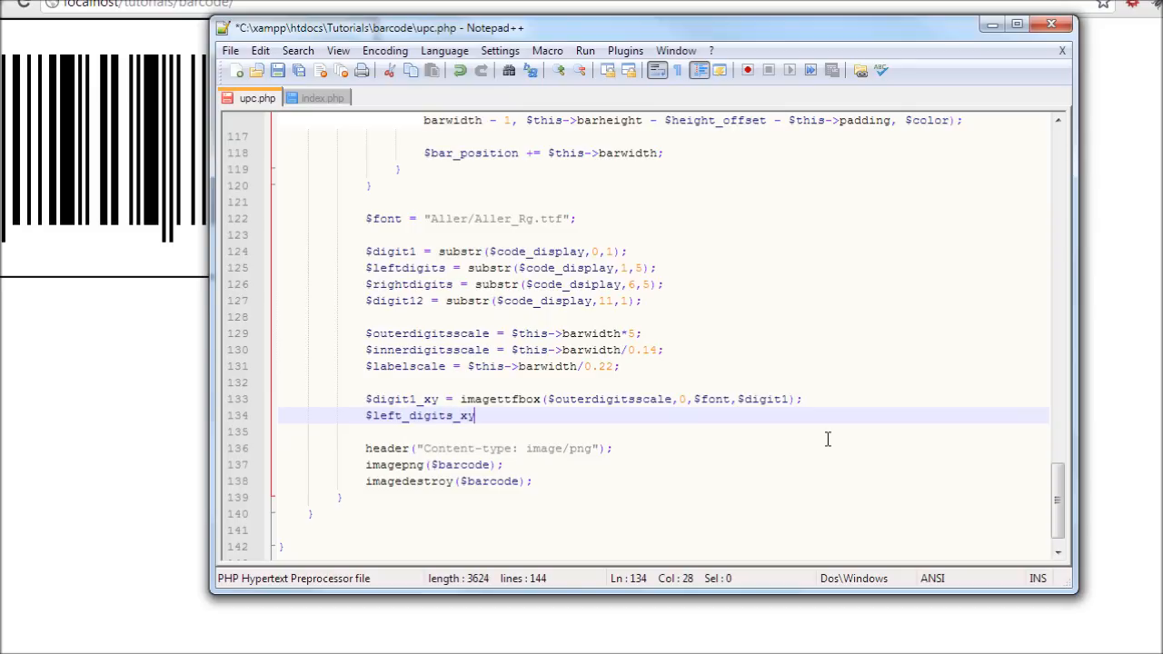
pyautogui.write('= imag')
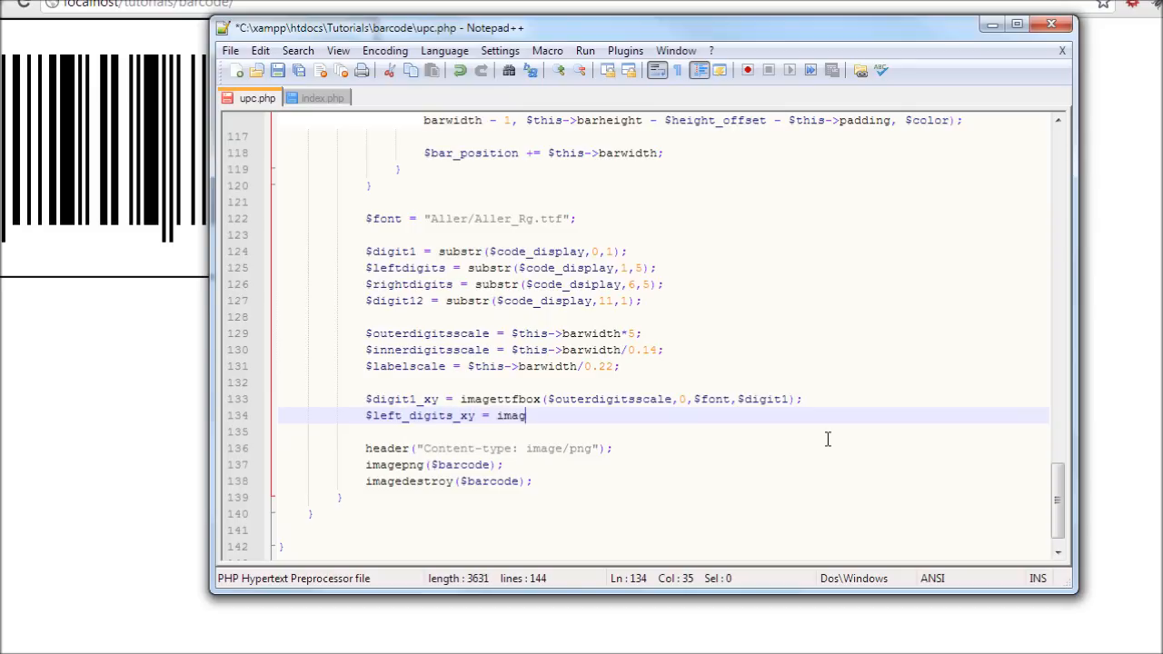
pyautogui.write('ettf')
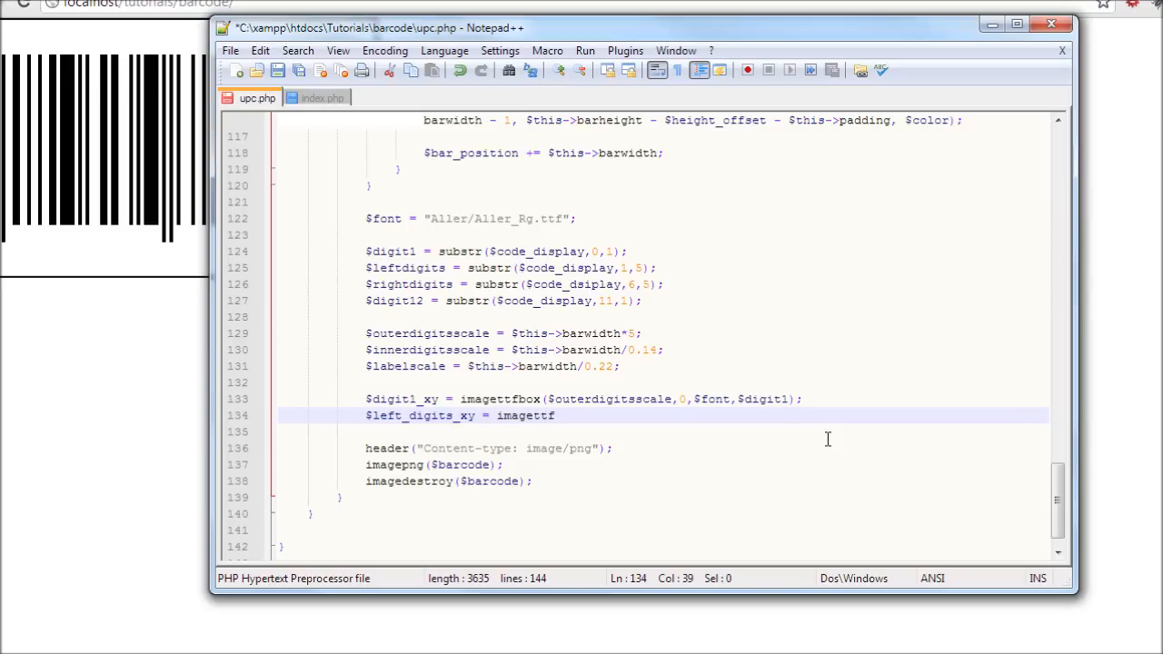
pyautogui.write('box();')
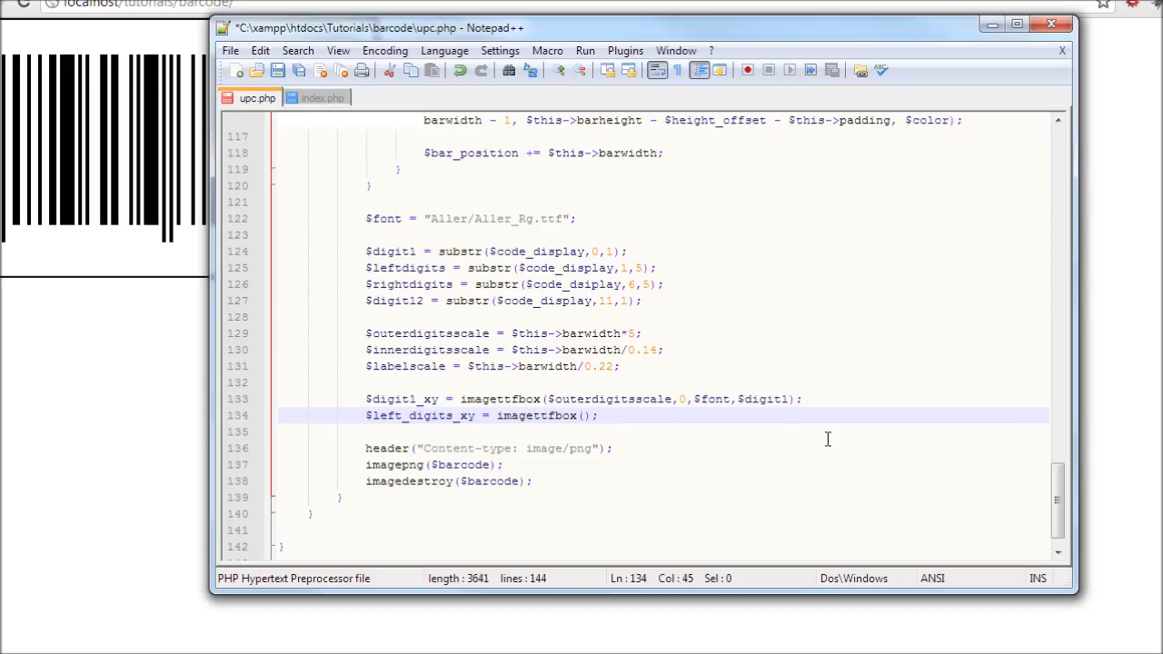
pyautogui.write('$')
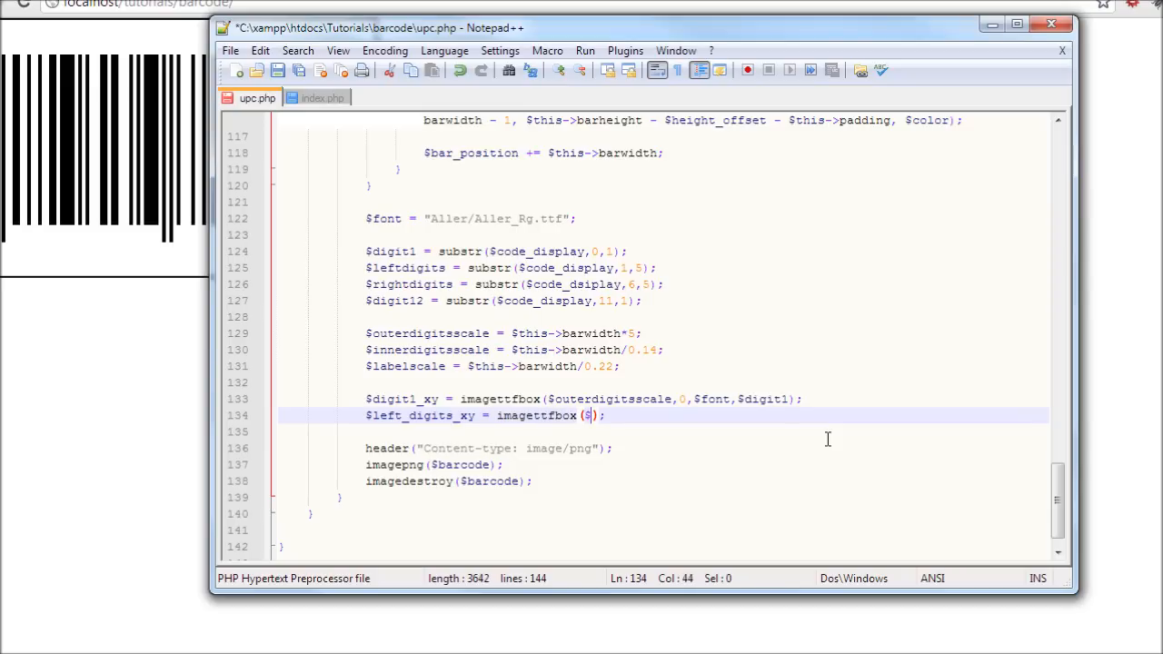
pyautogui.write('inner_digits_')
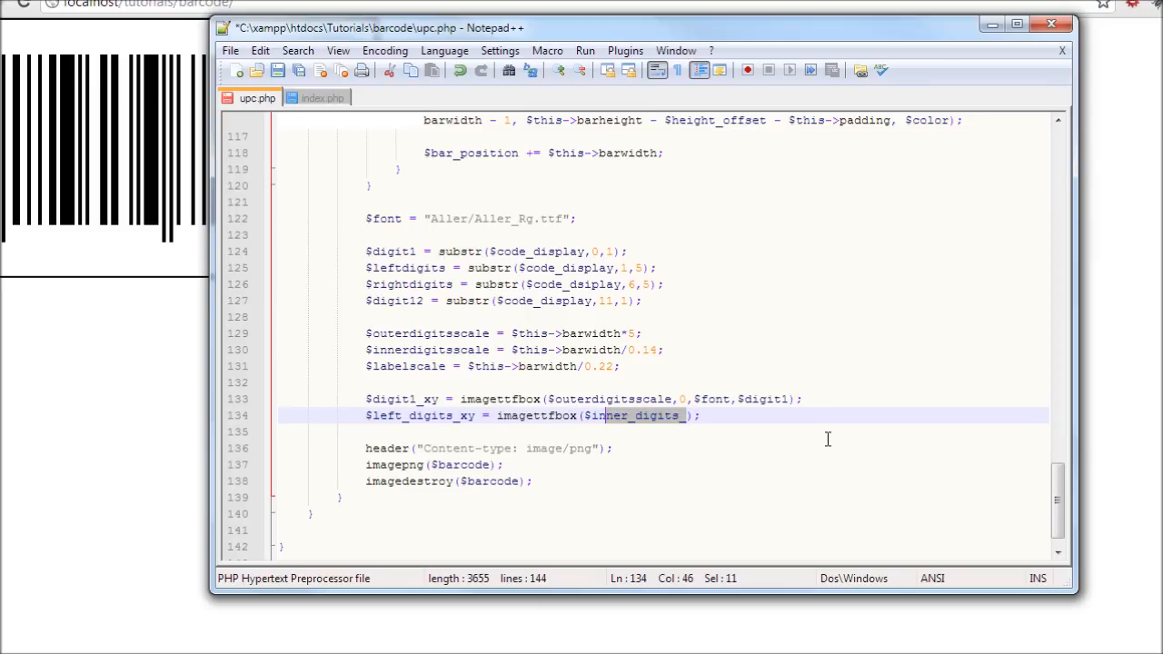
# Step: Complete the arguments as $innerdigitsscale,0,$font,$leftdigits and duplicate the line below
pyautogui.write('$innerdigit')
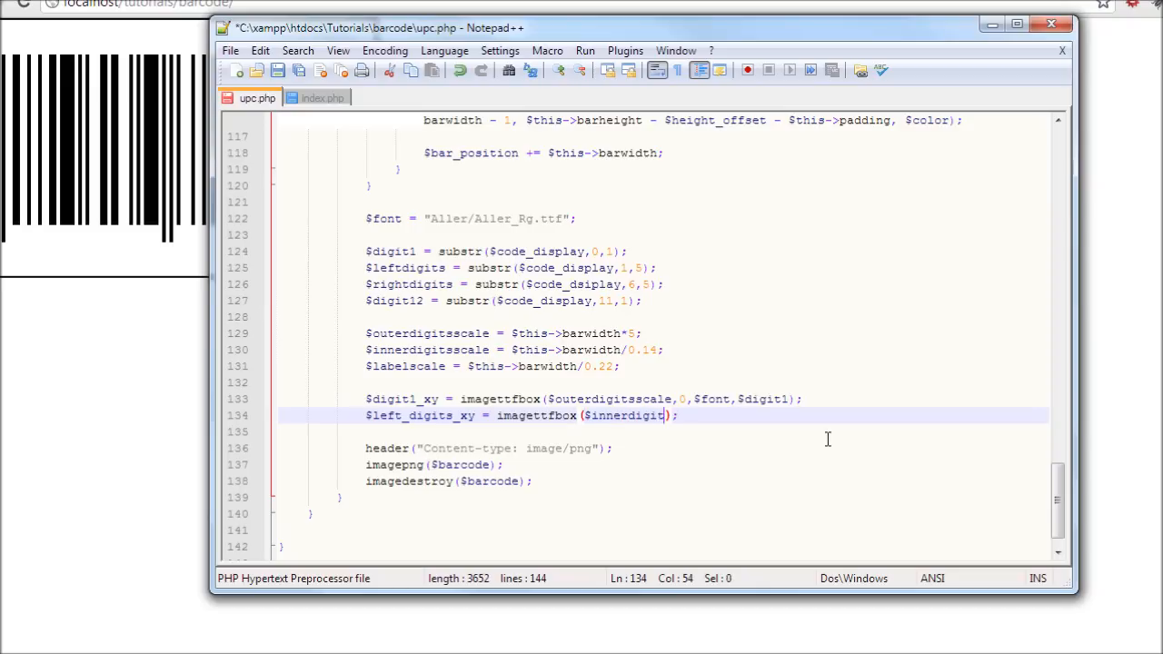
pyautogui.write('sscale')
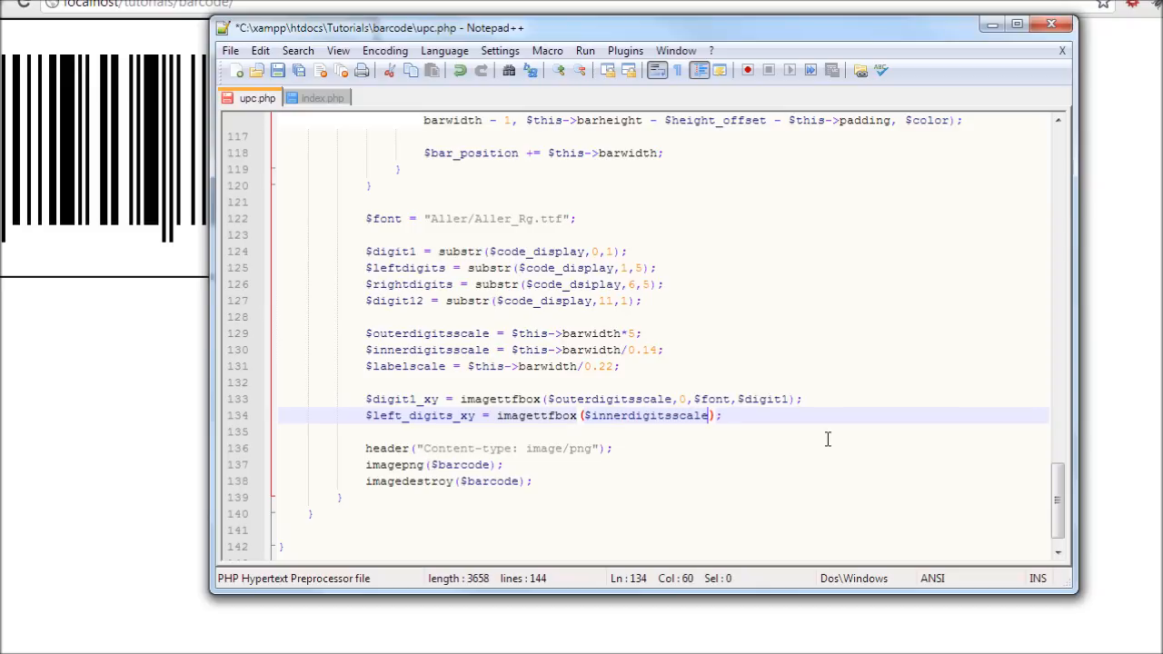
pyautogui.write(',0')
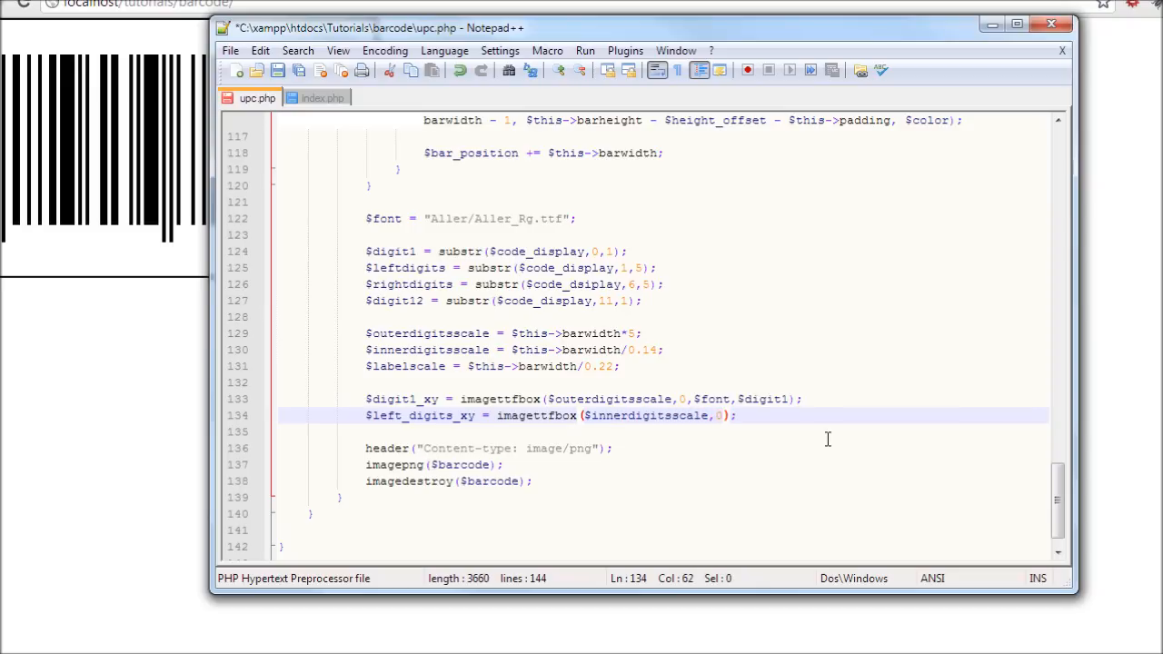
pyautogui.write(',')
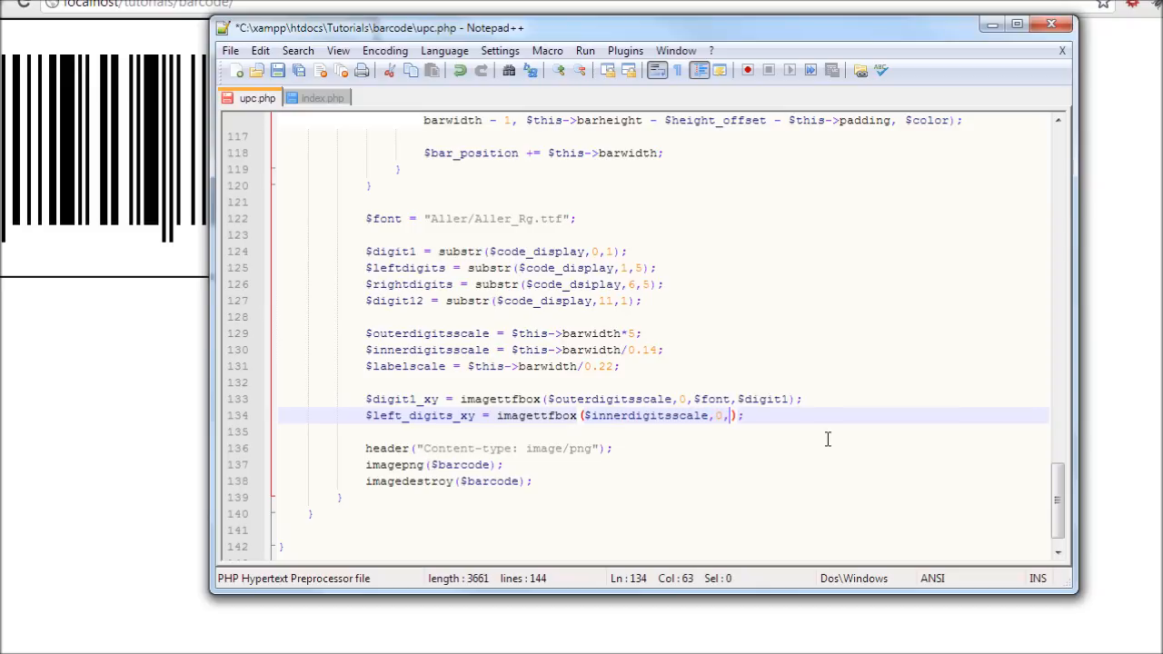
pyautogui.write('$font')
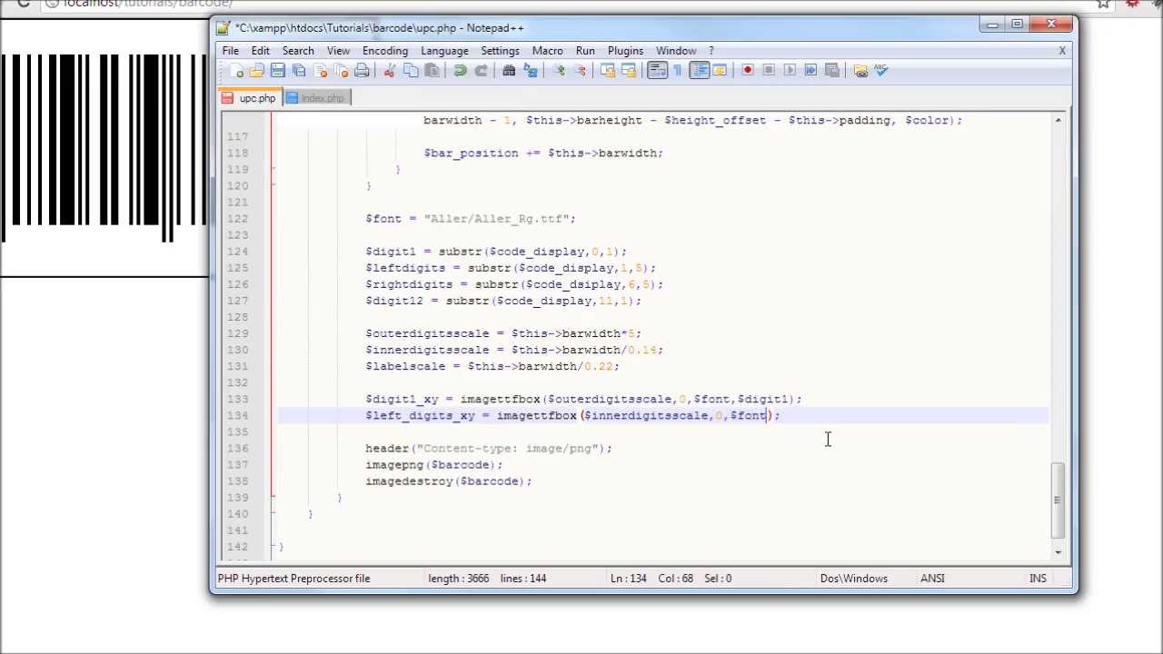
pyautogui.write(',')
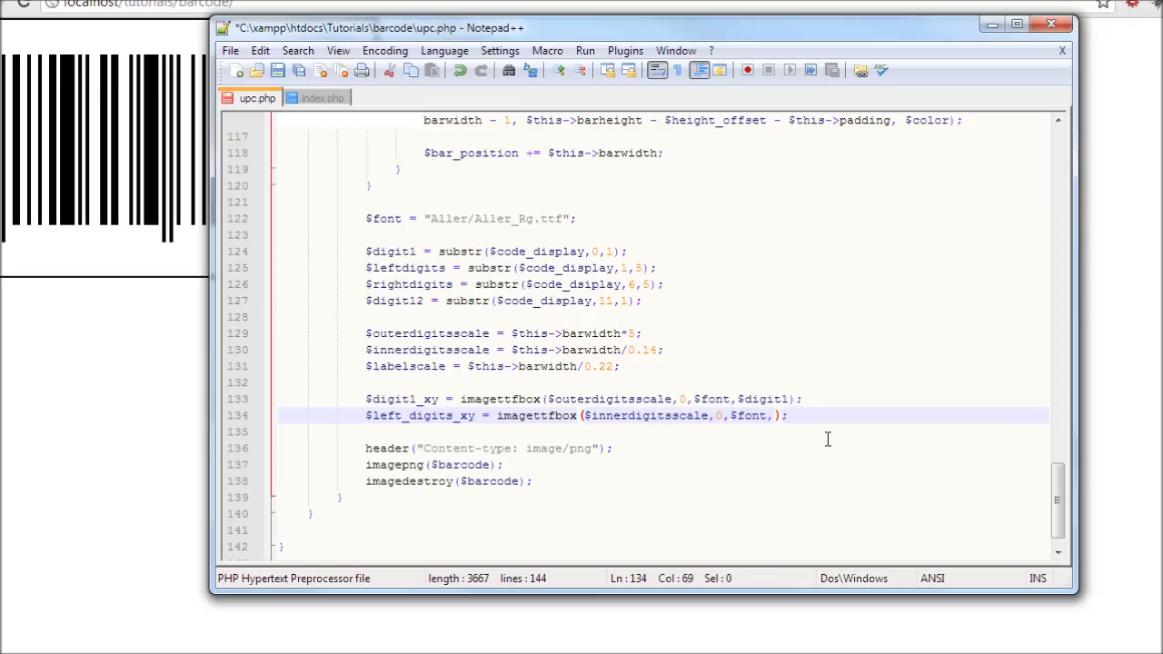
pyautogui.write('$left')
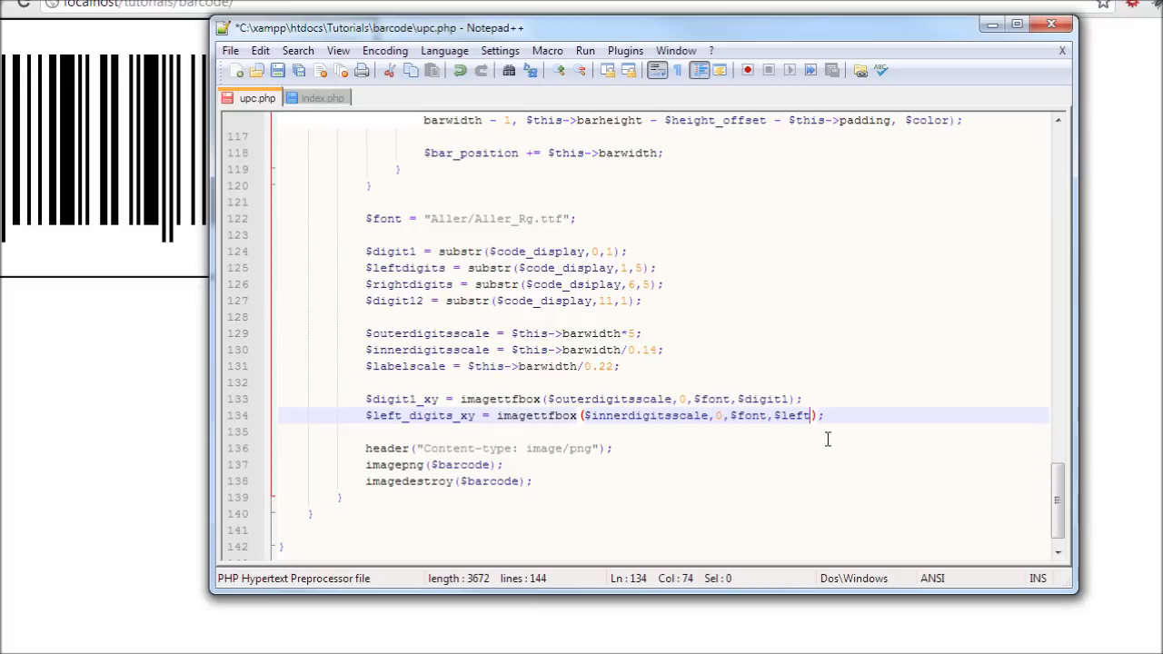
pyautogui.write('_d')
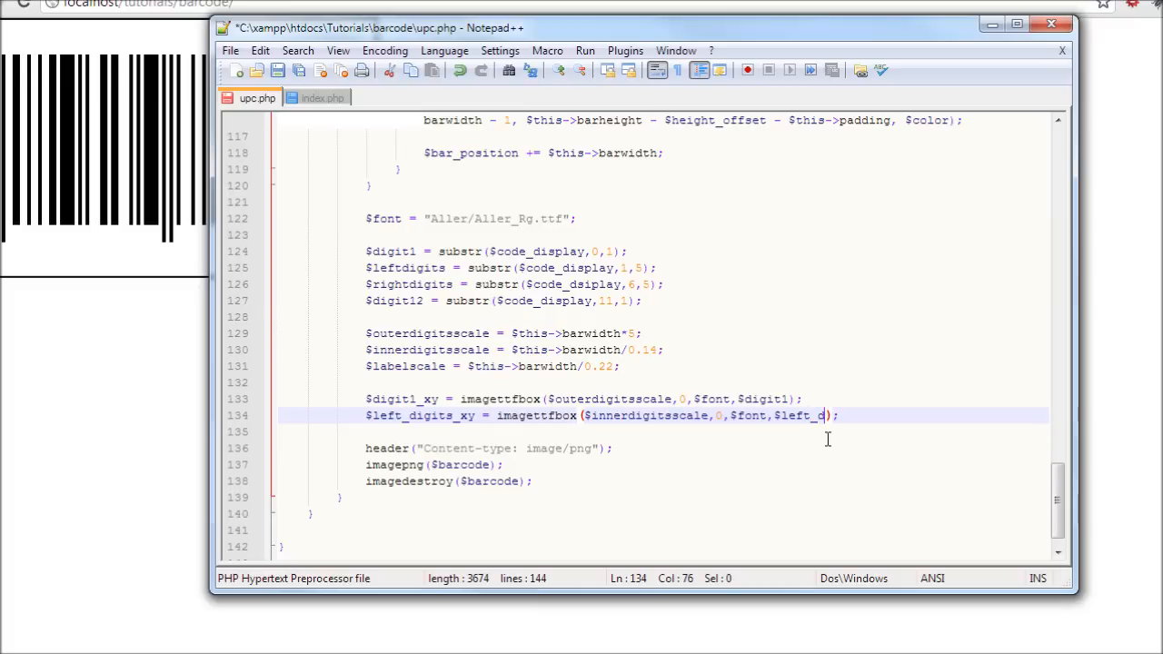
pyautogui.write('igits')
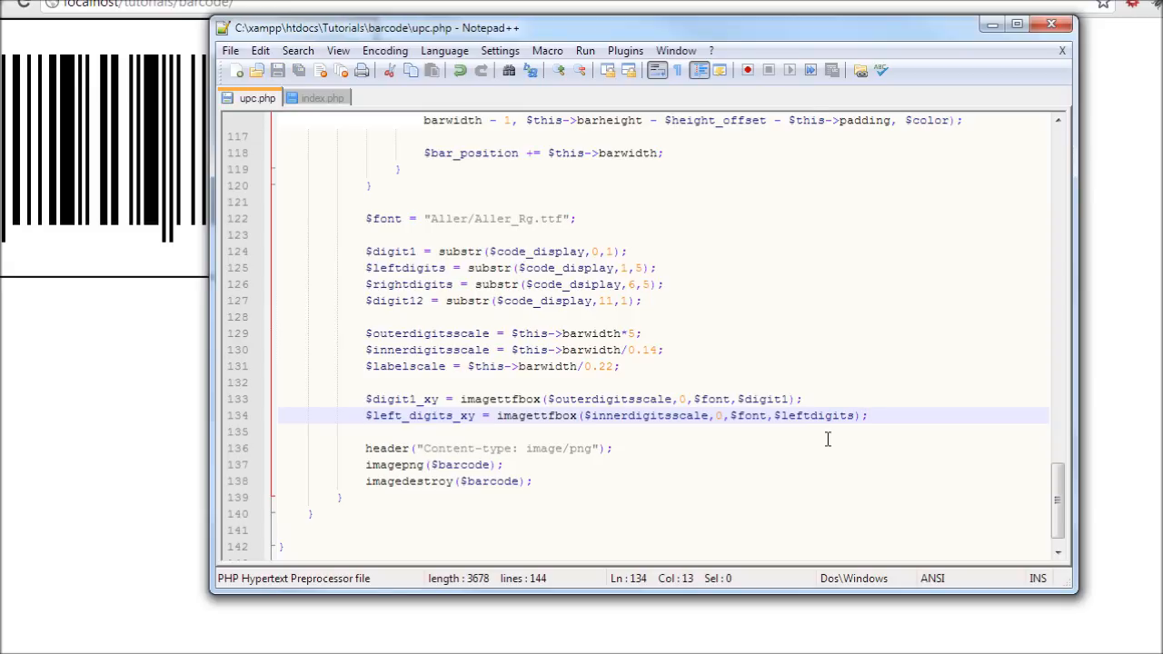
pyautogui.press('Enter')
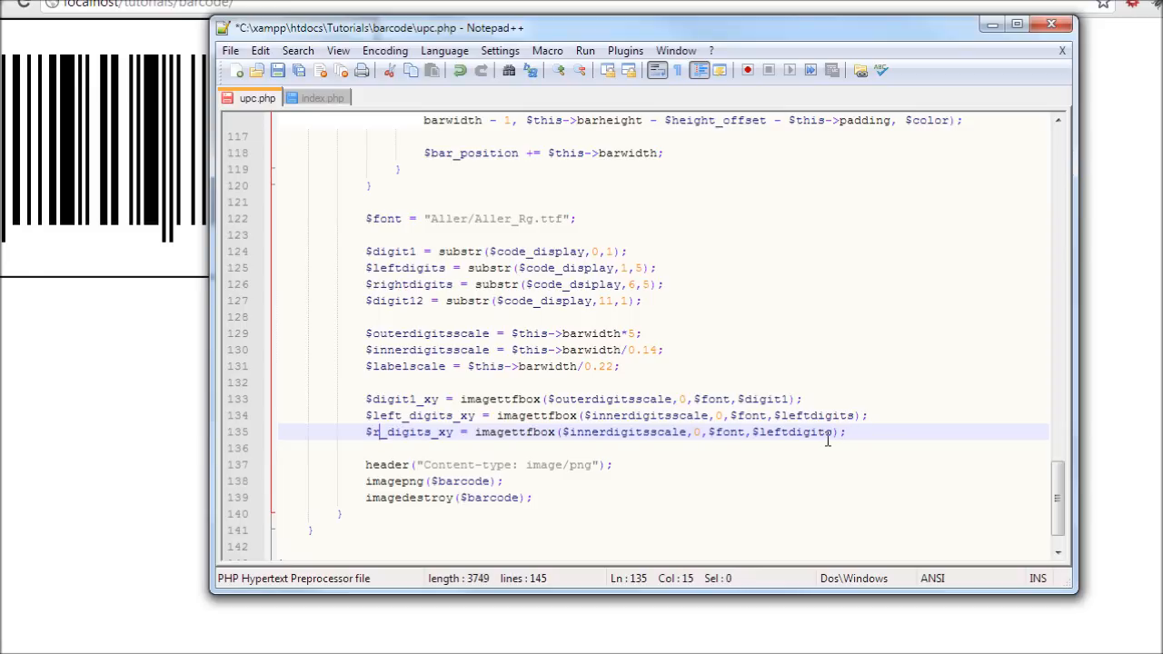
# Step: Rename the copy to $right_digits_xy measuring $rightdigits, then add a line below
pyautogui.write('right')
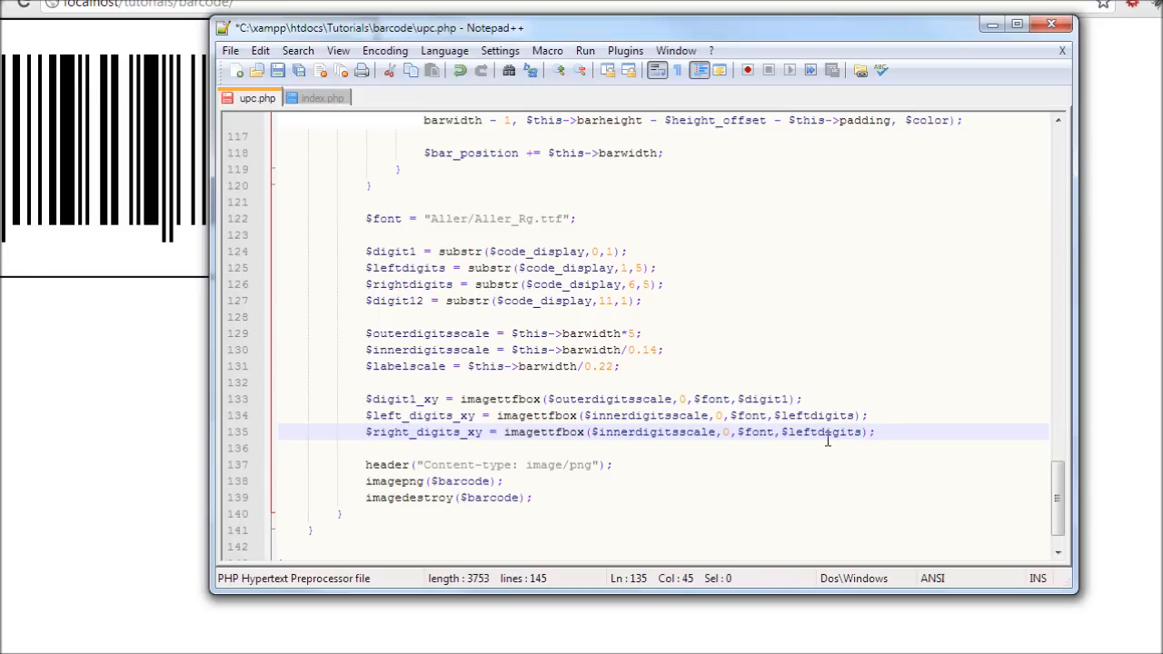
pyautogui.click(721, 432)
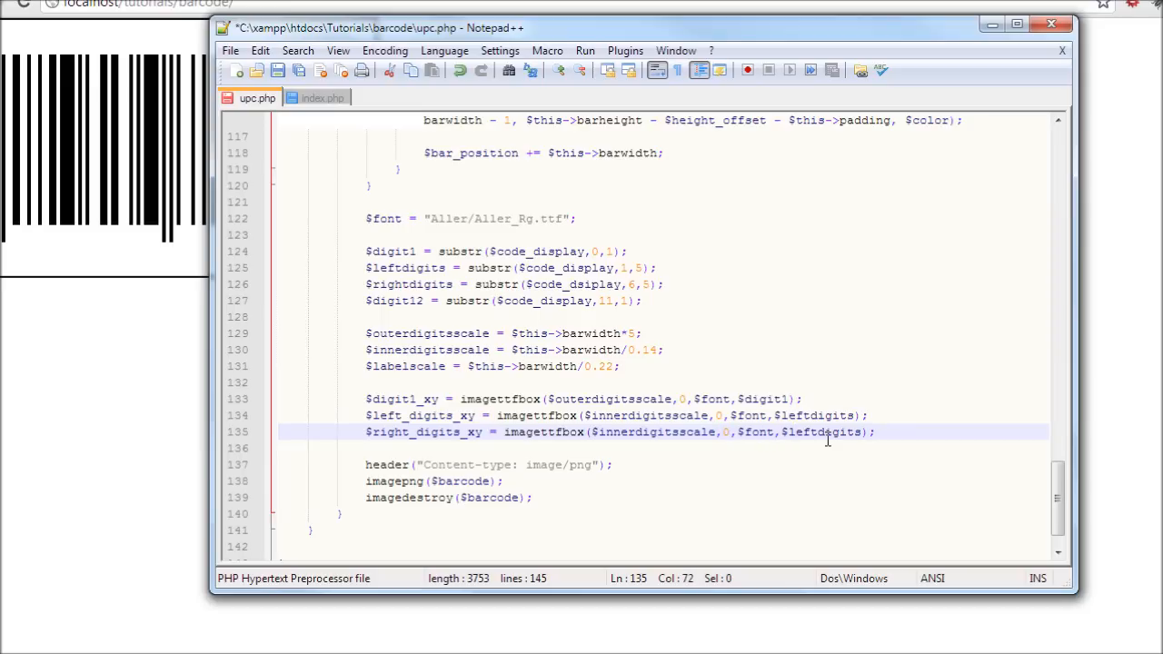
pyautogui.doubleClick(801, 433)
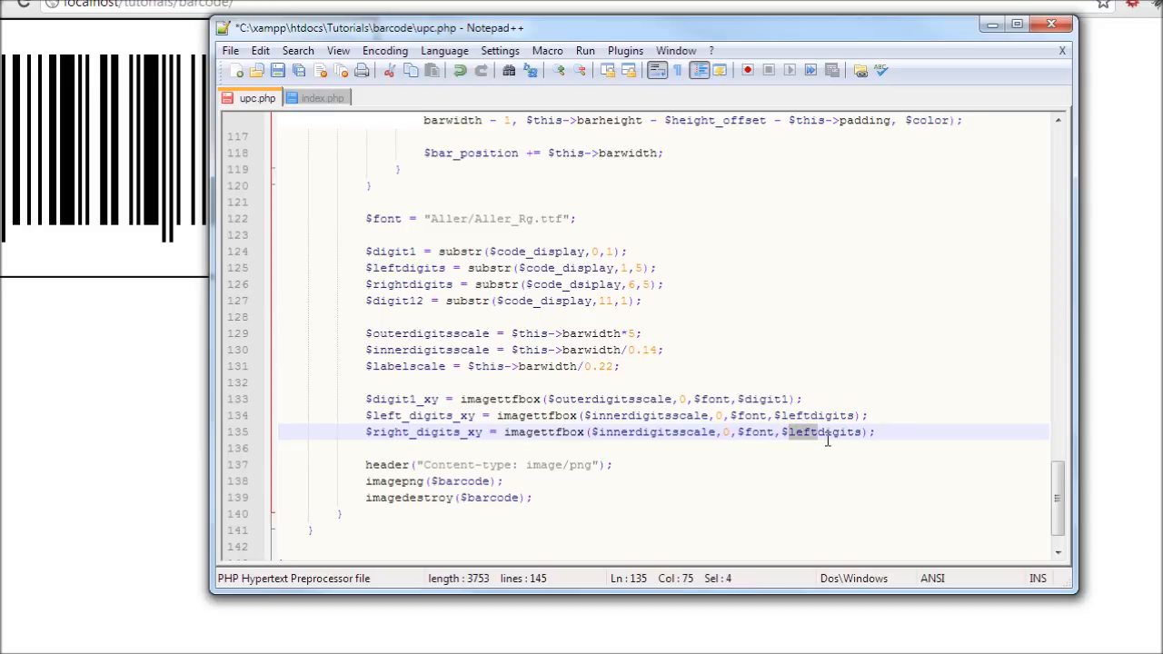
pyautogui.write('rightdigits')
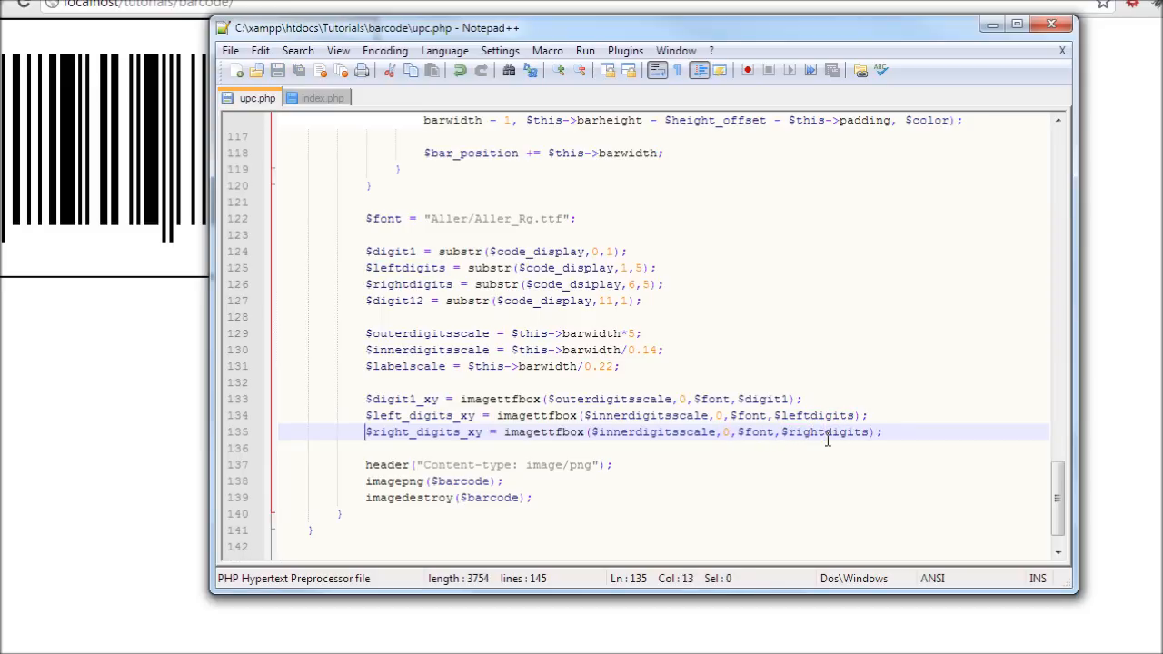
pyautogui.press('Enter')
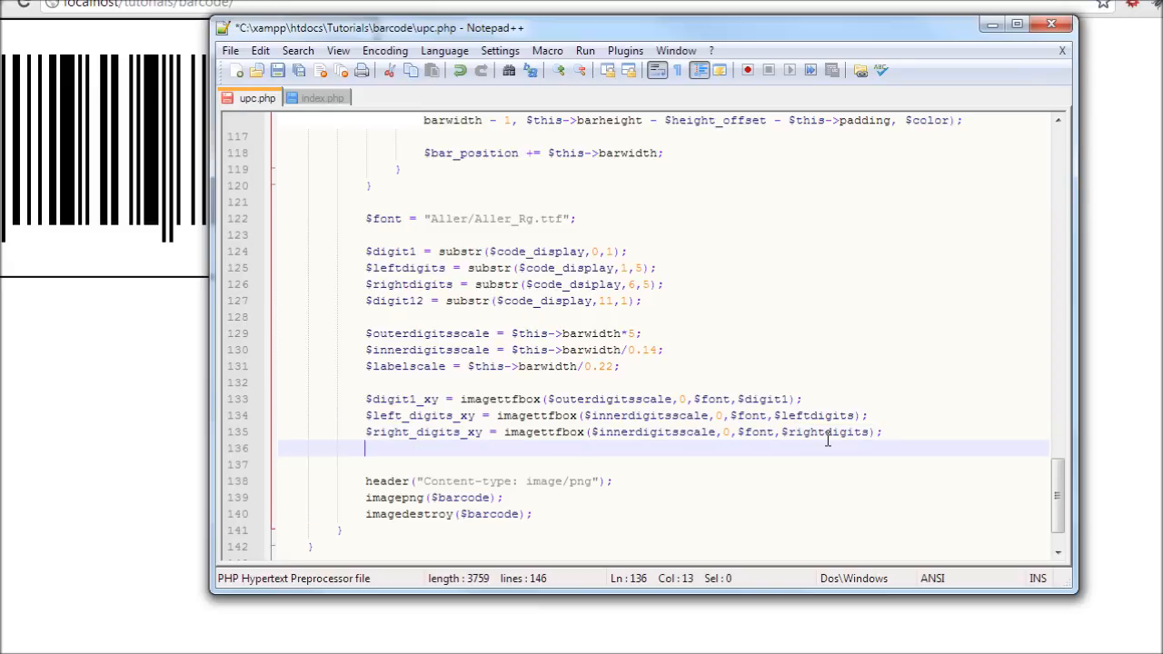
# Step: Write $digit12_xy = imagettfbbox($outerdigitsscale,0,$font,$digit12); on line 136
pyautogui.write('$digit')
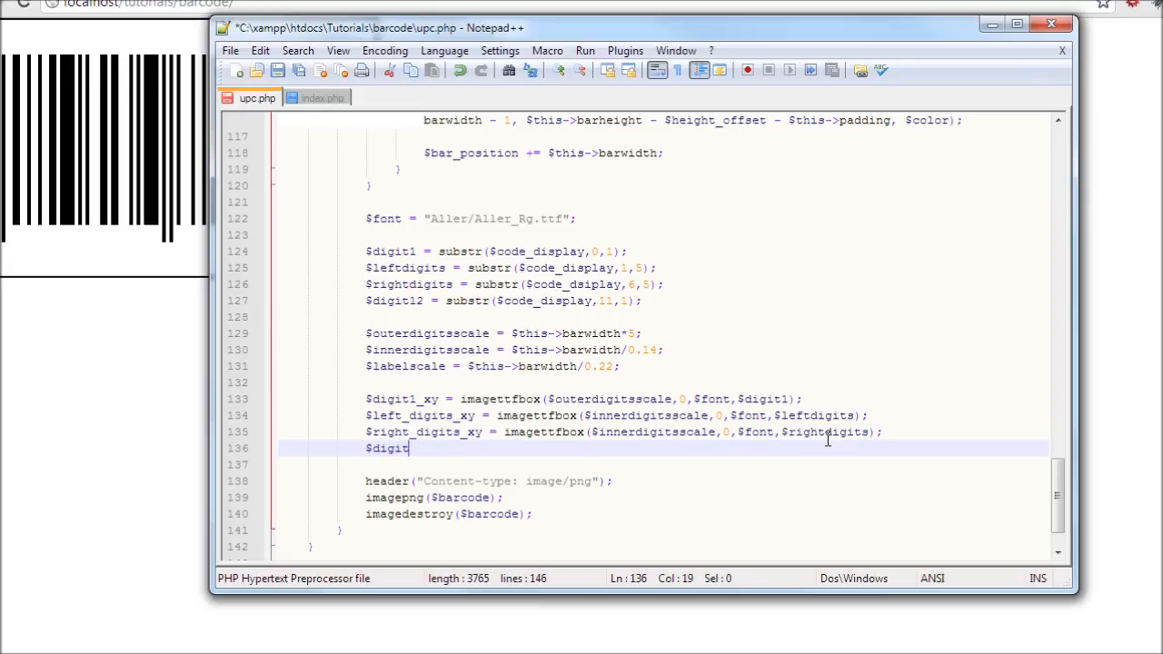
pyautogui.write('12')
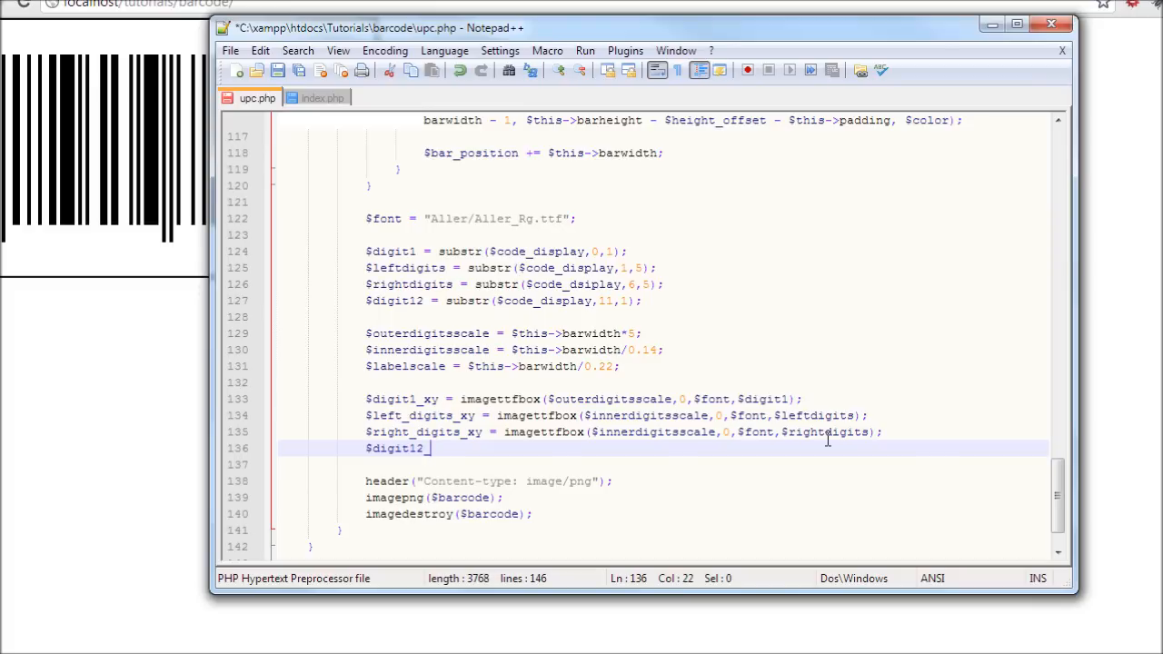
pyautogui.write('_xy =')
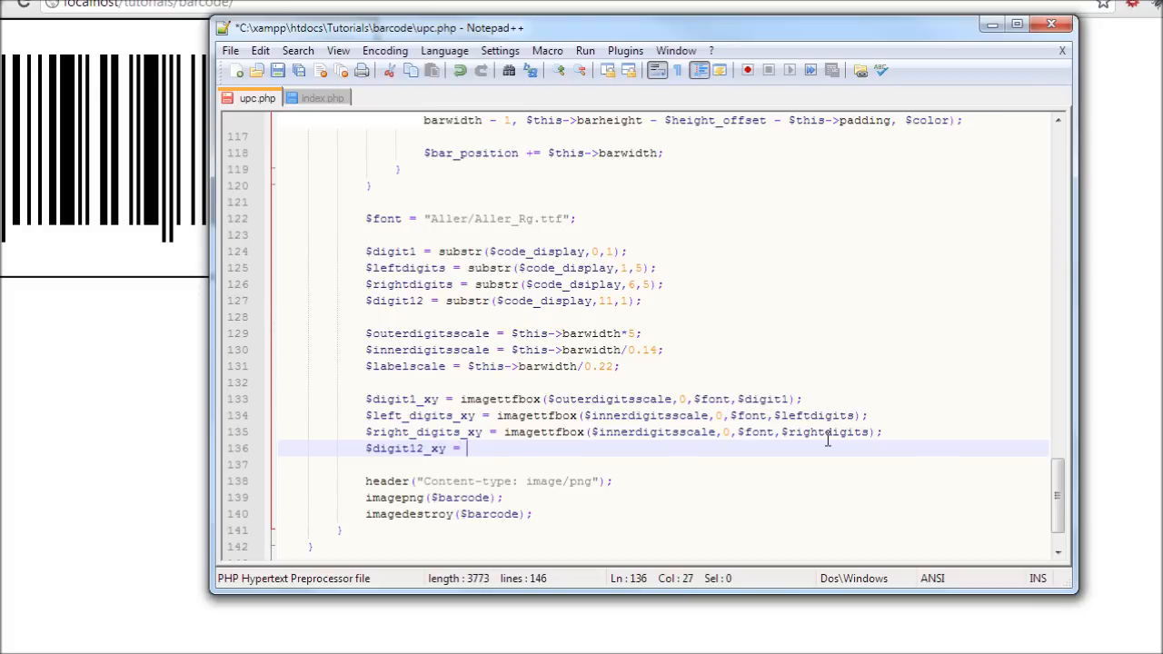
pyautogui.write('imagettfbox(')
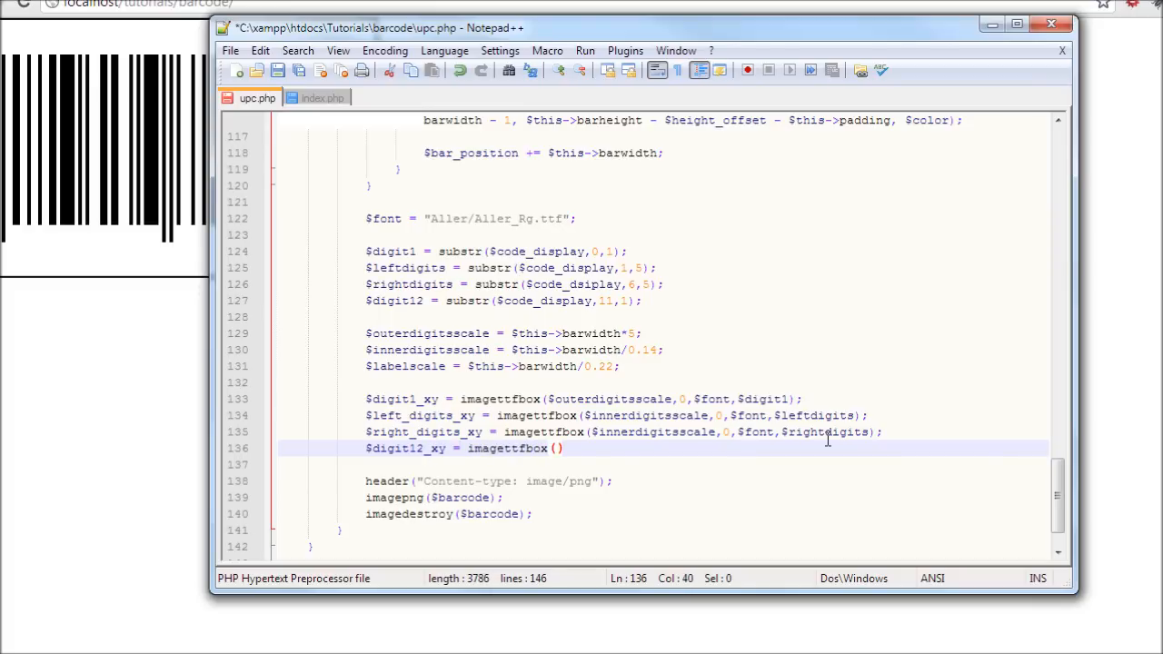
pyautogui.write('$')
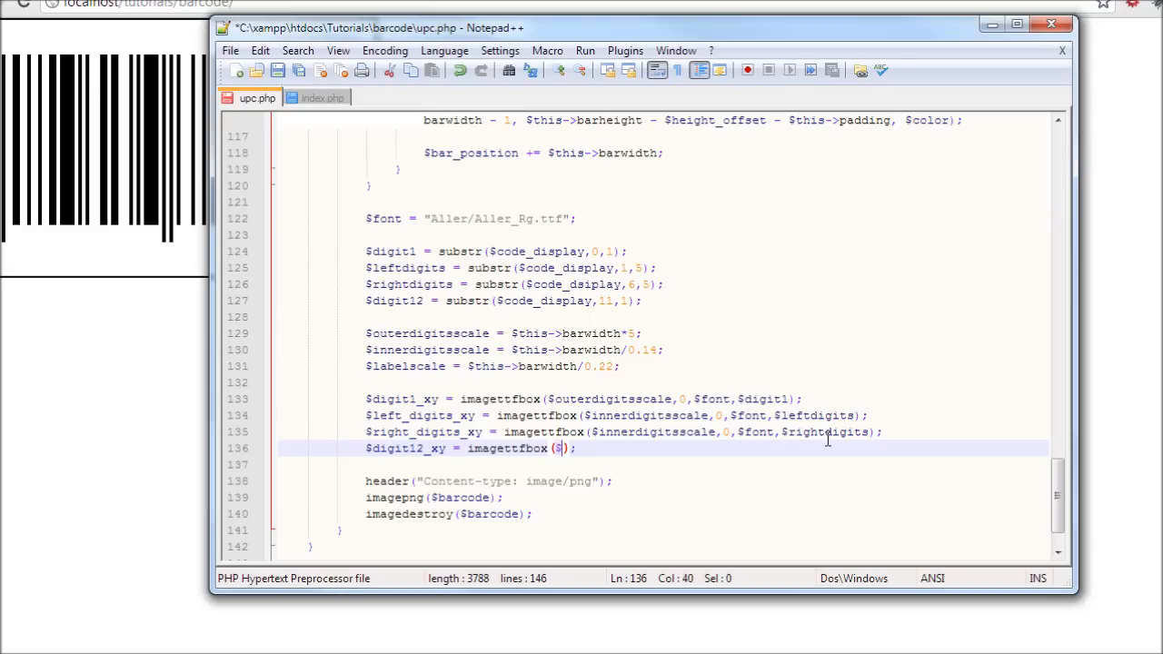
pyautogui.write('outer')
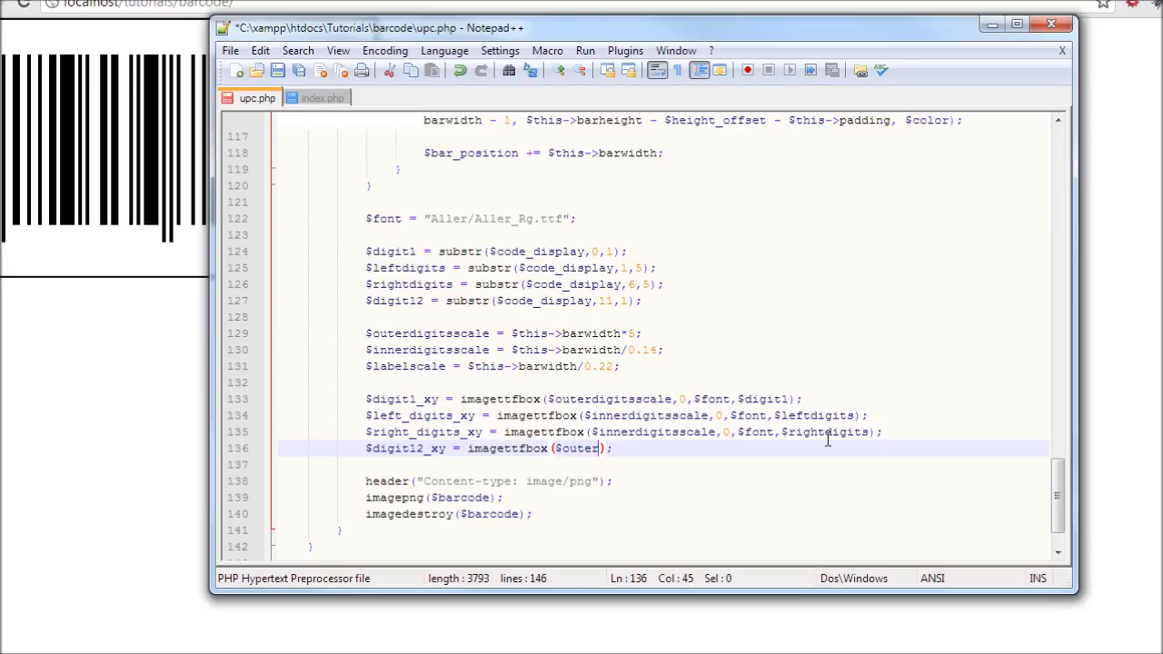
pyautogui.write('digitsscale')
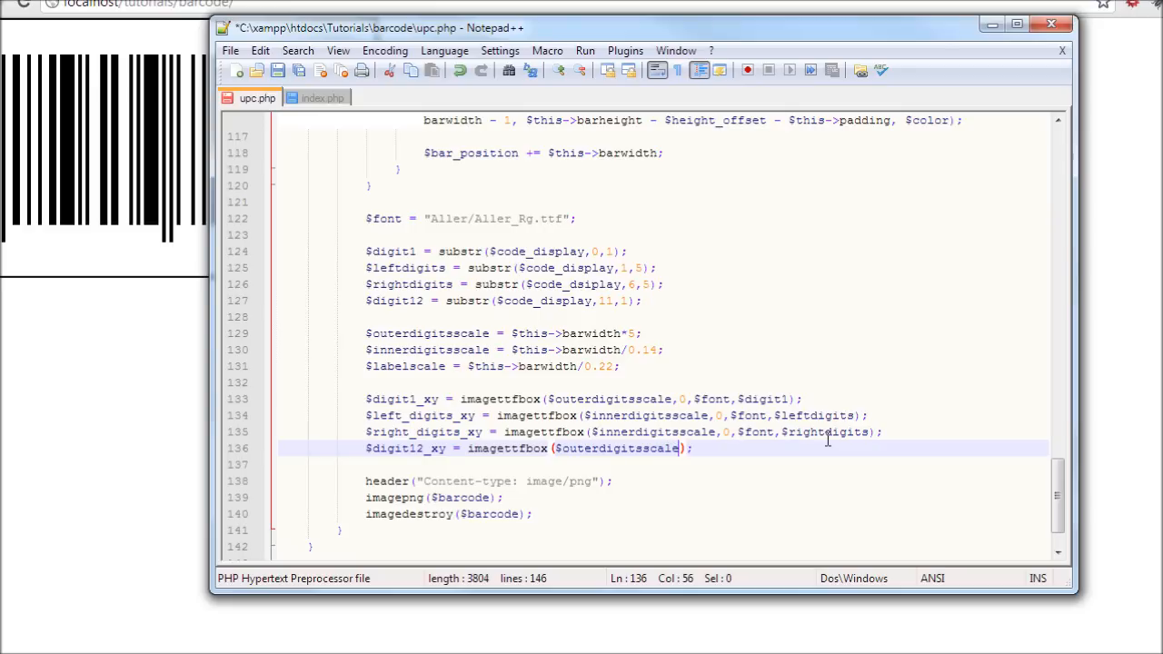
pyautogui.write(',')
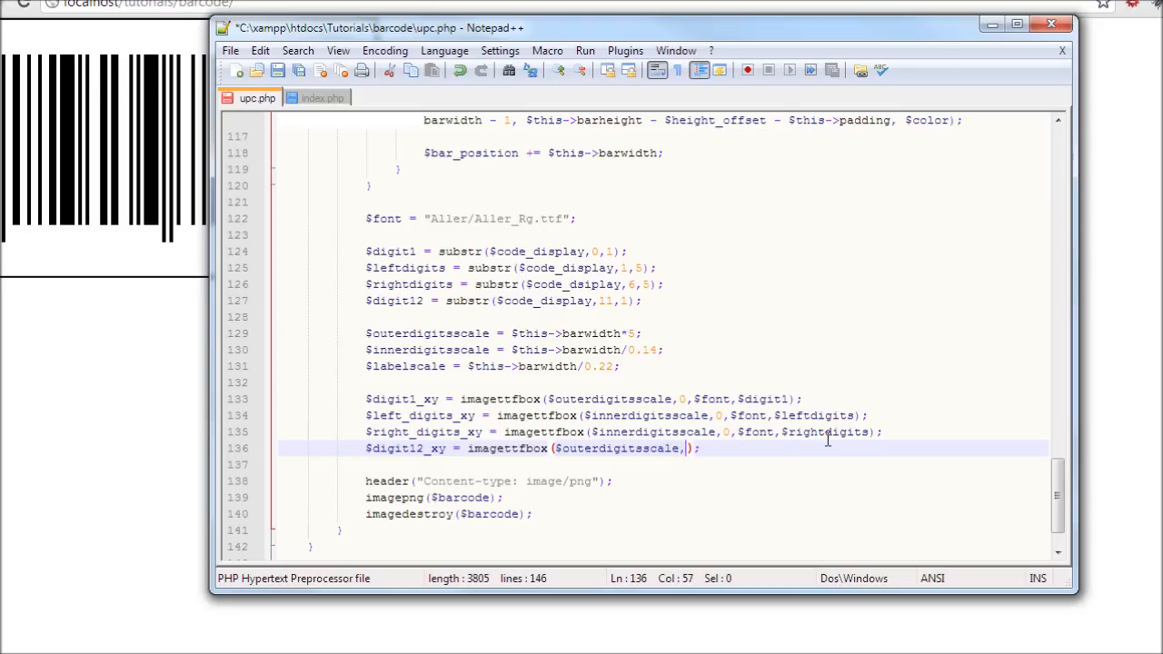
pyautogui.write('0,')
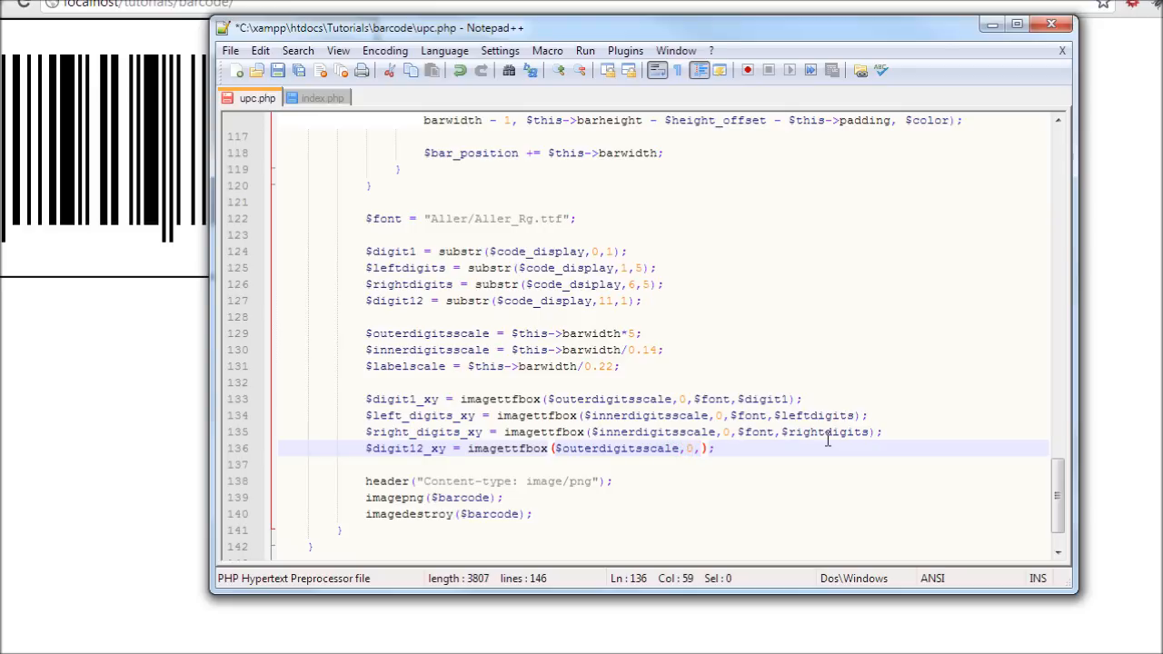
pyautogui.write('$font')
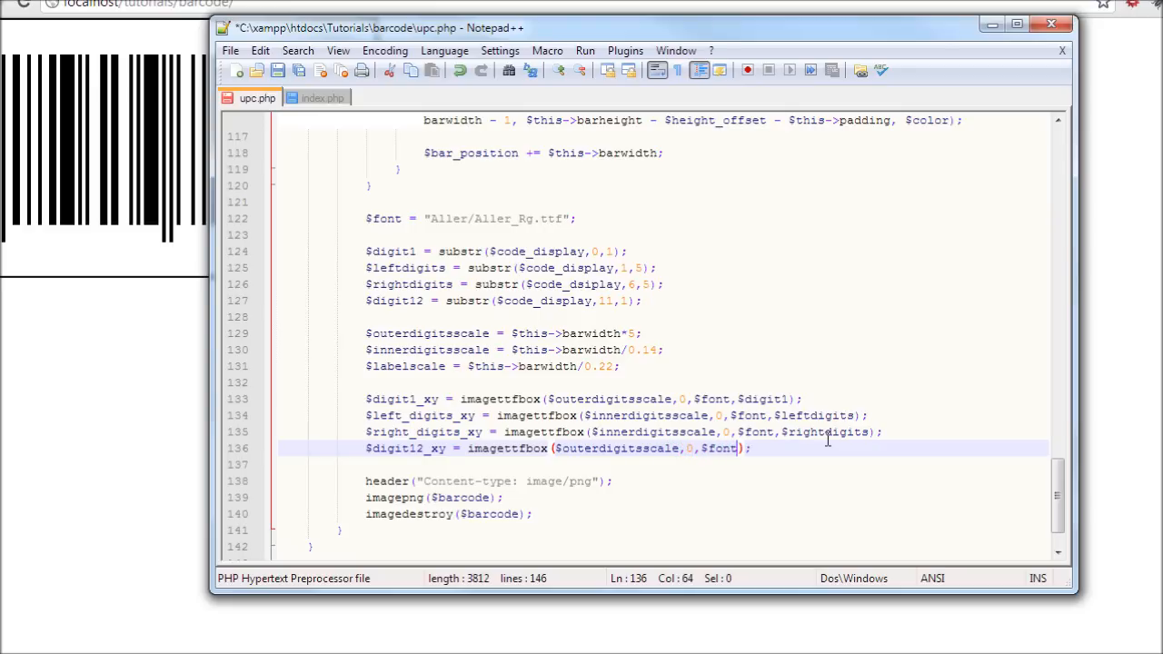
pyautogui.write(',')
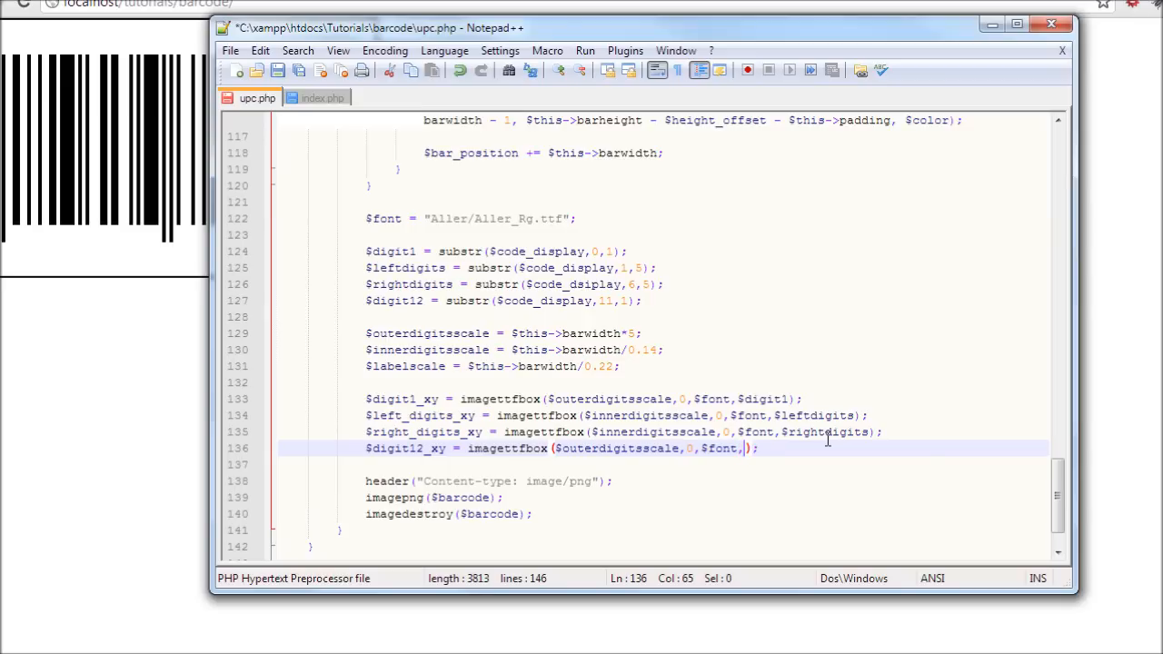
pyautogui.write('$digit')
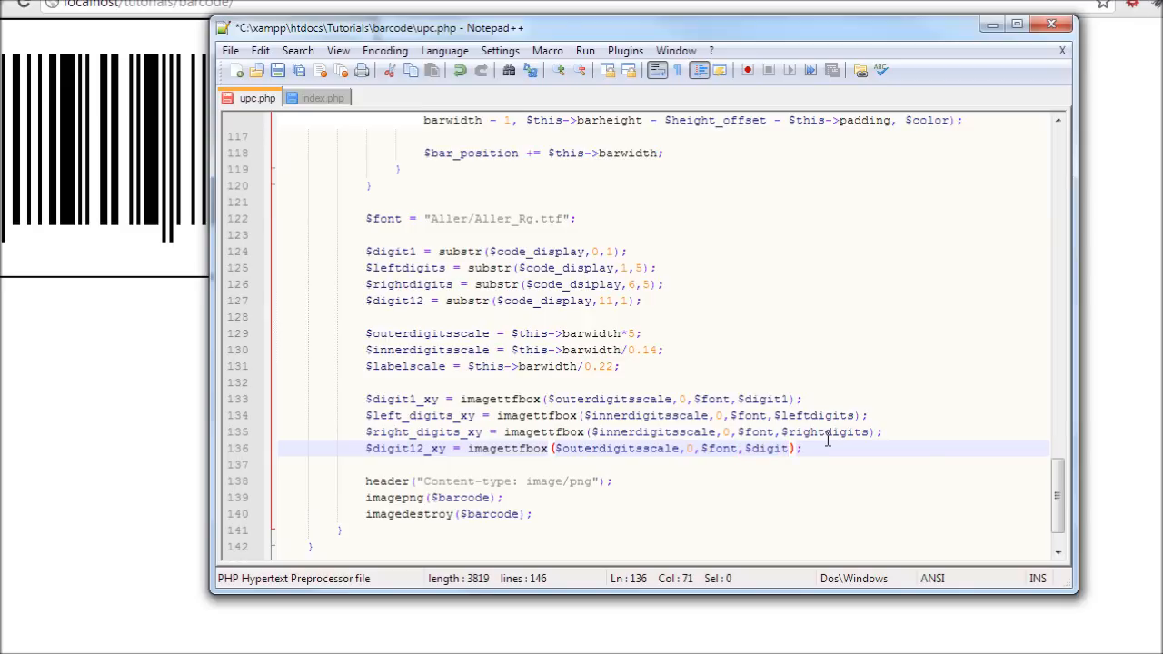
pyautogui.write('12')
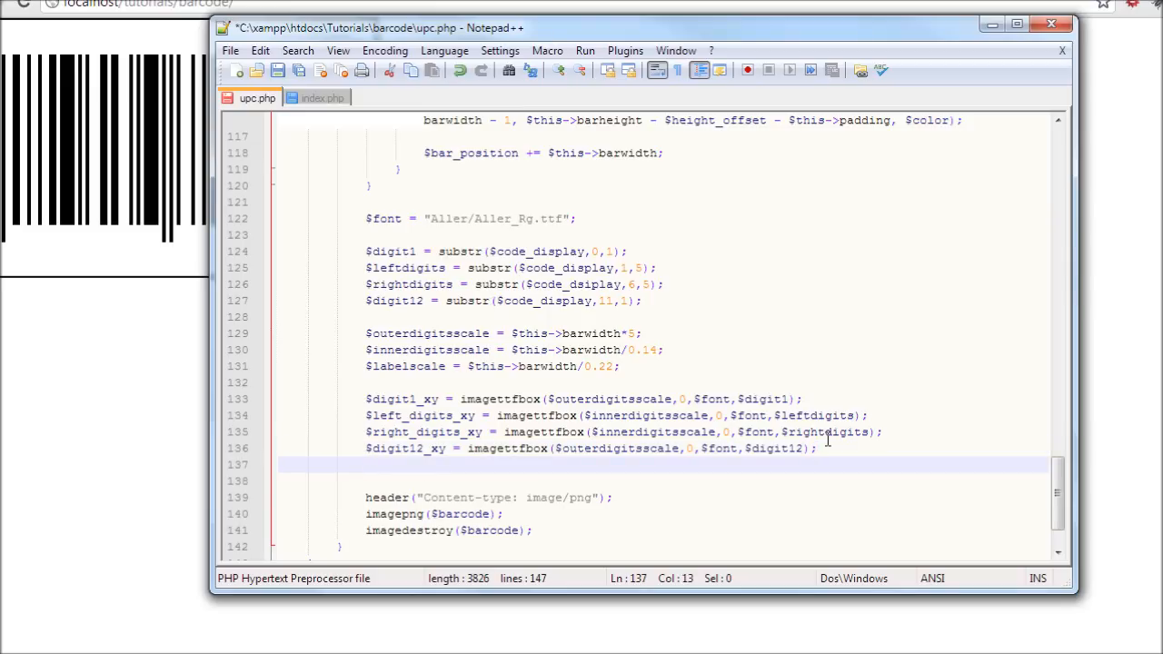
# Step: Write $label_xy = imagettfbbox($labelscale,0,$font,$this->label); and add blank lines after it
pyautogui.write('$')
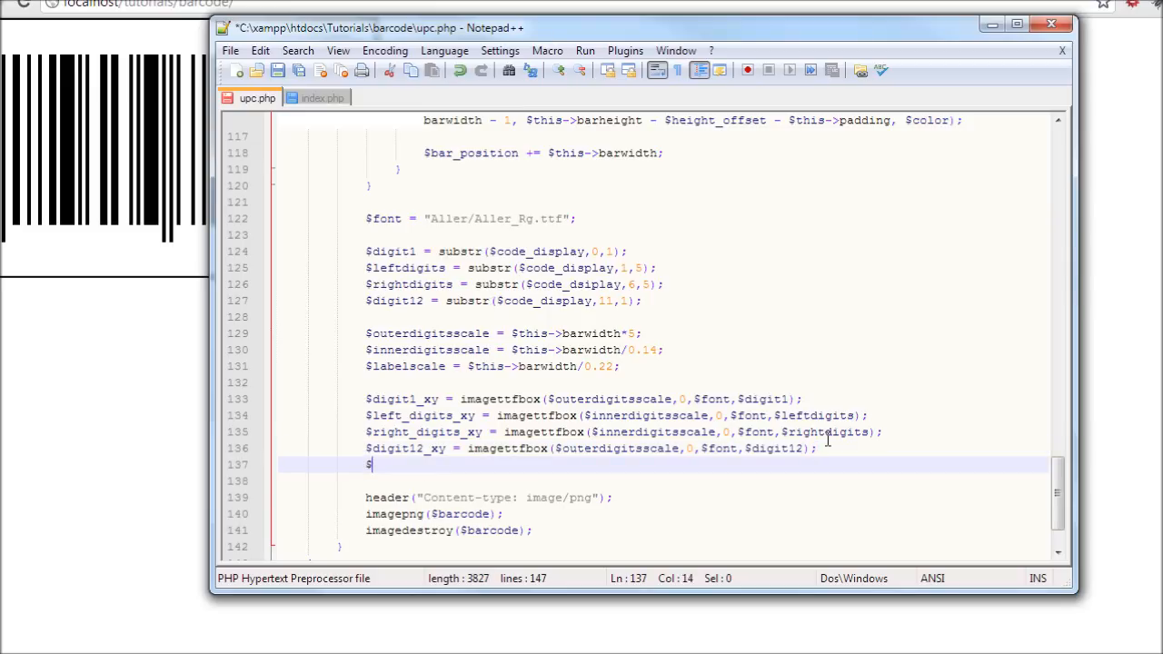
pyautogui.write('label_xy =')
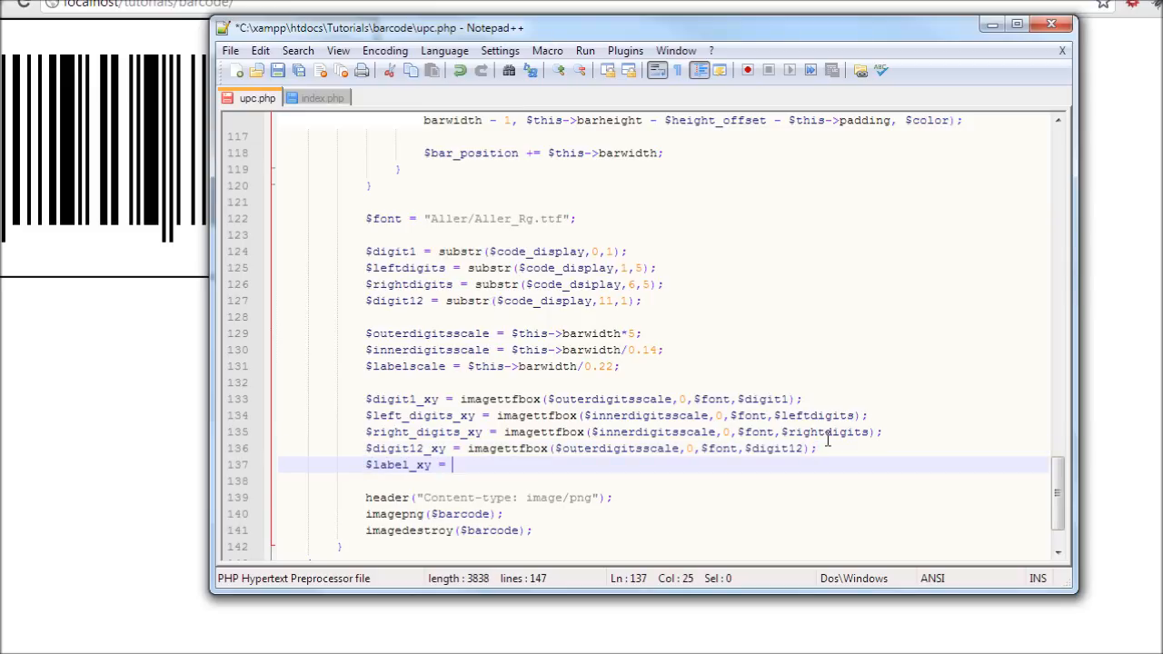
pyautogui.write('imaget')
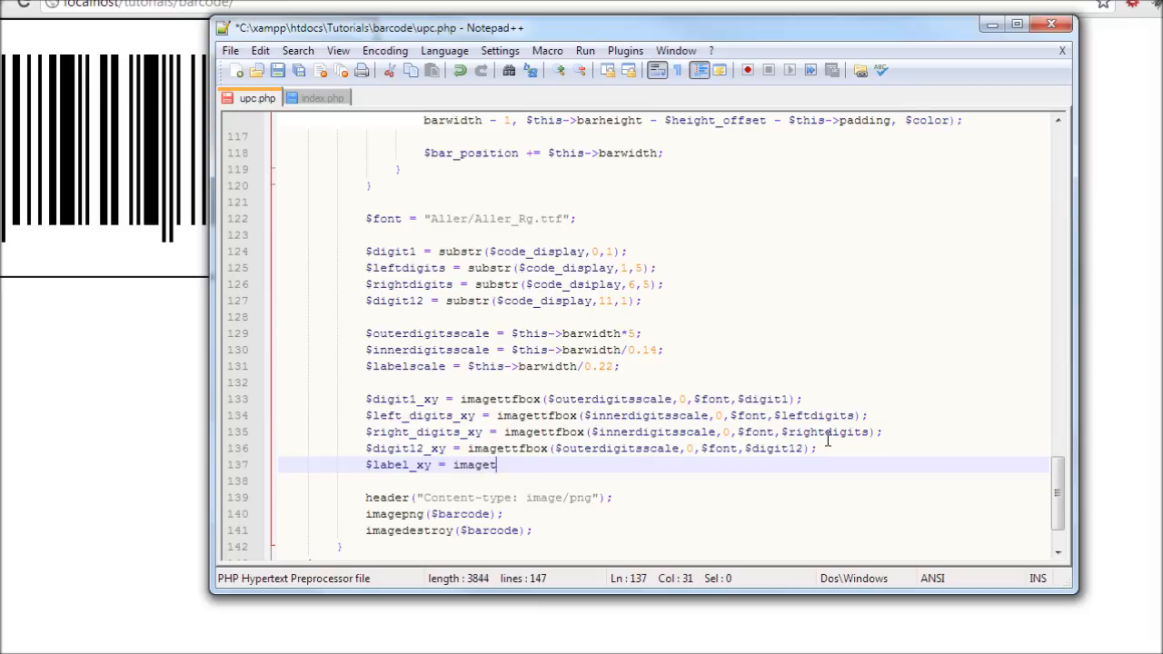
pyautogui.write('tfbox')
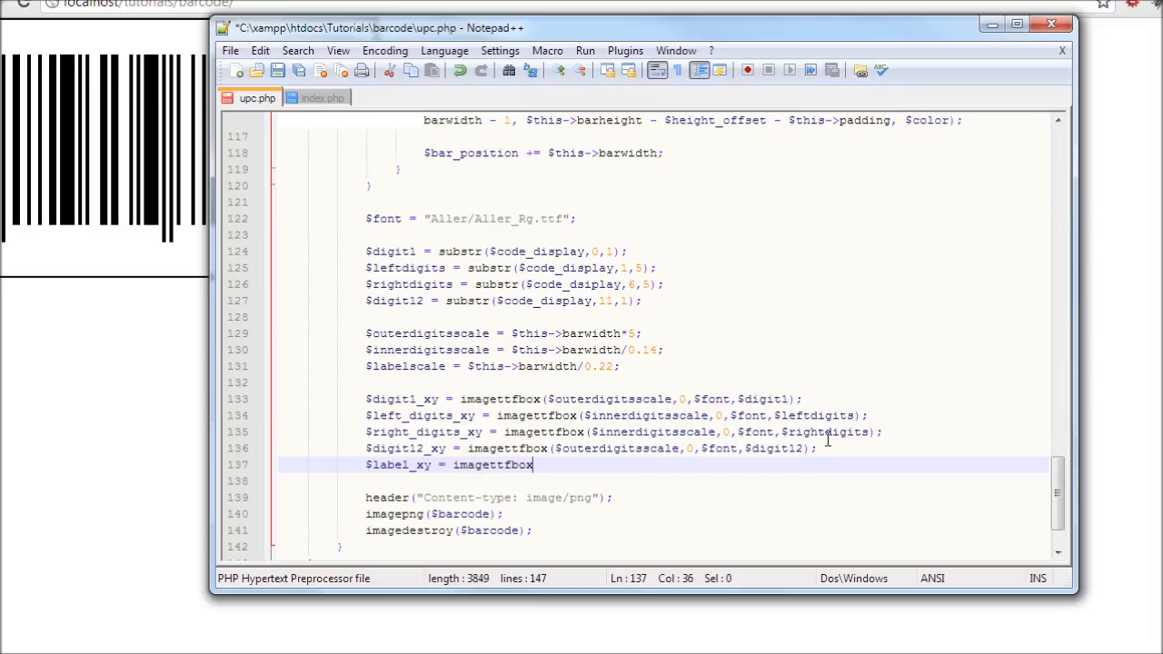
pyautogui.write('();')
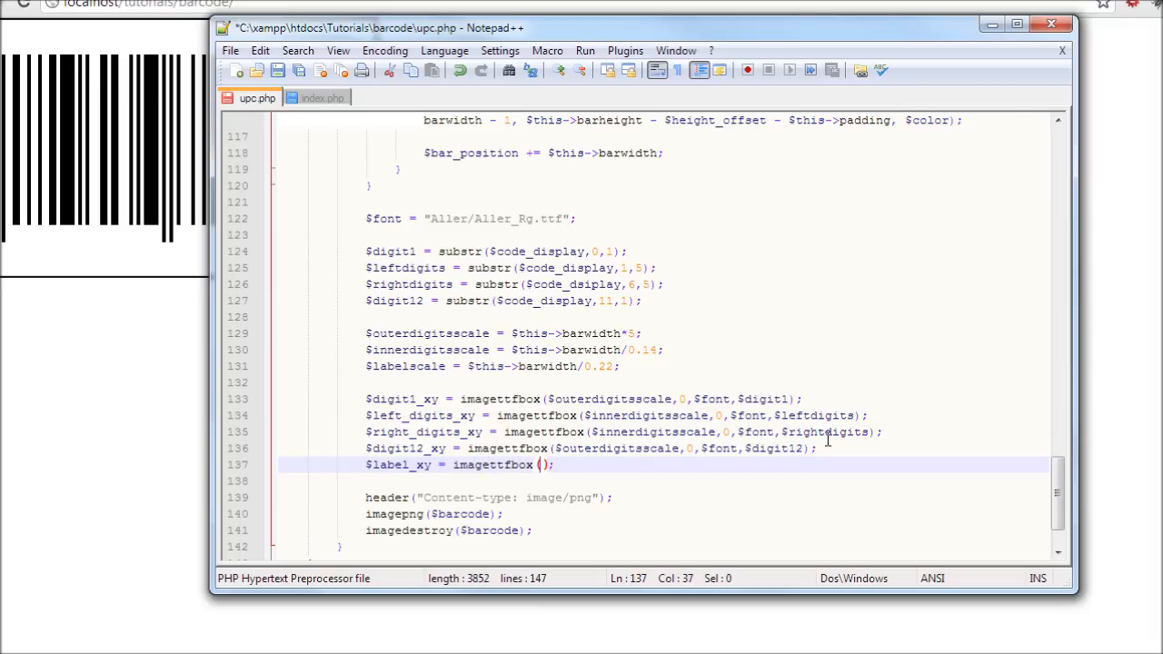
pyautogui.write('$label')
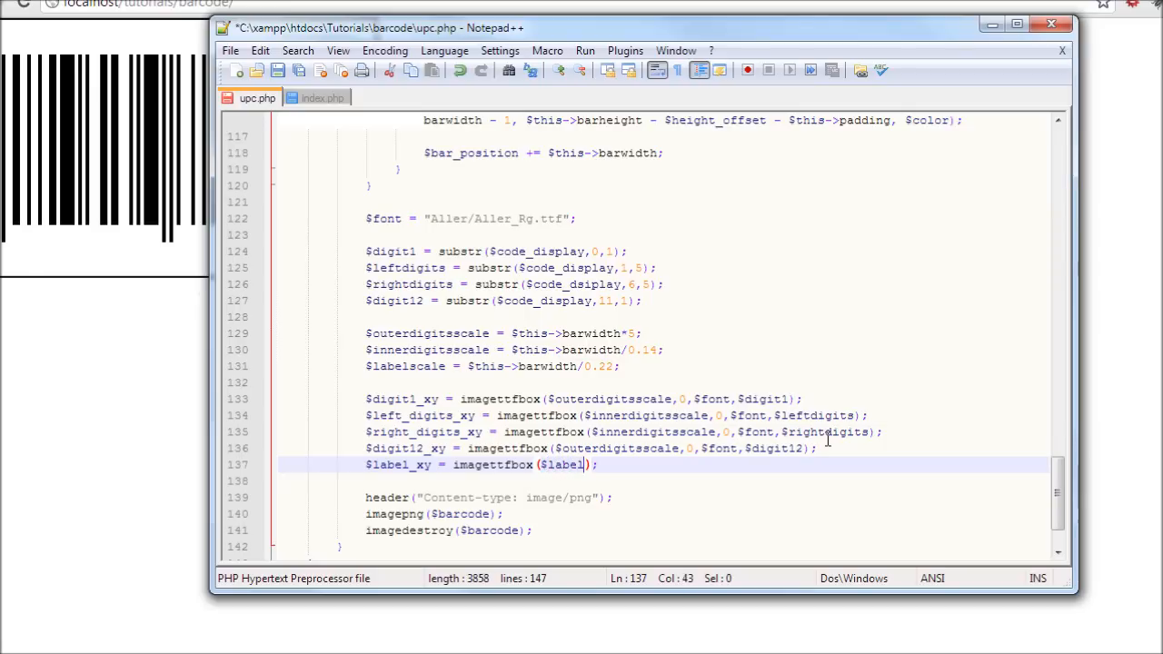
pyautogui.write('scale,0,')
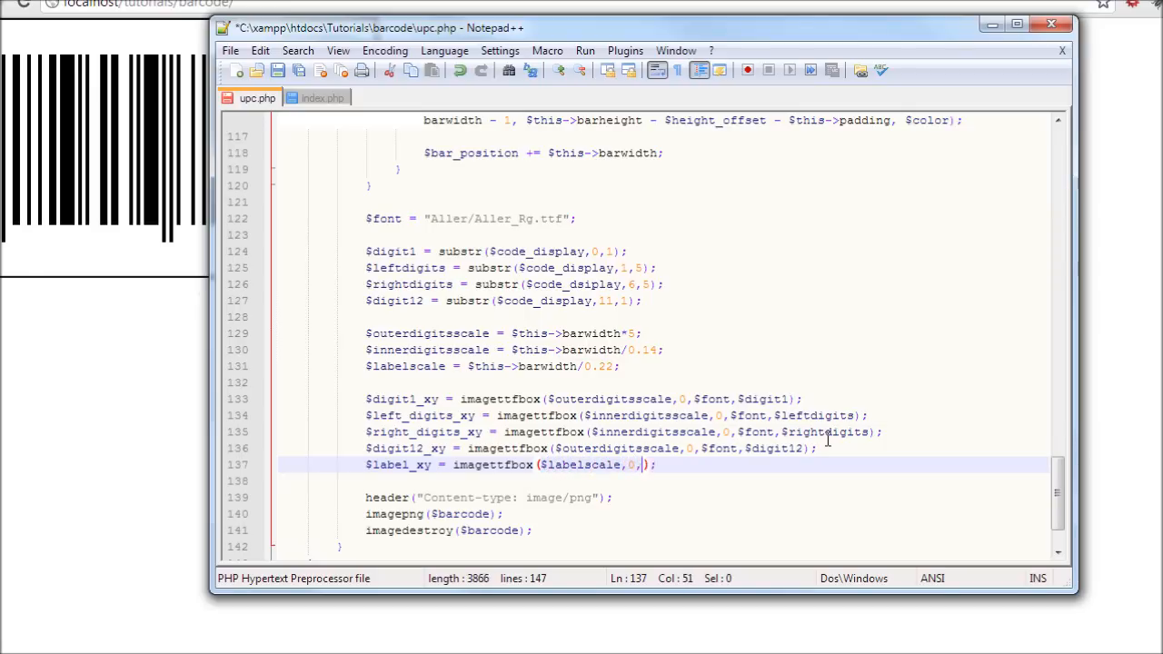
pyautogui.write('$font,')
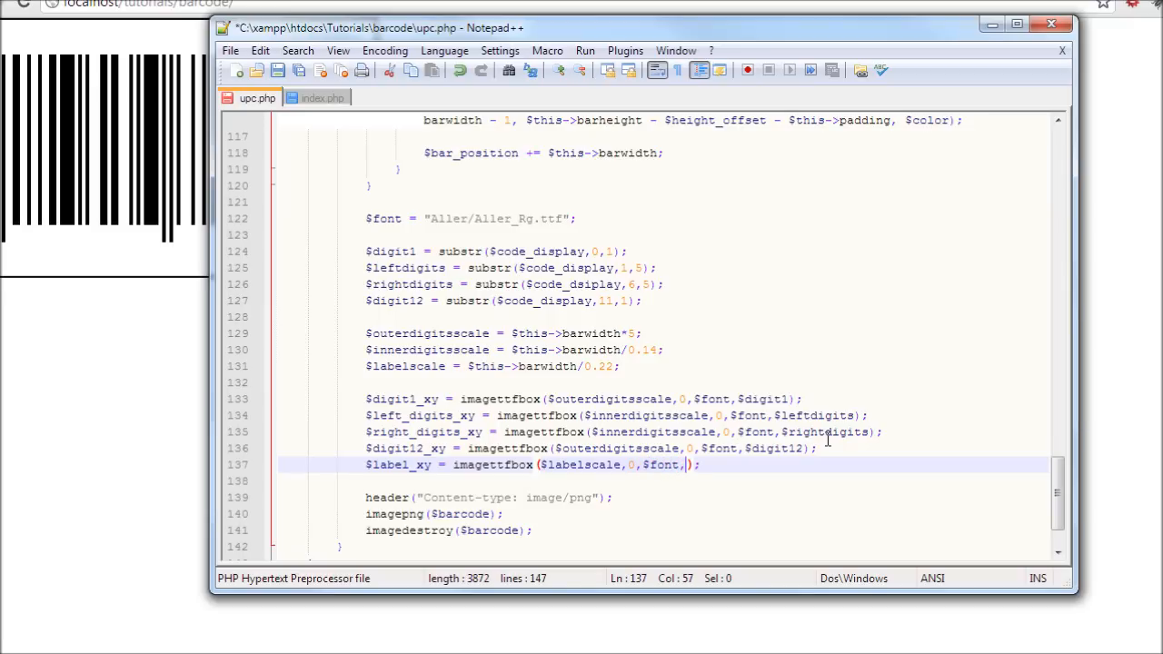
pyautogui.write('$this-')
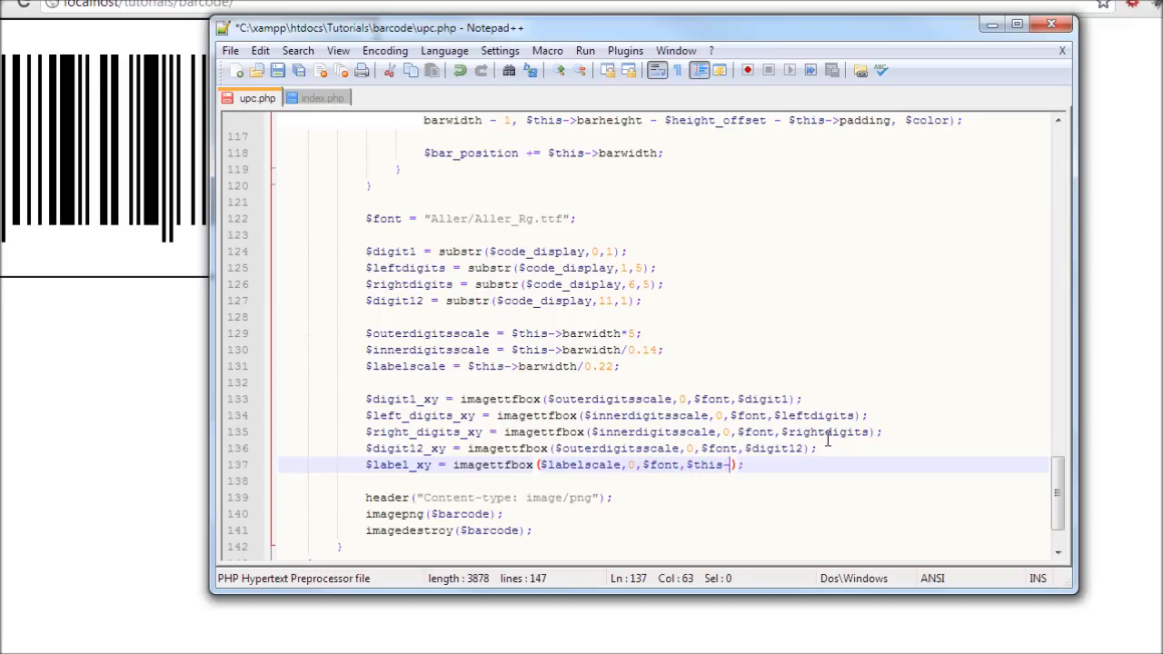
pyautogui.write('label')
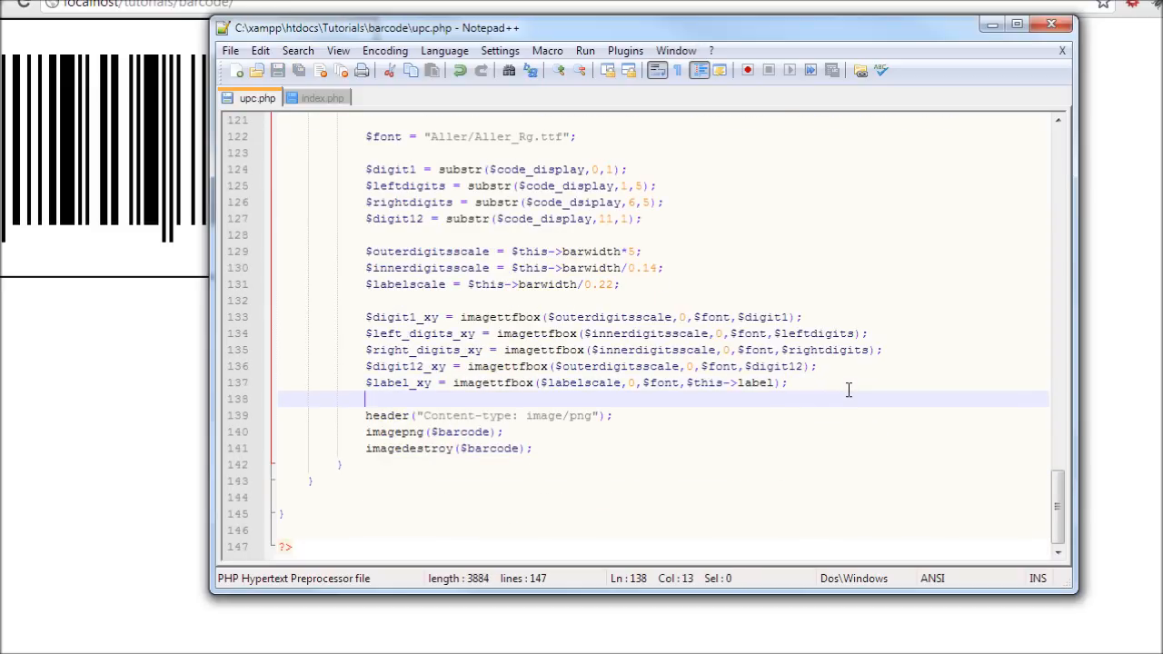
pyautogui.press('enter')
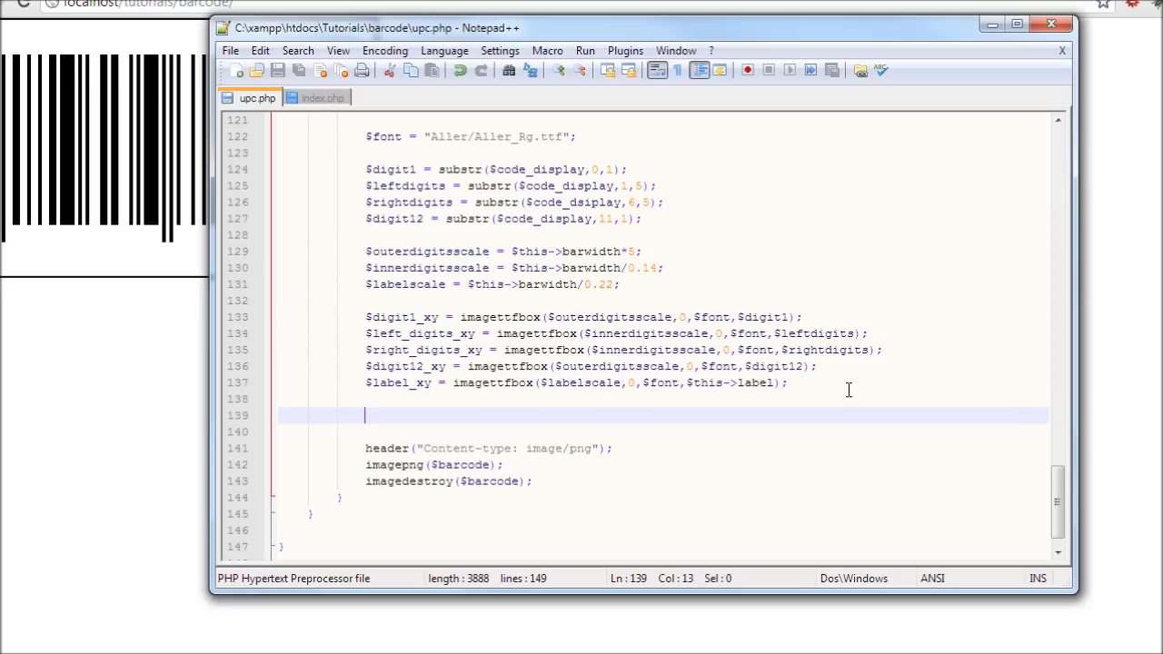
pyautogui.scroll(-3)
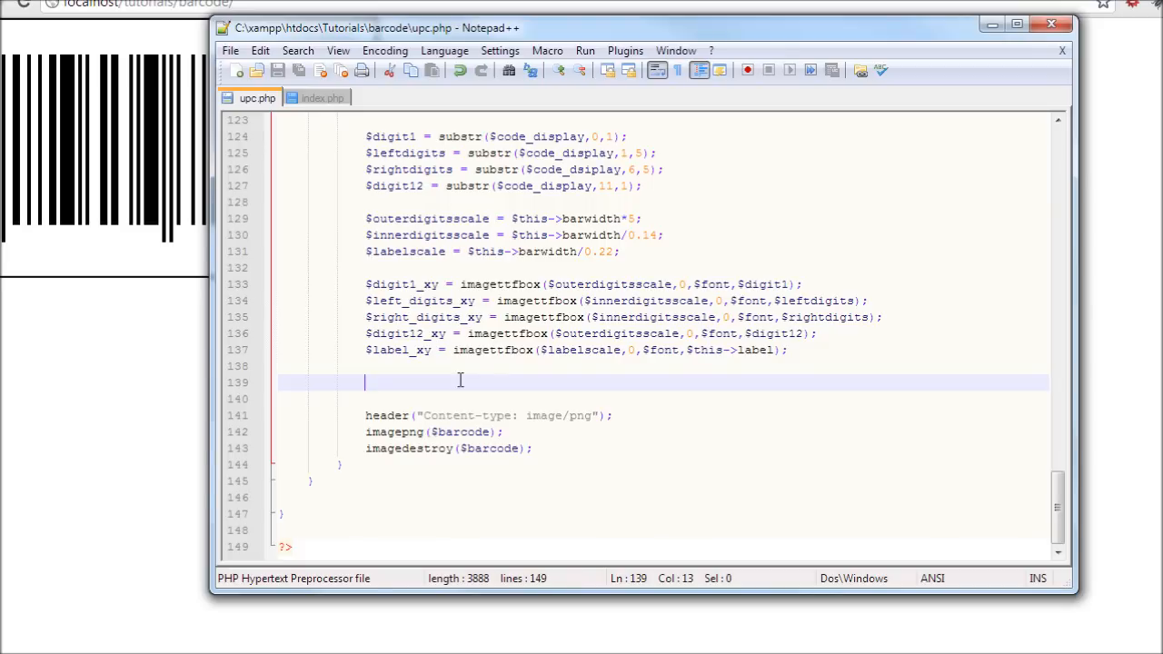
# Step: Define $middleSpace = 45*$this->barwidth; and move to a new line
pyautogui.write('$middle')
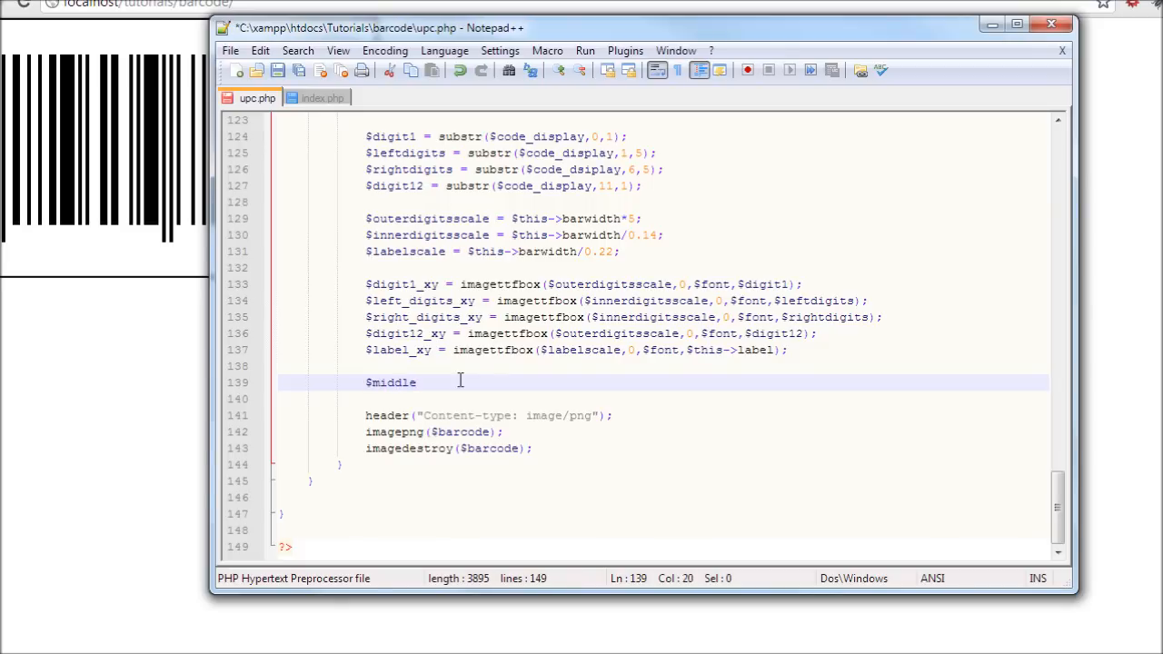
pyautogui.write('Sp')
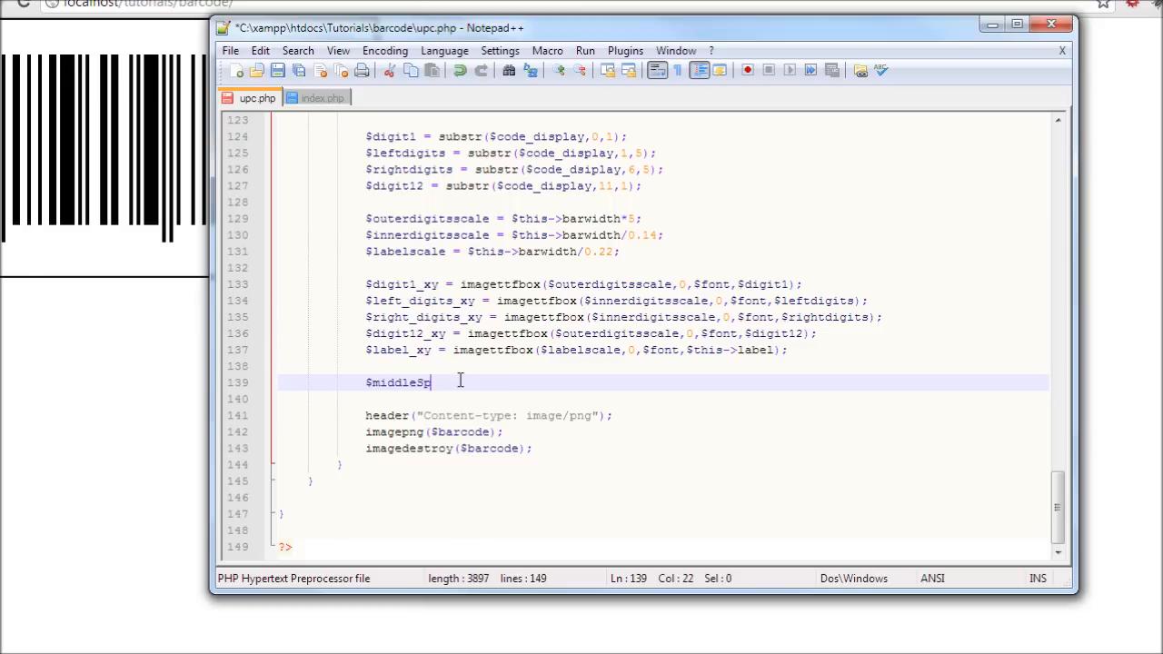
pyautogui.write('ace =')
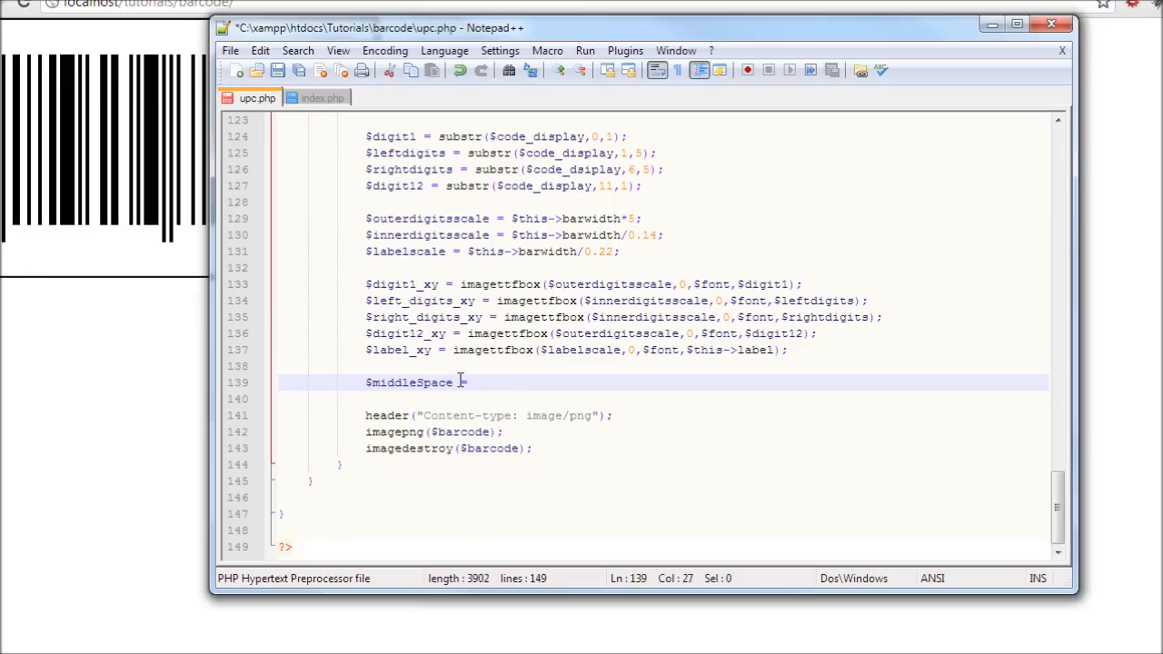
pyautogui.write('45* $')
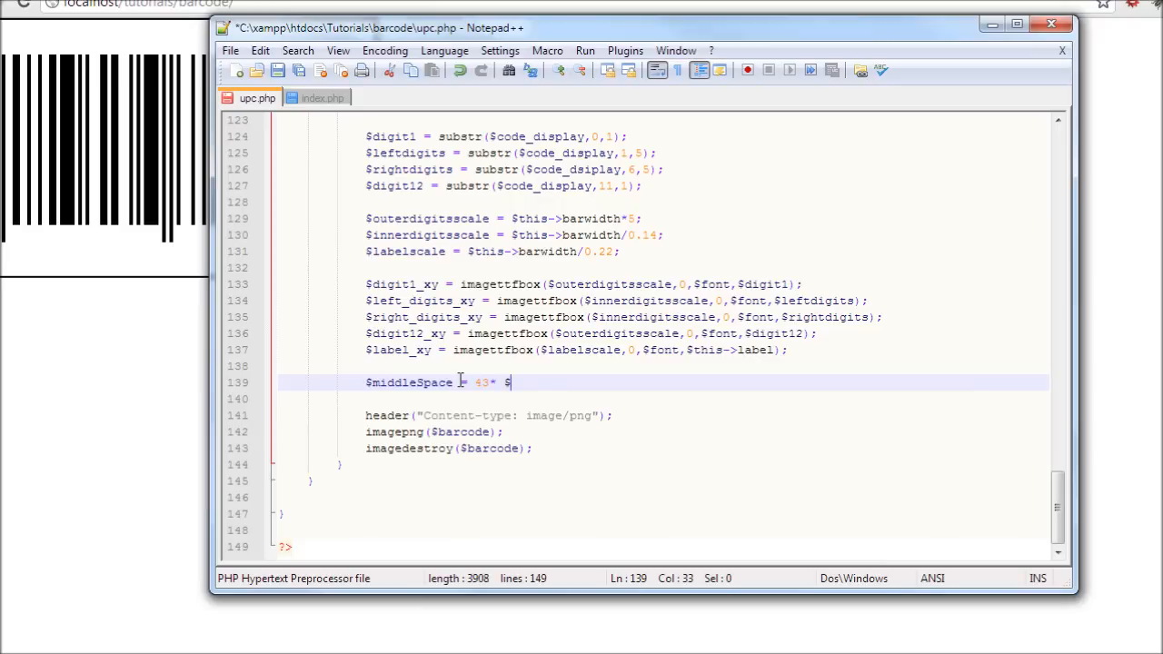
pyautogui.write('this->')
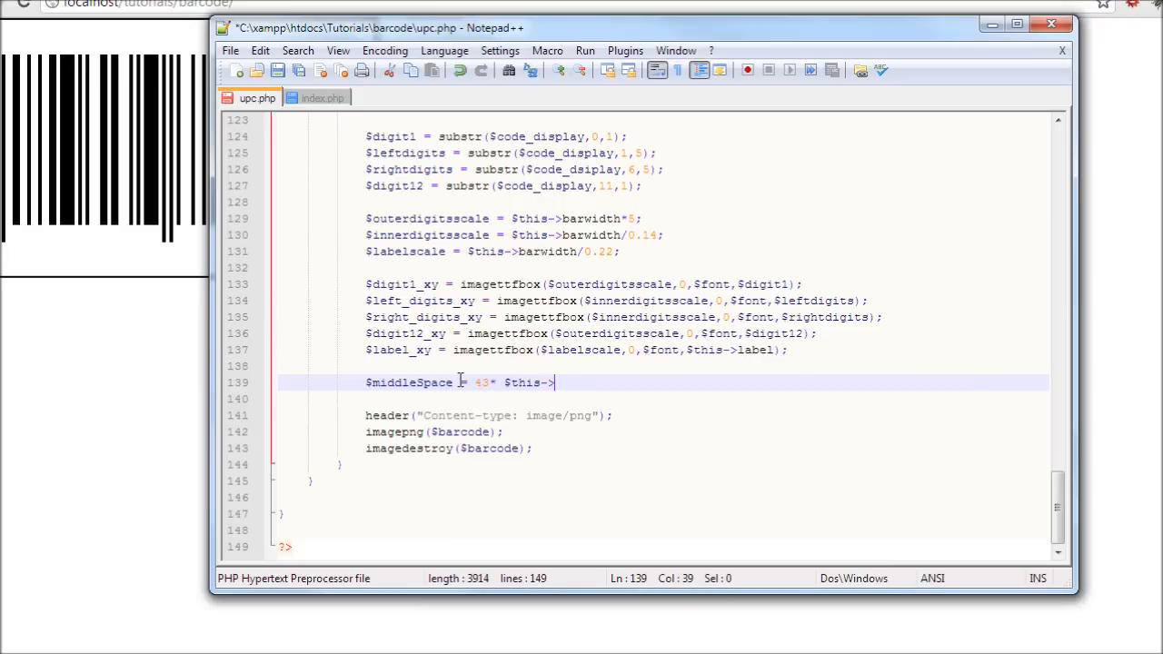
pyautogui.write('barwidth;')
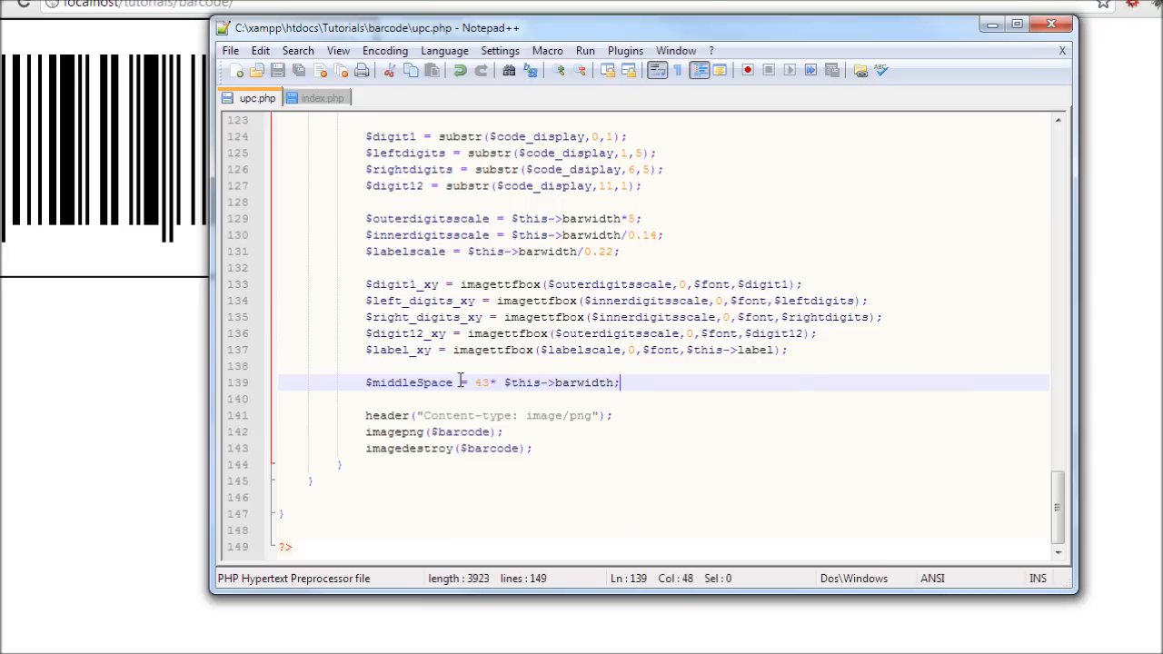
pyautogui.press('Enter')
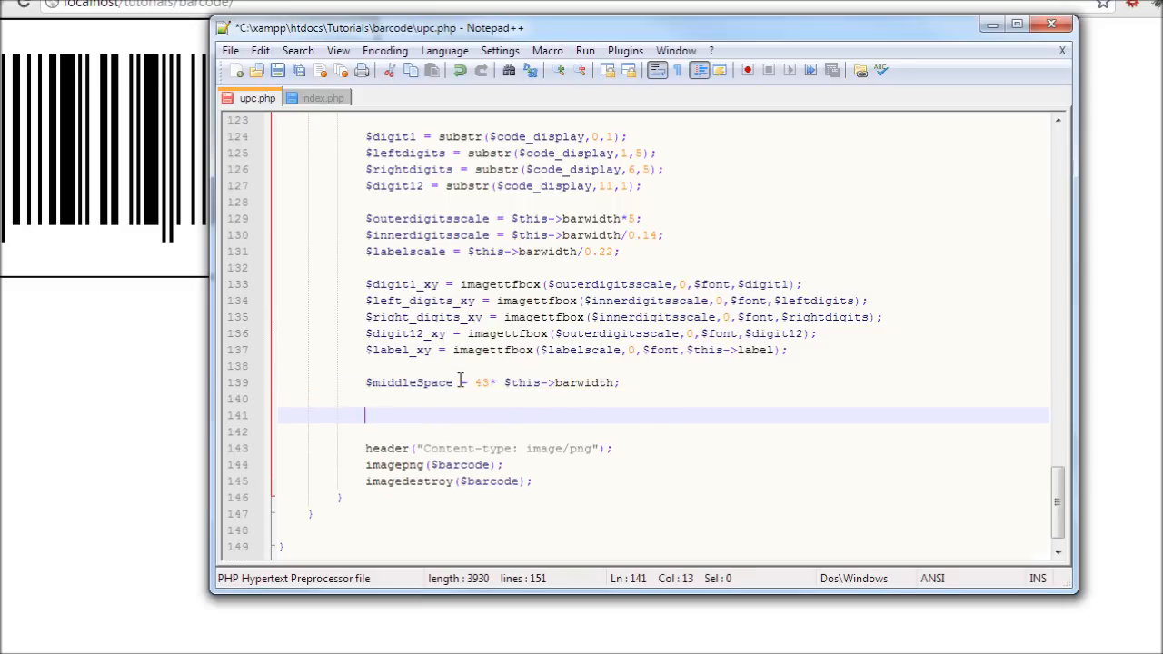
# Step: Begin $digit1_x = $this->border + (); for the first digit's x position
pyautogui.write('$')
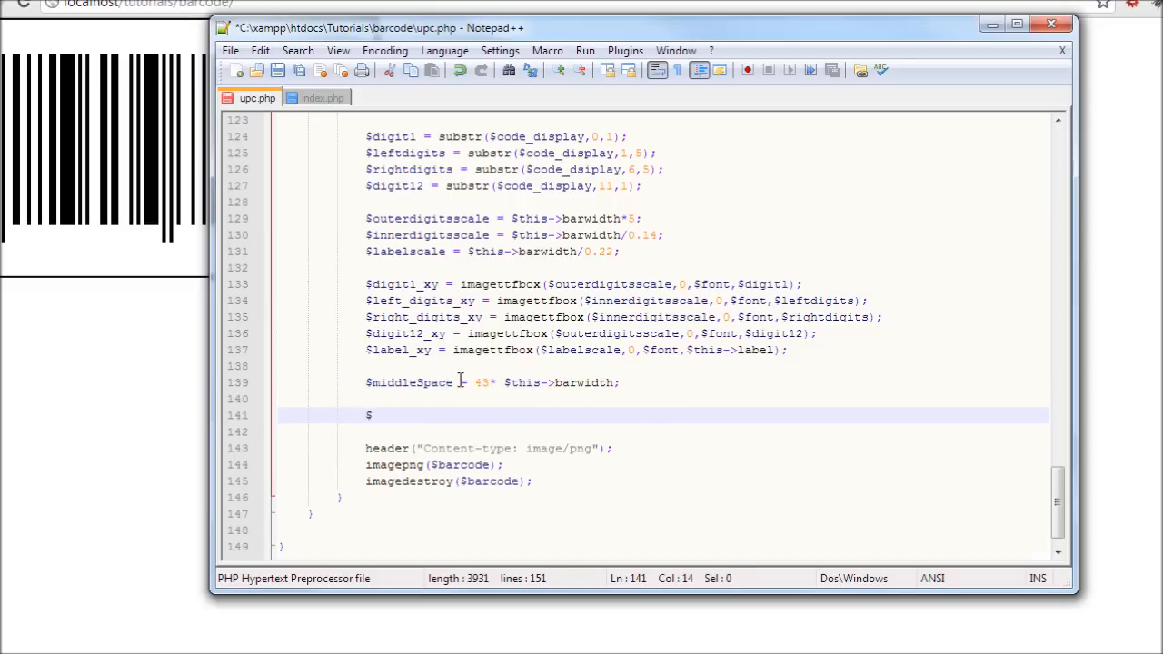
pyautogui.write('digit')
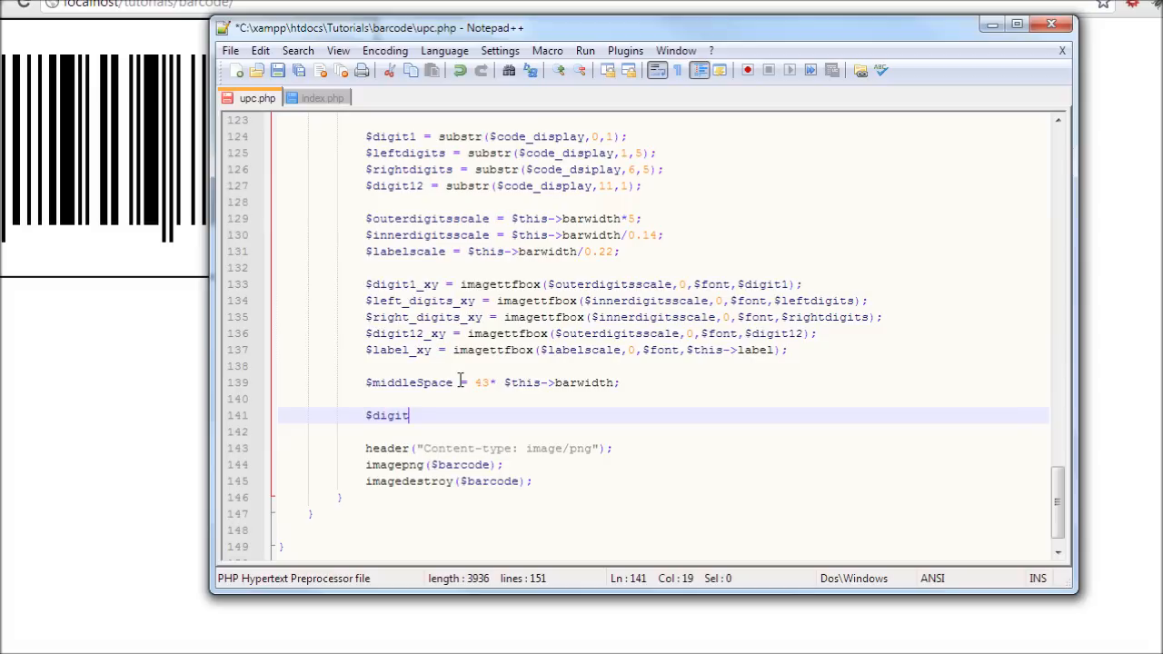
pyautogui.write('1_x')
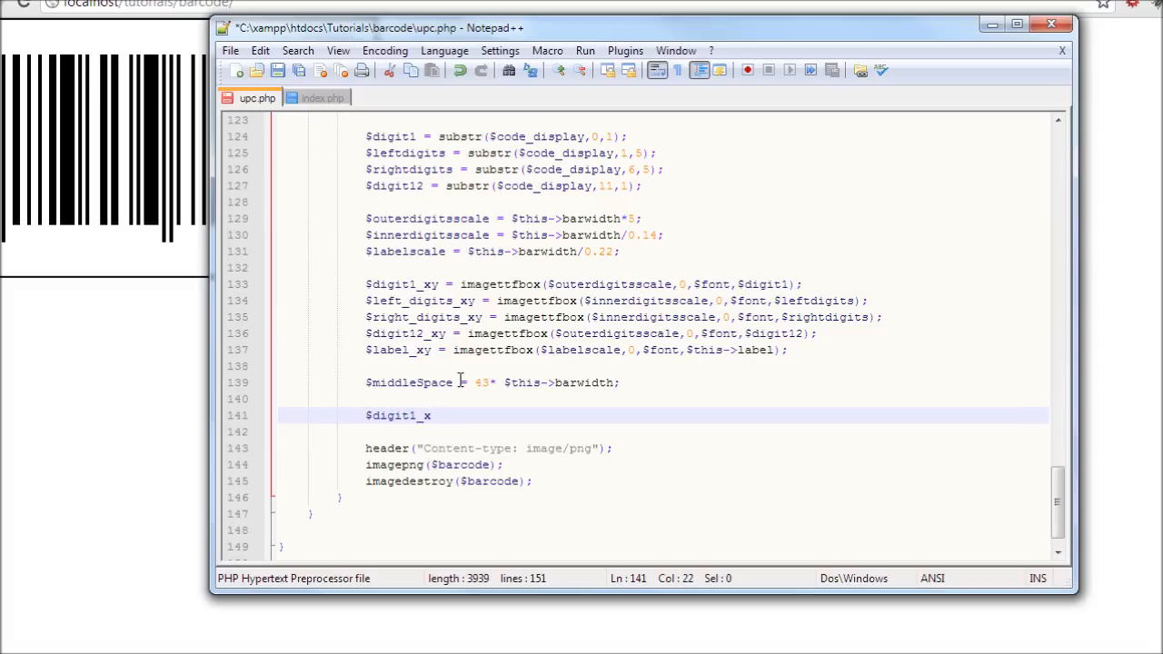
pyautogui.write('= $t')
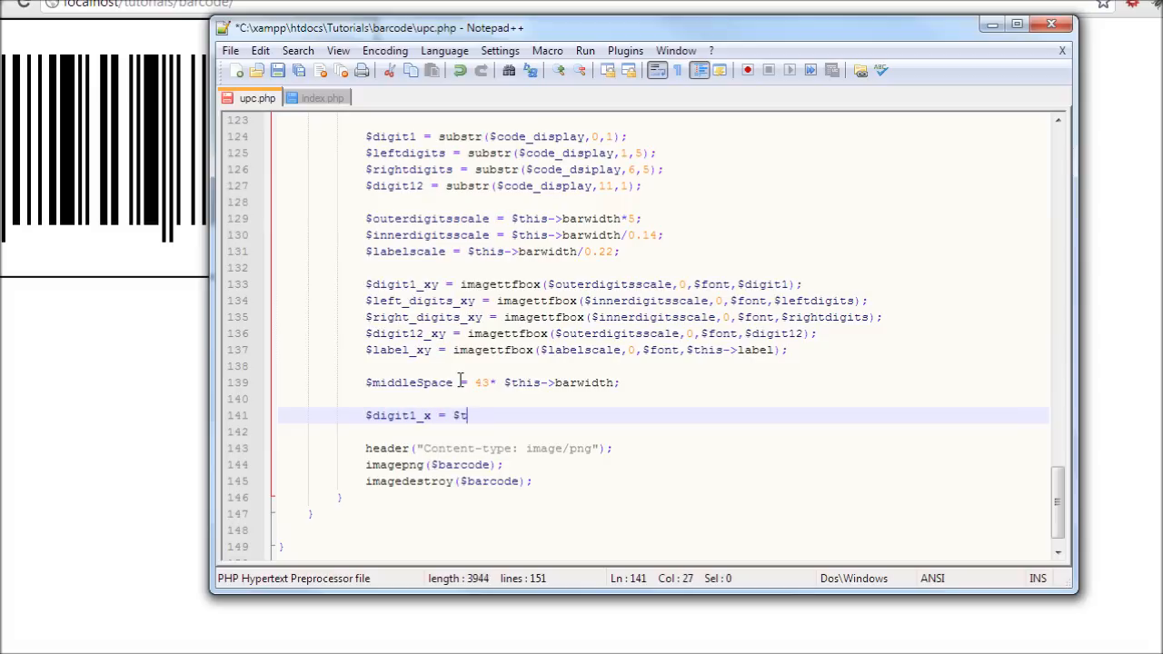
pyautogui.write('his->bo')
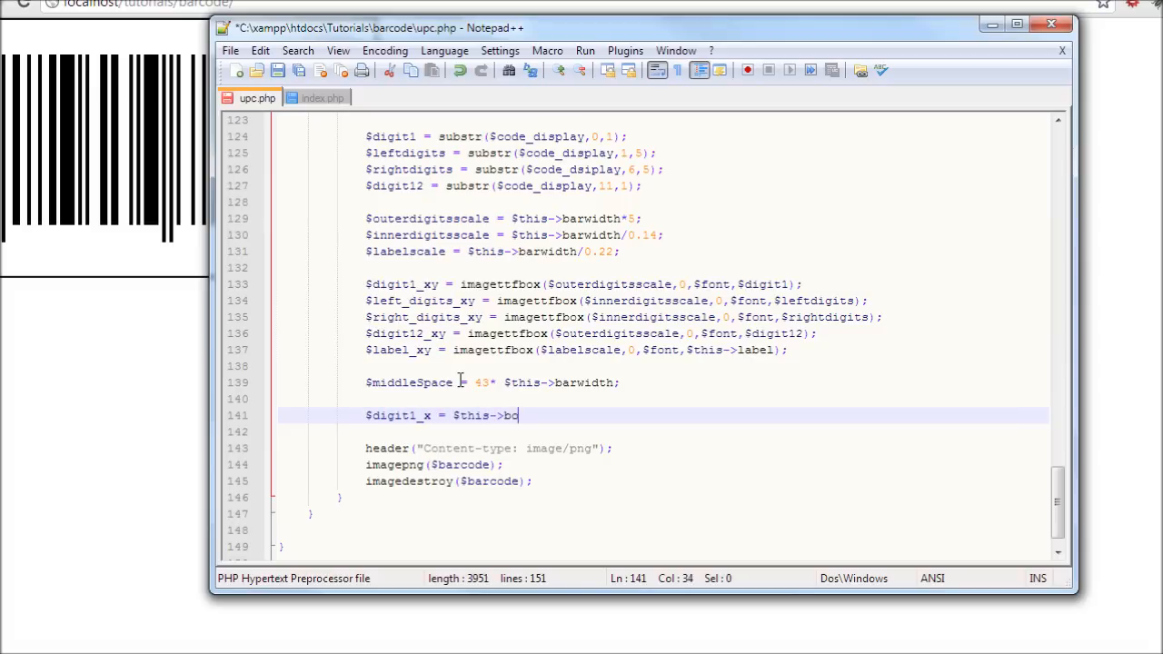
pyautogui.write('rder +')
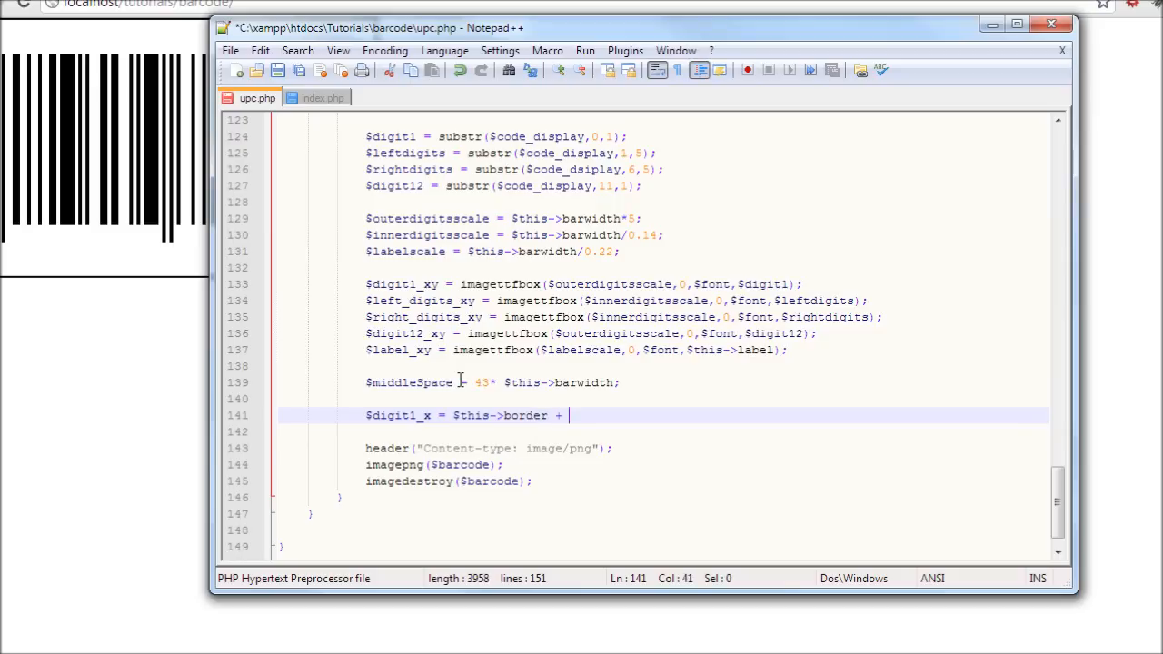
pyautogui.write('();')
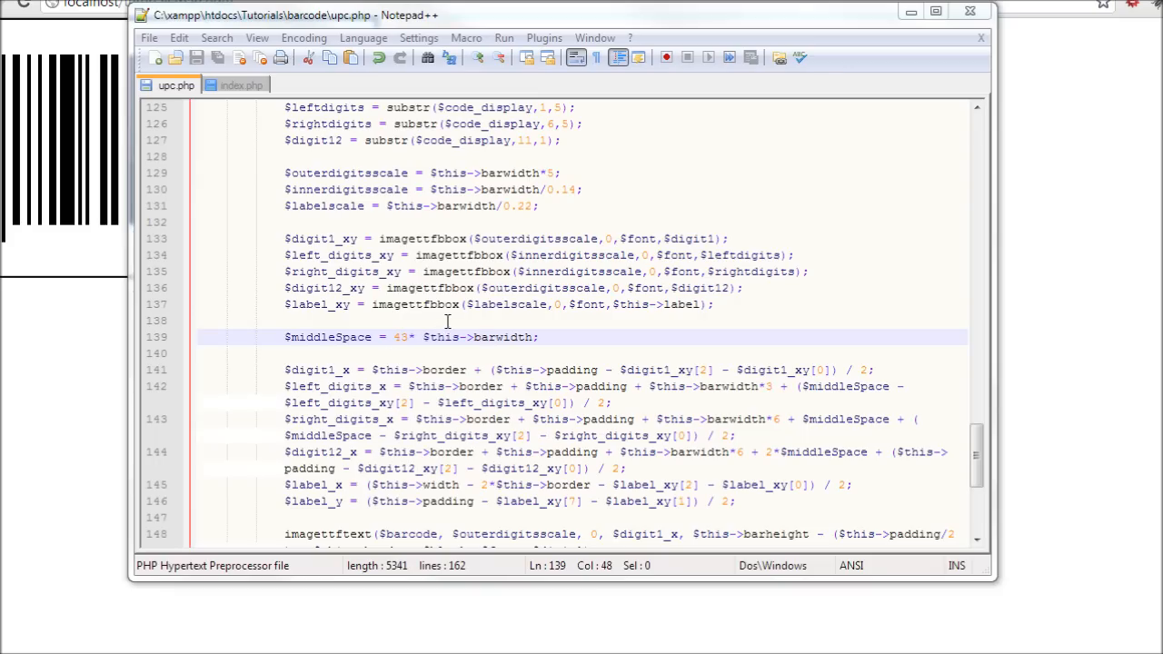
# Step: Scroll through the position calculations and back up to review the build() function
pyautogui.scroll(-3)
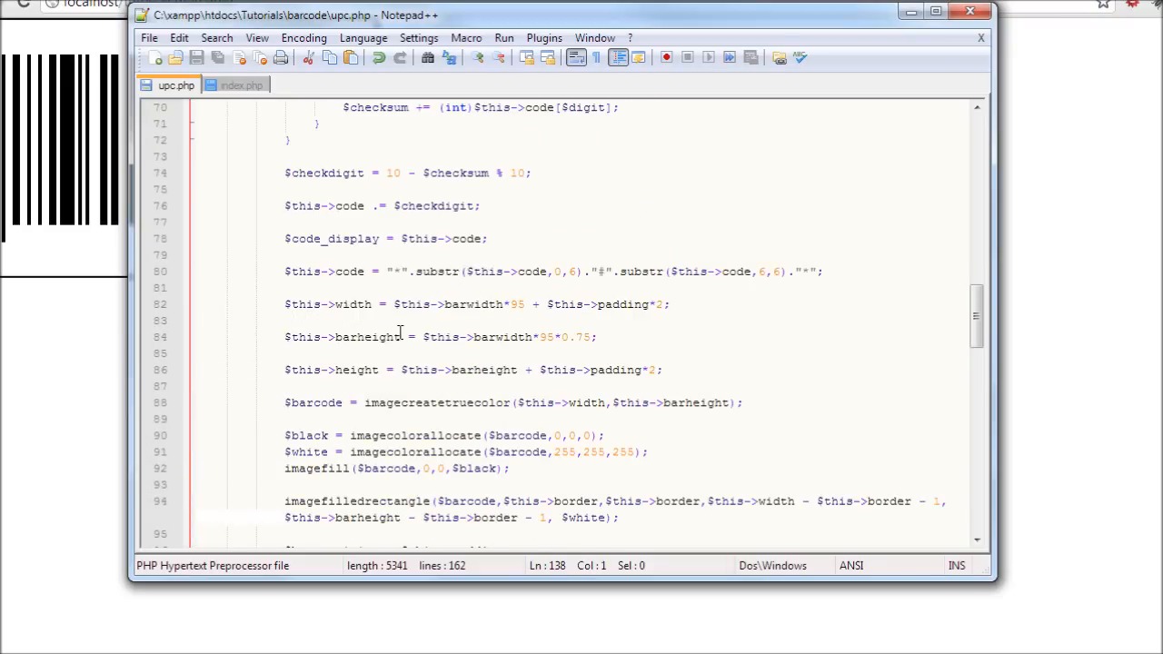
pyautogui.scroll(3)
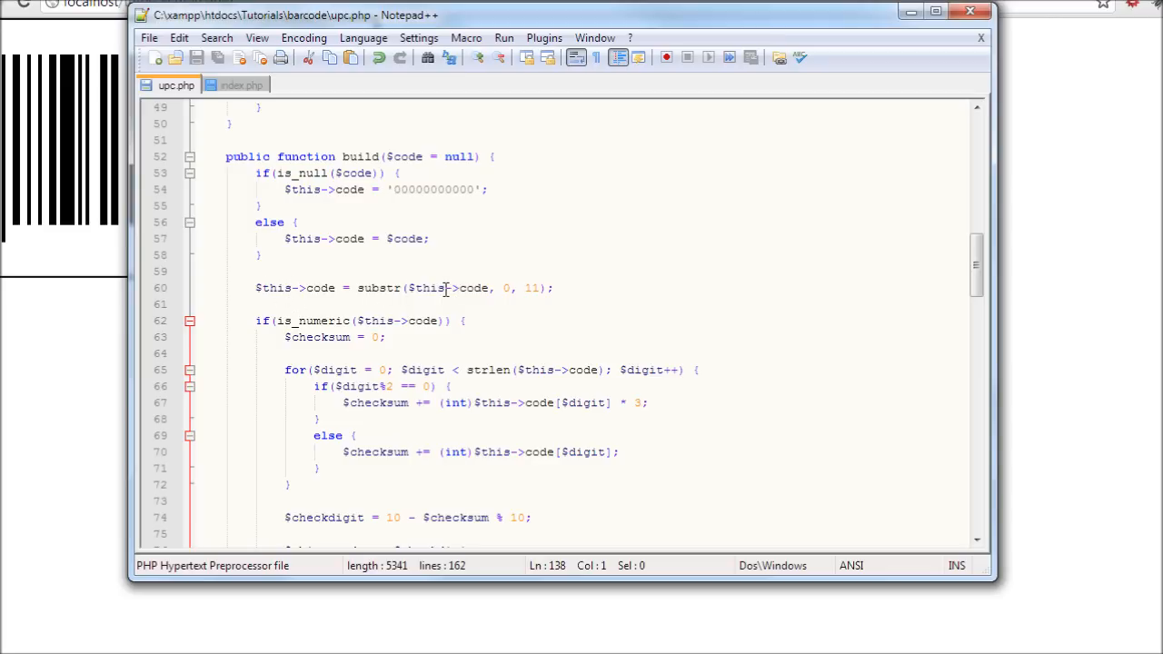
pyautogui.scroll(-3)
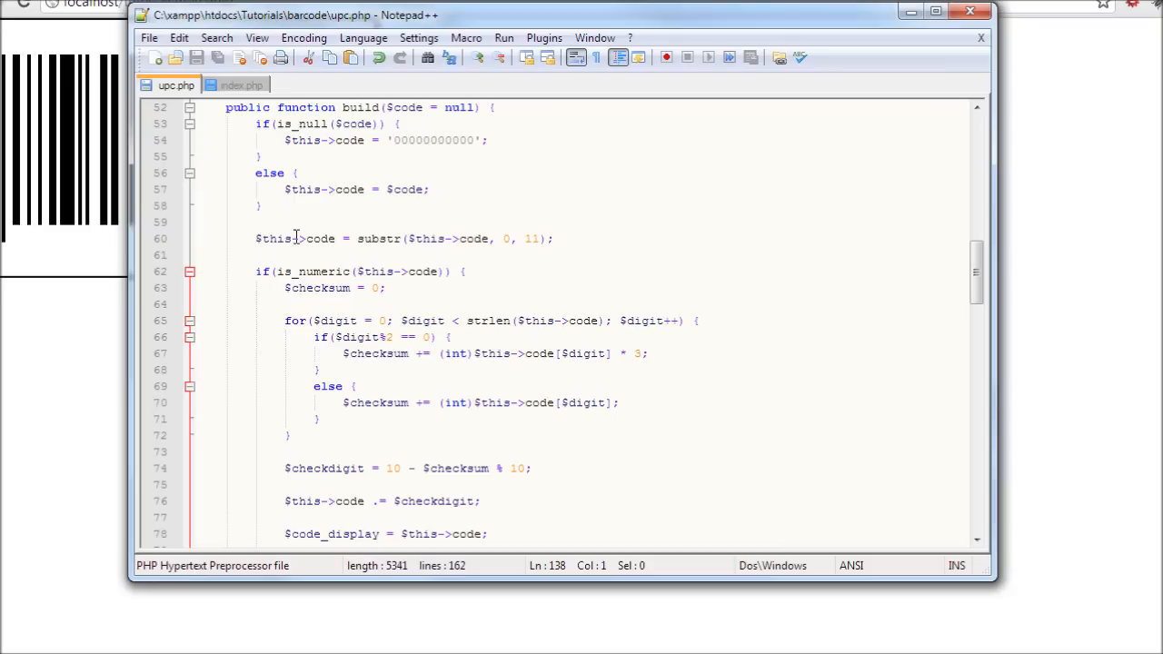
pyautogui.moveTo(330, 251)
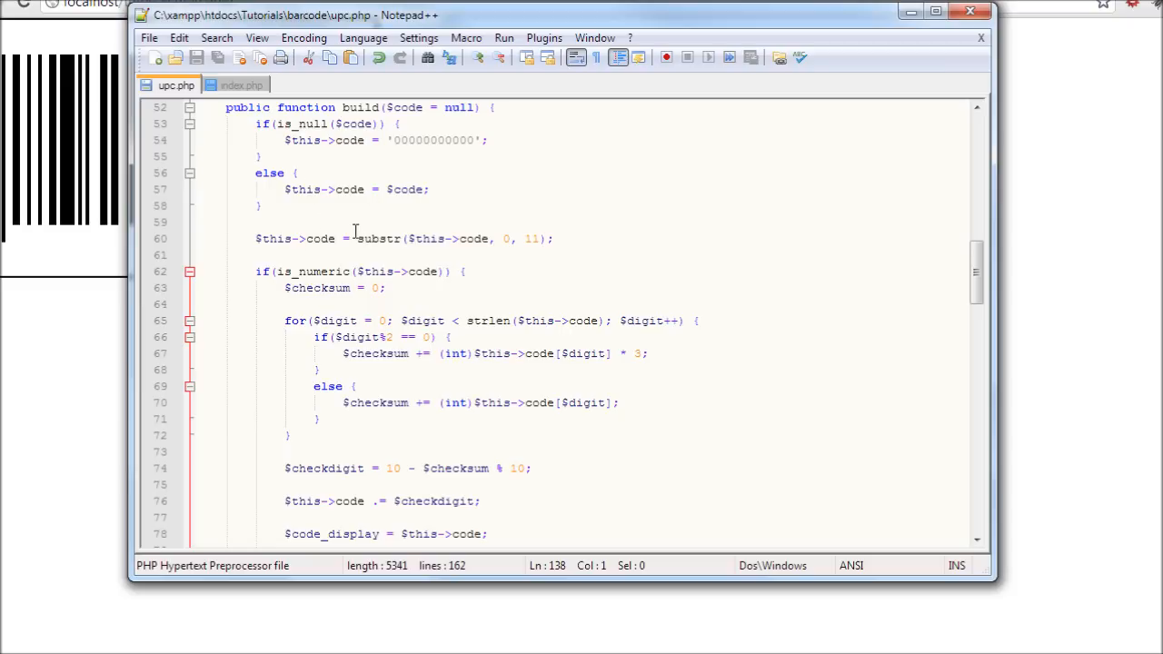
pyautogui.moveTo(323, 208)
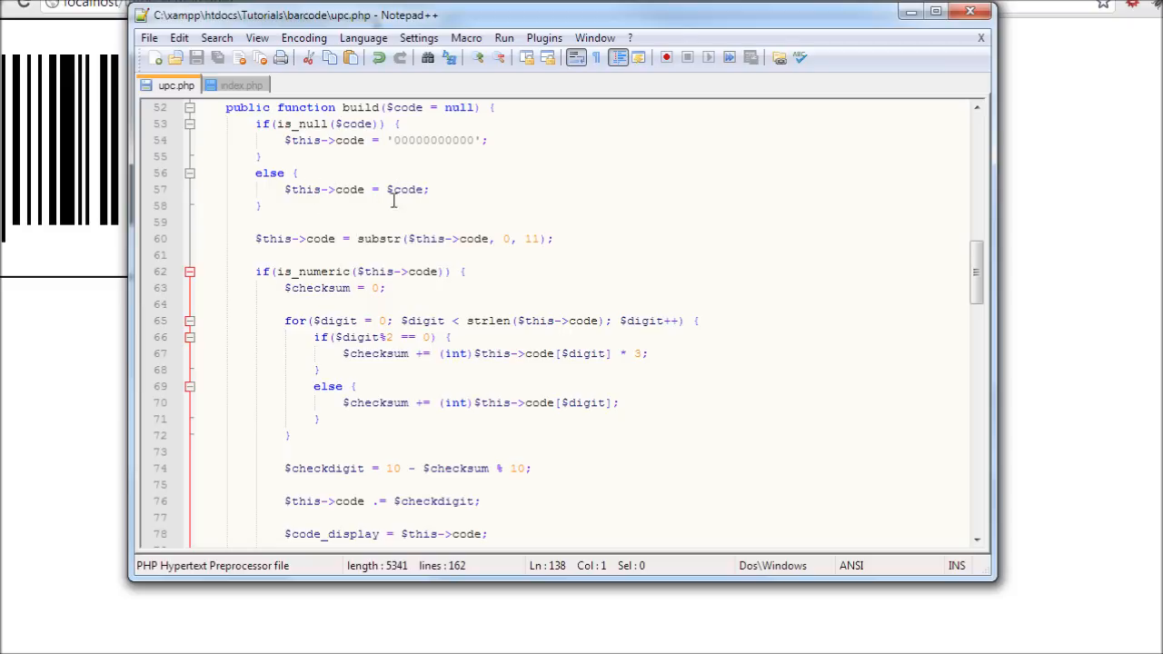
pyautogui.scroll(-3)
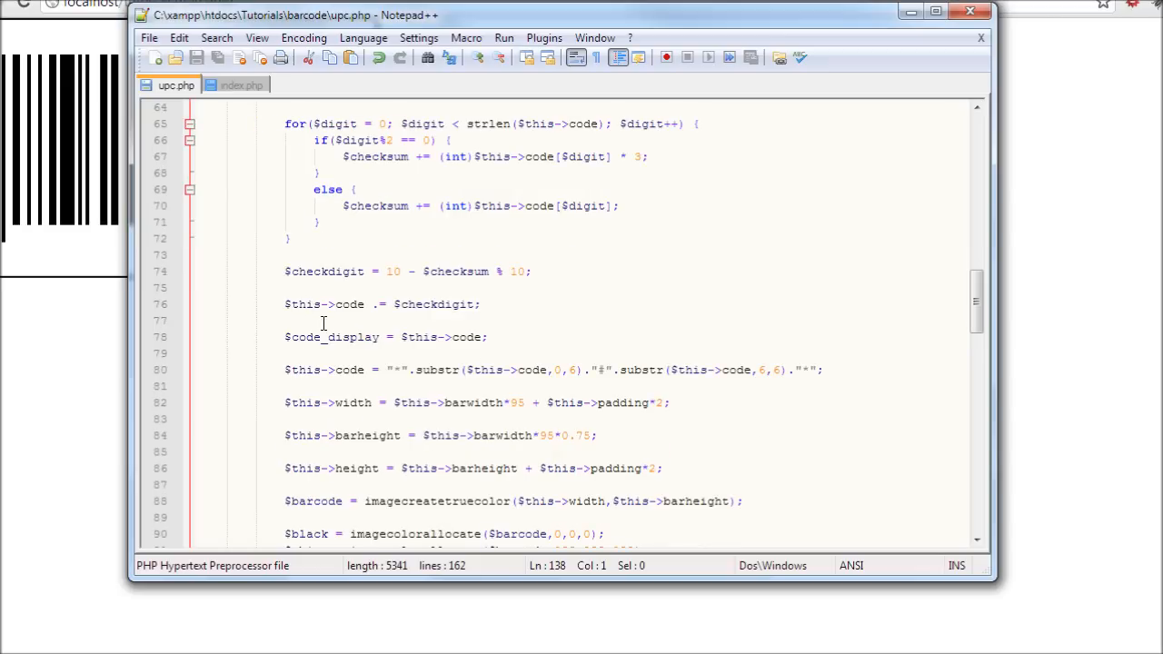
pyautogui.doubleClick(323, 305)
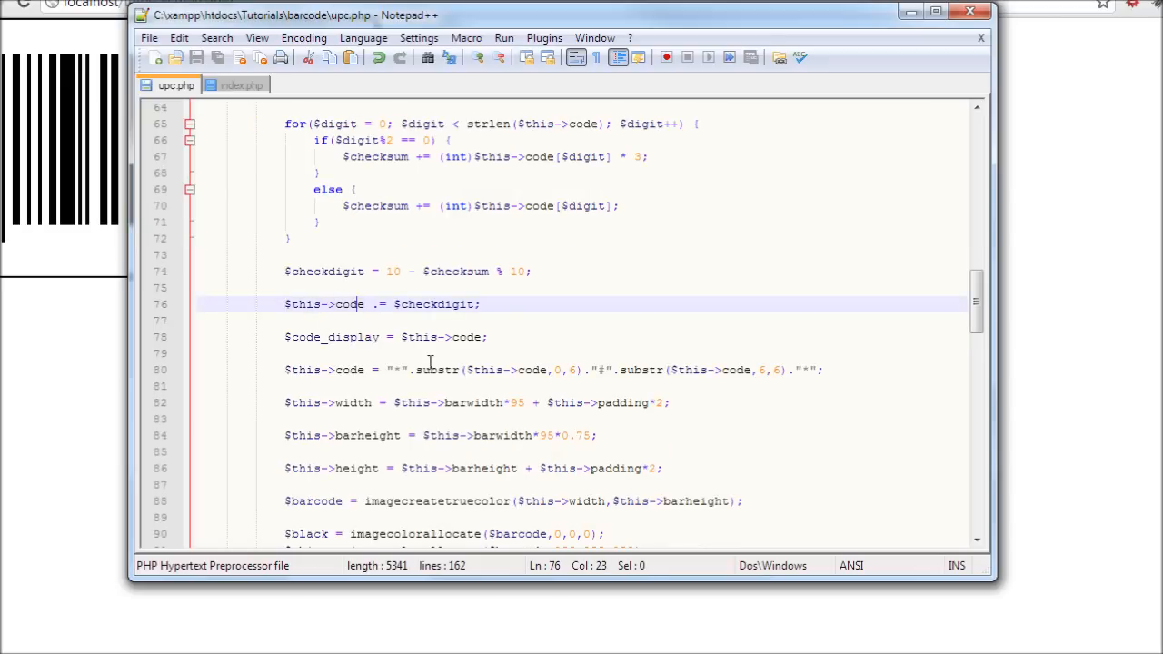
pyautogui.doubleClick(309, 304)
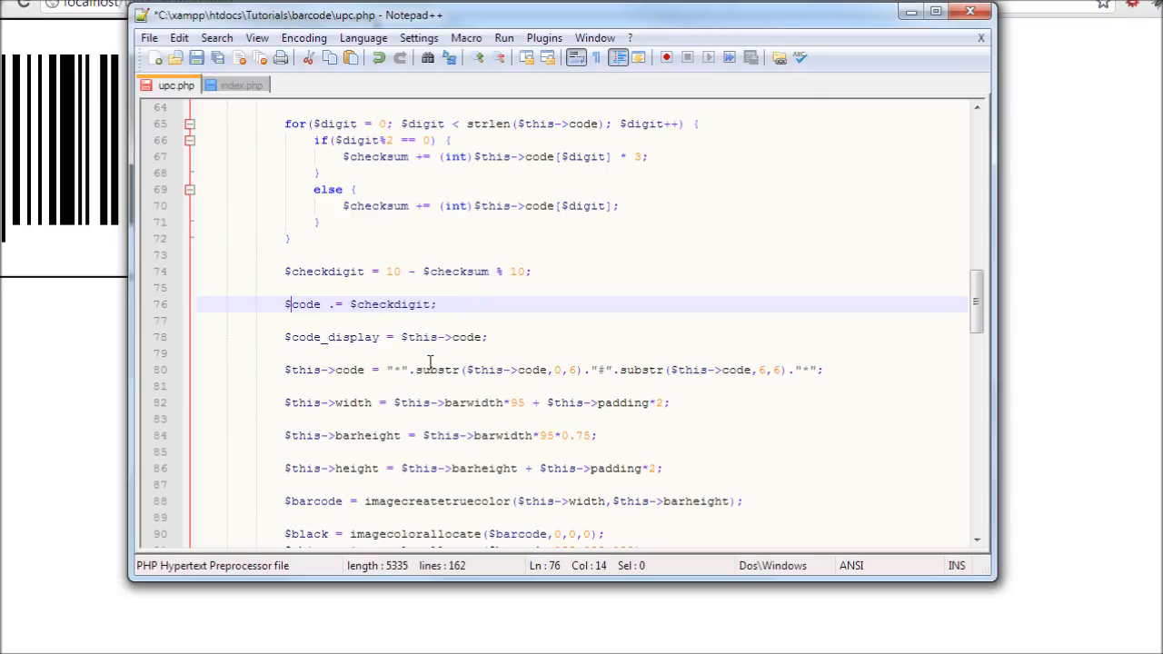
pyautogui.click(320, 304)
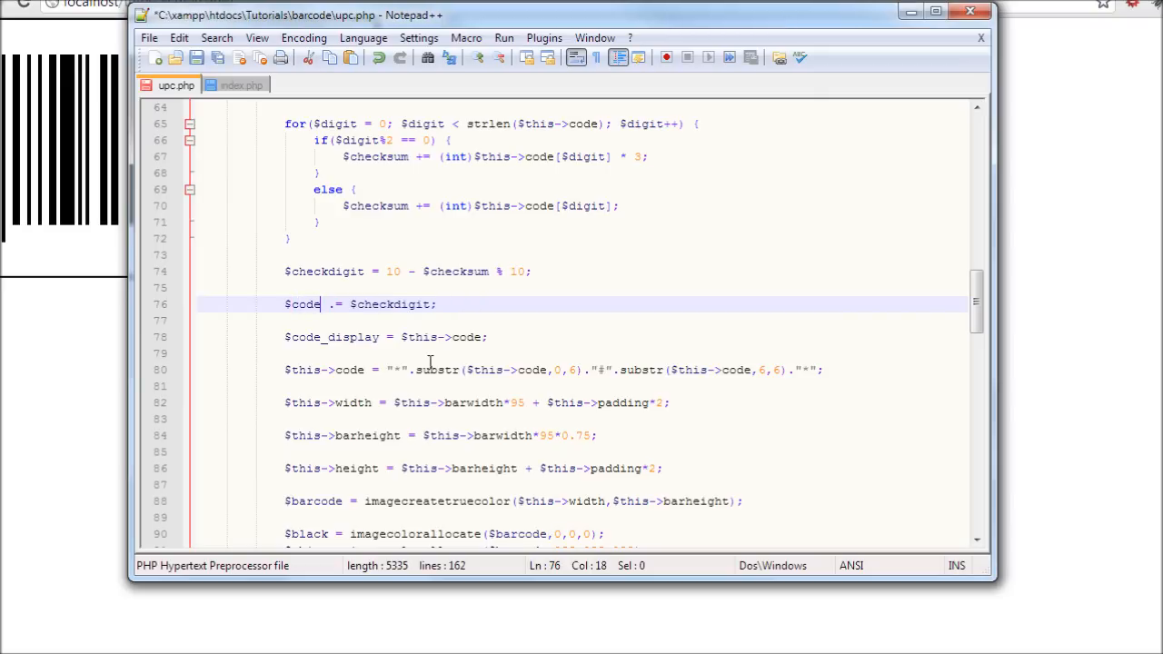
pyautogui.doubleClick(303, 303)
pyautogui.write('this->')
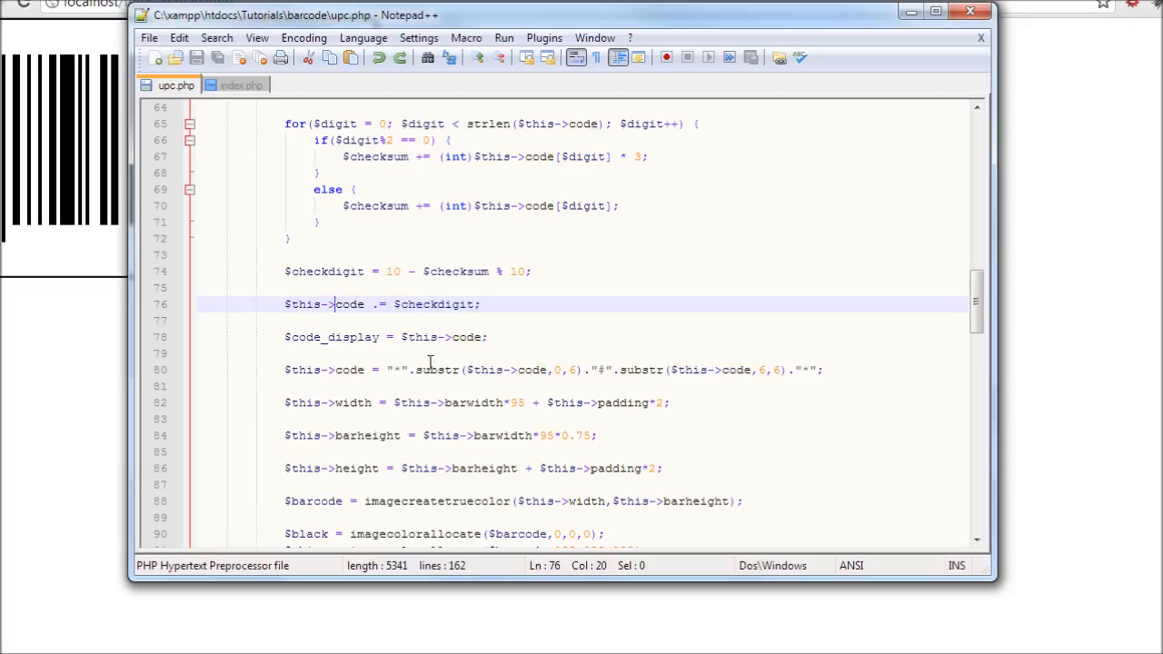
pyautogui.moveTo(392, 254)
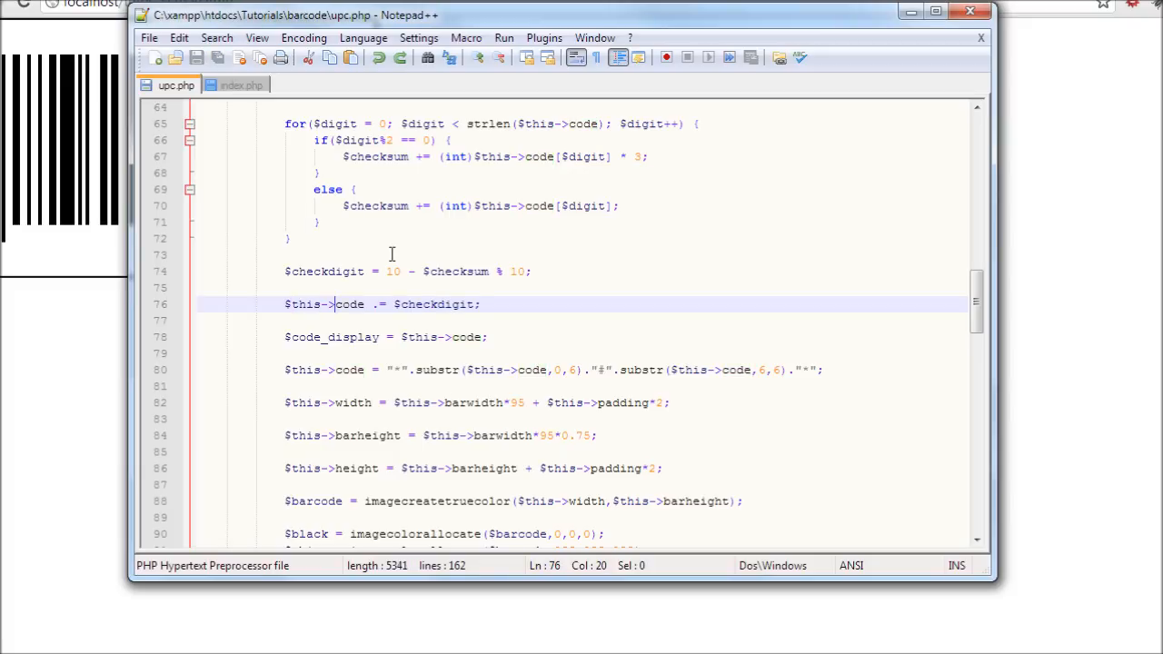
pyautogui.scroll(-3)
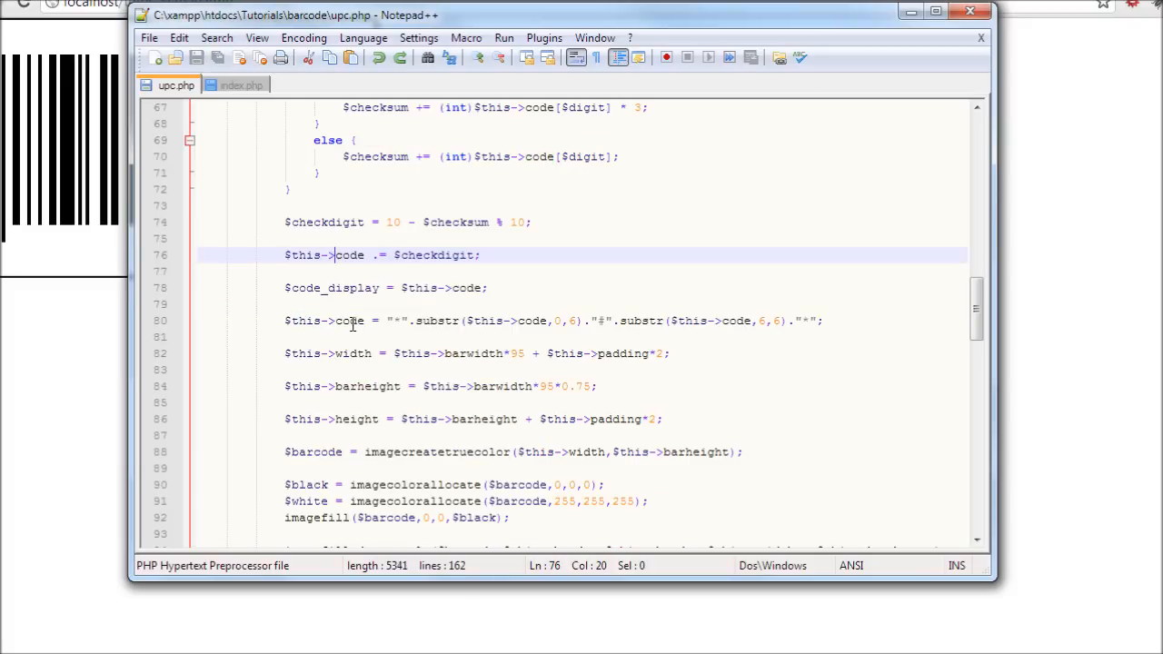
pyautogui.scroll(-3)
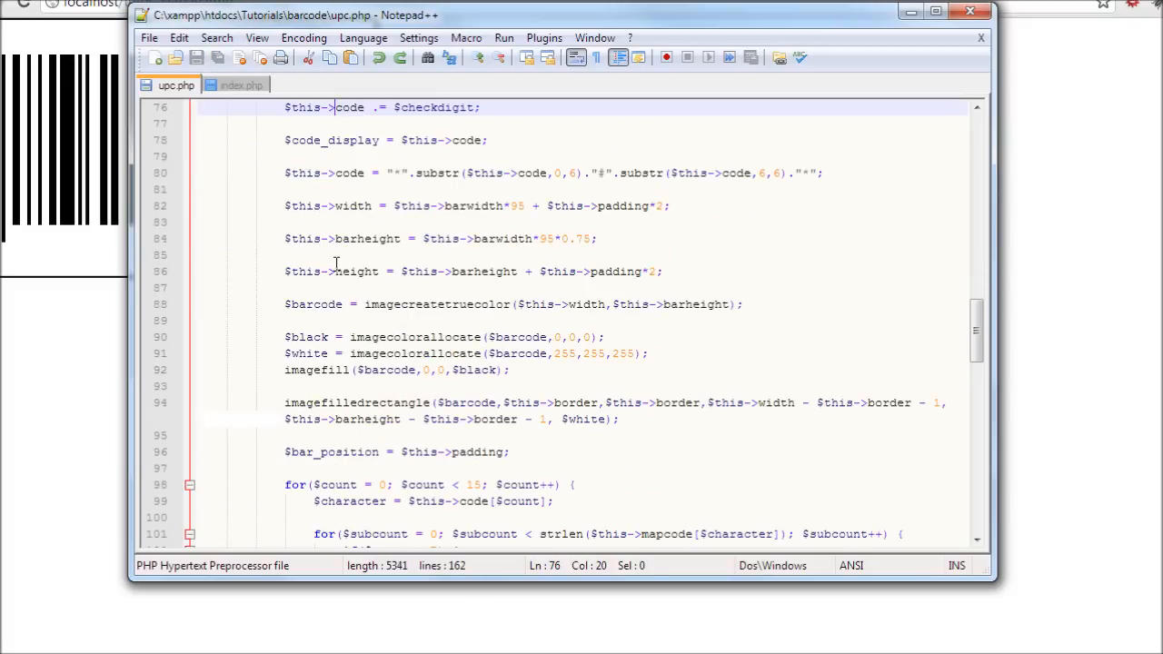
pyautogui.scroll(-3)
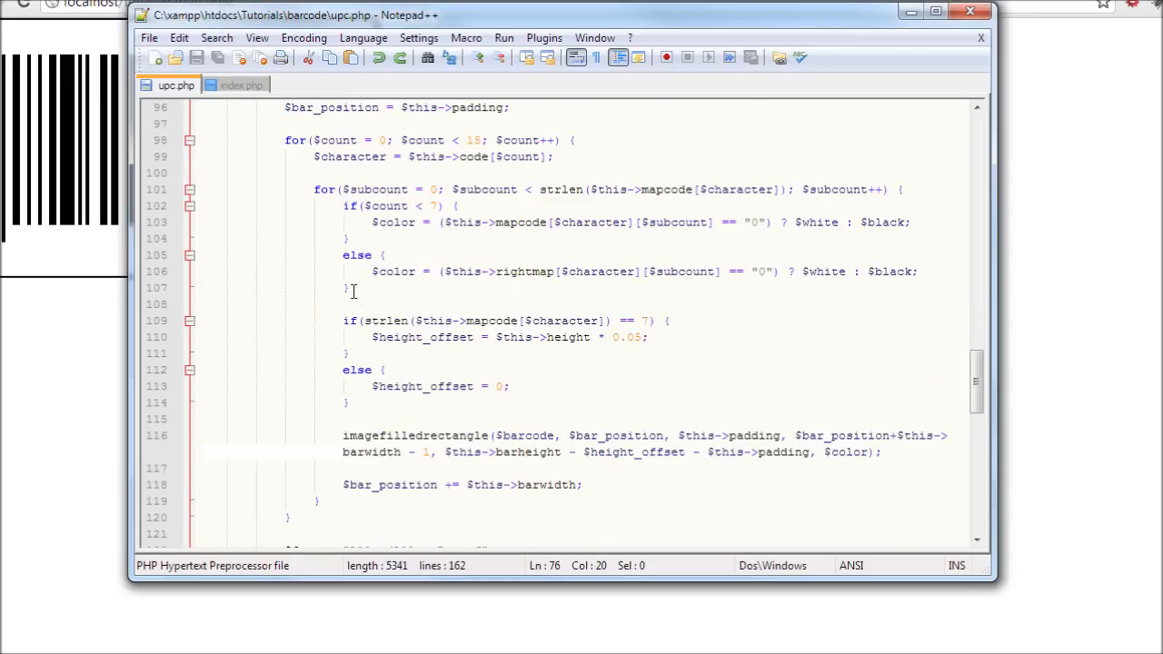
pyautogui.moveTo(367, 256)
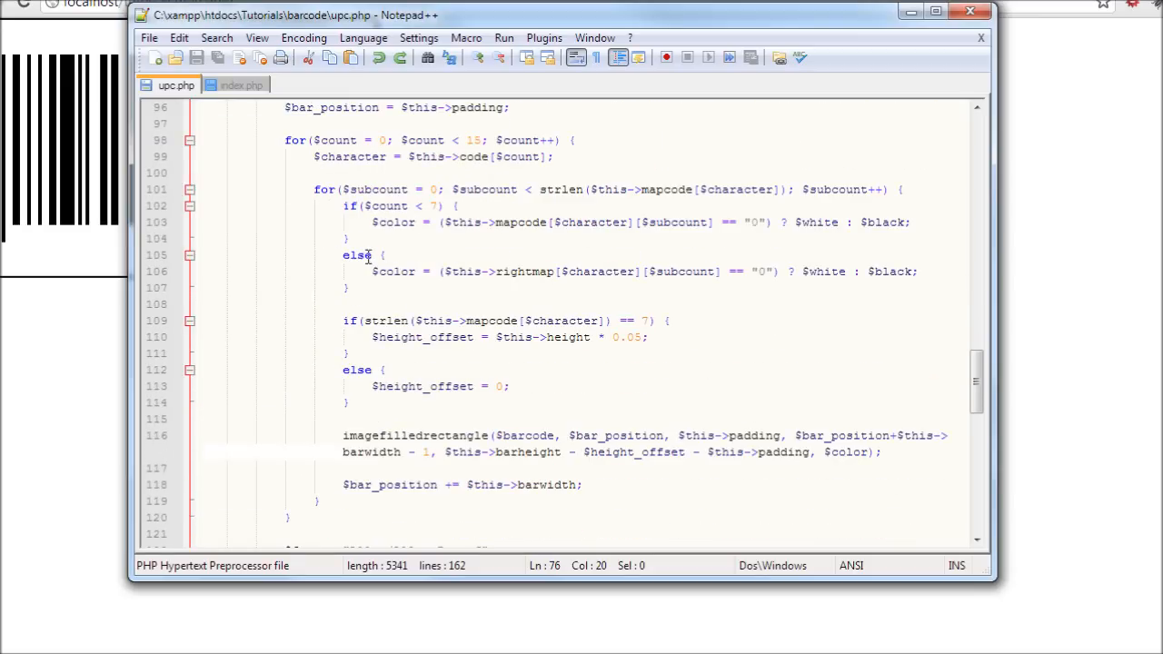
pyautogui.moveTo(349, 253)
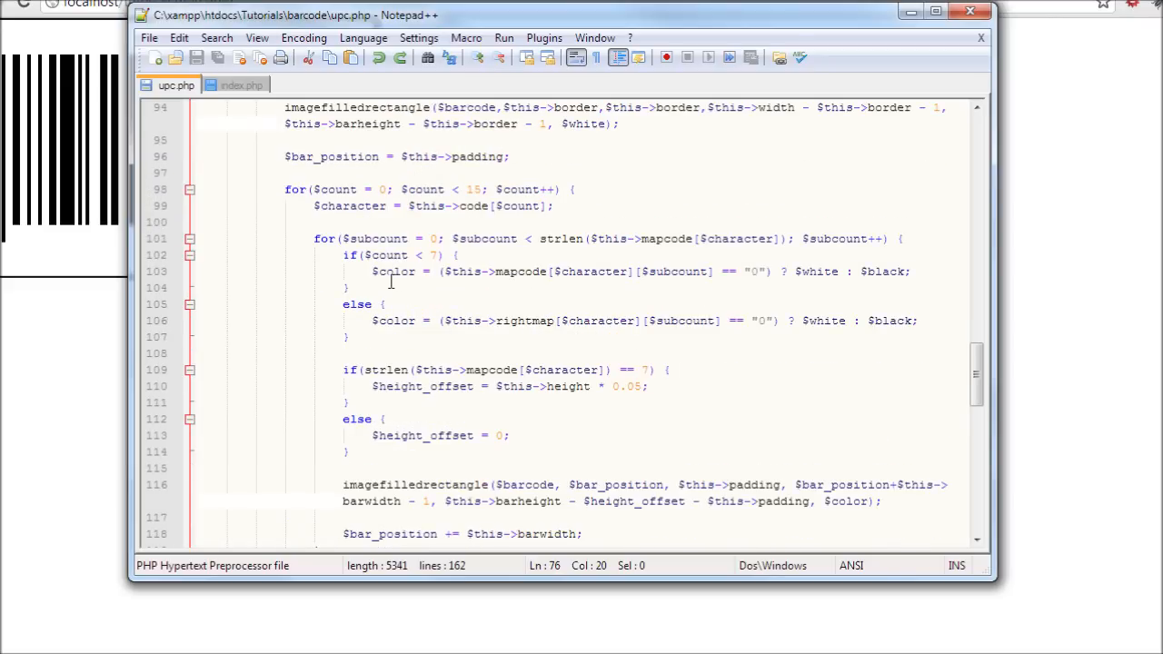
pyautogui.scroll(-3)
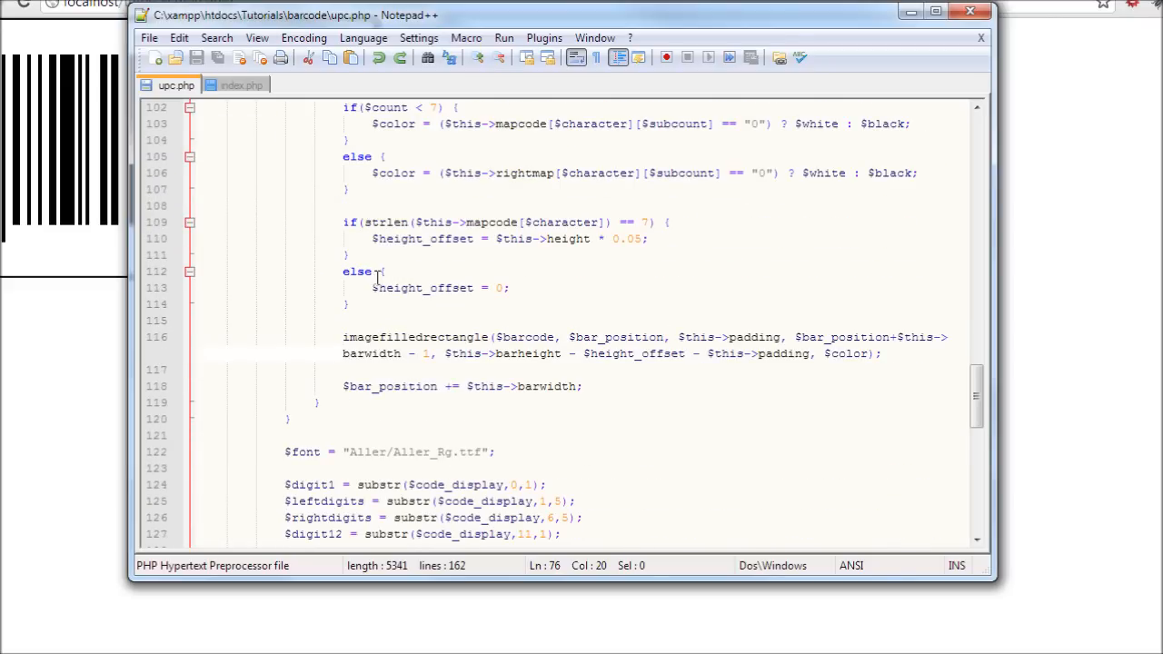
pyautogui.moveTo(446, 254)
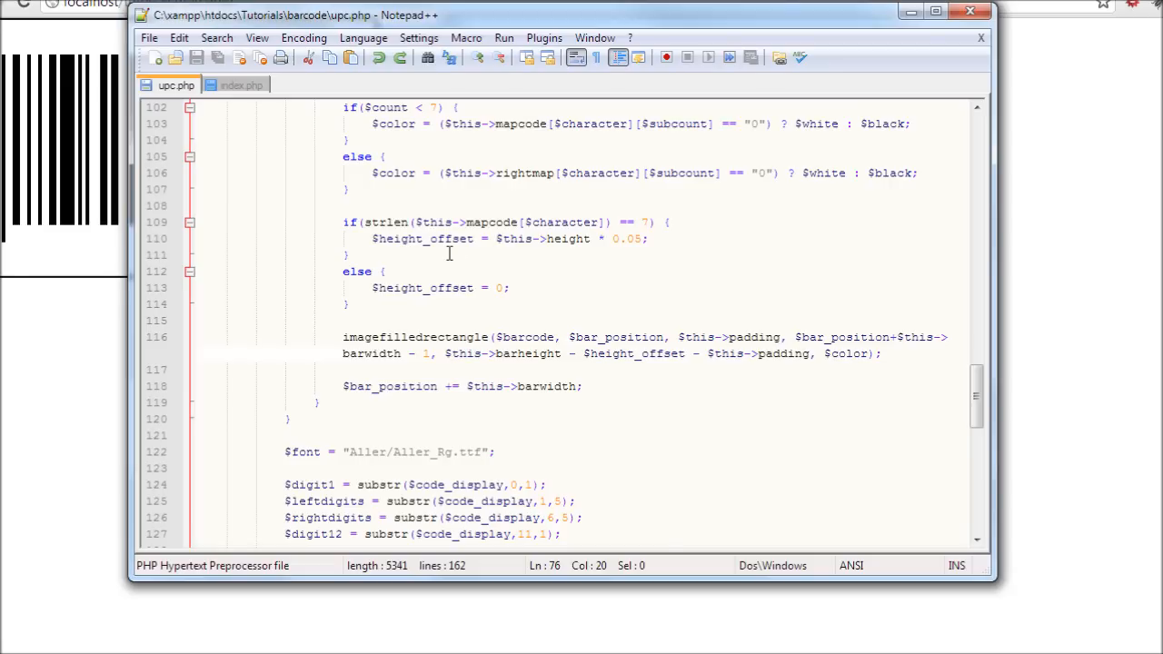
pyautogui.scroll(-3)
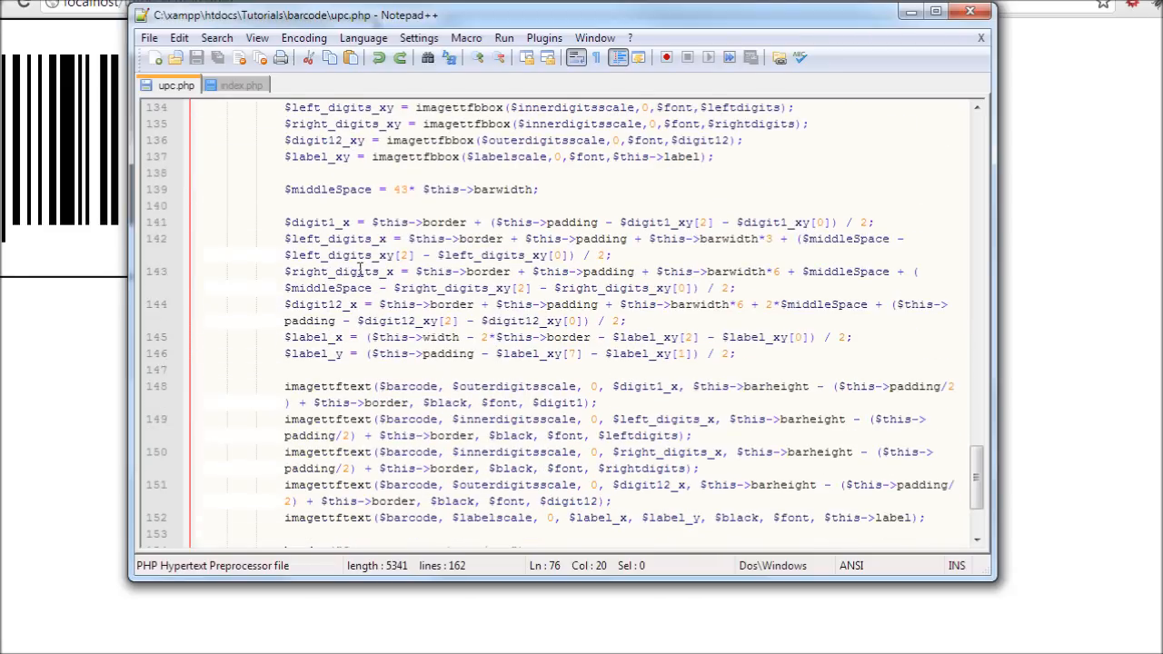
pyautogui.moveTo(407, 264)
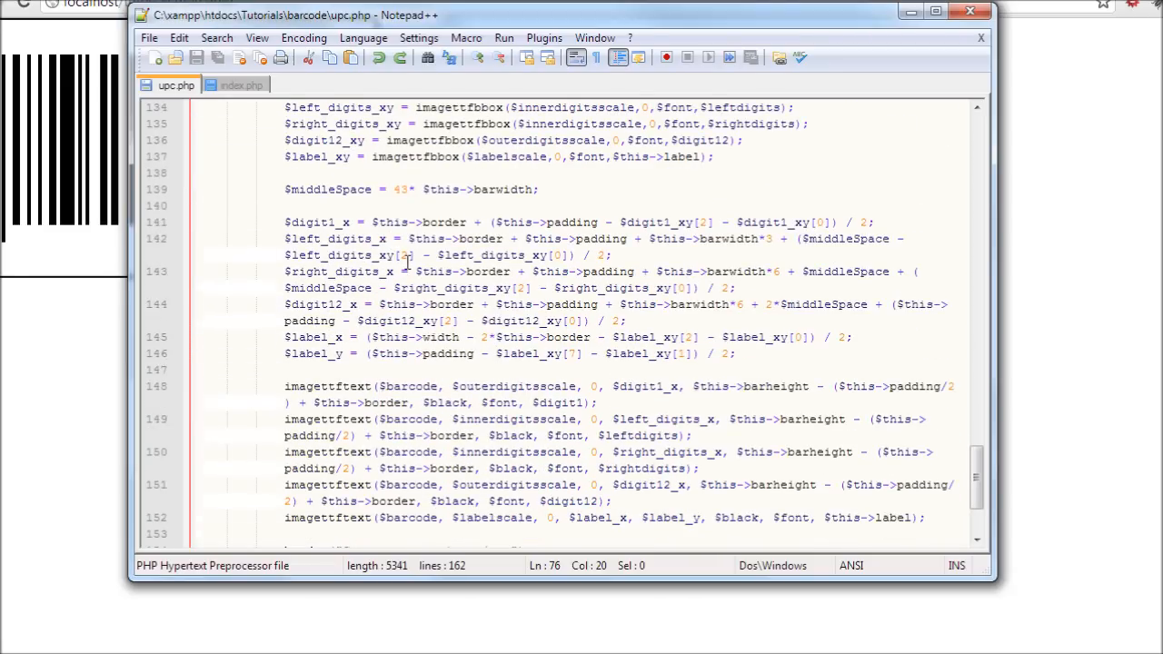
pyautogui.scroll(-3)
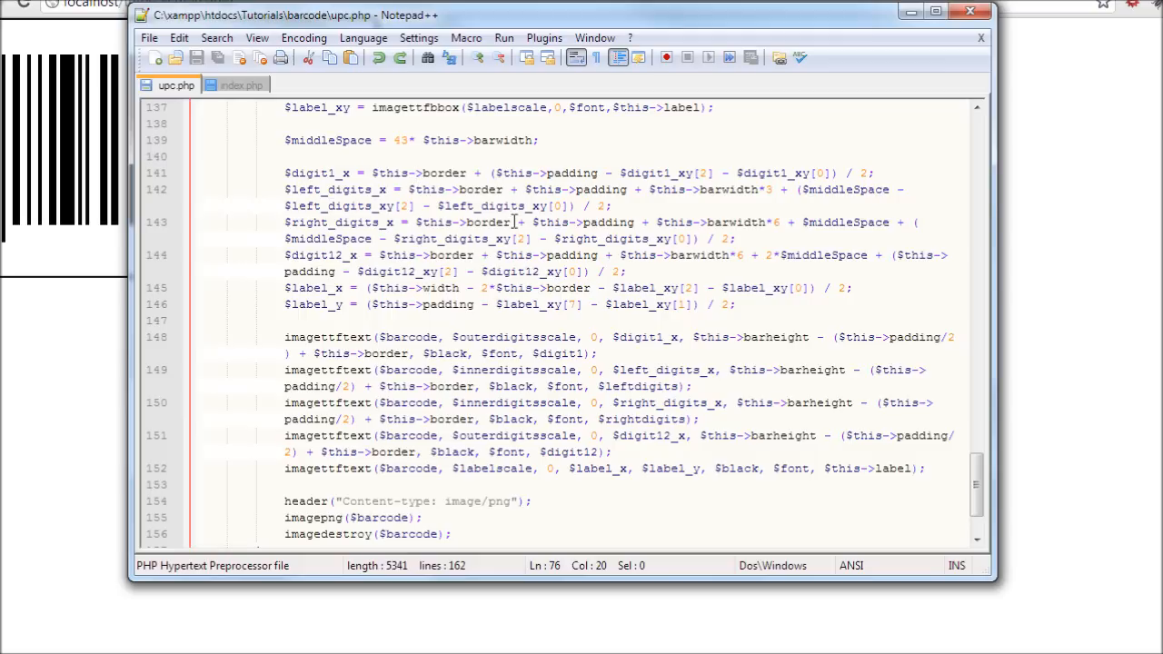
pyautogui.moveTo(434, 173)
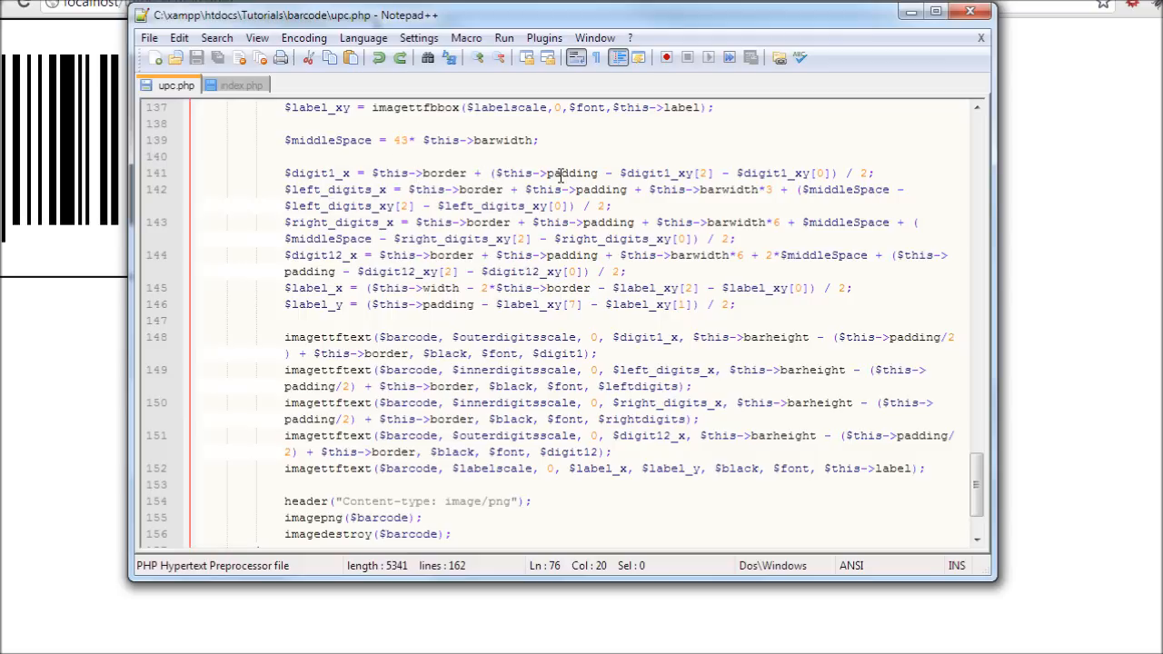
pyautogui.moveTo(690, 179)
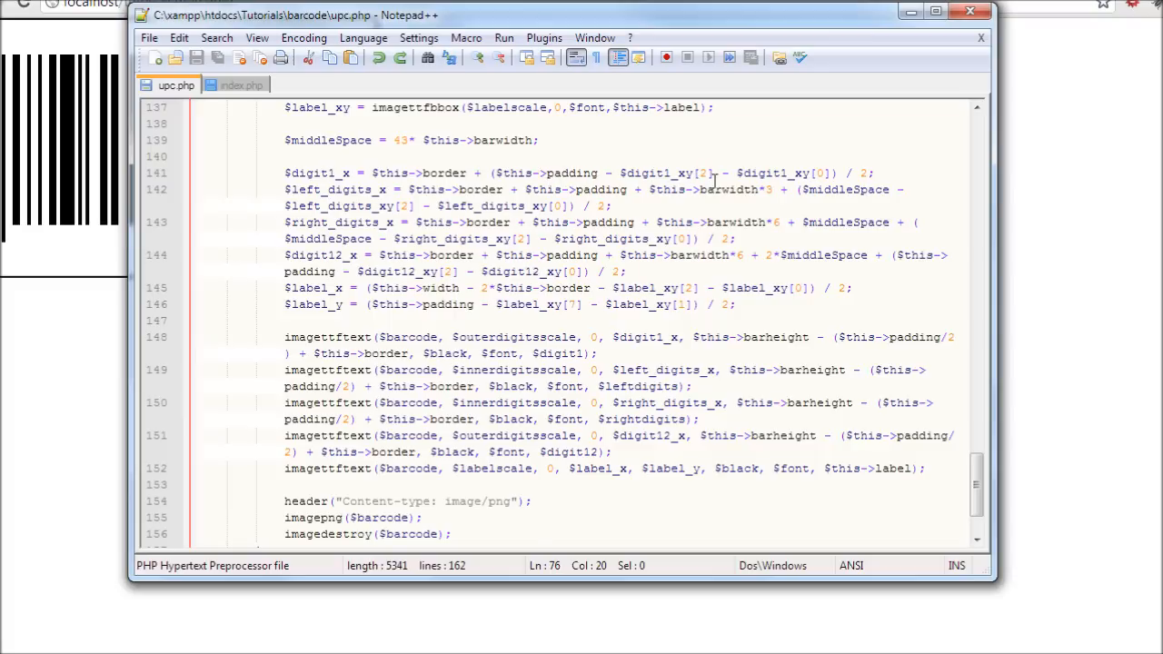
pyautogui.moveTo(923, 158)
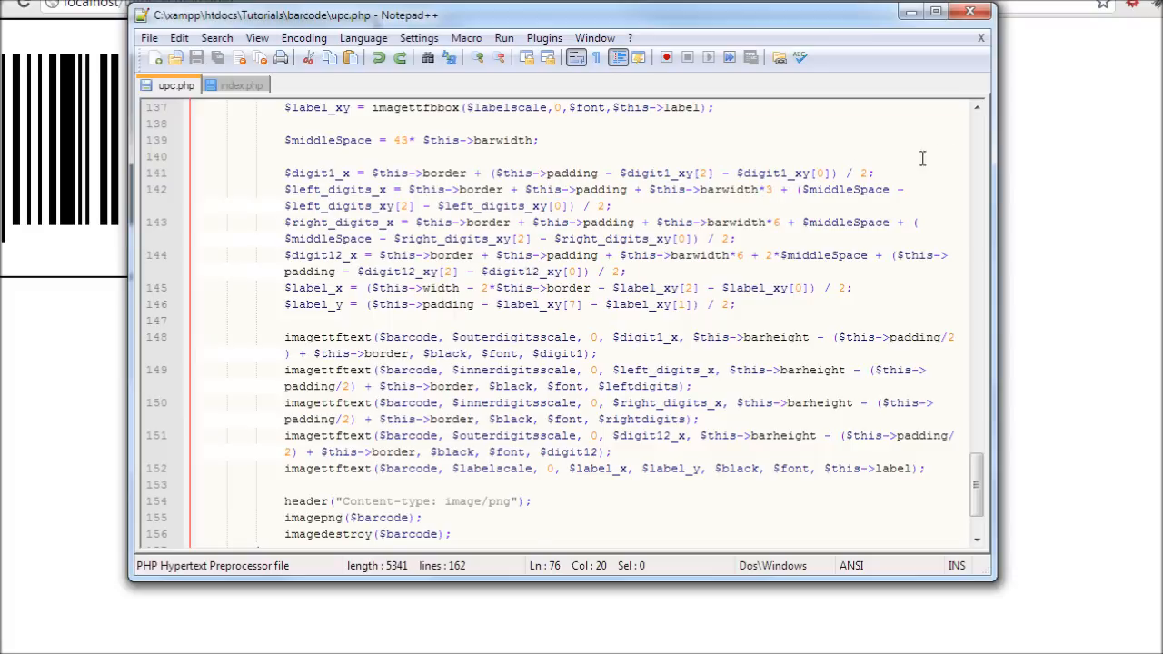
pyautogui.moveTo(778, 198)
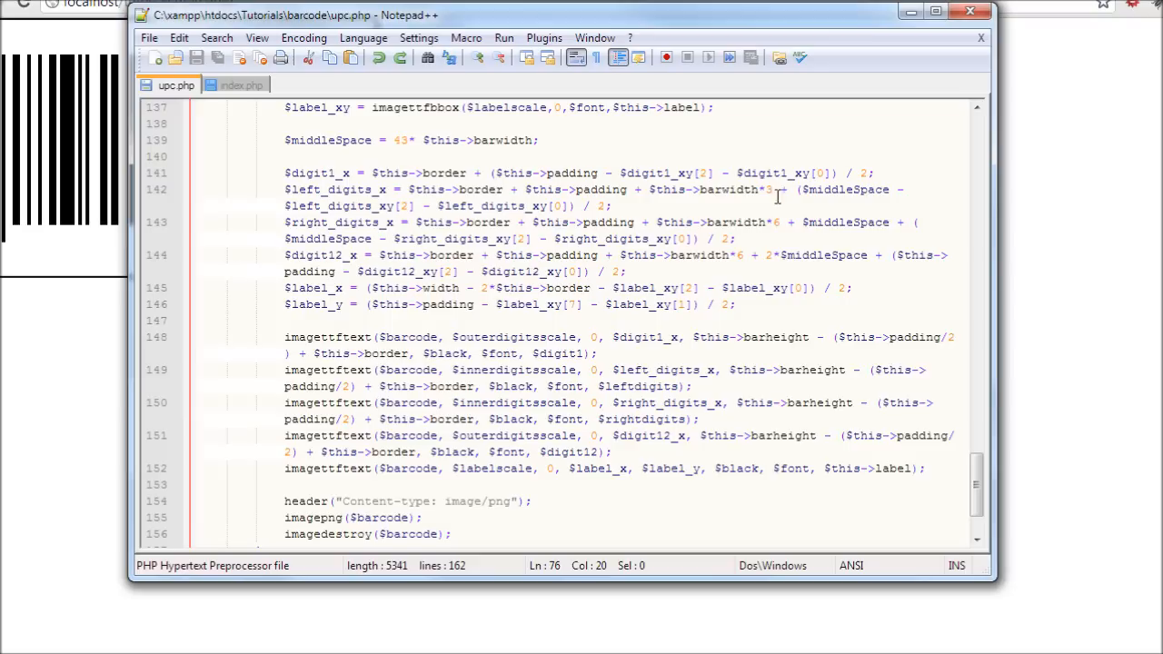
pyautogui.moveTo(778, 196)
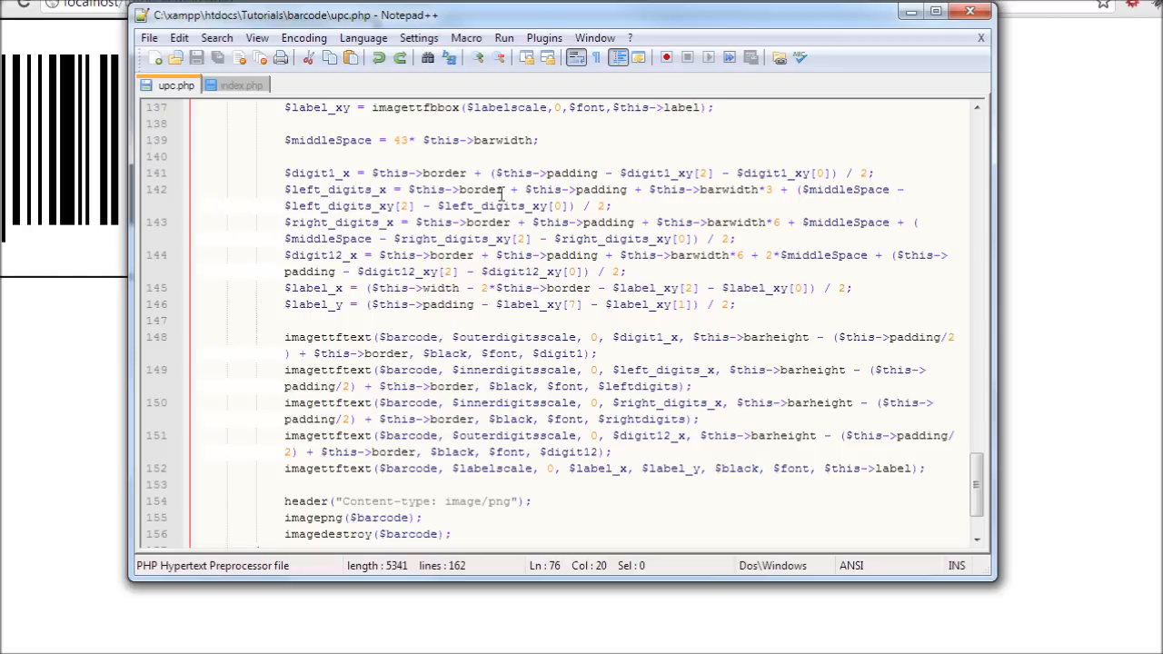
pyautogui.moveTo(91, 215)
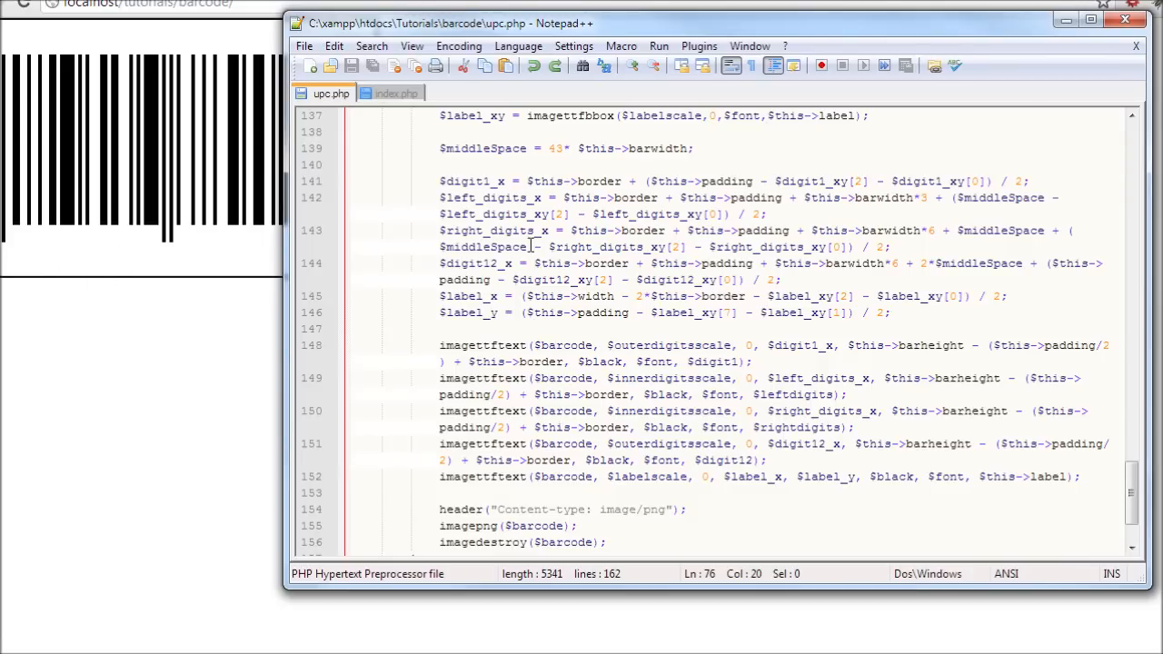
pyautogui.moveTo(175, 272)
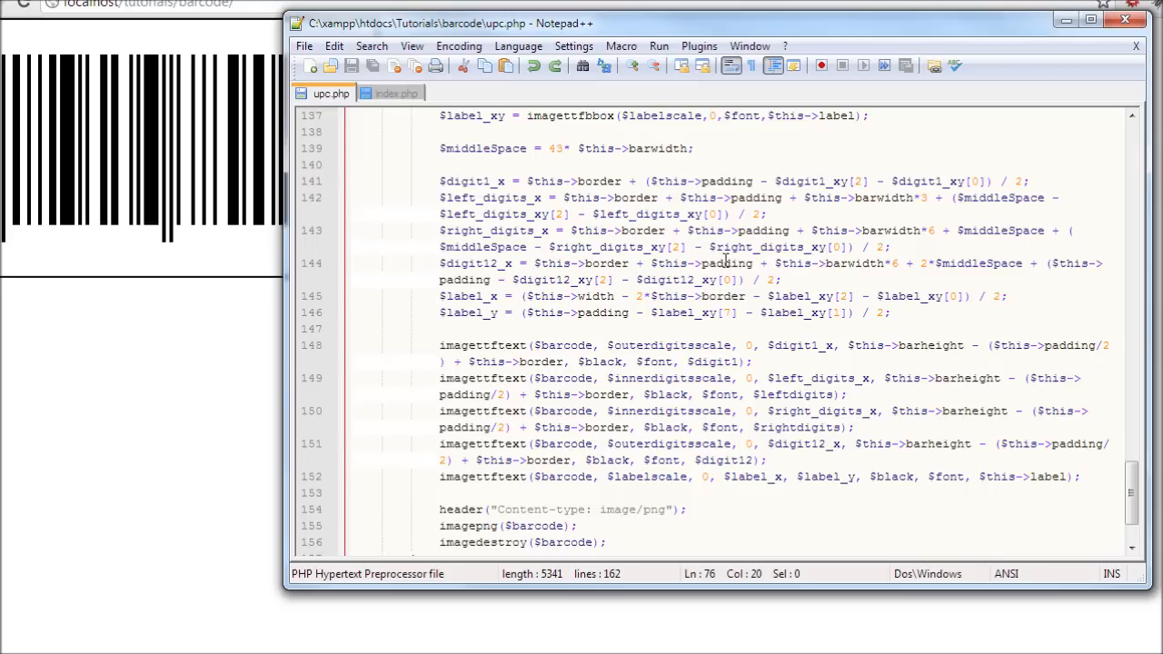
pyautogui.moveTo(981, 222)
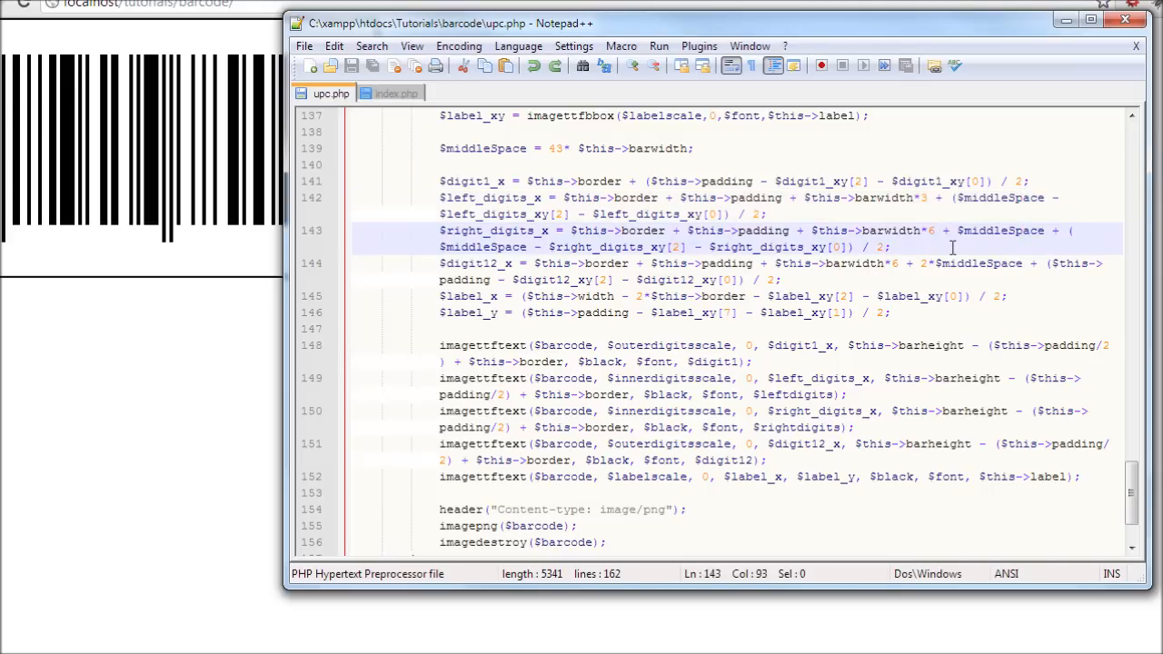
pyautogui.moveTo(201, 251)
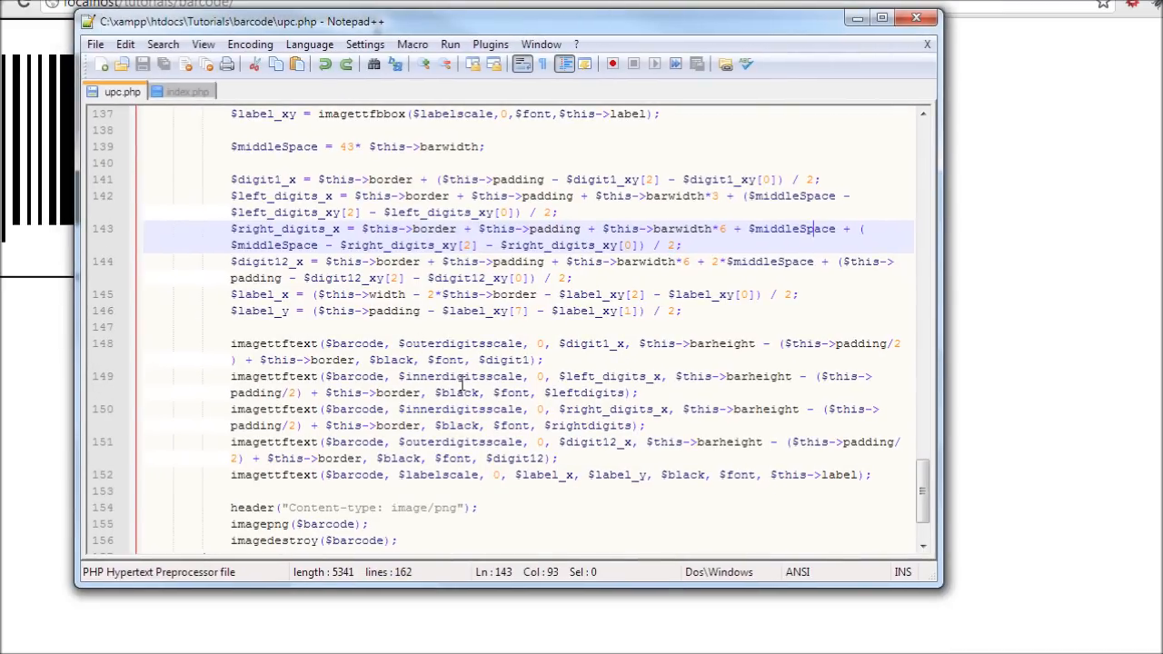
pyautogui.moveTo(287, 359)
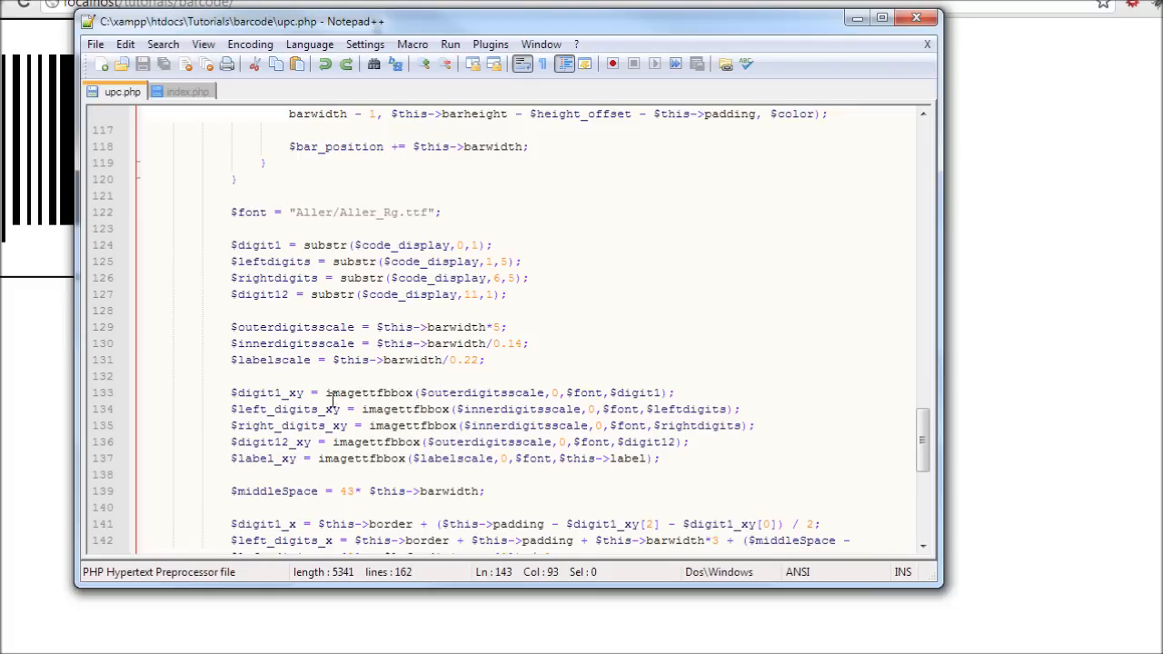
pyautogui.moveTo(445, 404)
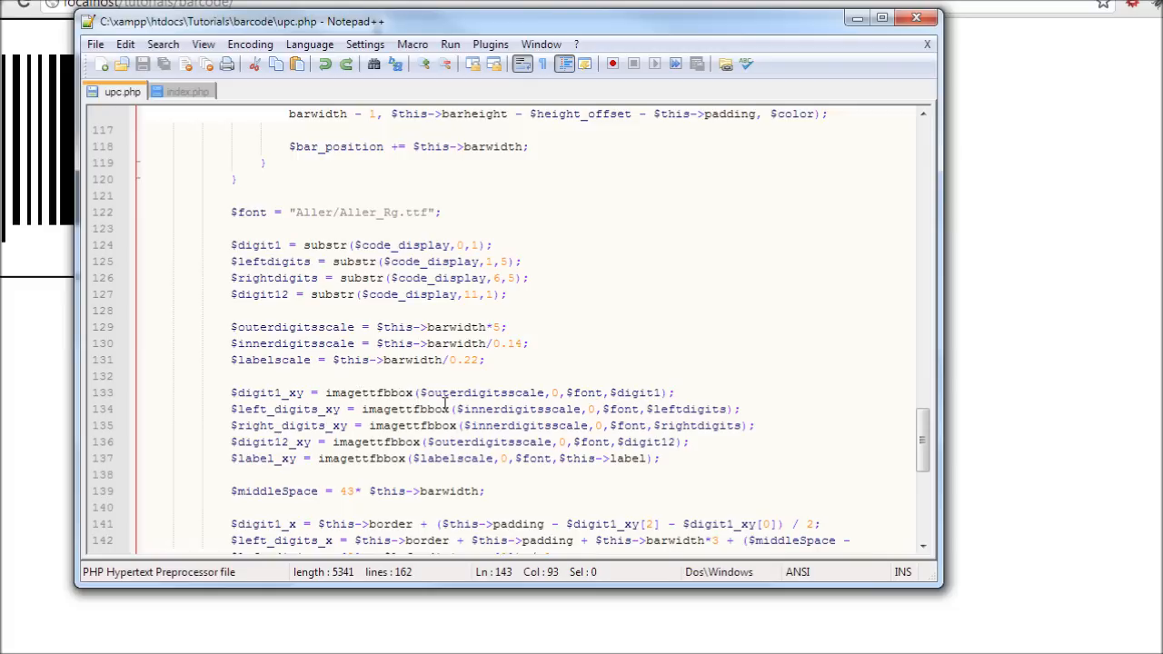
pyautogui.moveTo(391, 407)
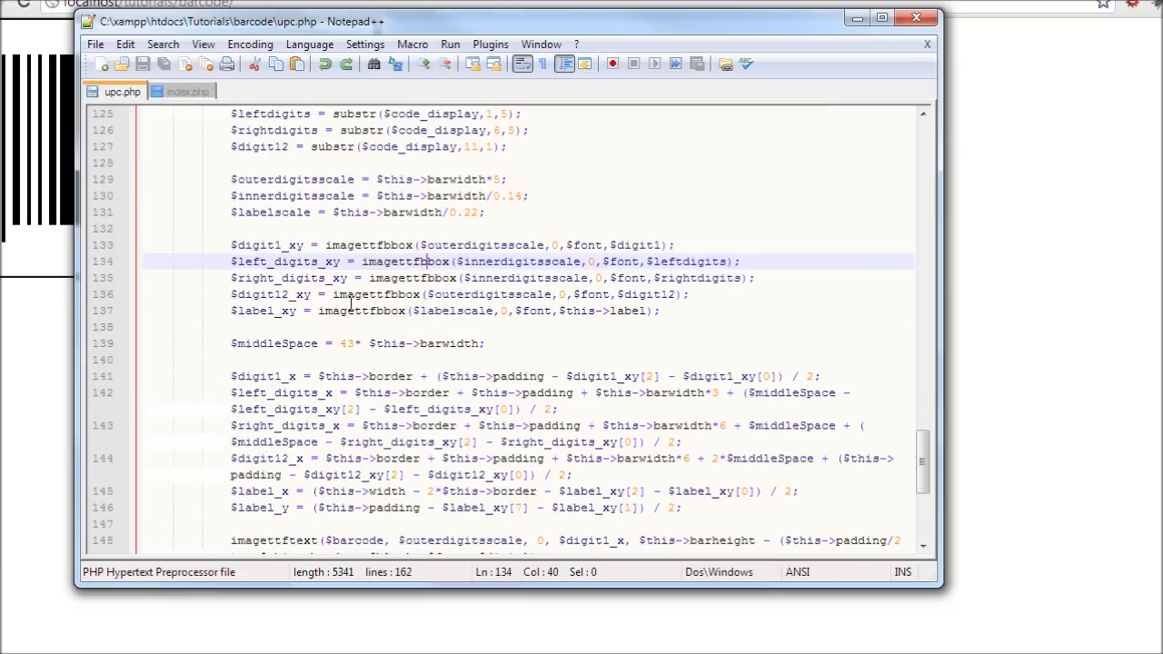
pyautogui.scroll(-3)
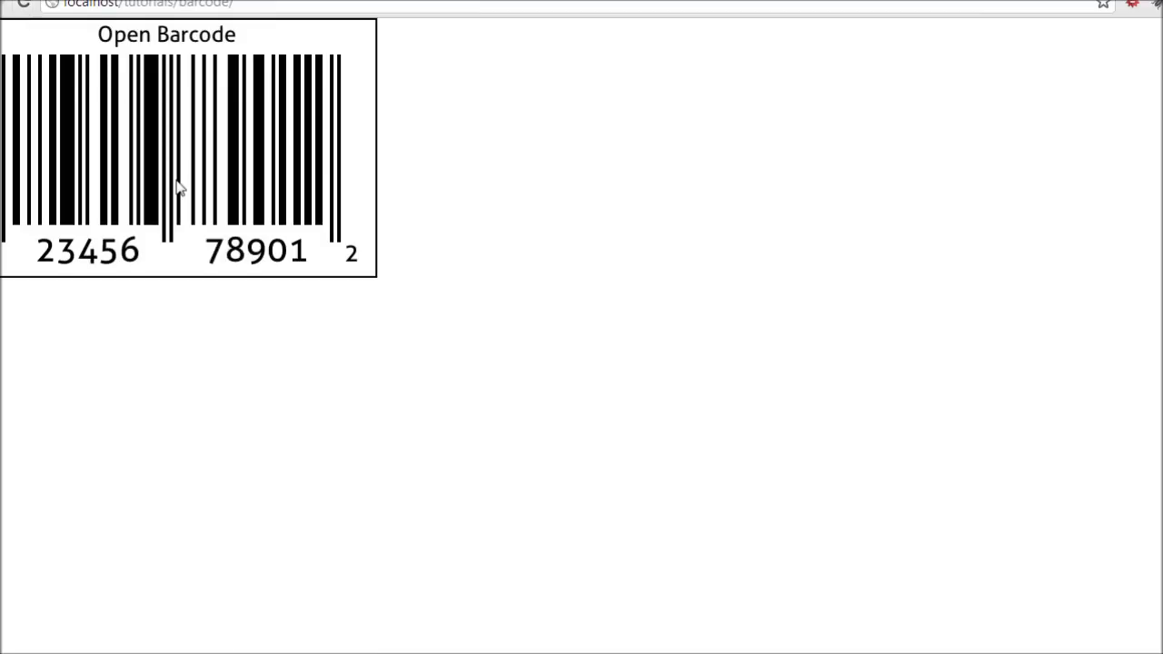
pyautogui.moveTo(24, 38)
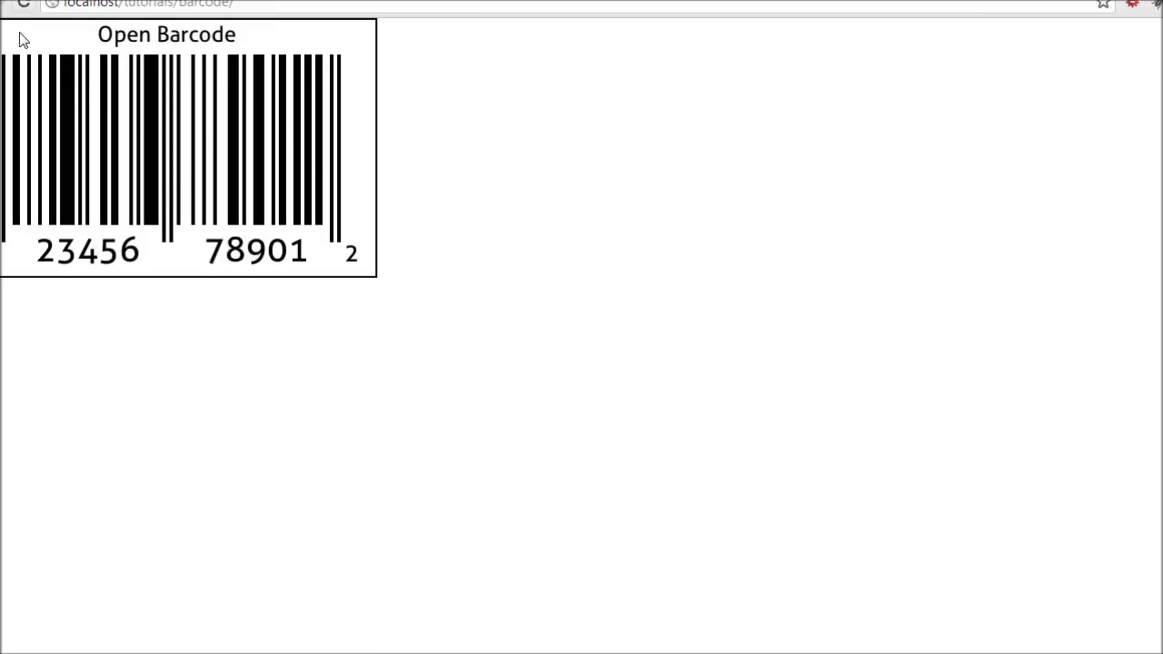
pyautogui.moveTo(33, 227)
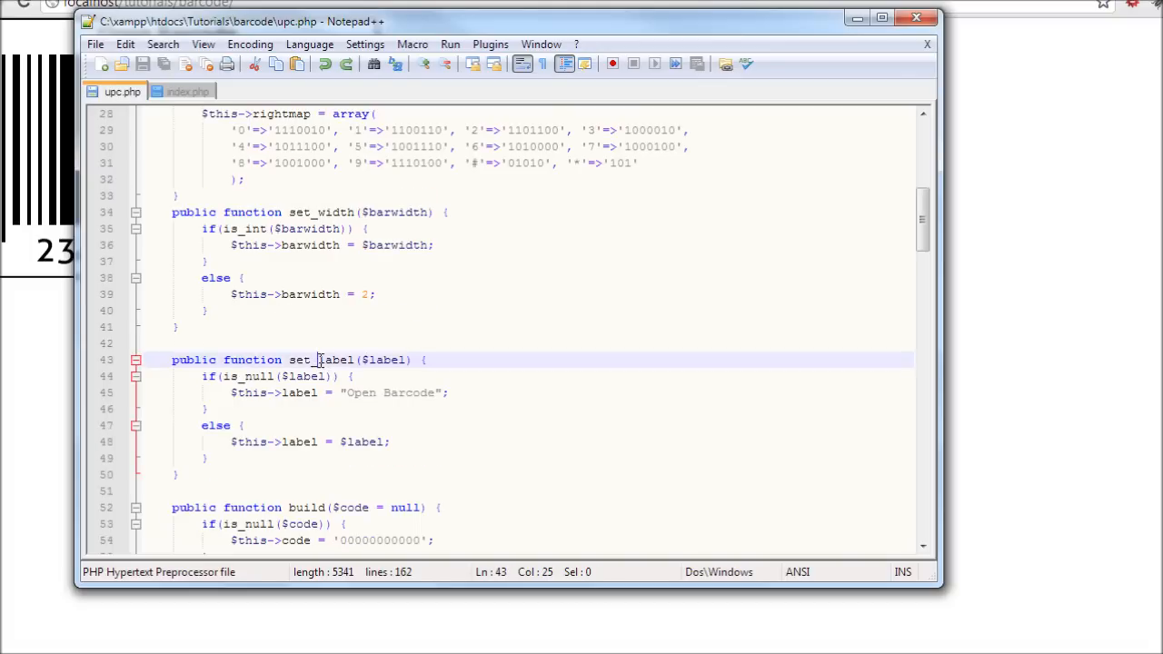
# Step: Highlight set_label in upc.php and switch over to index.php
pyautogui.doubleClick(319, 360)
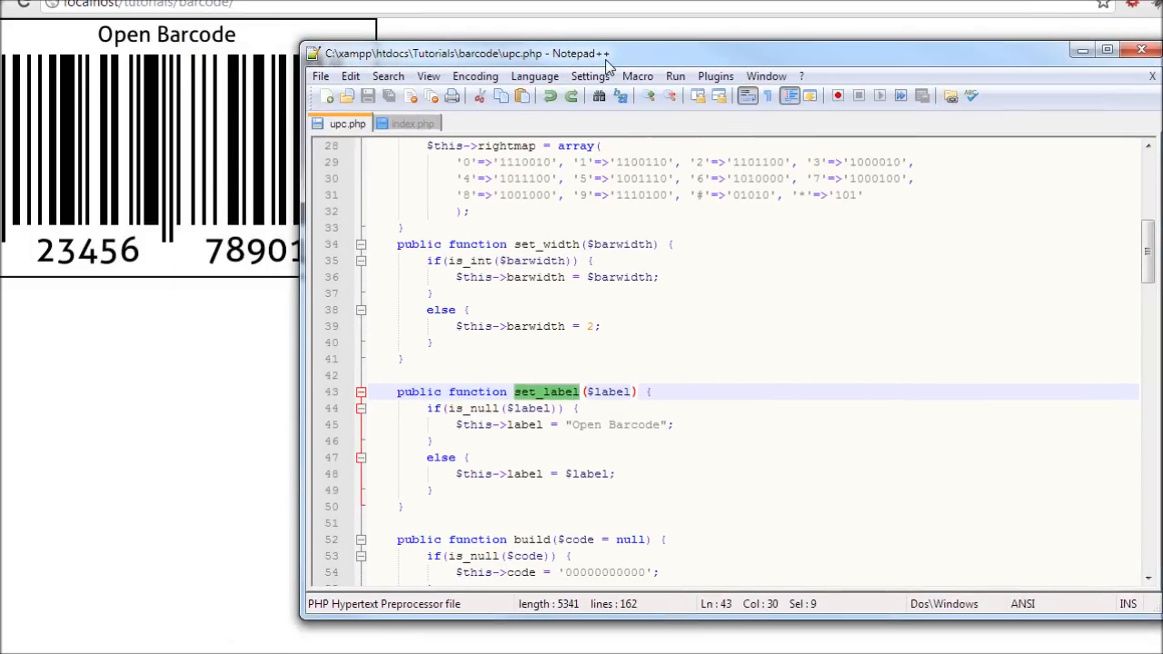
pyautogui.click(418, 124)
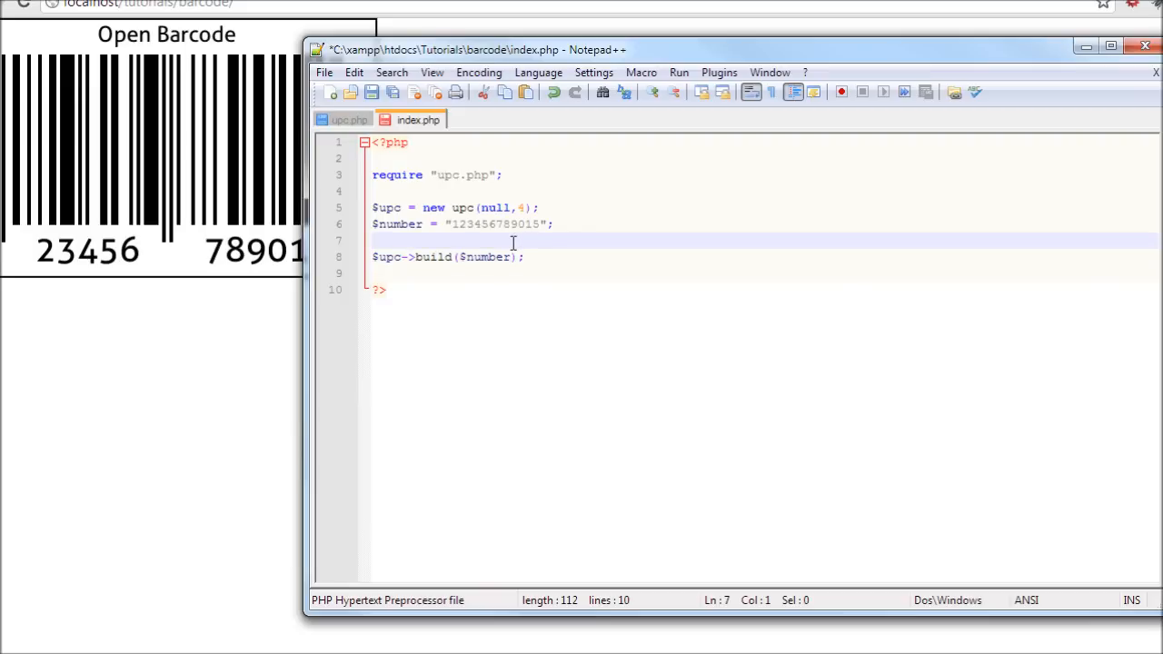
# Step: Add a $upc->set_label("") call in index.php, discarding a placeholder letter
pyautogui.write('$upc')
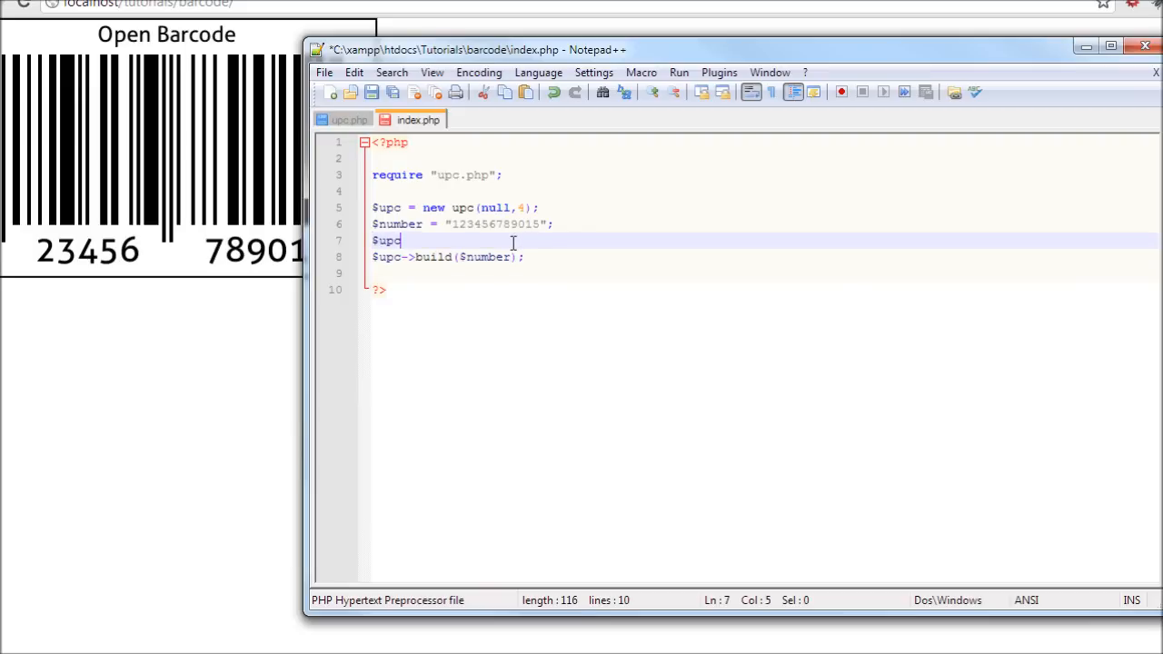
pyautogui.write('->s')
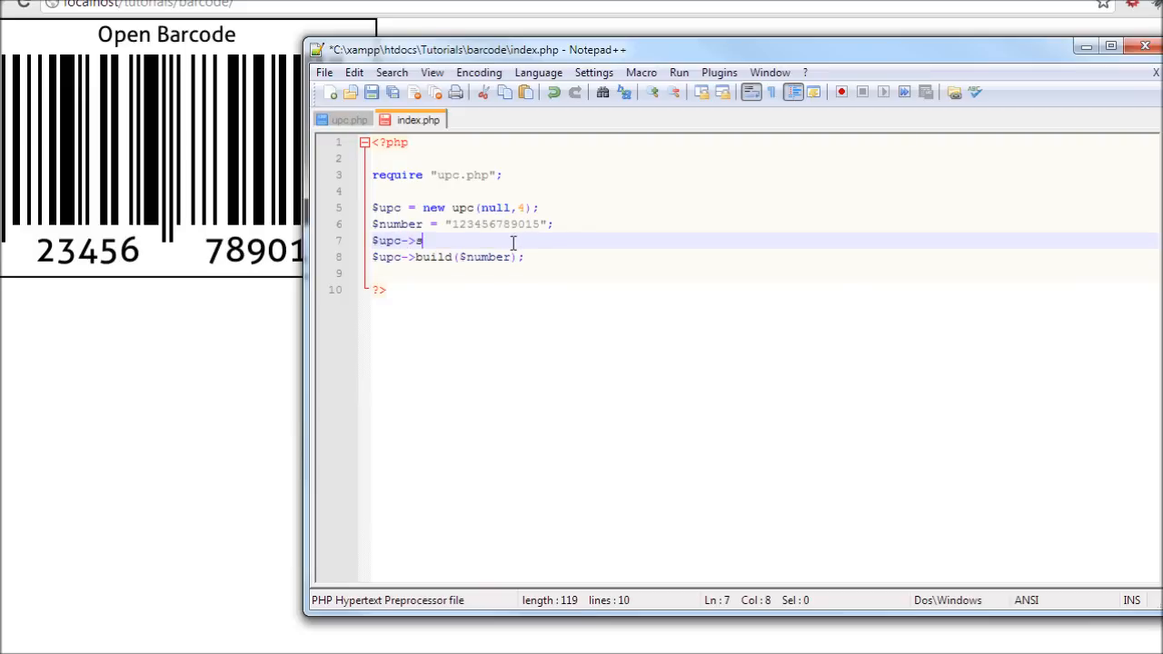
pyautogui.write('et_label')
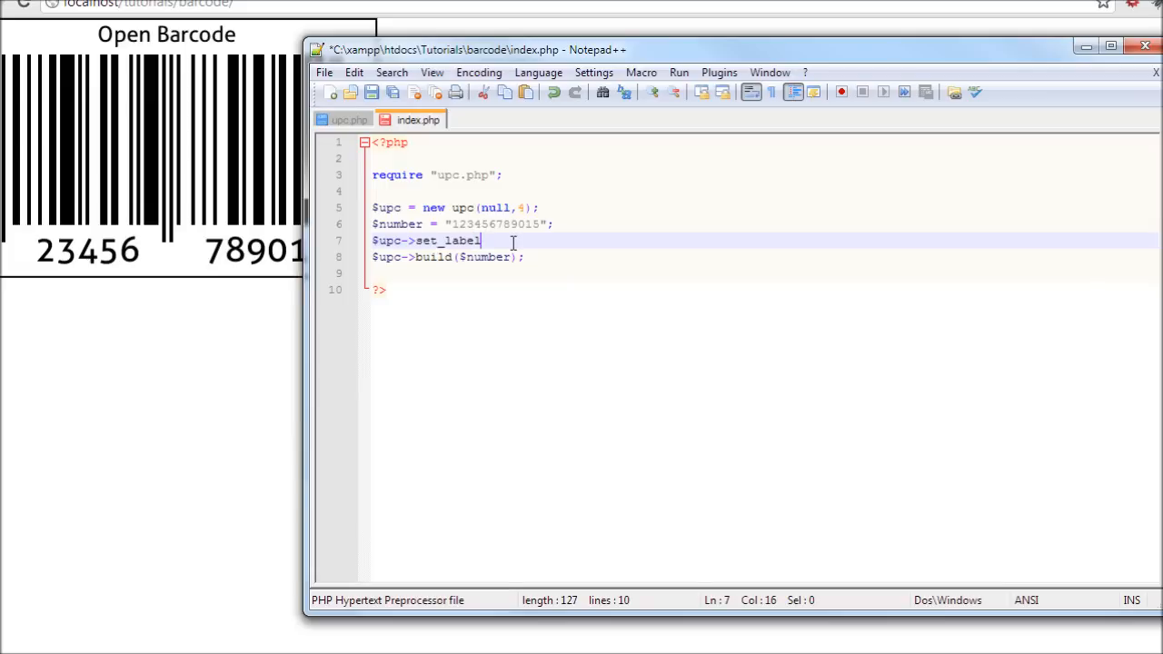
pyautogui.write('();')
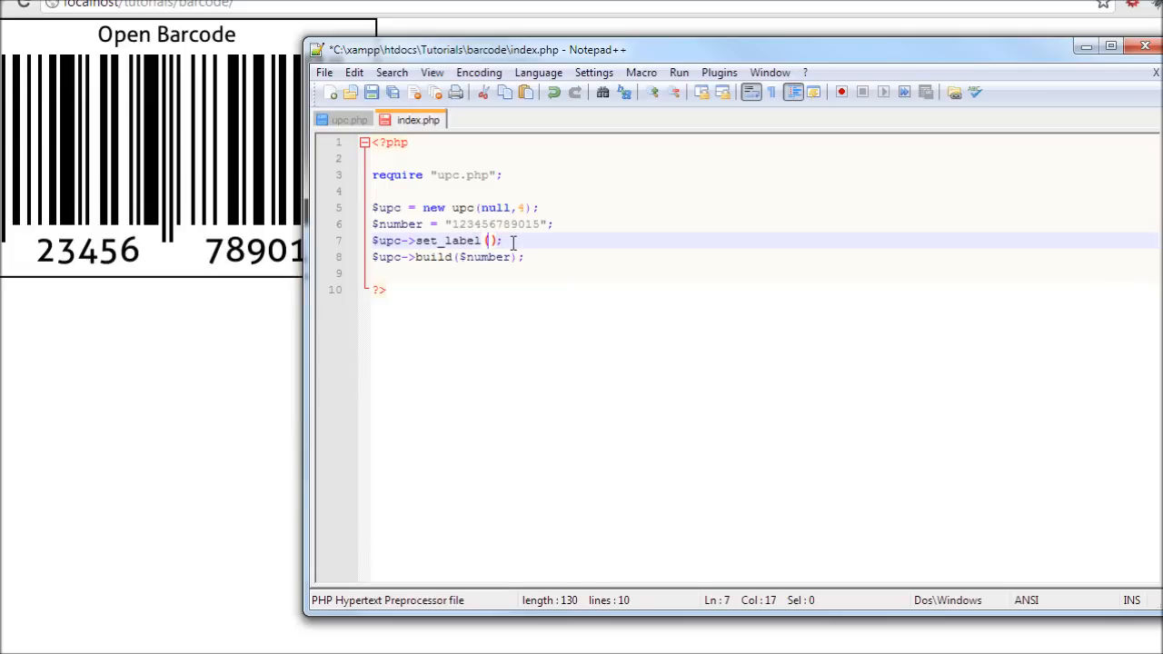
pyautogui.write('6')
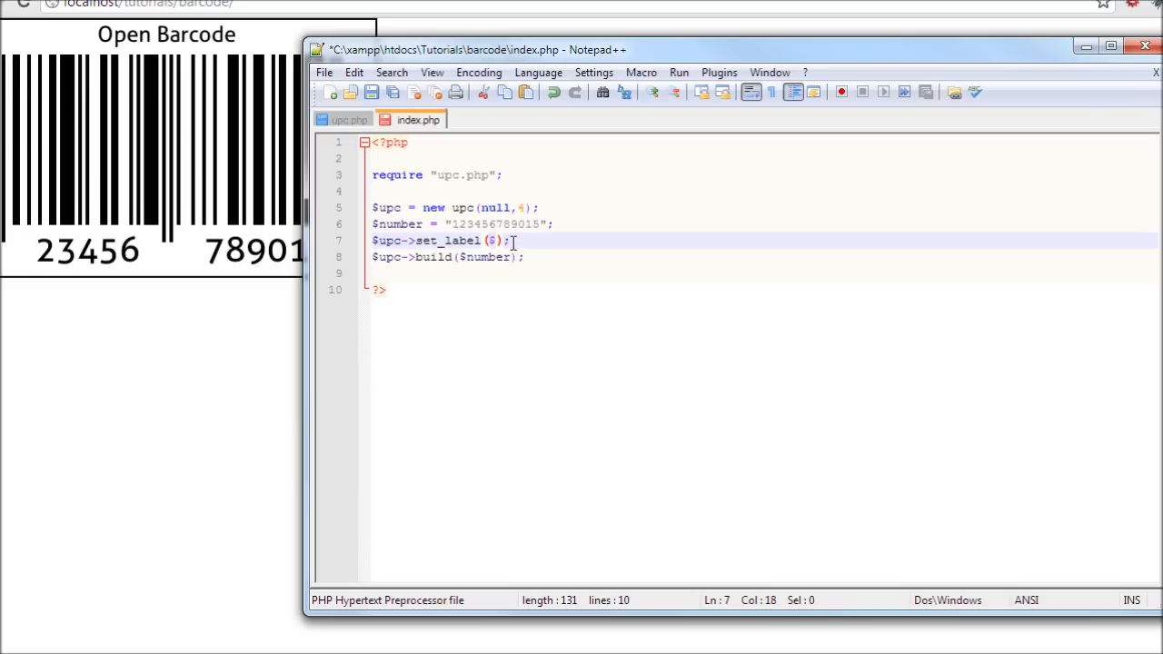
pyautogui.write('"')
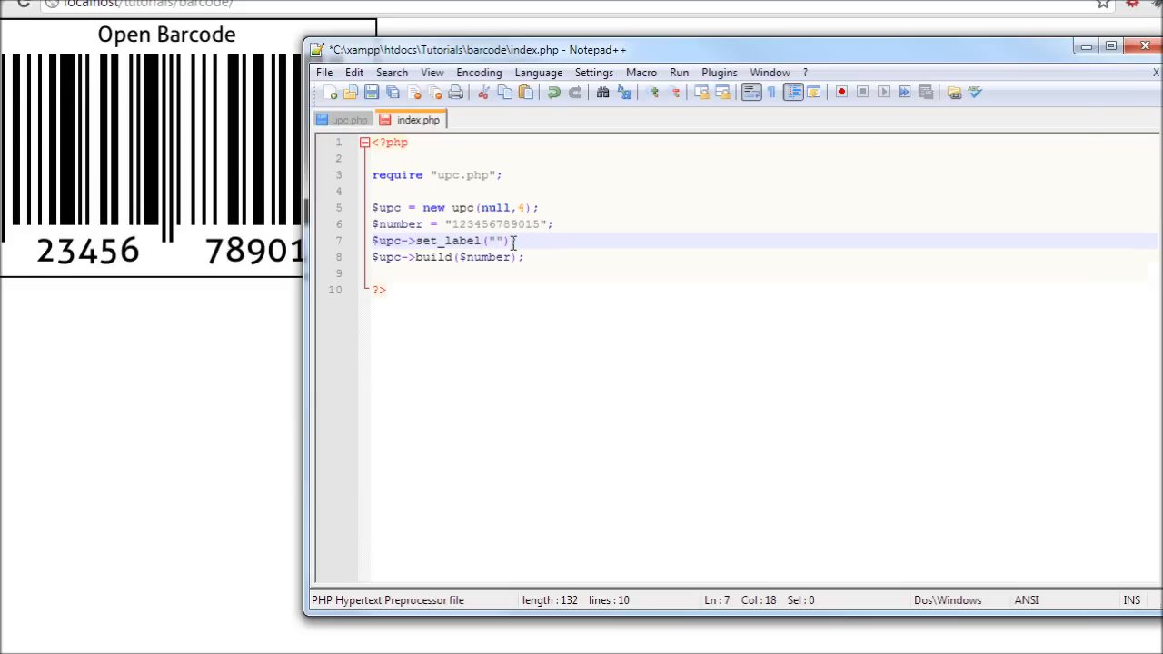
pyautogui.write('A')
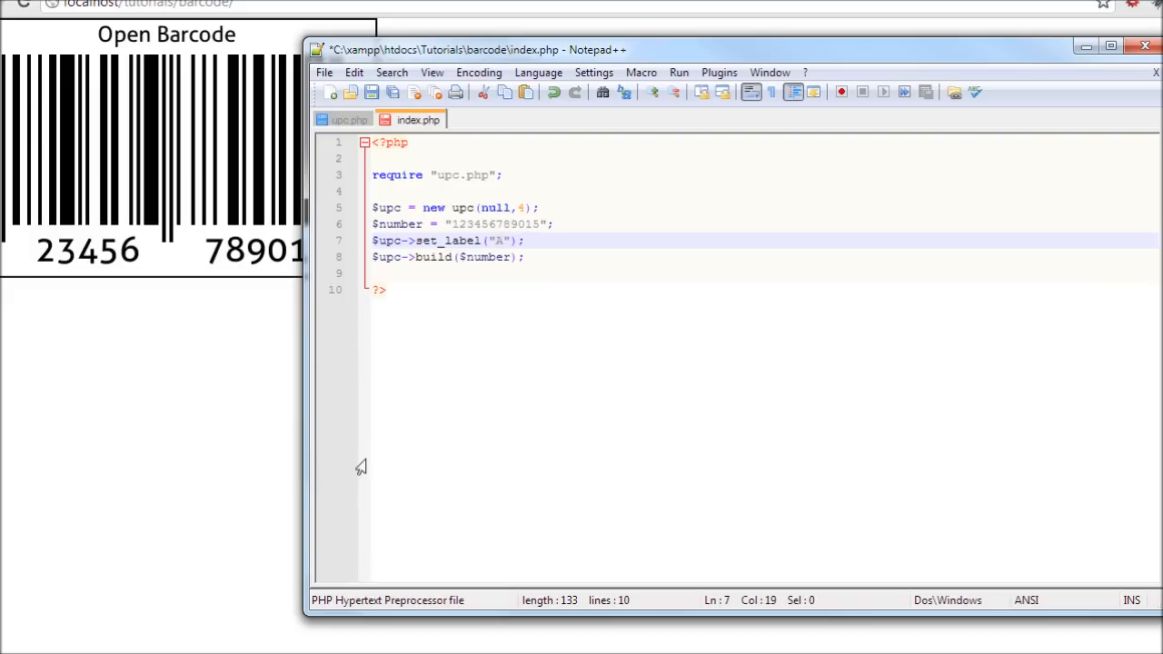
pyautogui.press('Backspace')
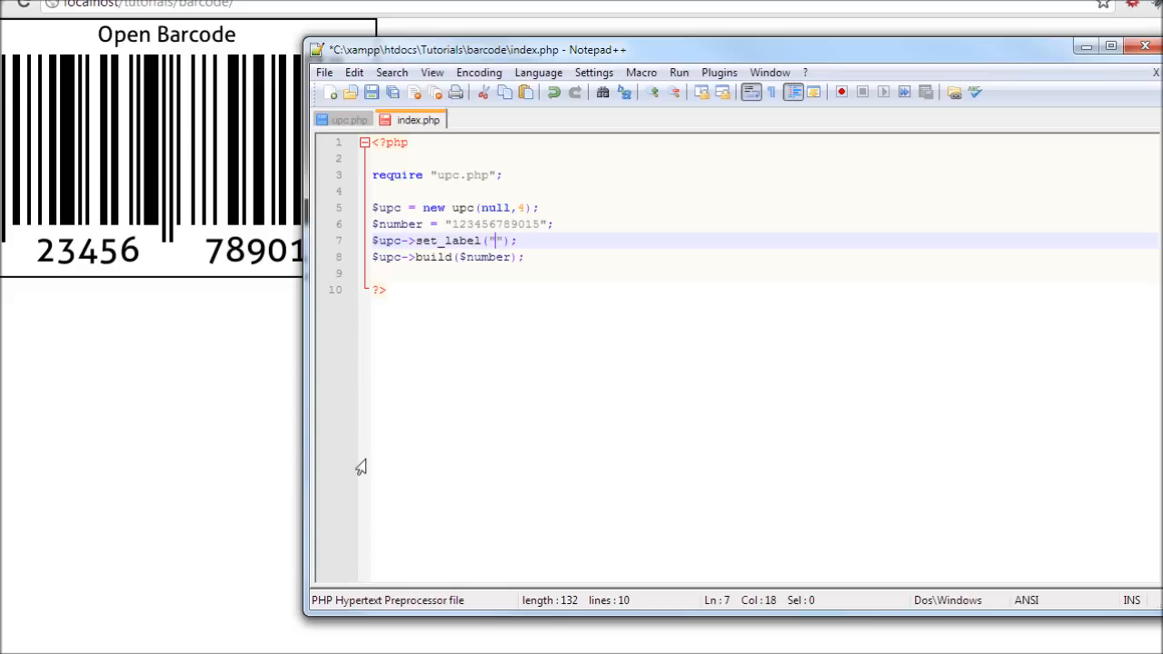
# Step: Try "Digital Phantom" as the label, then settle on "The End!"
pyautogui.write('Digital')
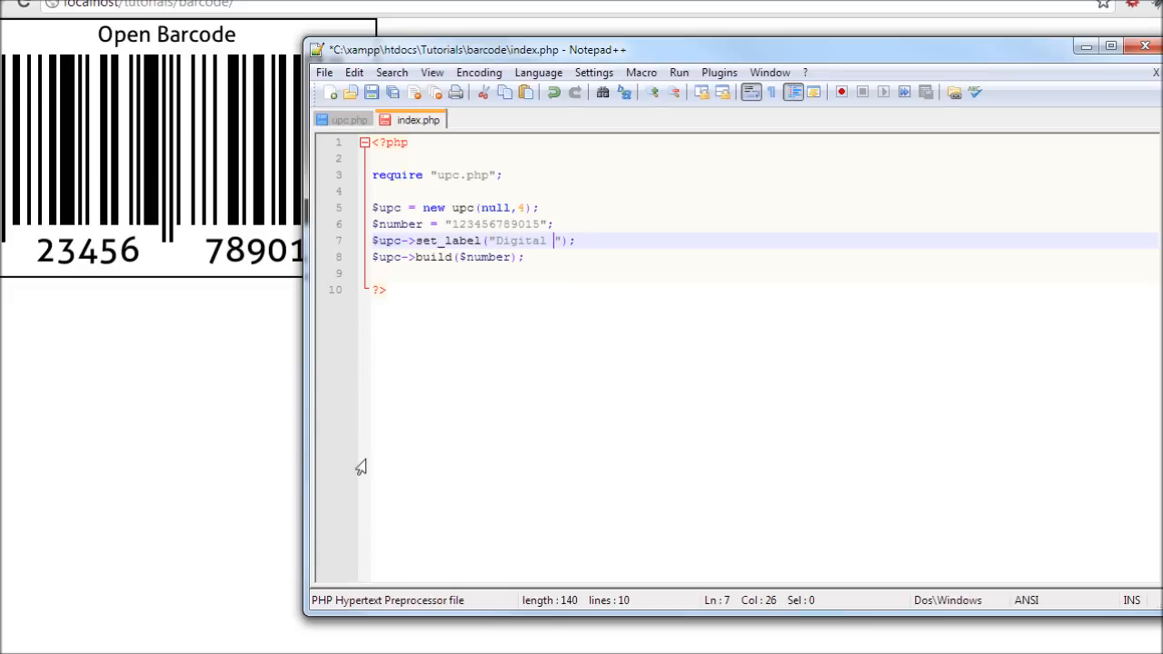
pyautogui.write('Phantom')
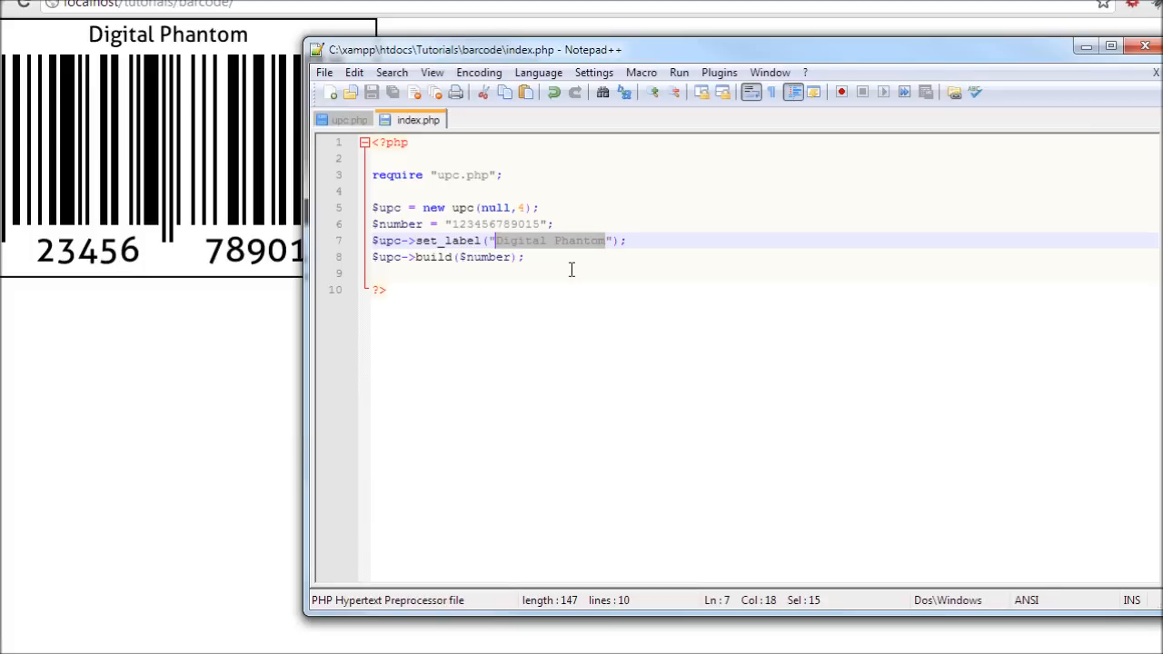
pyautogui.write('The')
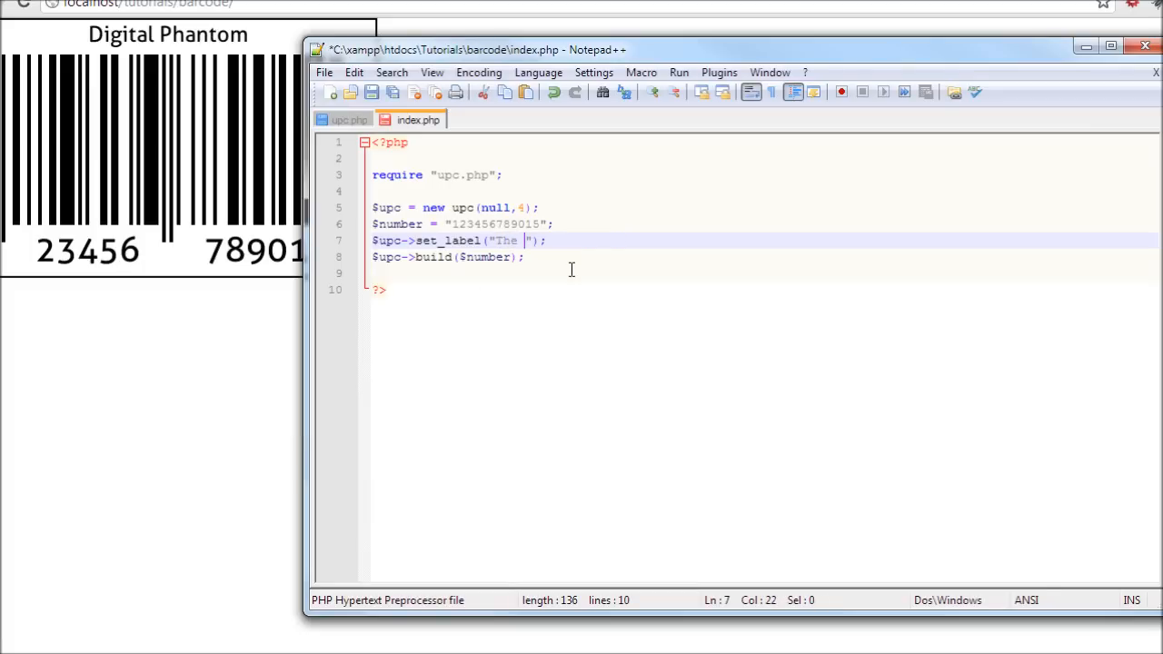
pyautogui.write('End')
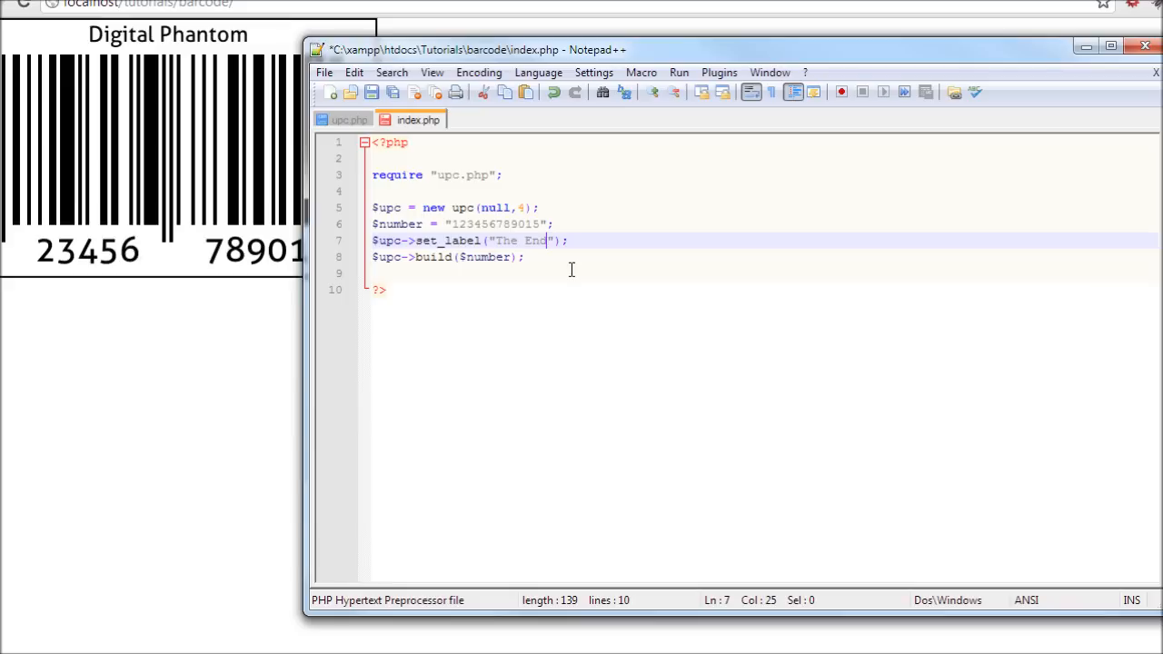
pyautogui.write('!')
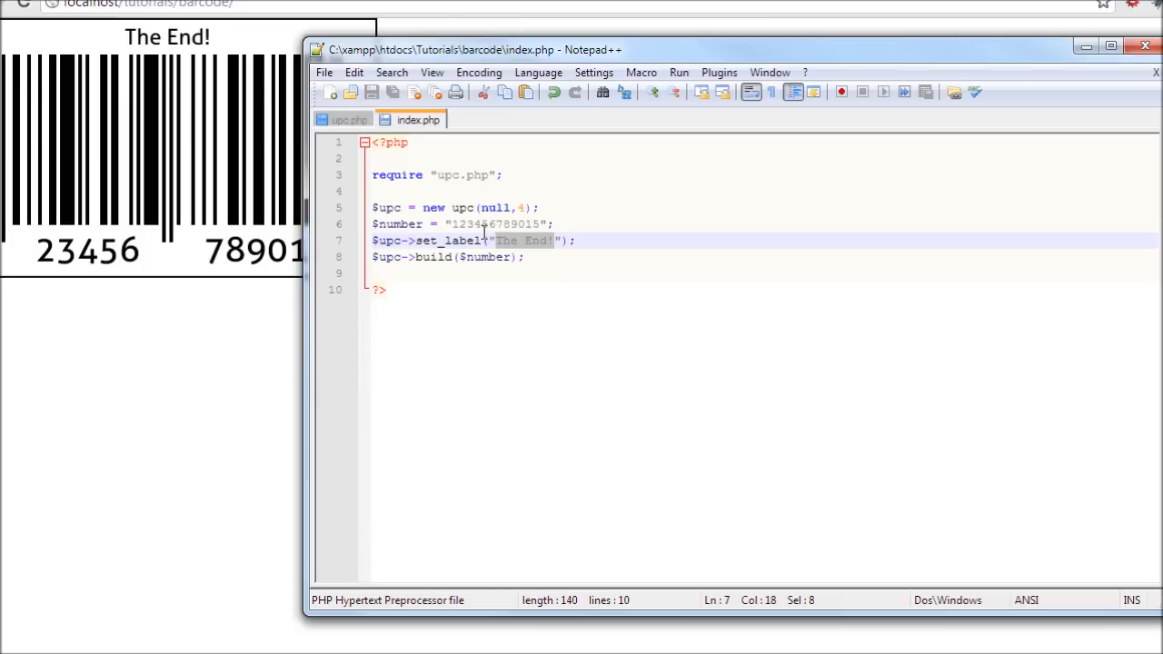
# Step: Replace the label with "Follow Me on Twitter" after clearing a half-written attempt, and save
pyautogui.write('Y')
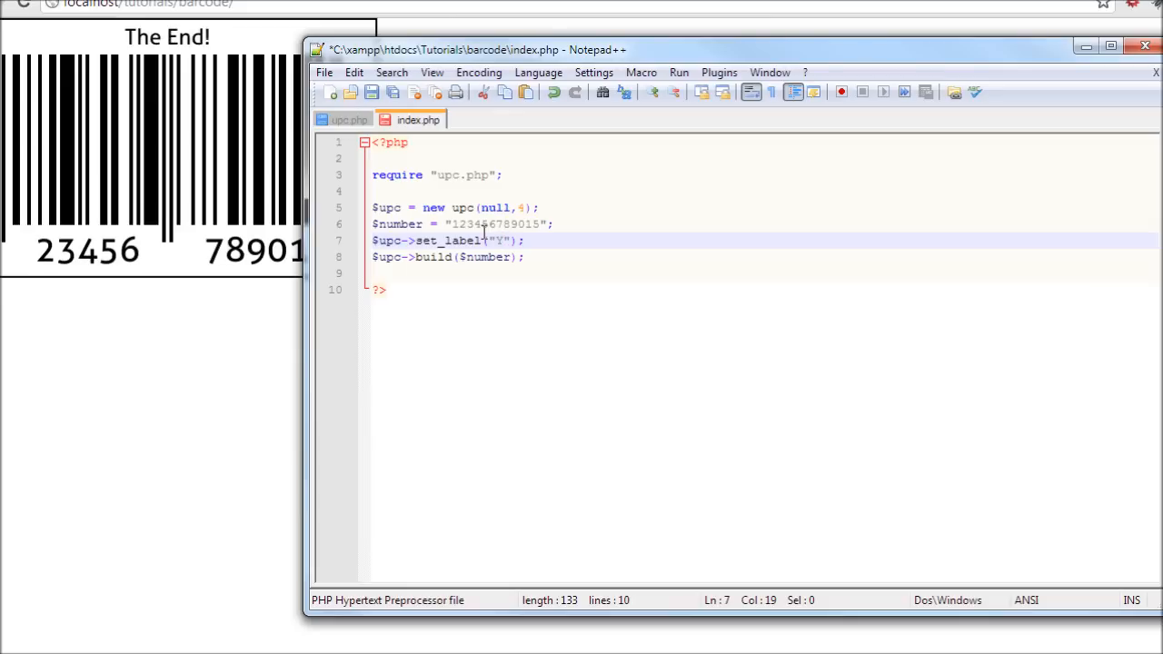
pyautogui.write('B')
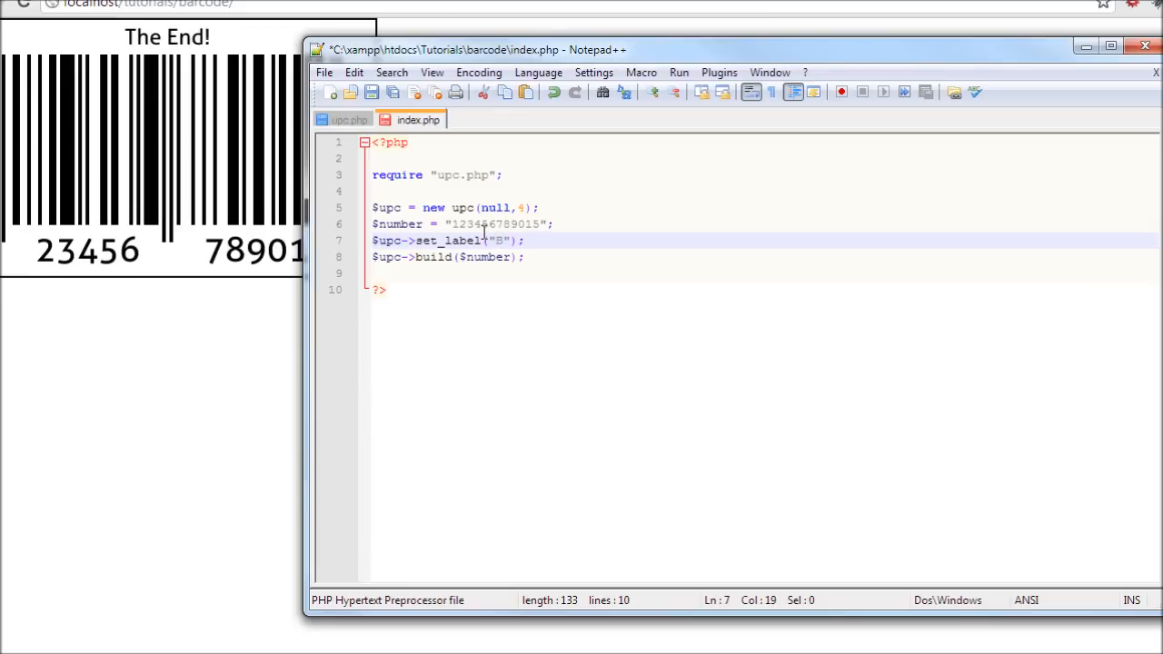
pyautogui.write('e')
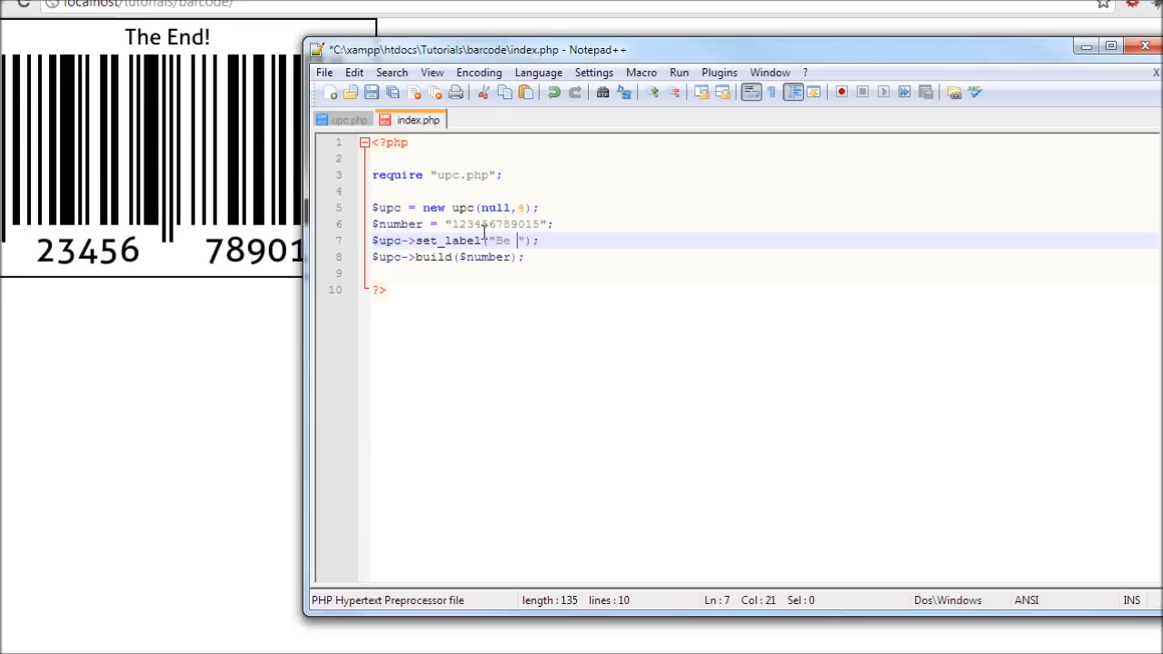
pyautogui.write('Sc')
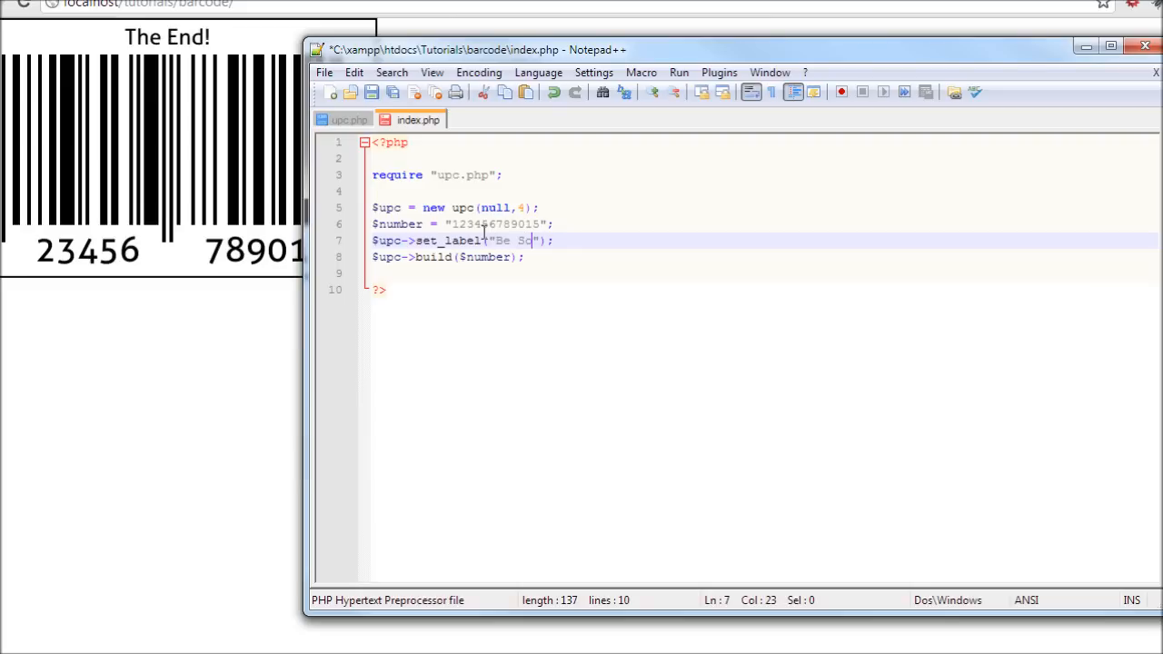
pyautogui.press('BackSpace')
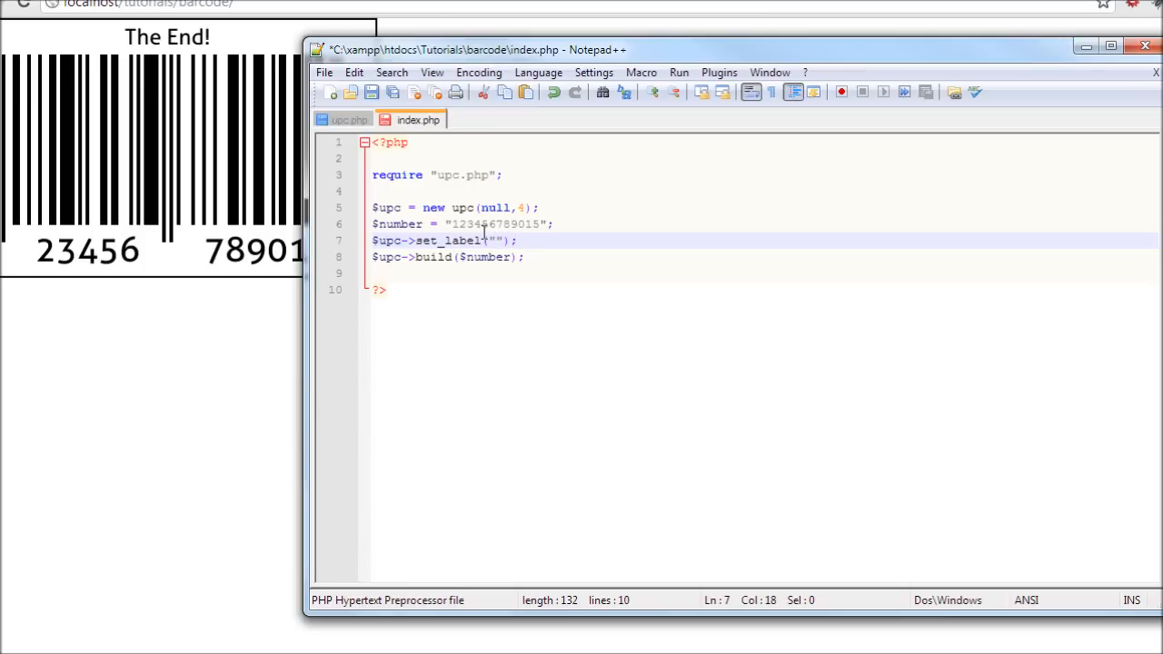
pyautogui.write('Follow Me on Twitter')
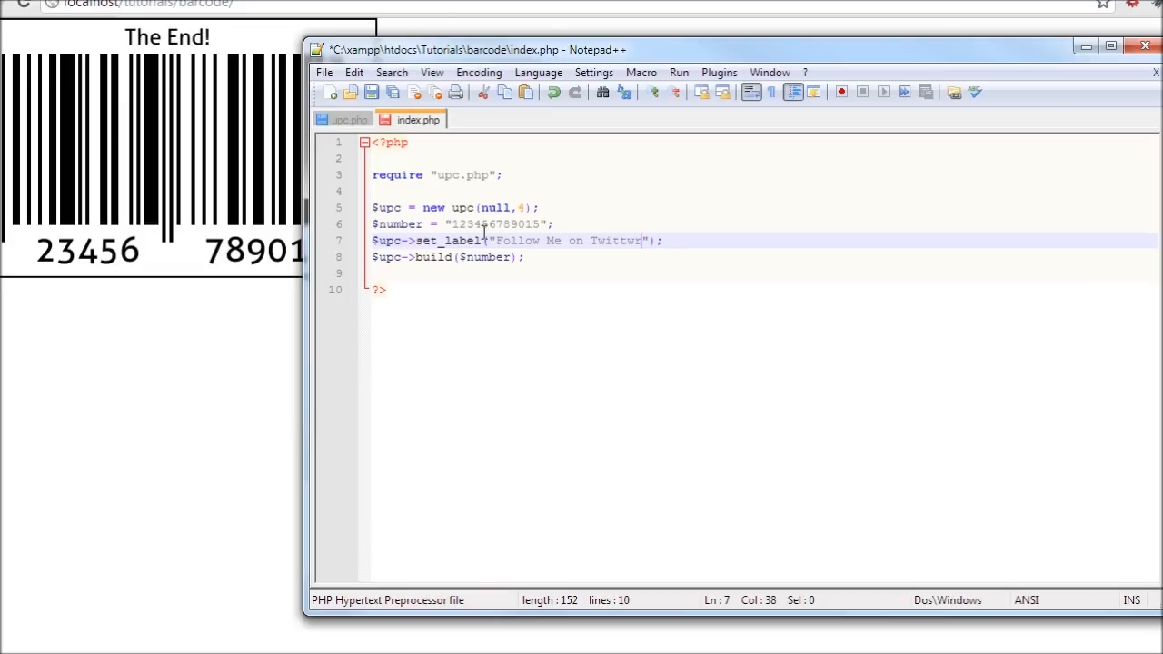
pyautogui.press('Backspace')
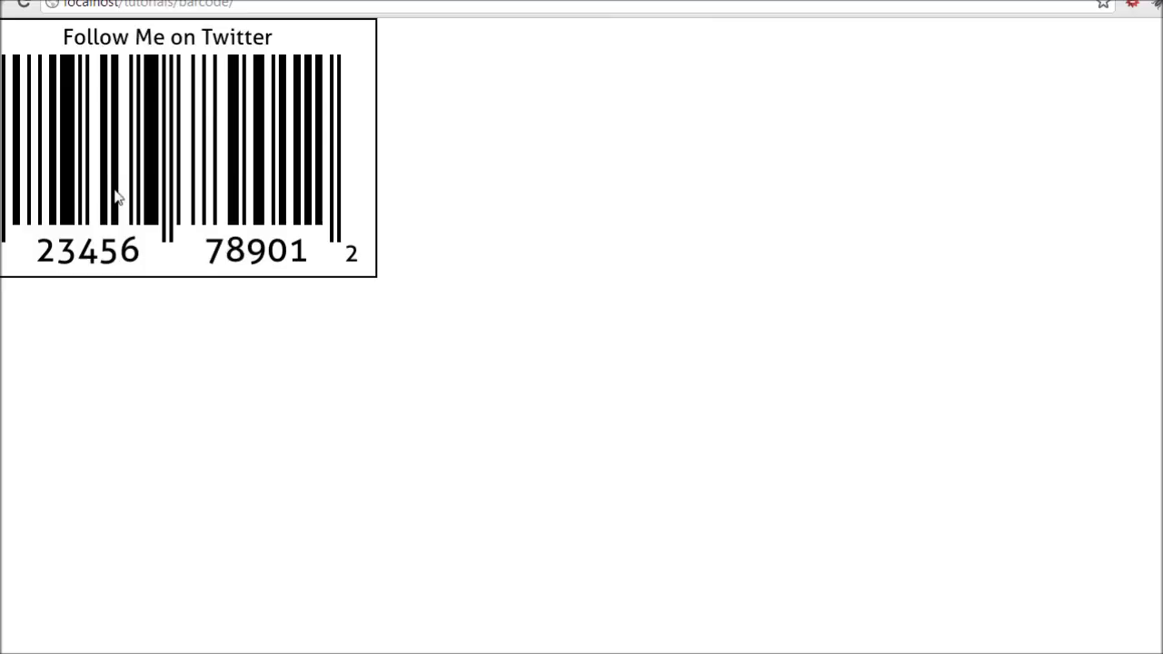
pyautogui.moveTo(65, 13)
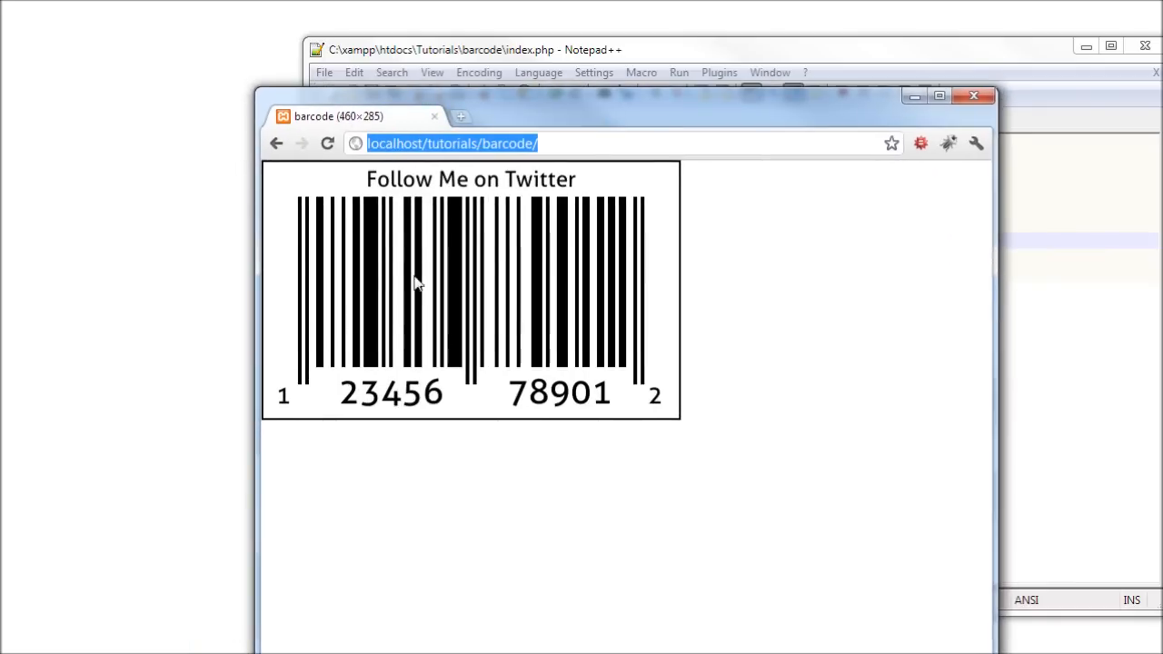
pyautogui.moveTo(380, 189)
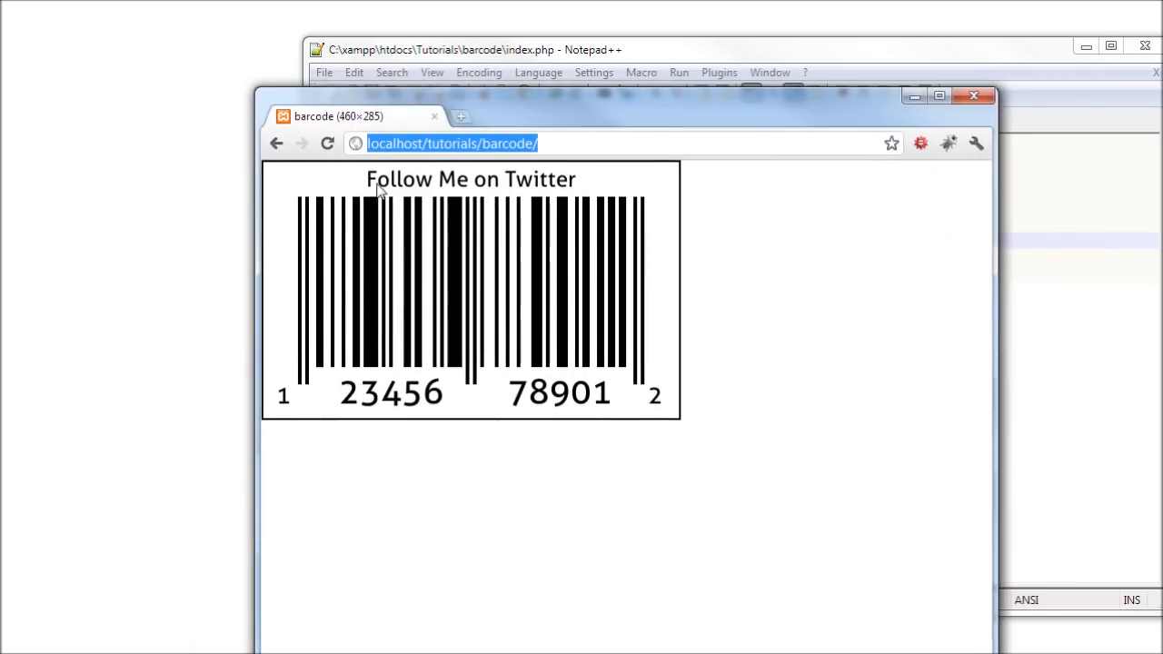
pyautogui.moveTo(392, 263)
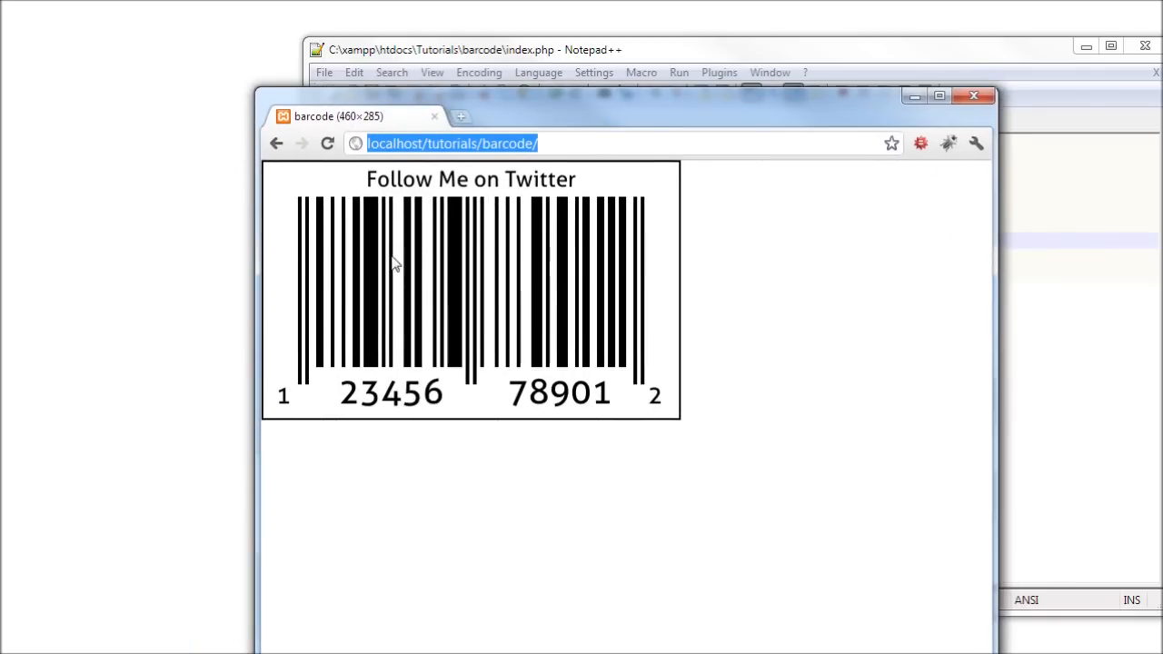
pyautogui.moveTo(588, 293)
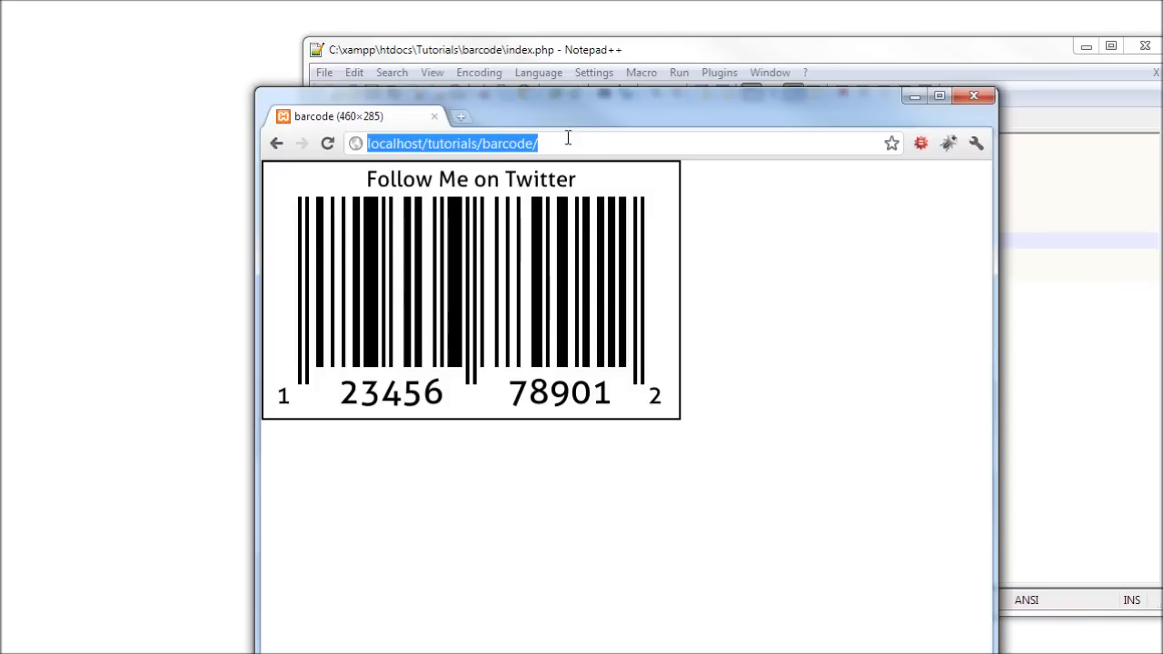
# Step: Move the Chrome window left so the whole reloaded barcode is visible
pyautogui.moveTo(627, 94); pyautogui.dragTo(541, 64)
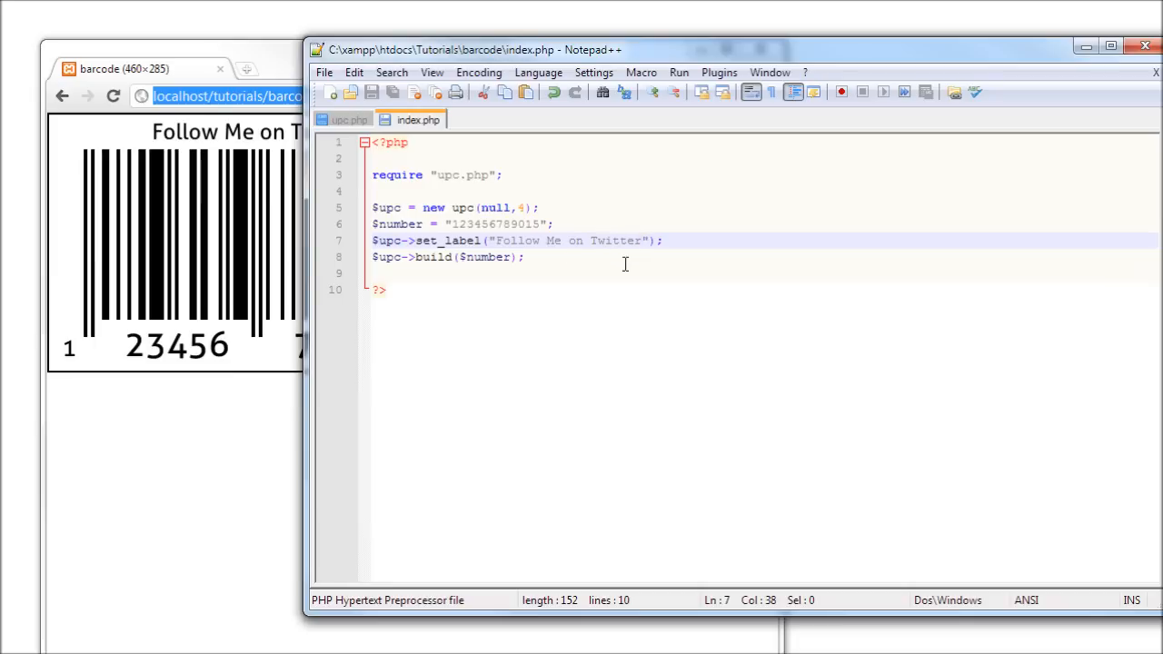
pyautogui.moveTo(494, 240); pyautogui.dragTo(640, 239)
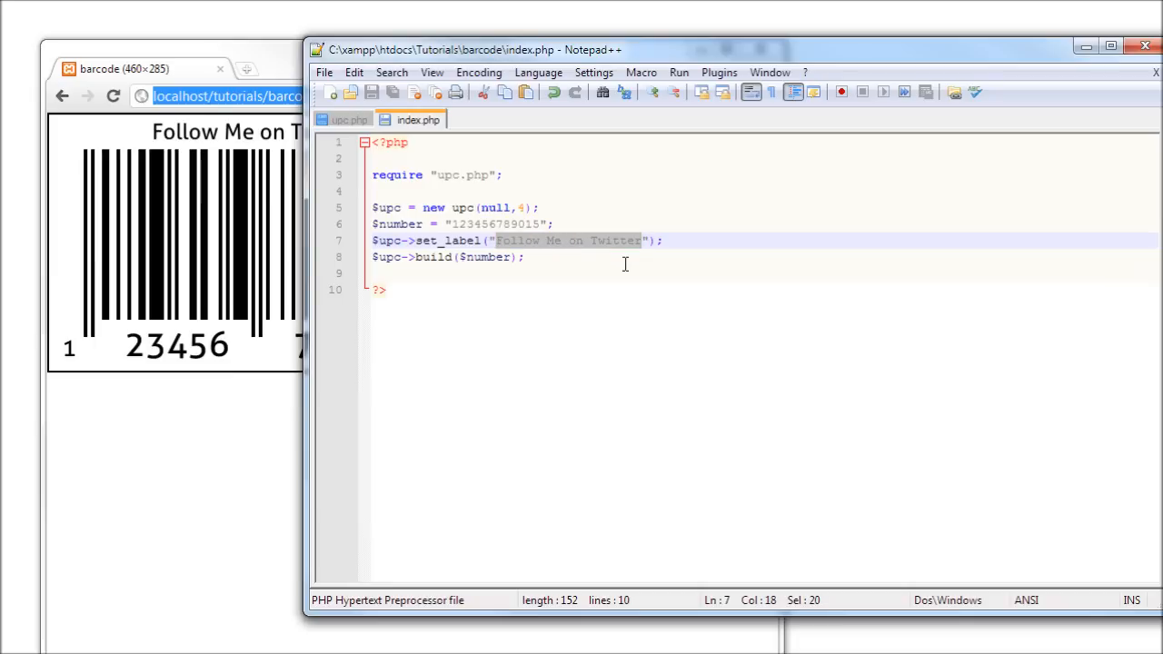
pyautogui.write('h')
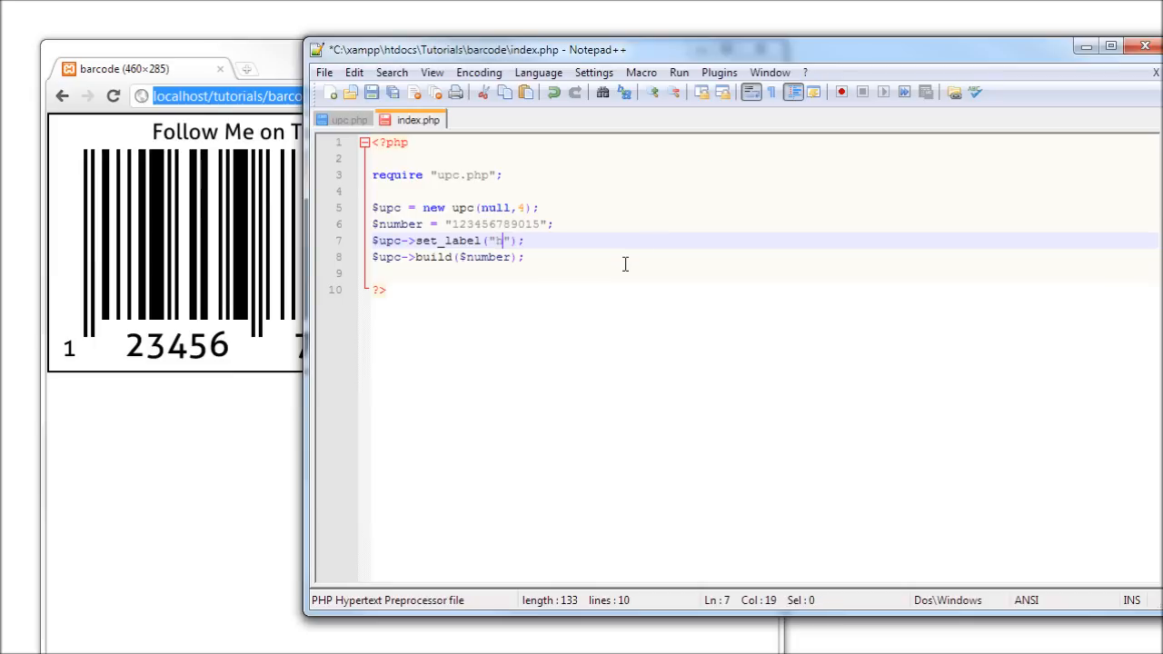
pyautogui.write('ttp://')
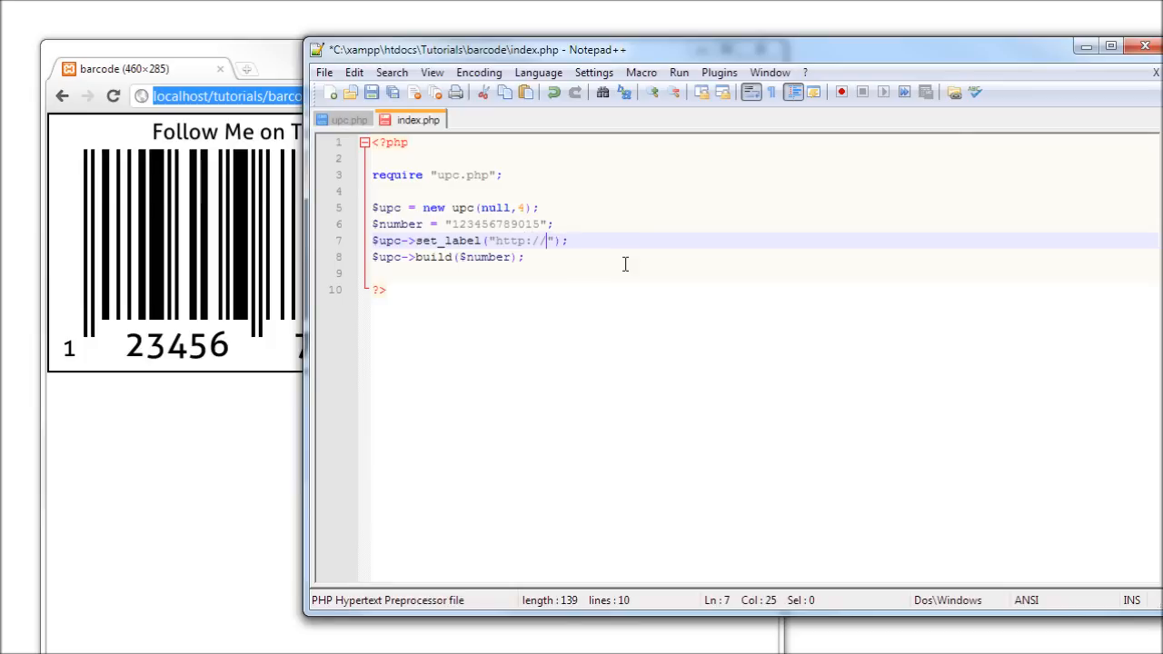
pyautogui.write('twitter.')
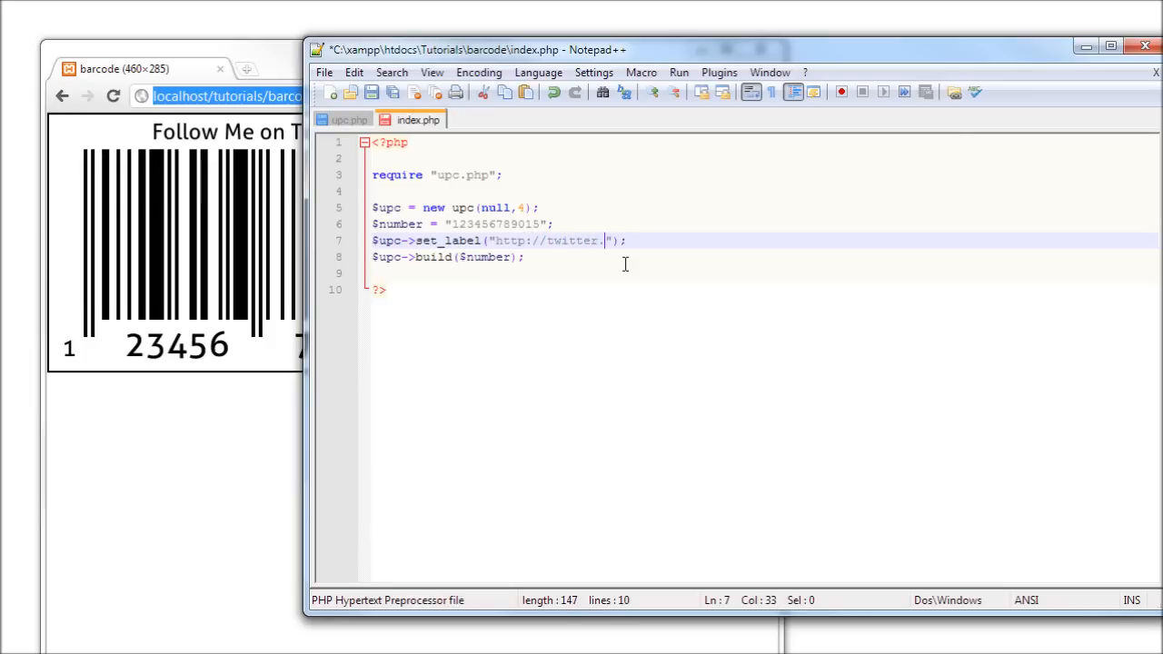
pyautogui.write('com/')
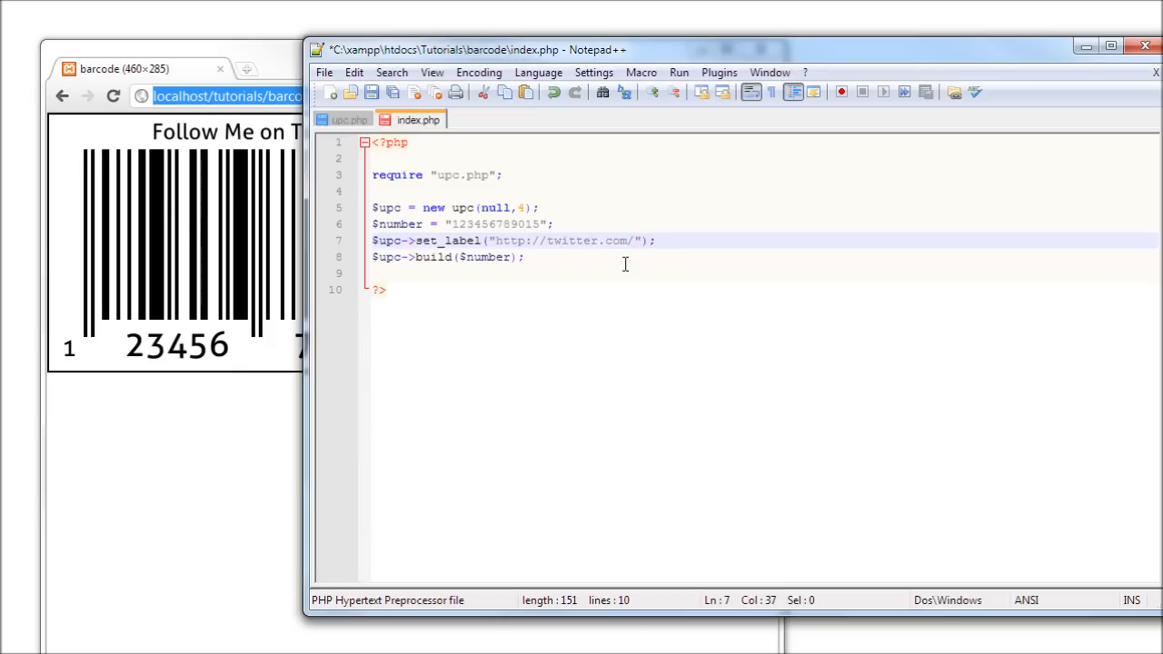
pyautogui.write('digitalp')
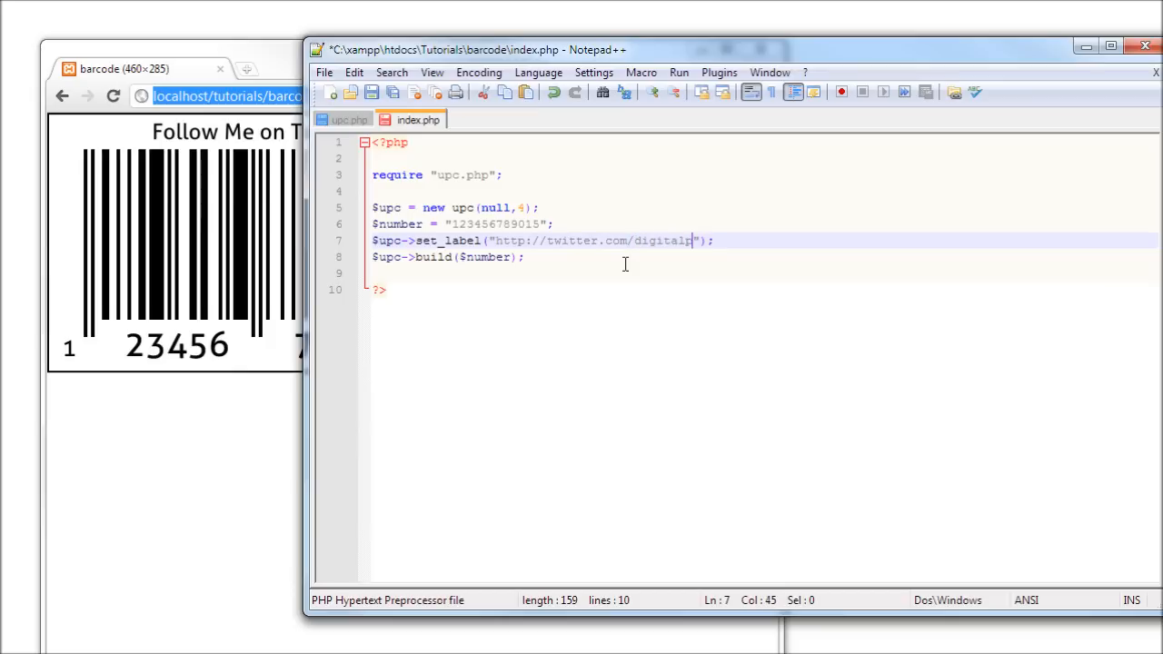
pyautogui.write('hantom')
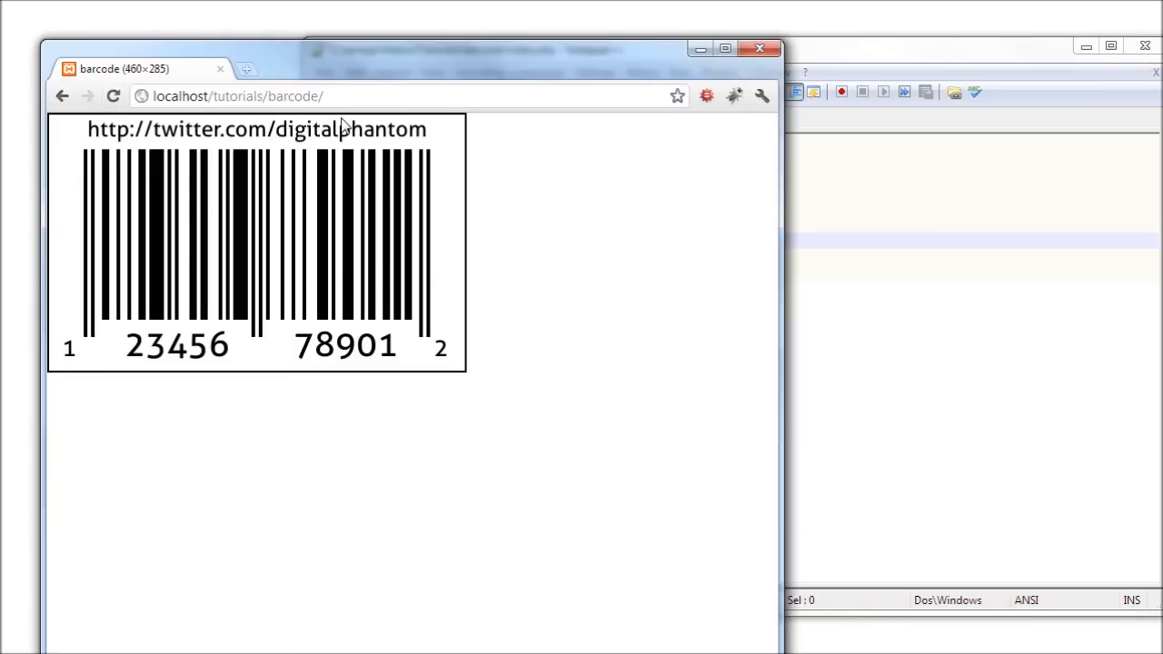
pyautogui.moveTo(203, 149)
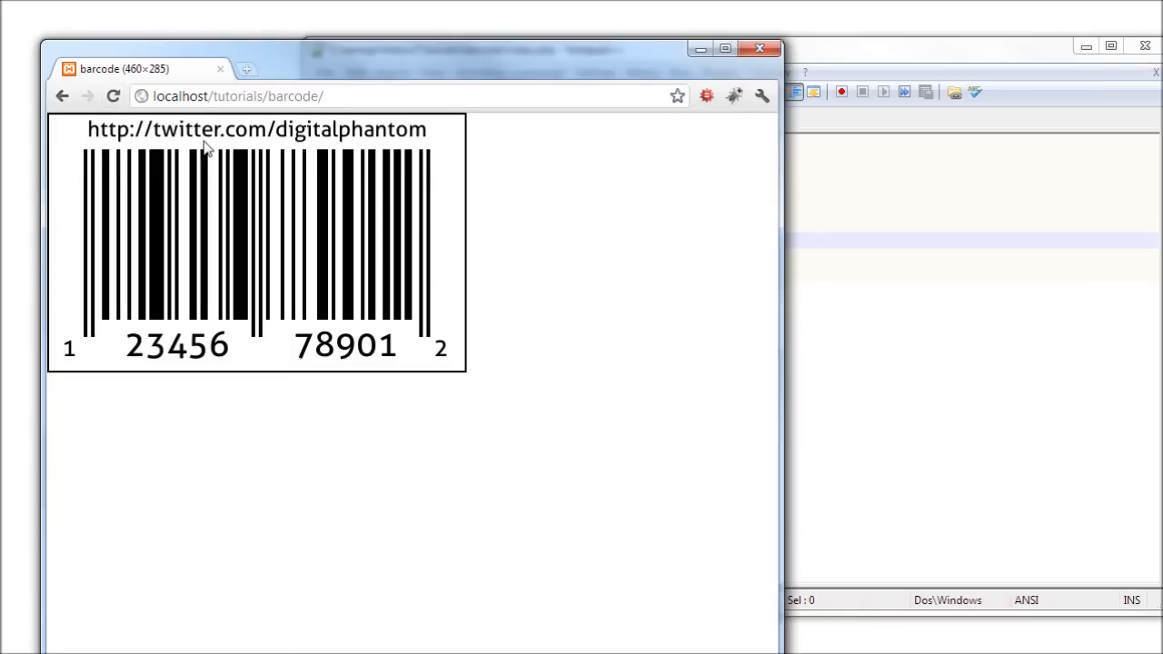
pyautogui.moveTo(689, 141)
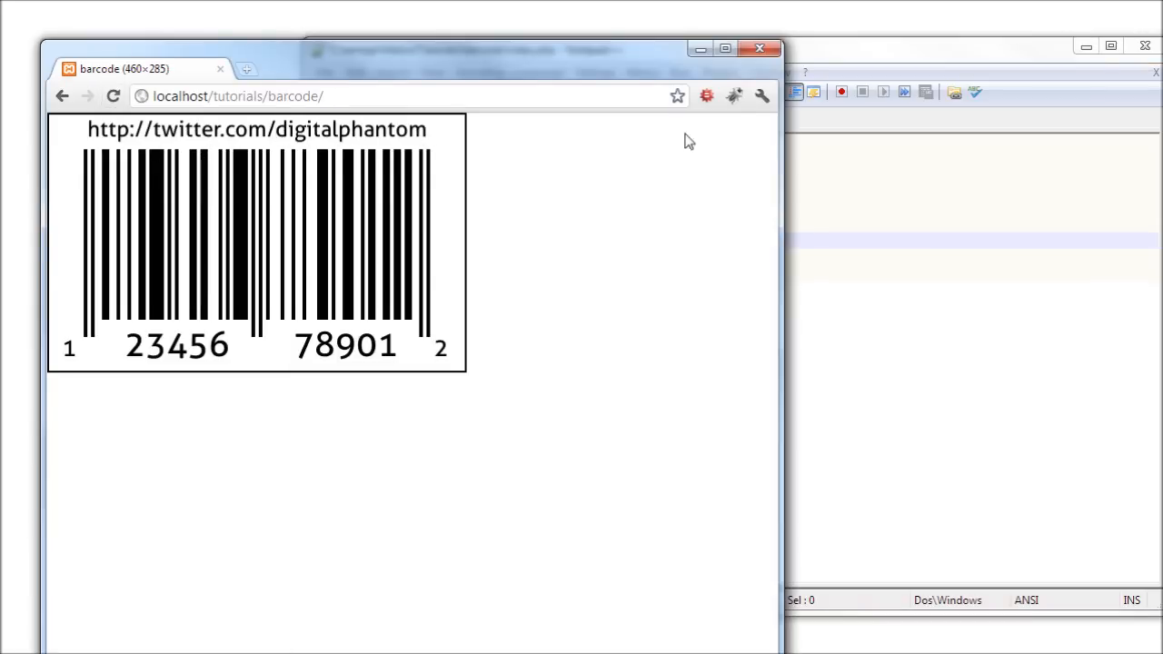